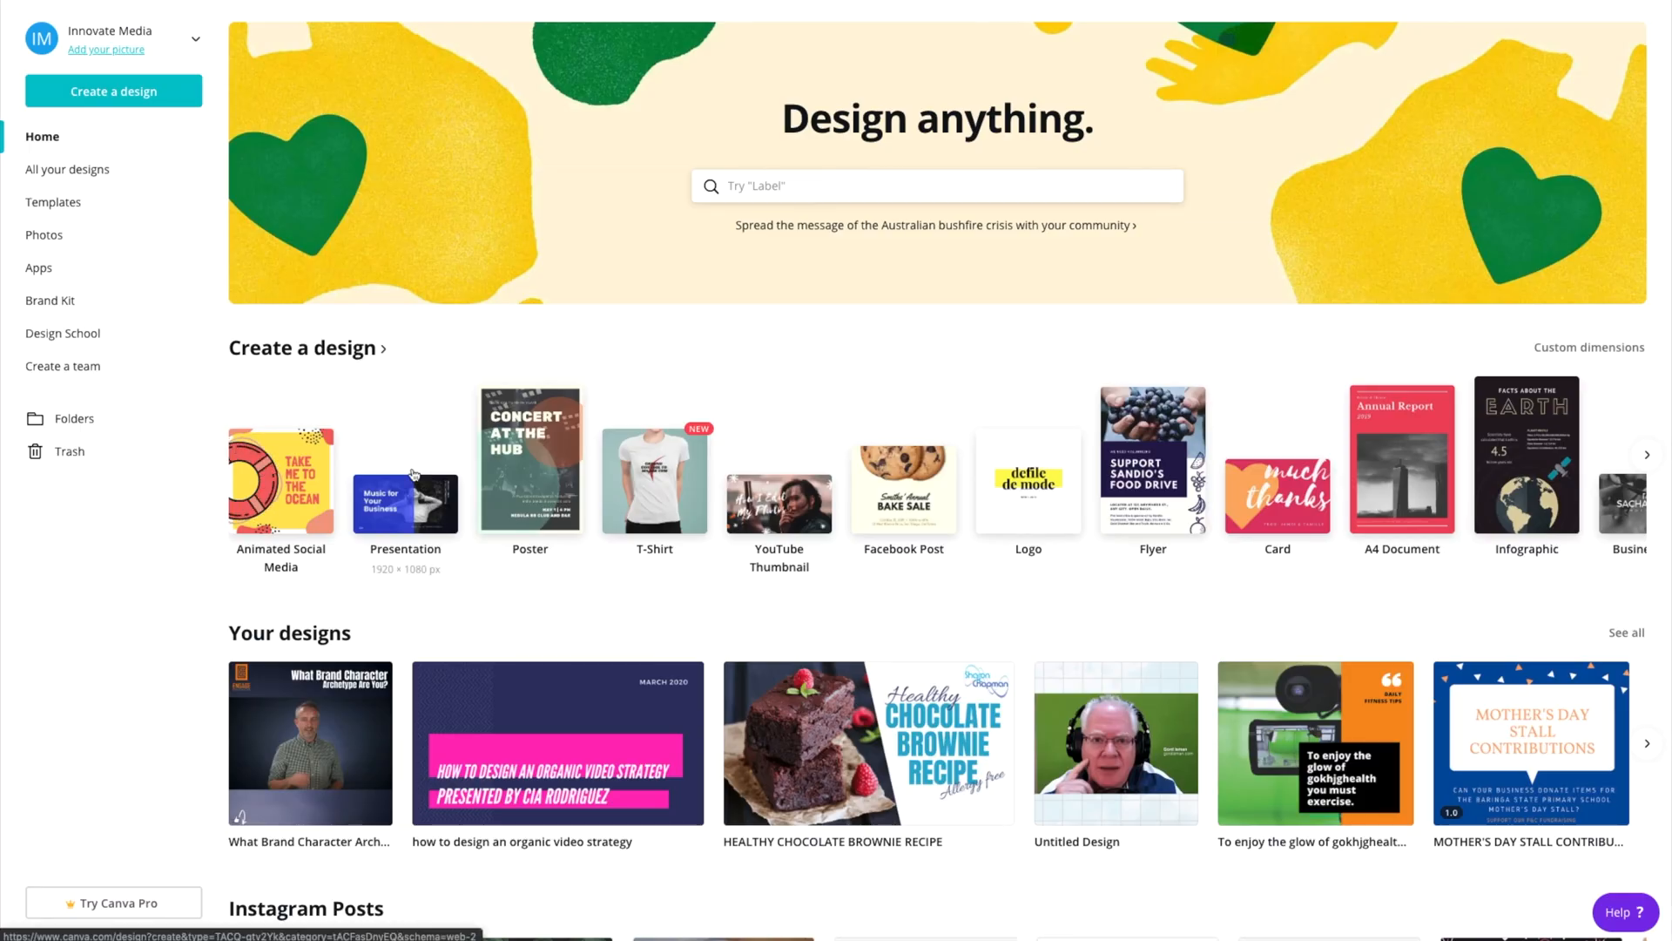
{"action": "mouse_move", "coordinate": [415, 426]}
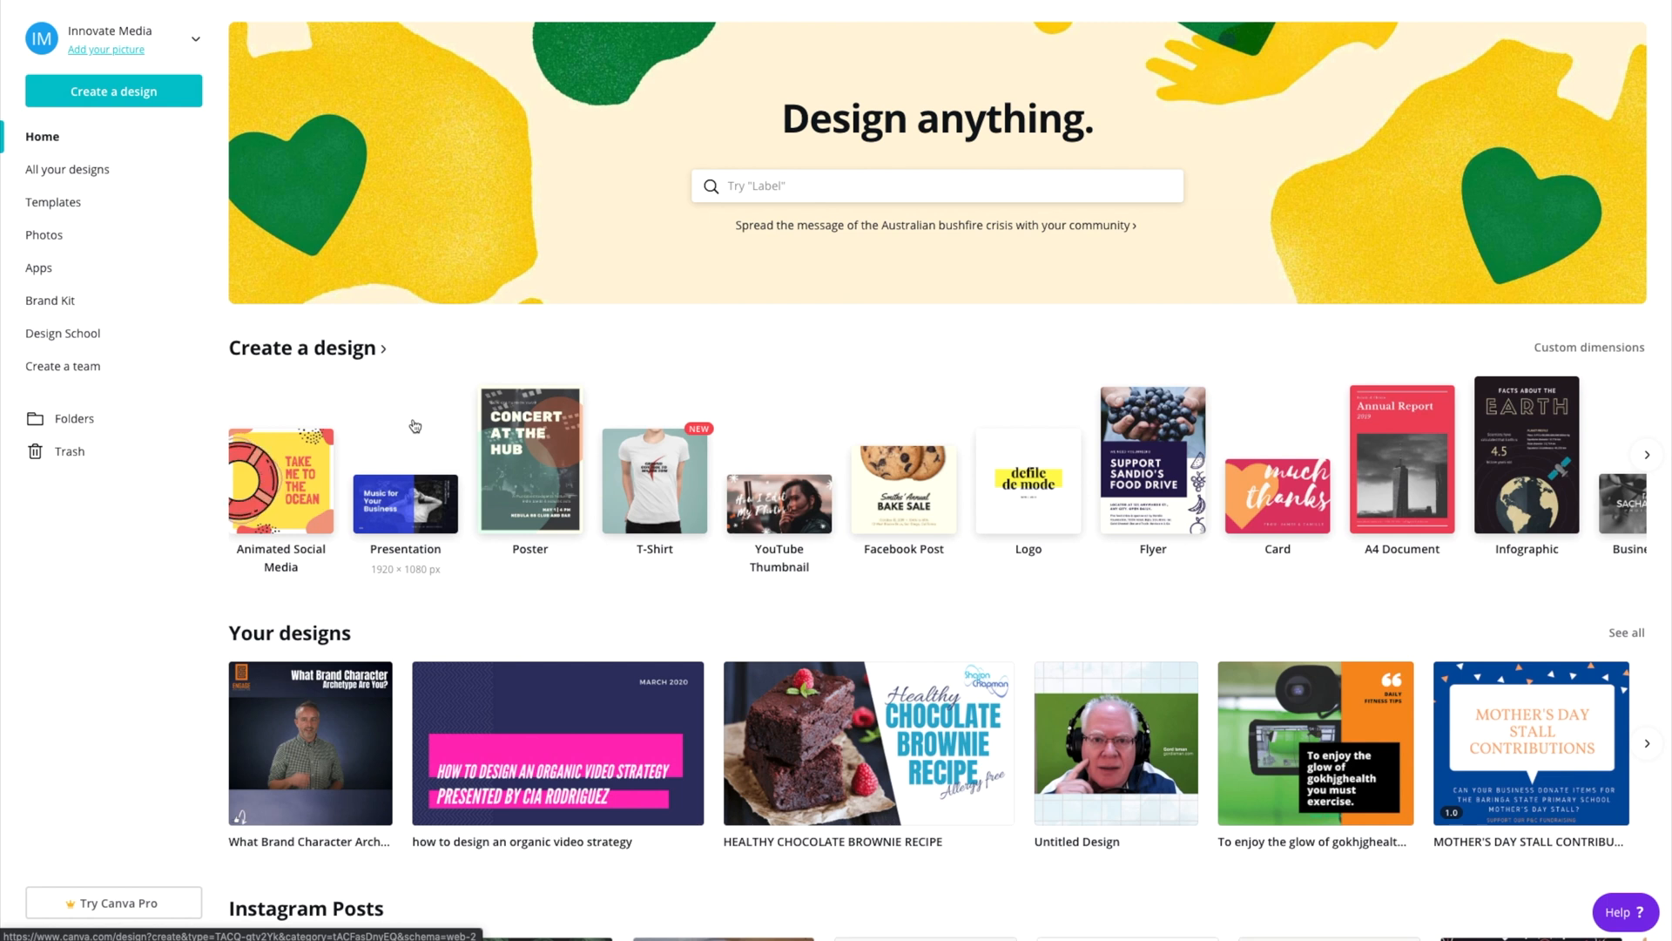
{"action": "mouse_move", "coordinate": [419, 399]}
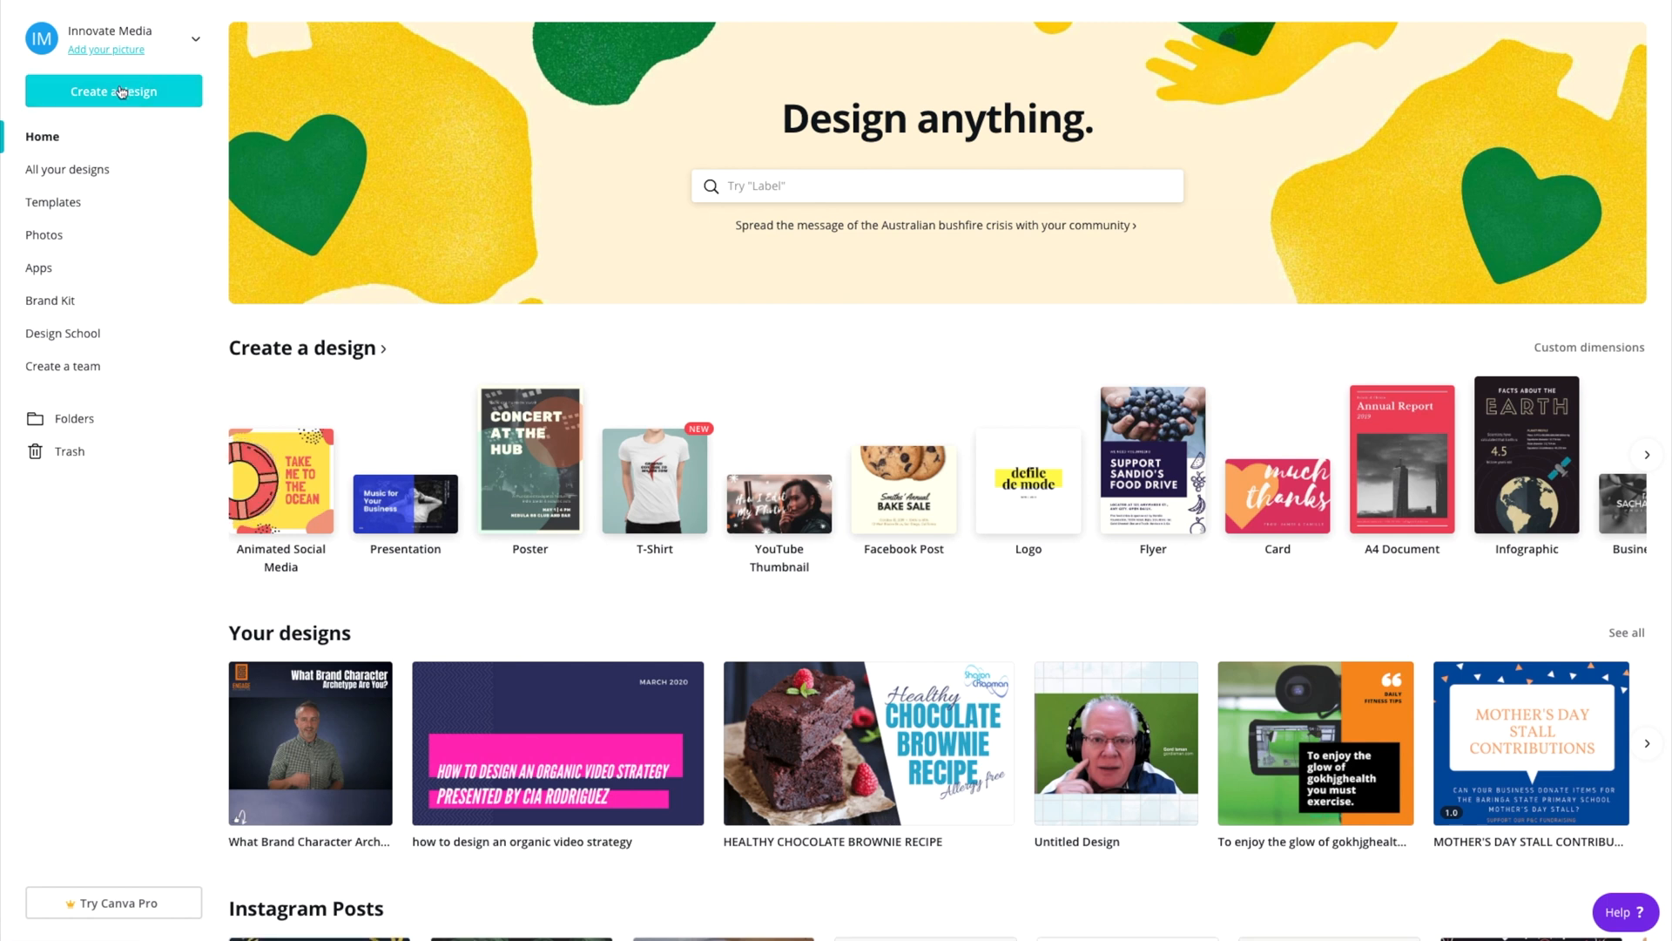
- Create a custom-size blank design with width 1080 px and height 1080 px
{"action": "left_click", "coordinate": [113, 91]}
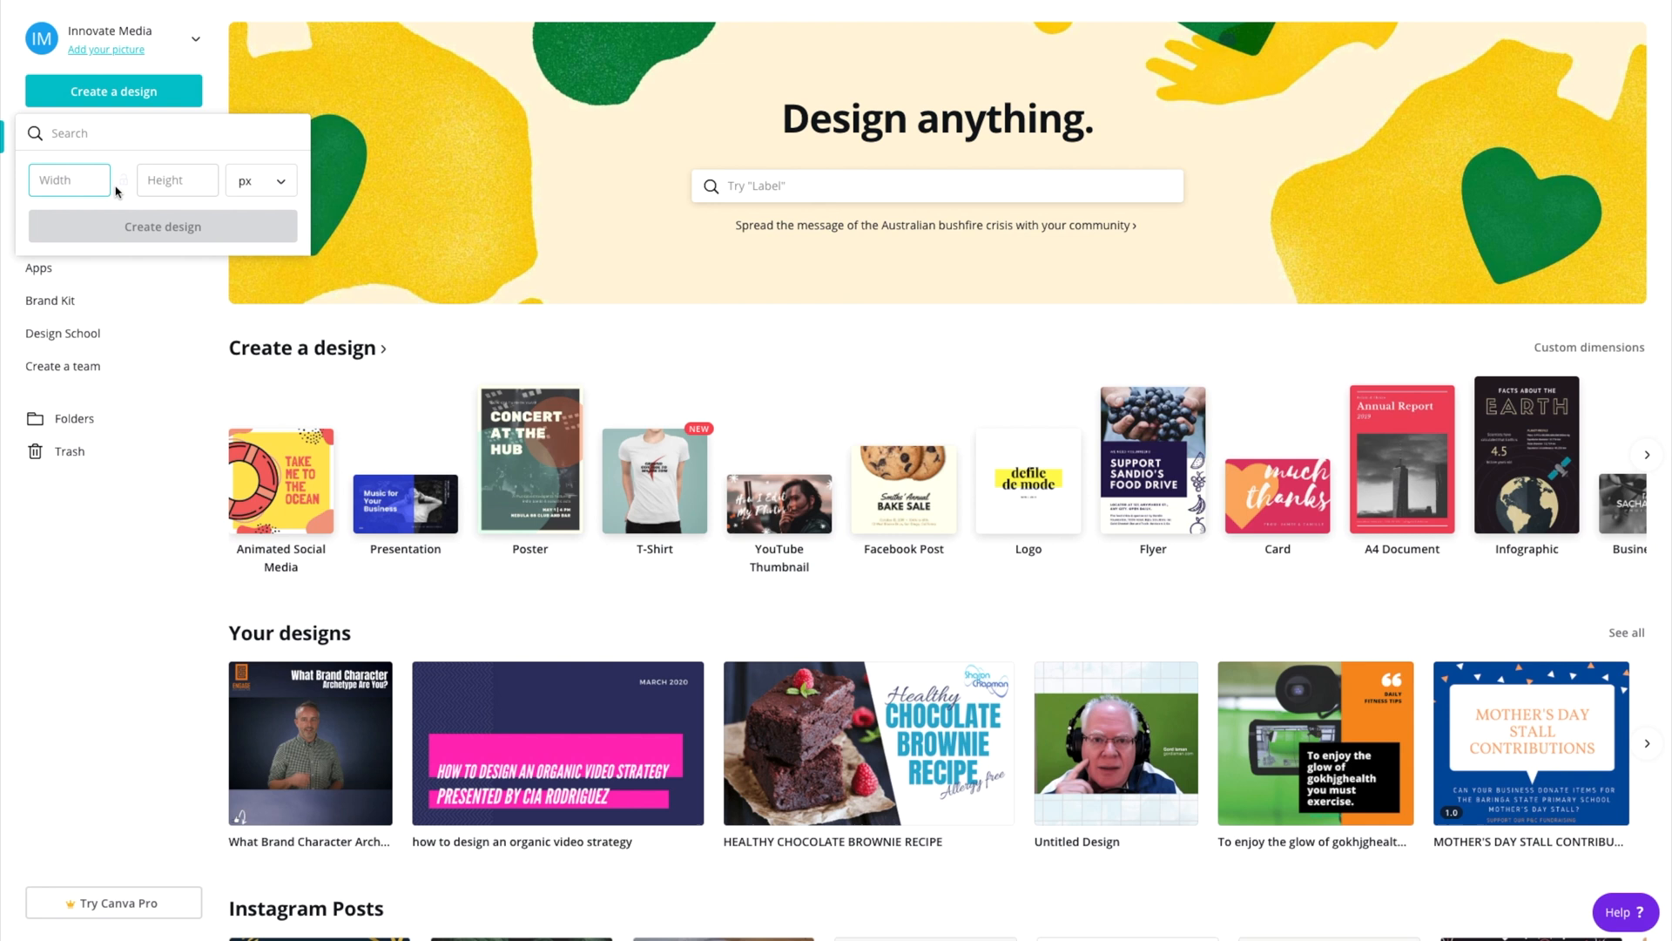
{"action": "type", "text": "1080"}
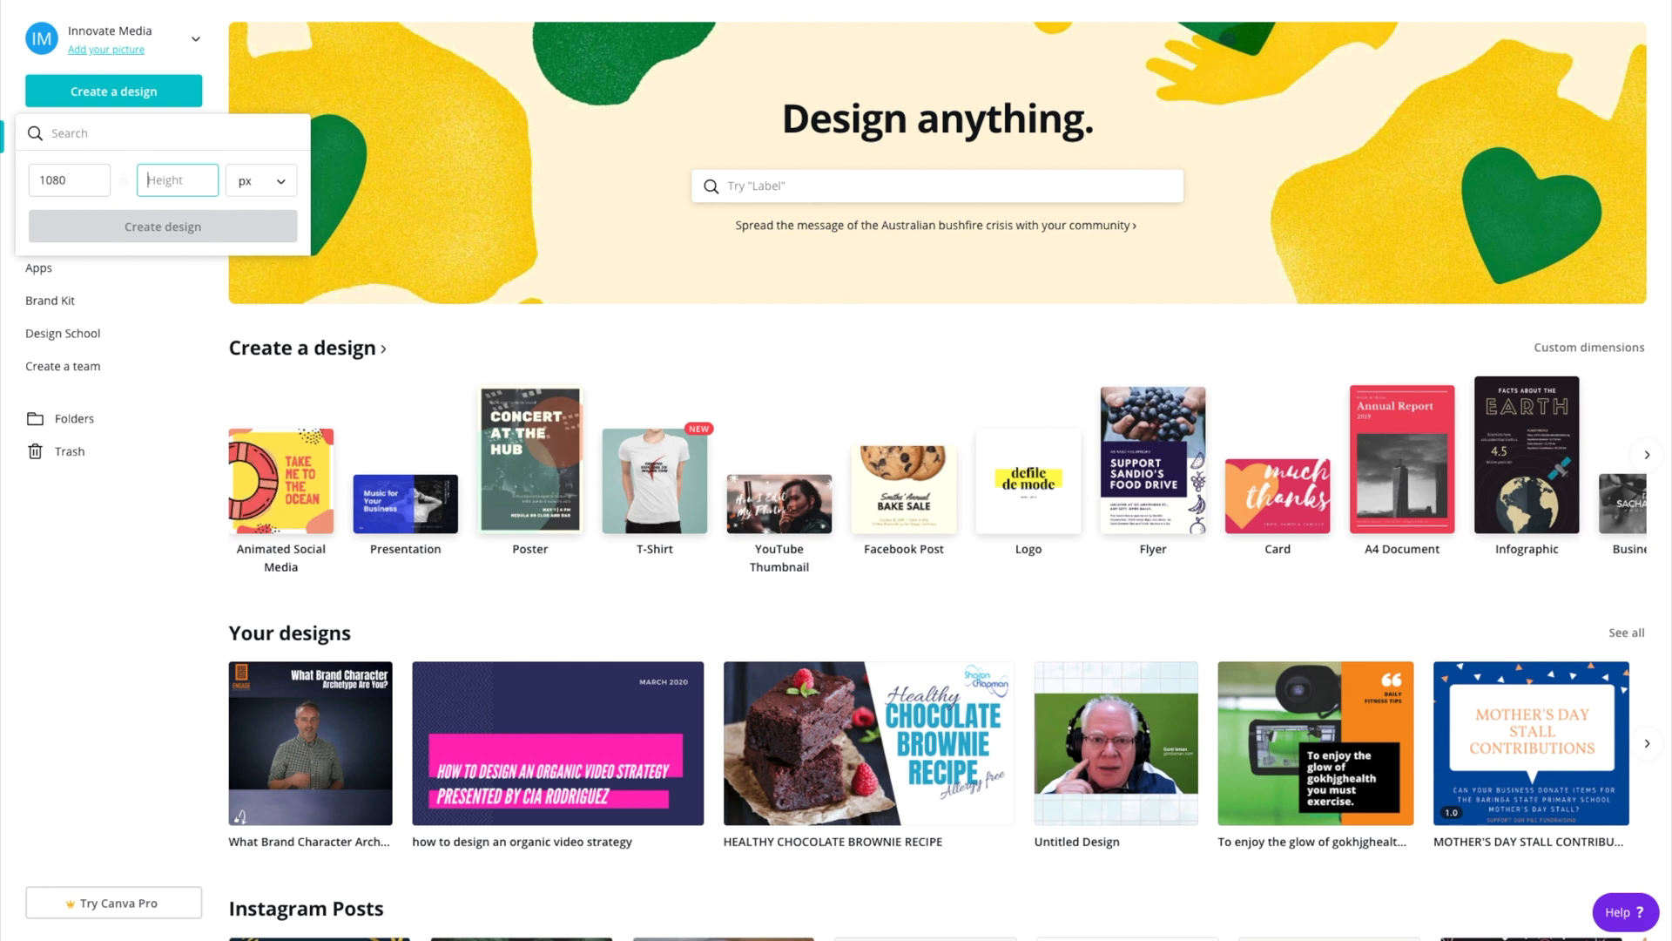
{"action": "type", "text": "1080"}
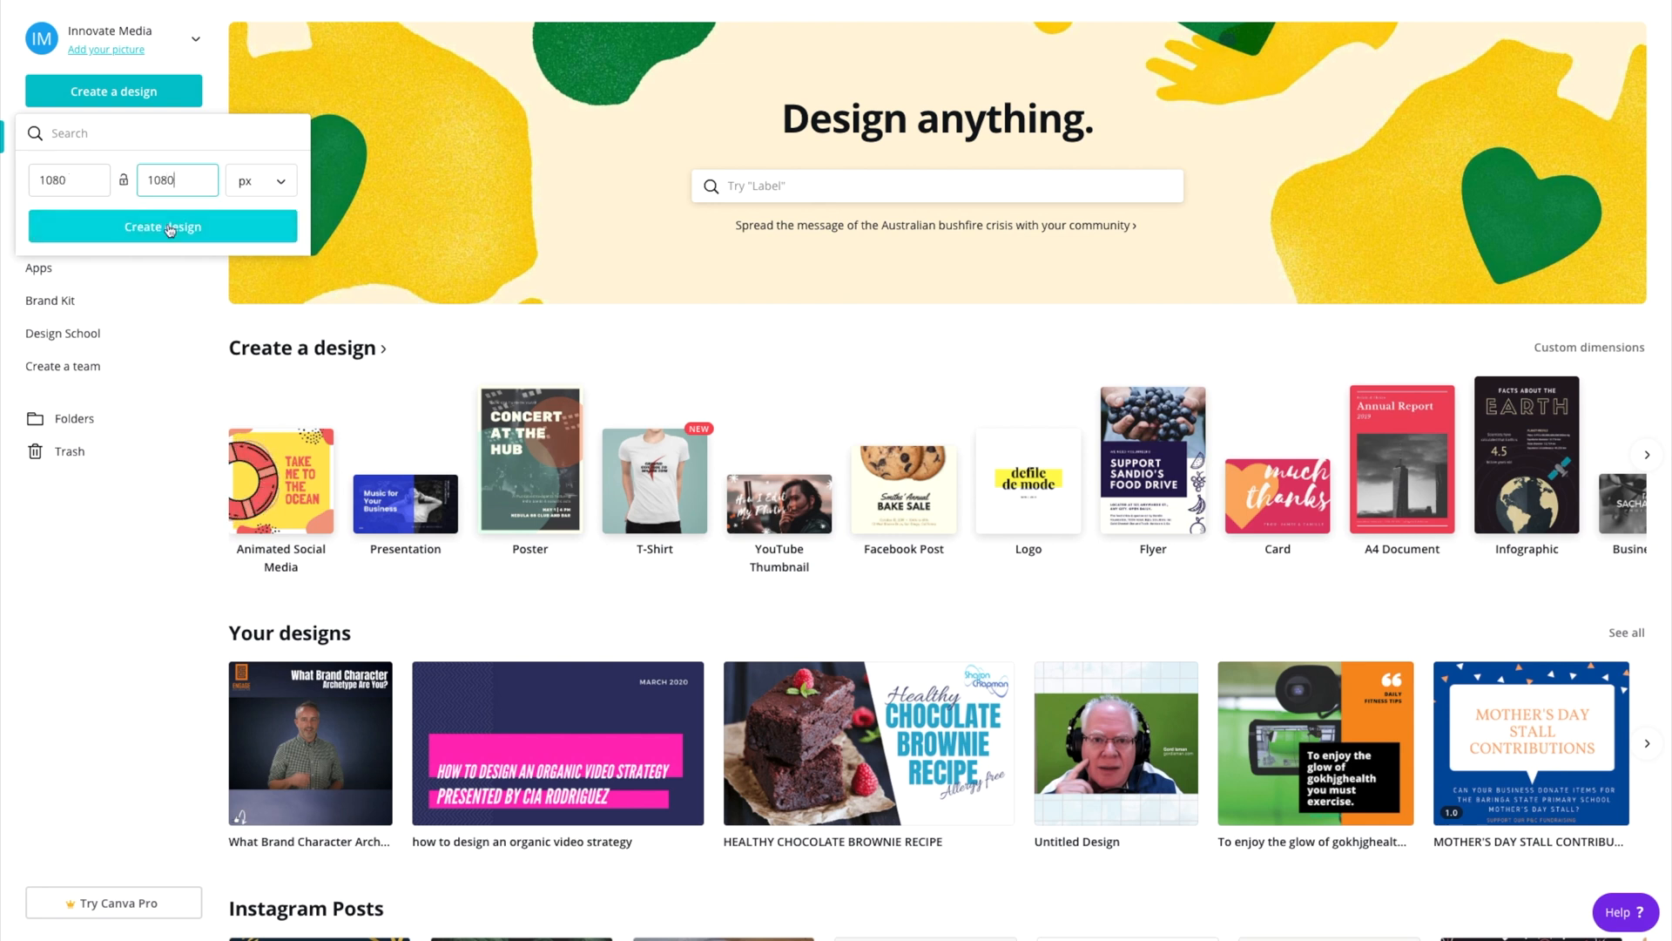
{"action": "left_click", "coordinate": [162, 227]}
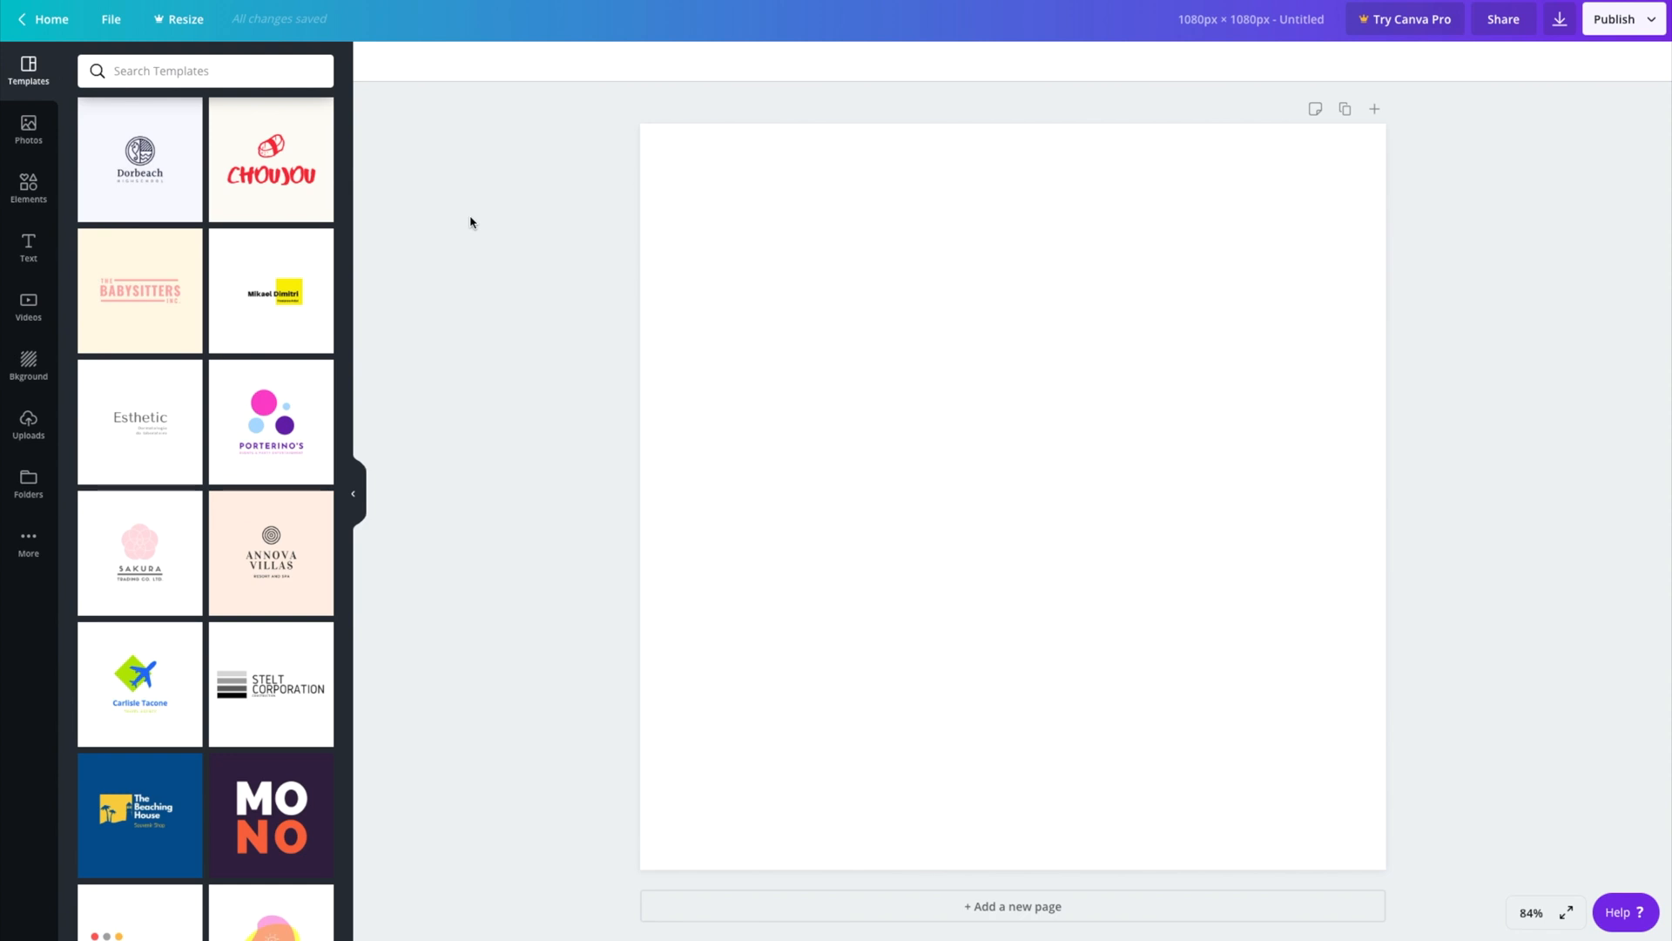
{"action": "mouse_move", "coordinate": [28, 247]}
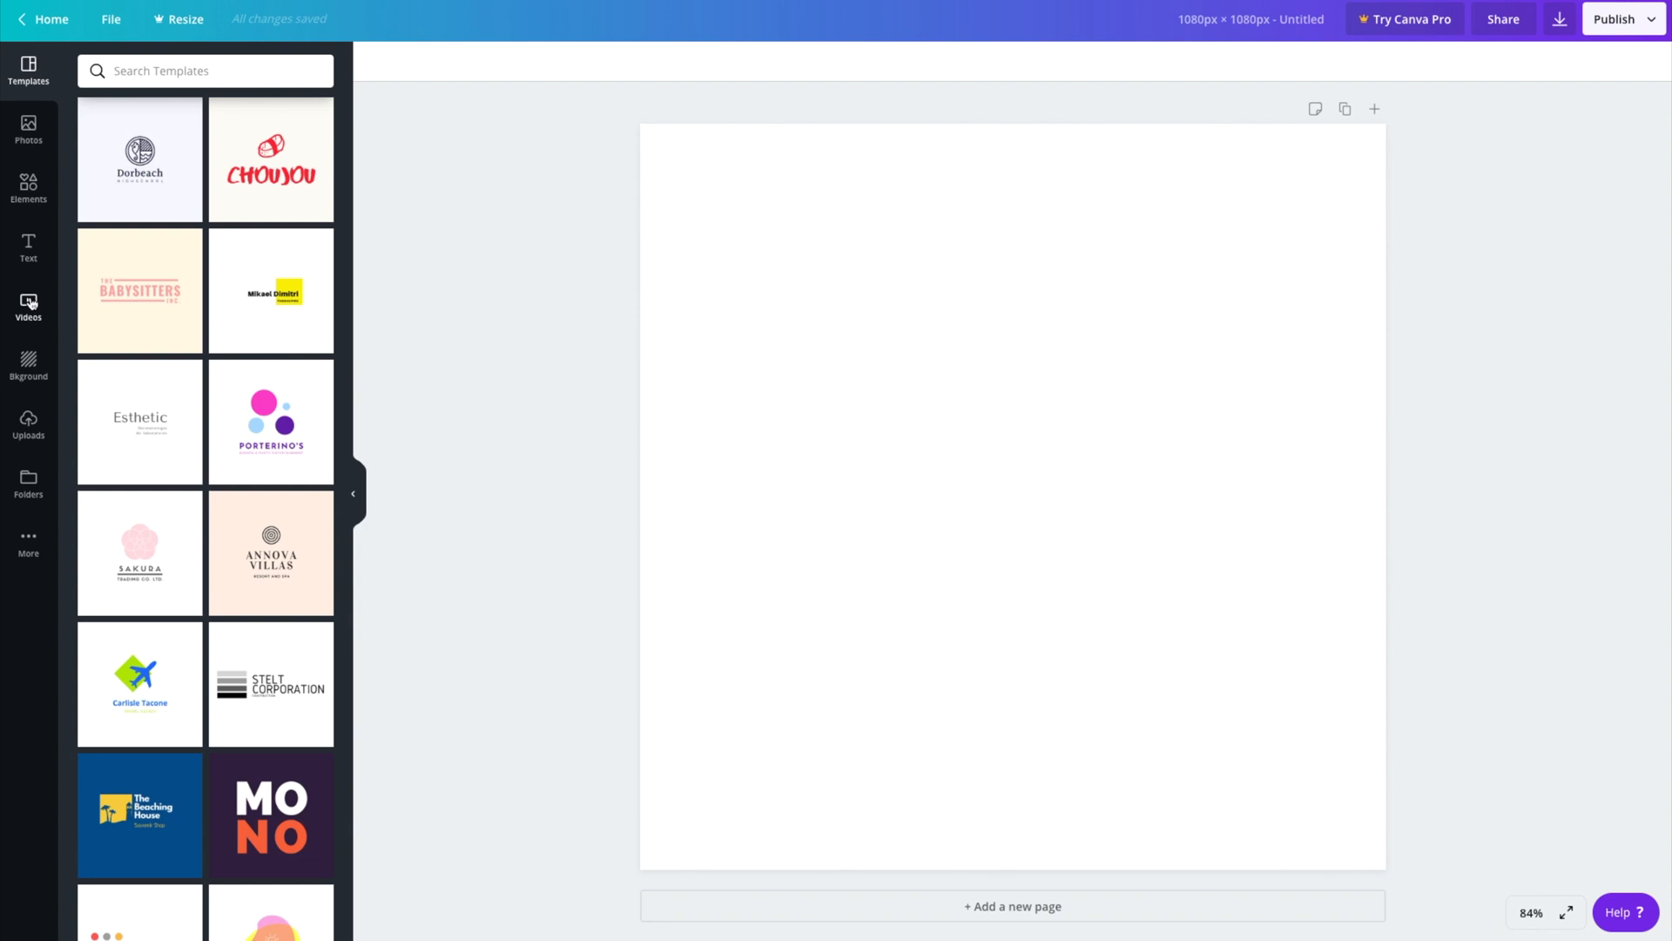
{"action": "mouse_move", "coordinate": [28, 423]}
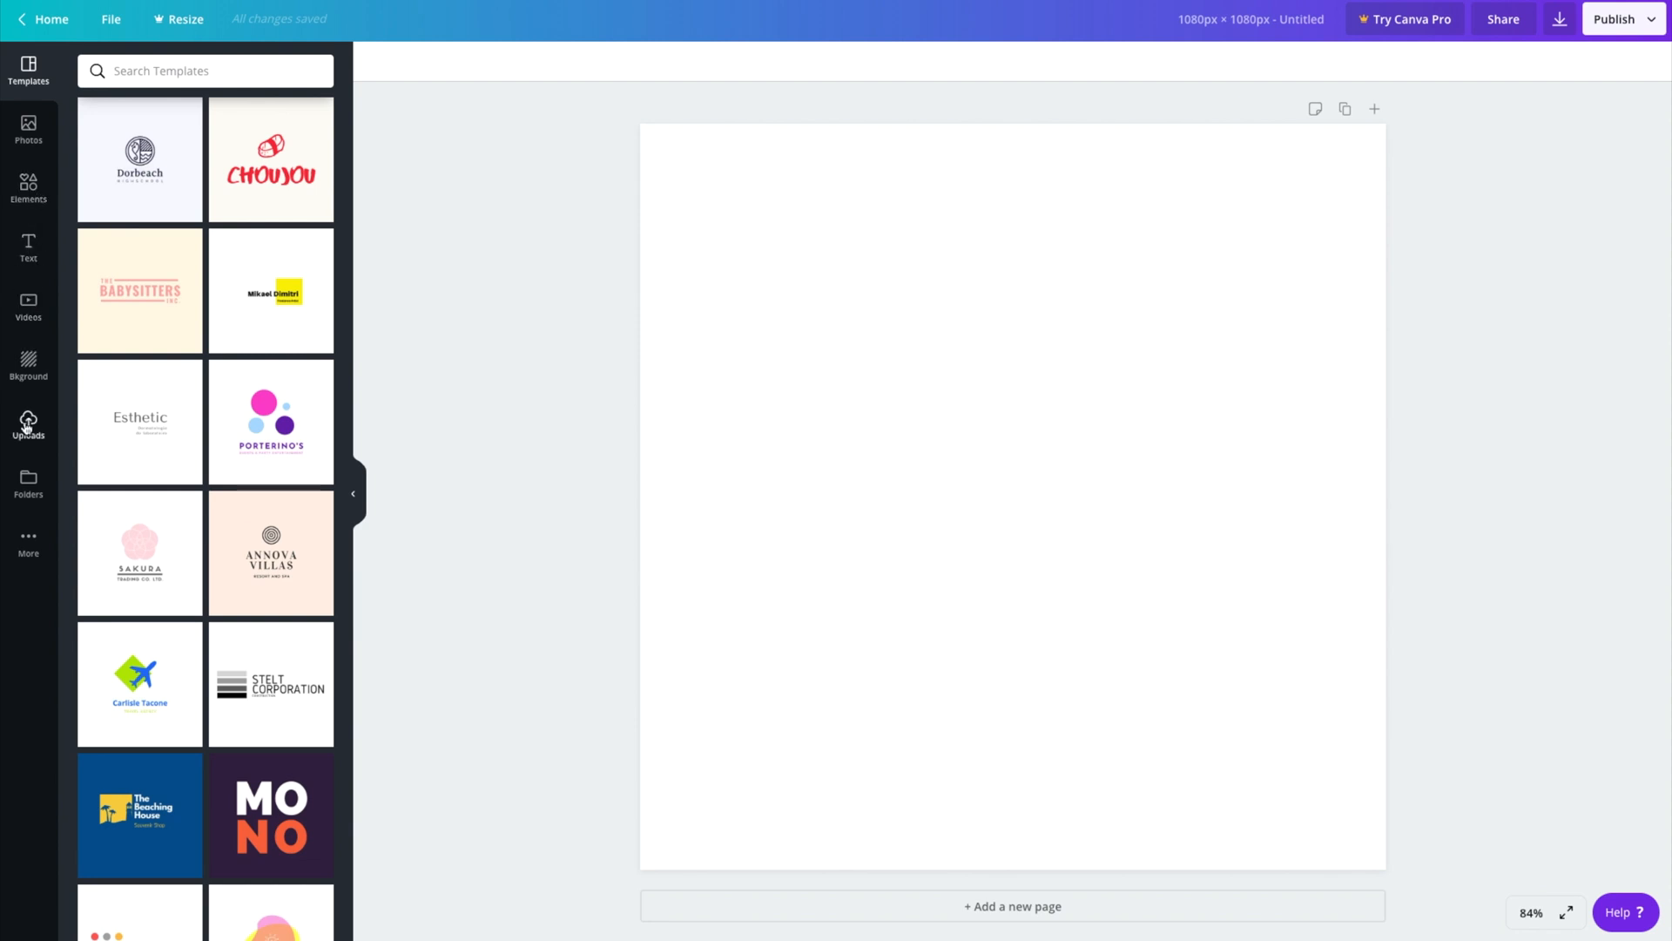
- Add the dark grey gradient photo from Uploads and stretch it across the page
{"action": "left_click", "coordinate": [28, 425]}
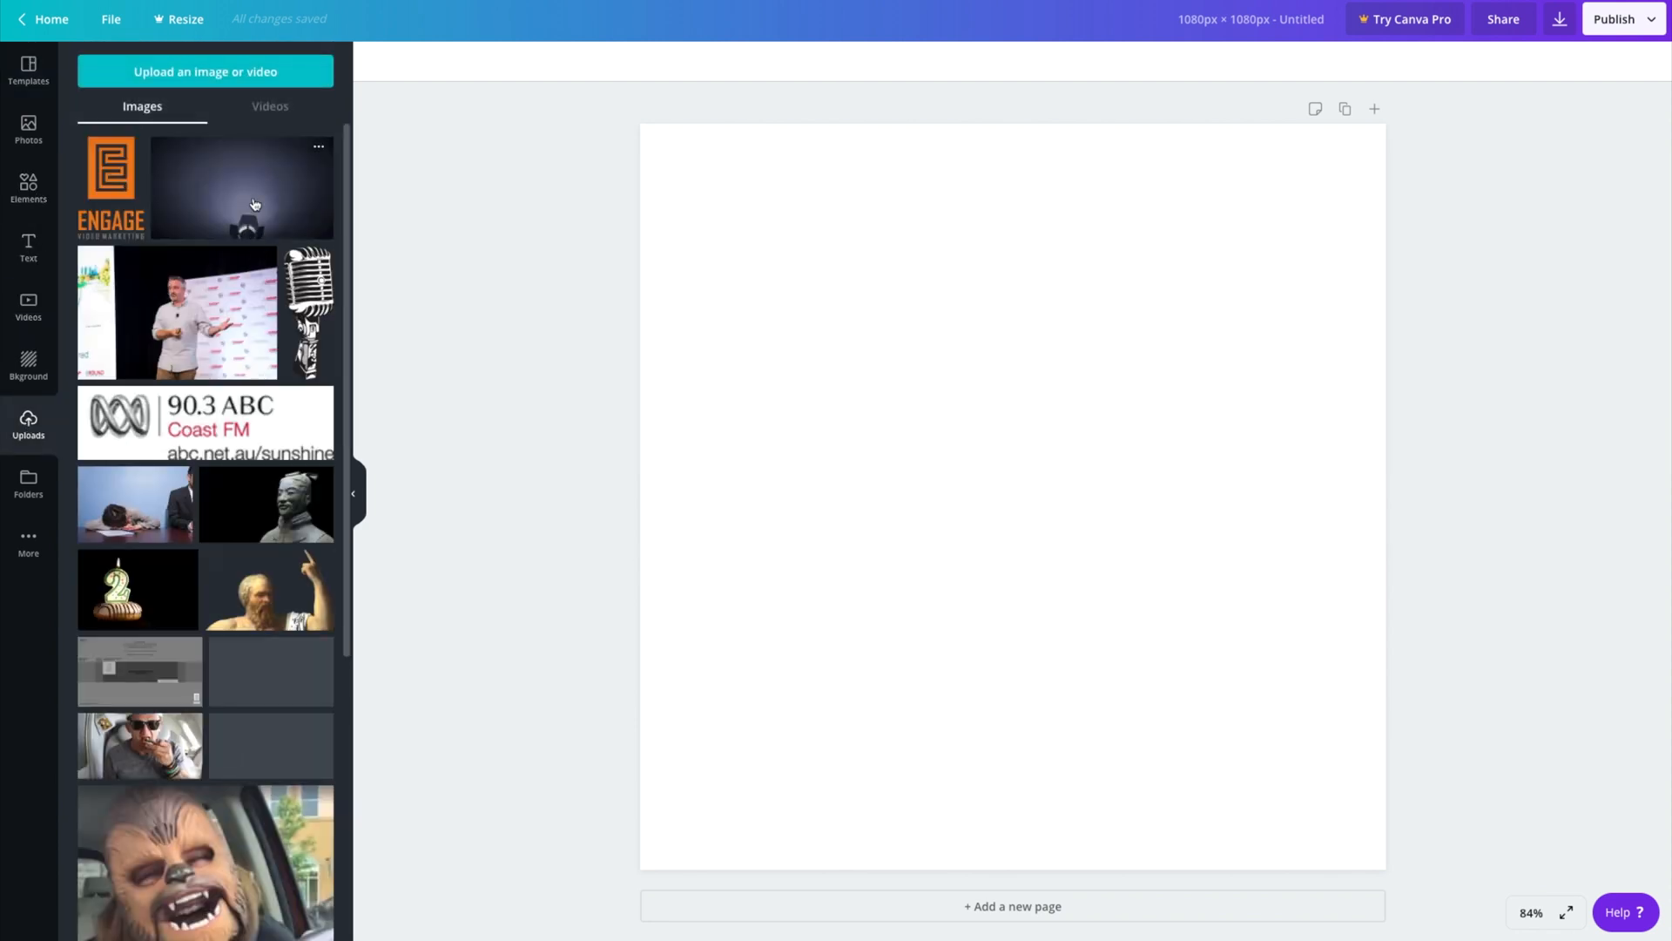
{"action": "left_click", "coordinate": [241, 188]}
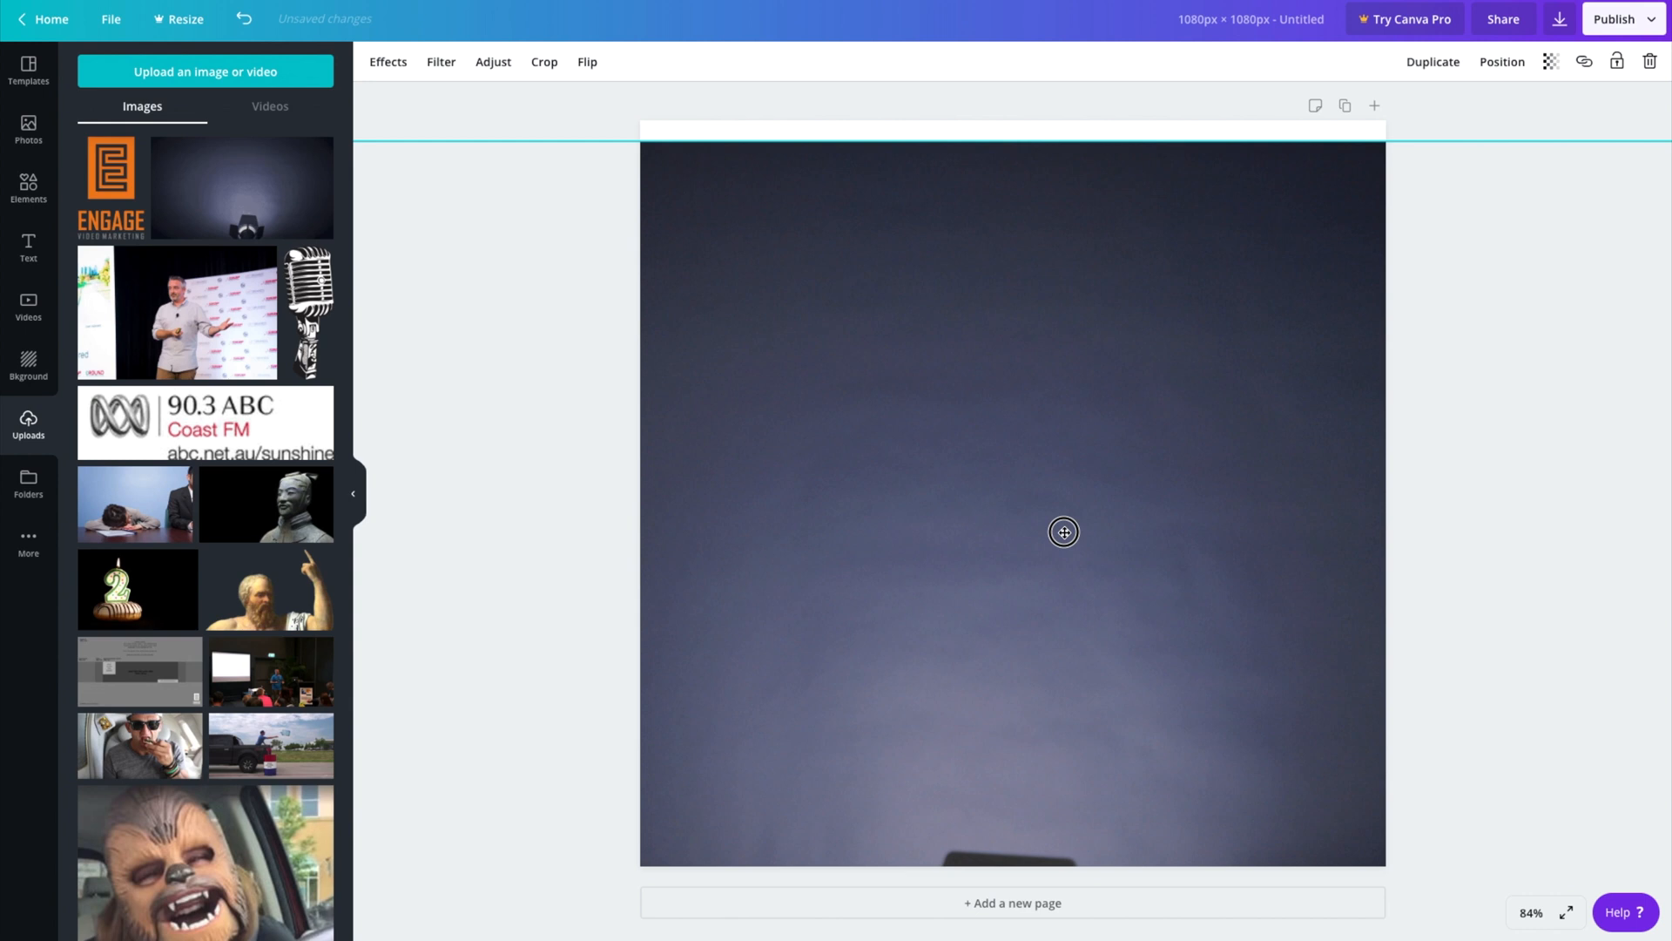
{"action": "left_click", "coordinate": [1063, 532]}
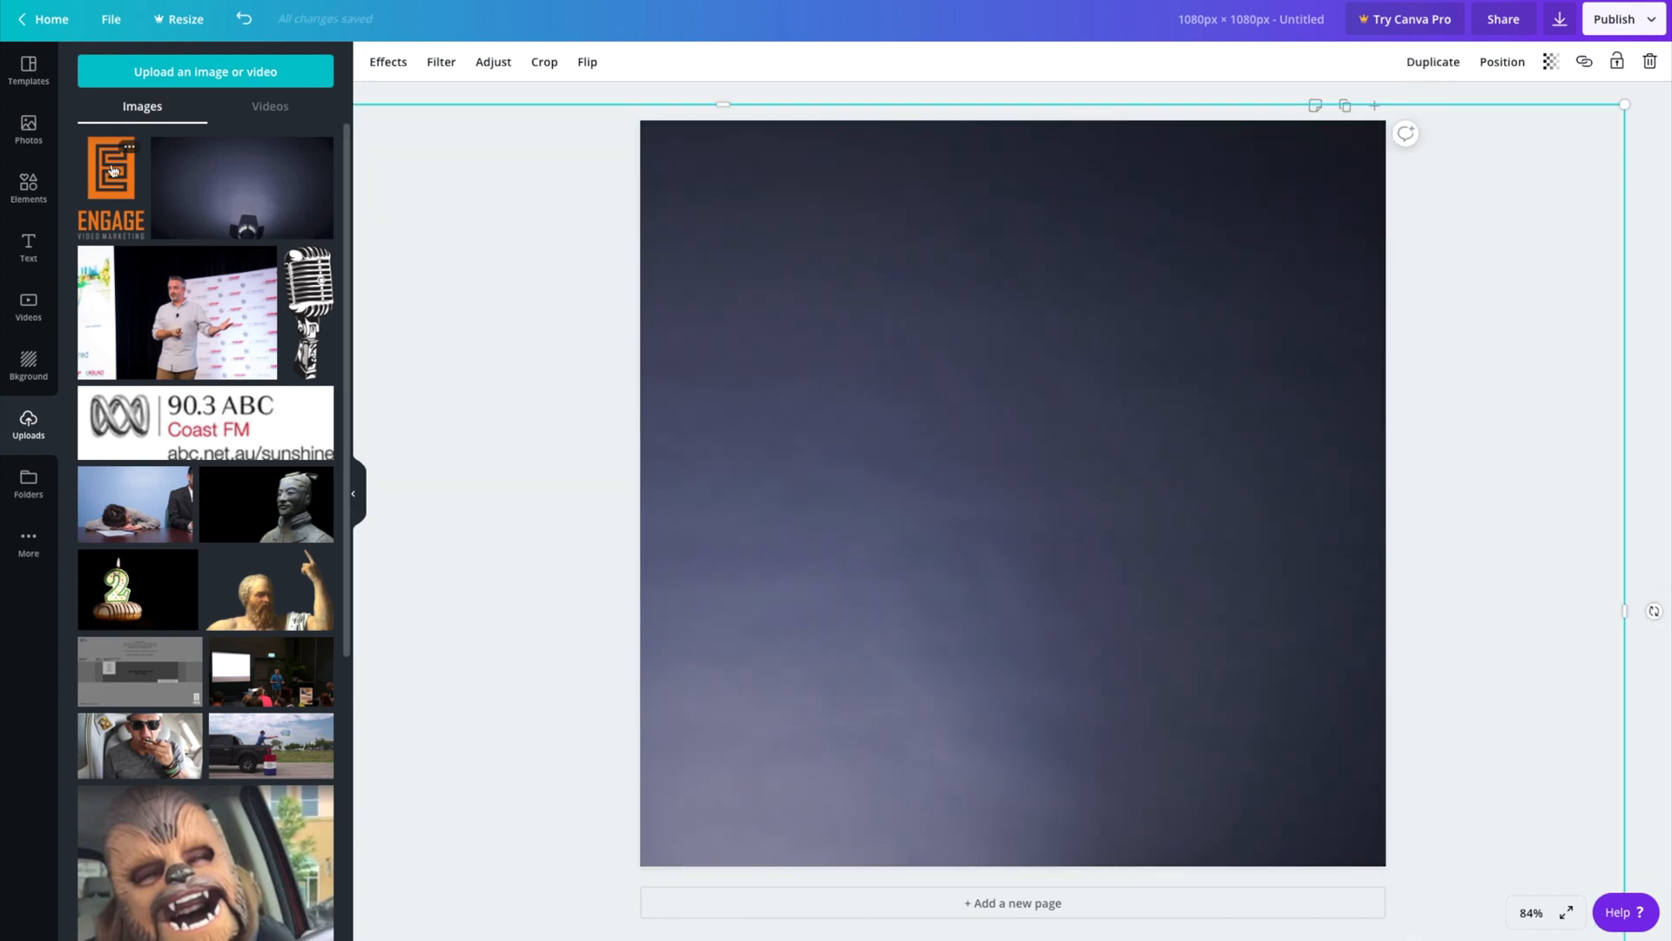
{"action": "mouse_move", "coordinate": [203, 366]}
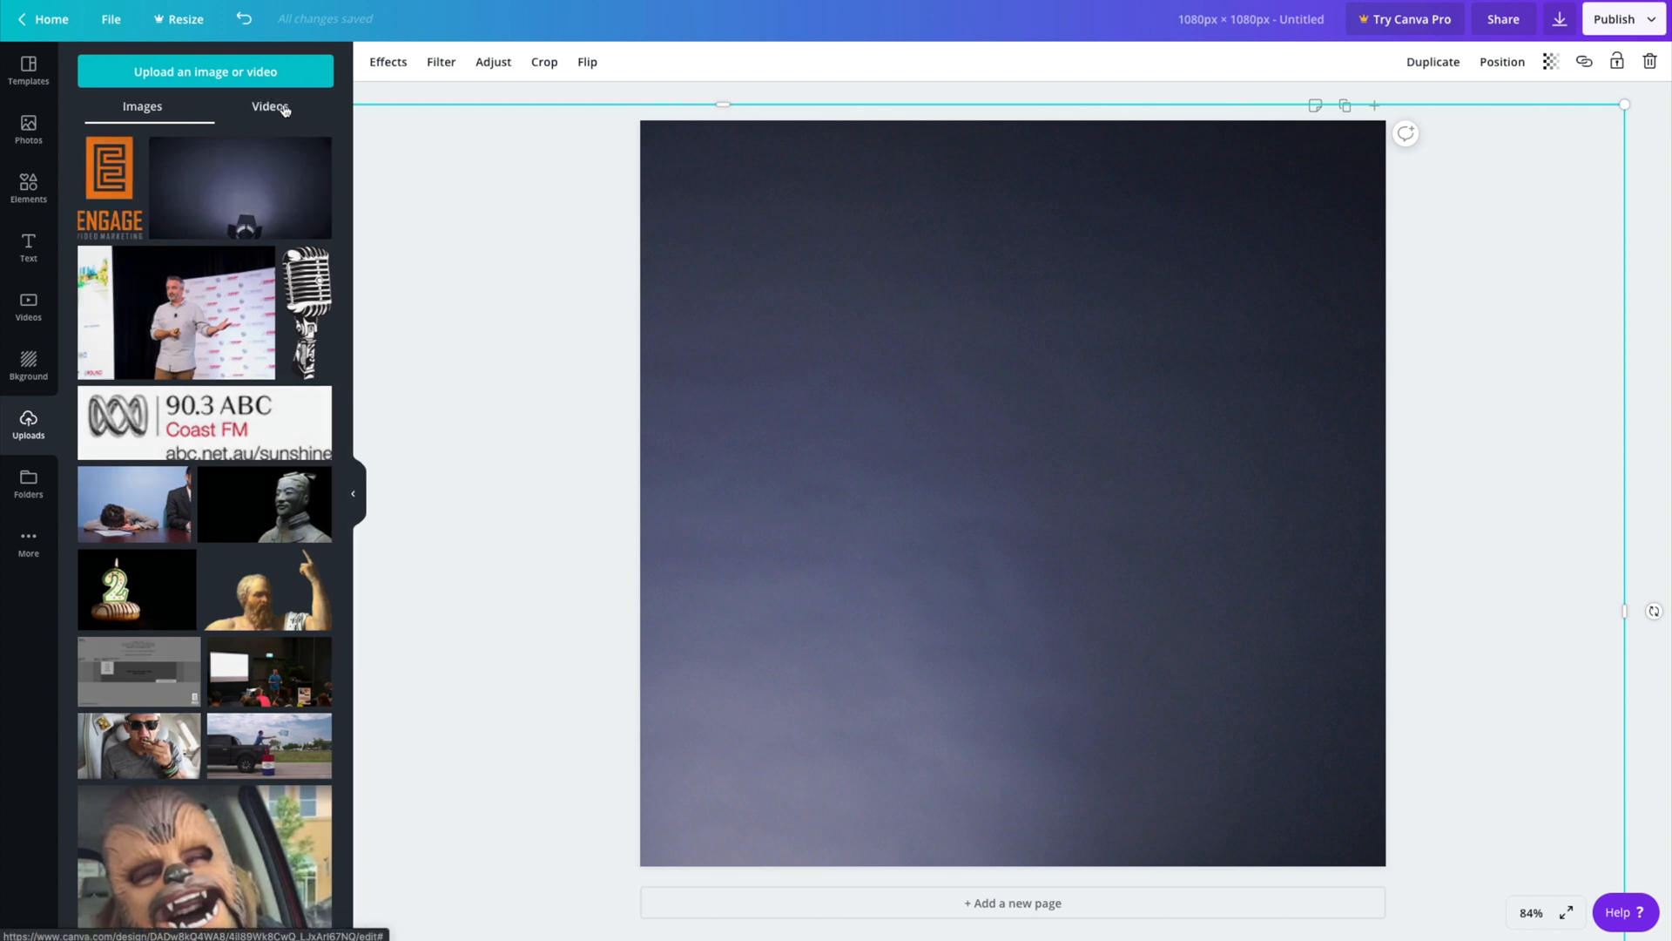
- Add the captioned talking-head video from the Uploads Videos tab onto the page
{"action": "left_click", "coordinate": [270, 106]}
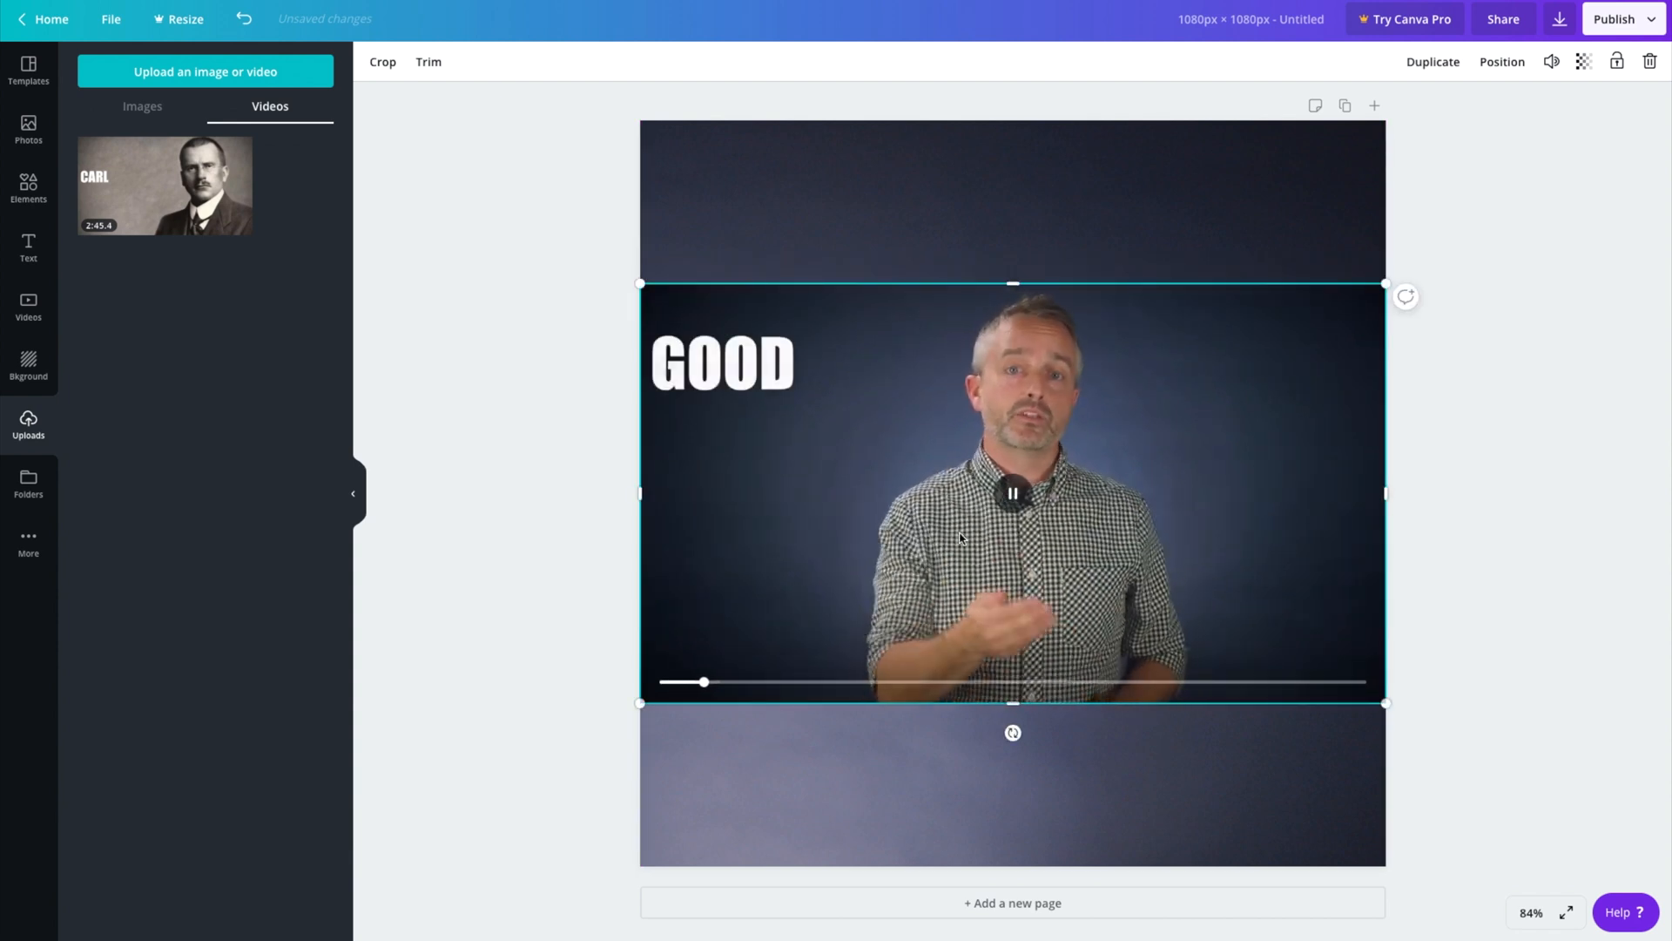
{"action": "left_click", "coordinate": [1012, 493]}
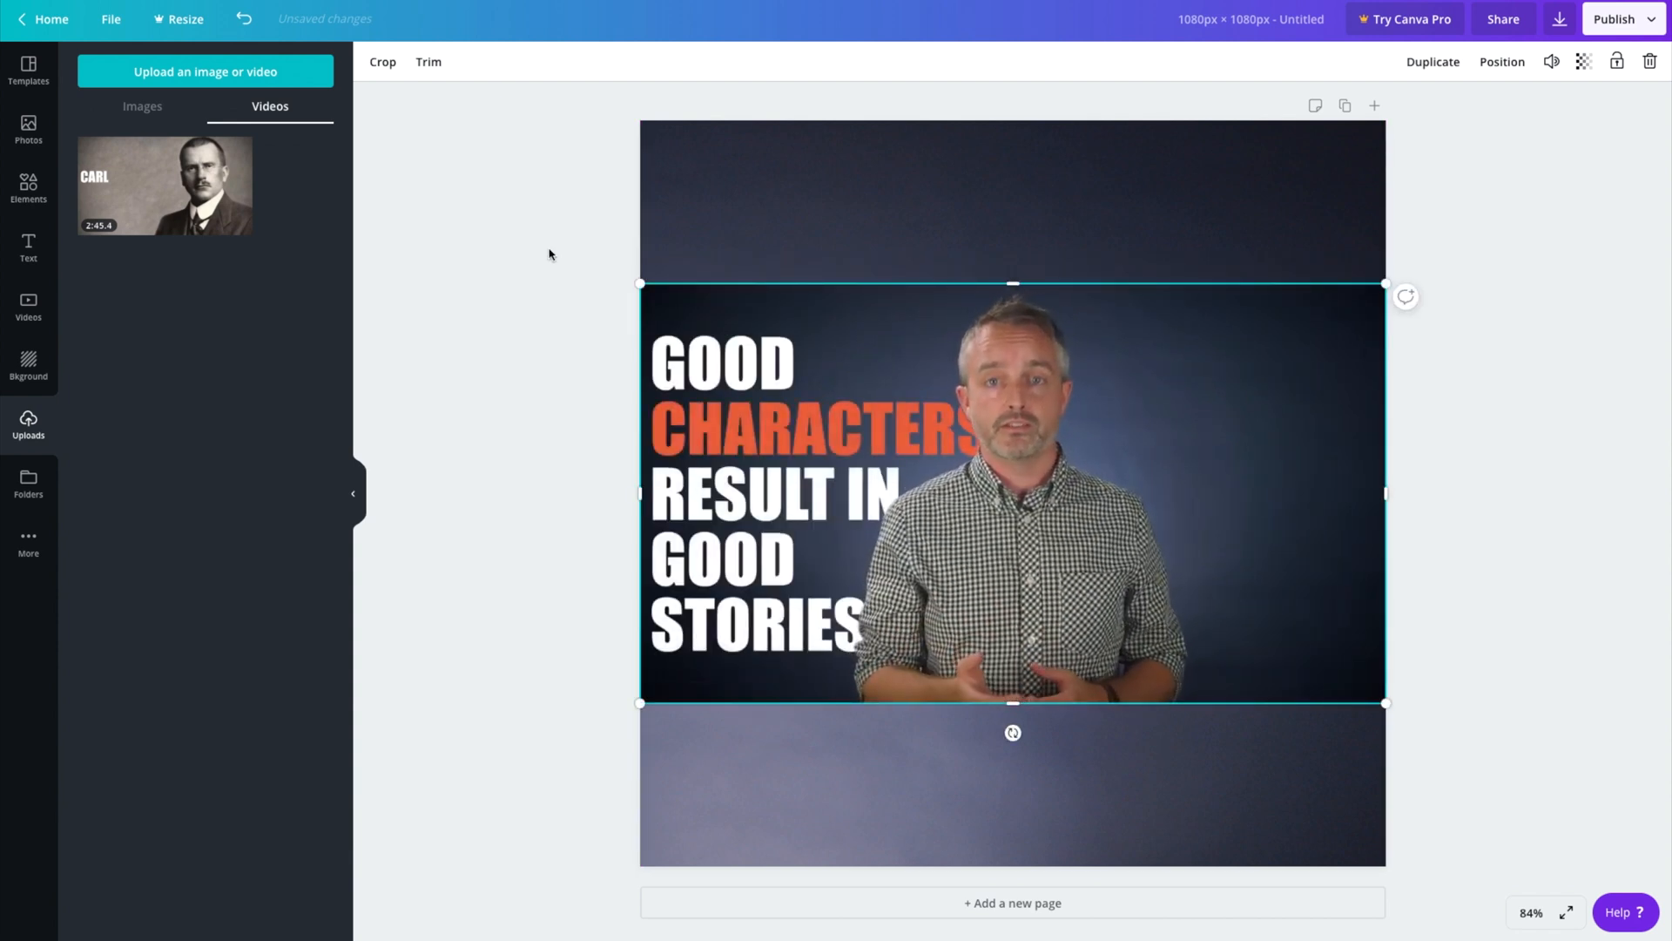
{"action": "left_click", "coordinate": [142, 105]}
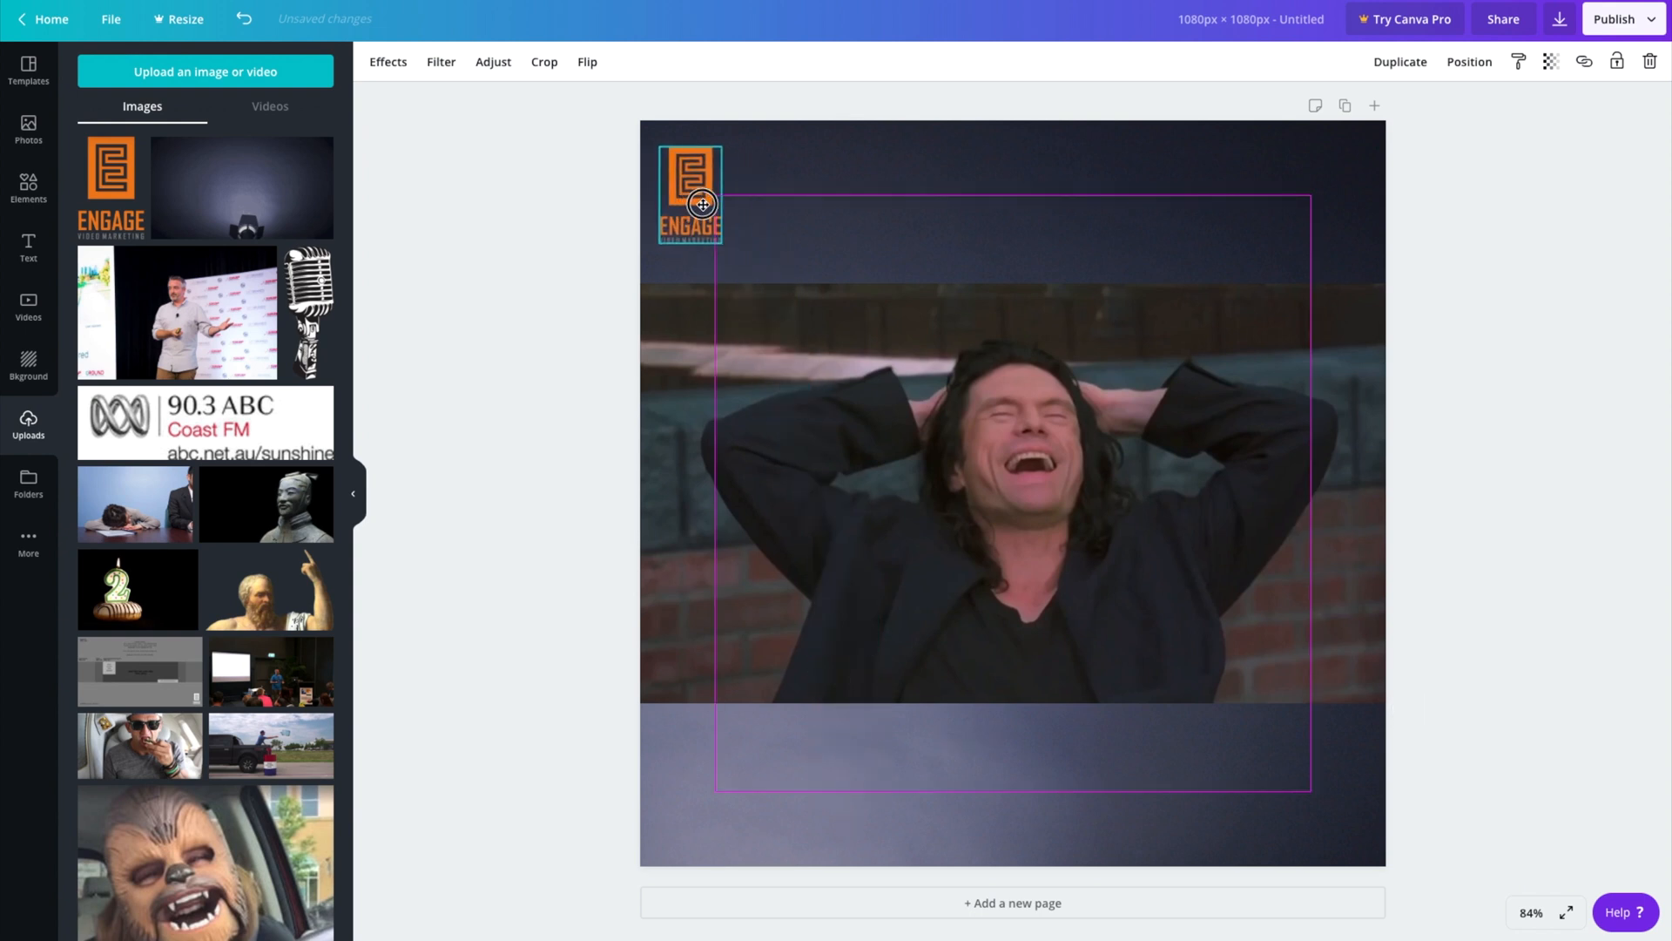
- Place the orange ENGAGE logo, enlarged, in the page's top-left corner
{"action": "left_click", "coordinate": [690, 195]}
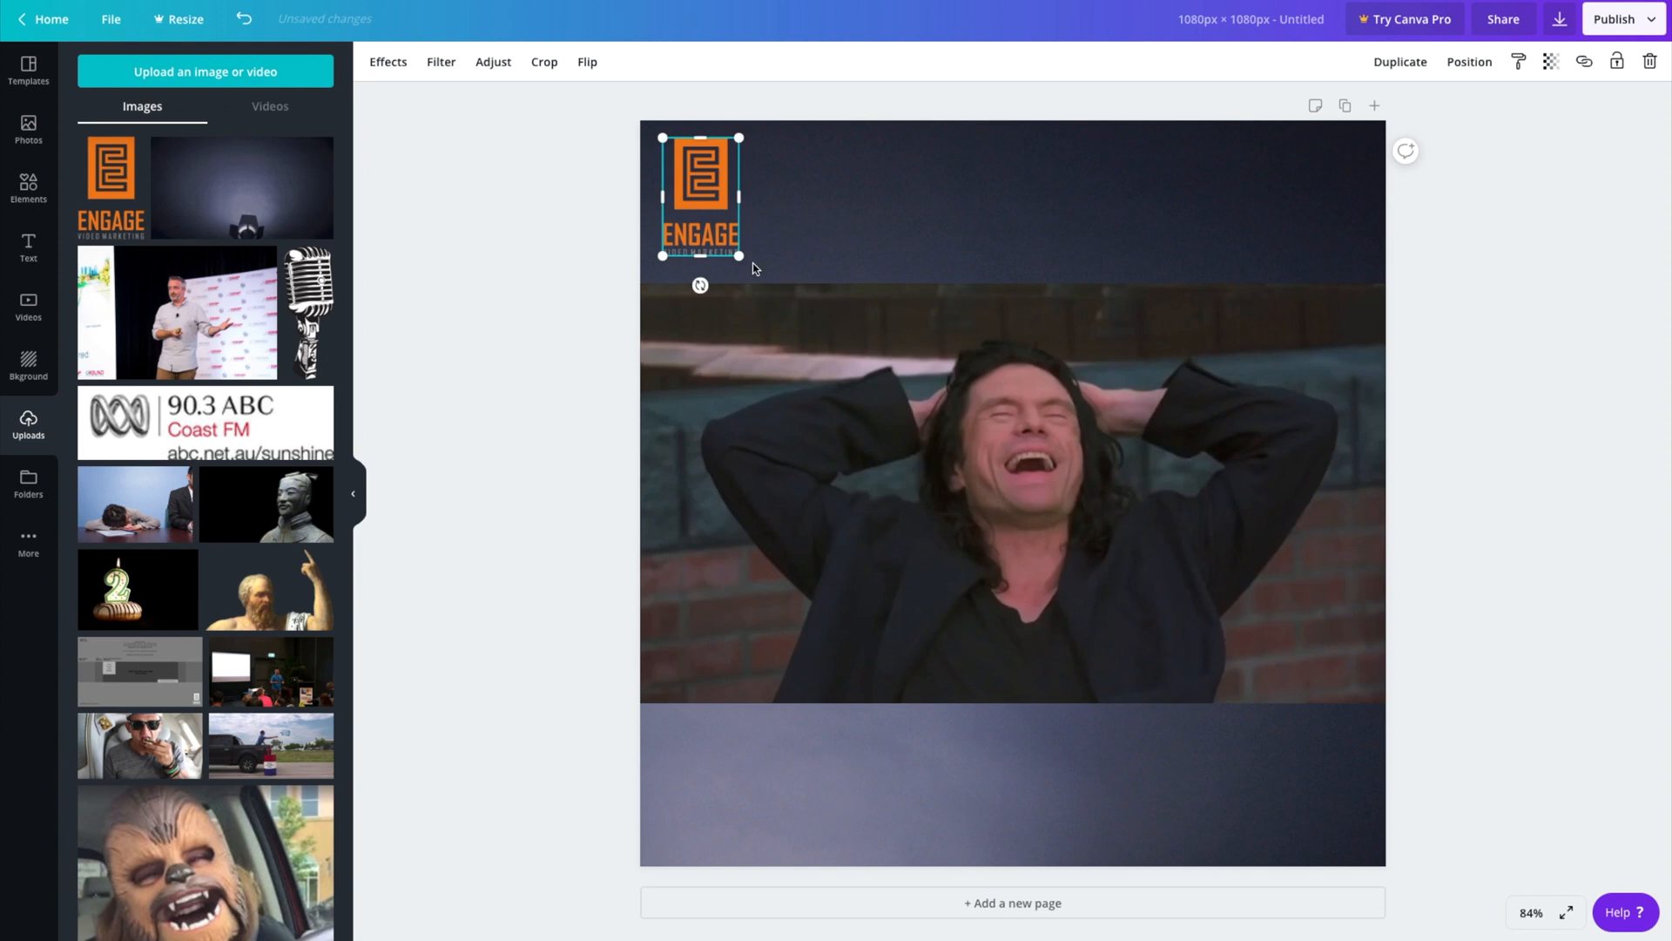
{"action": "mouse_move", "coordinate": [741, 251]}
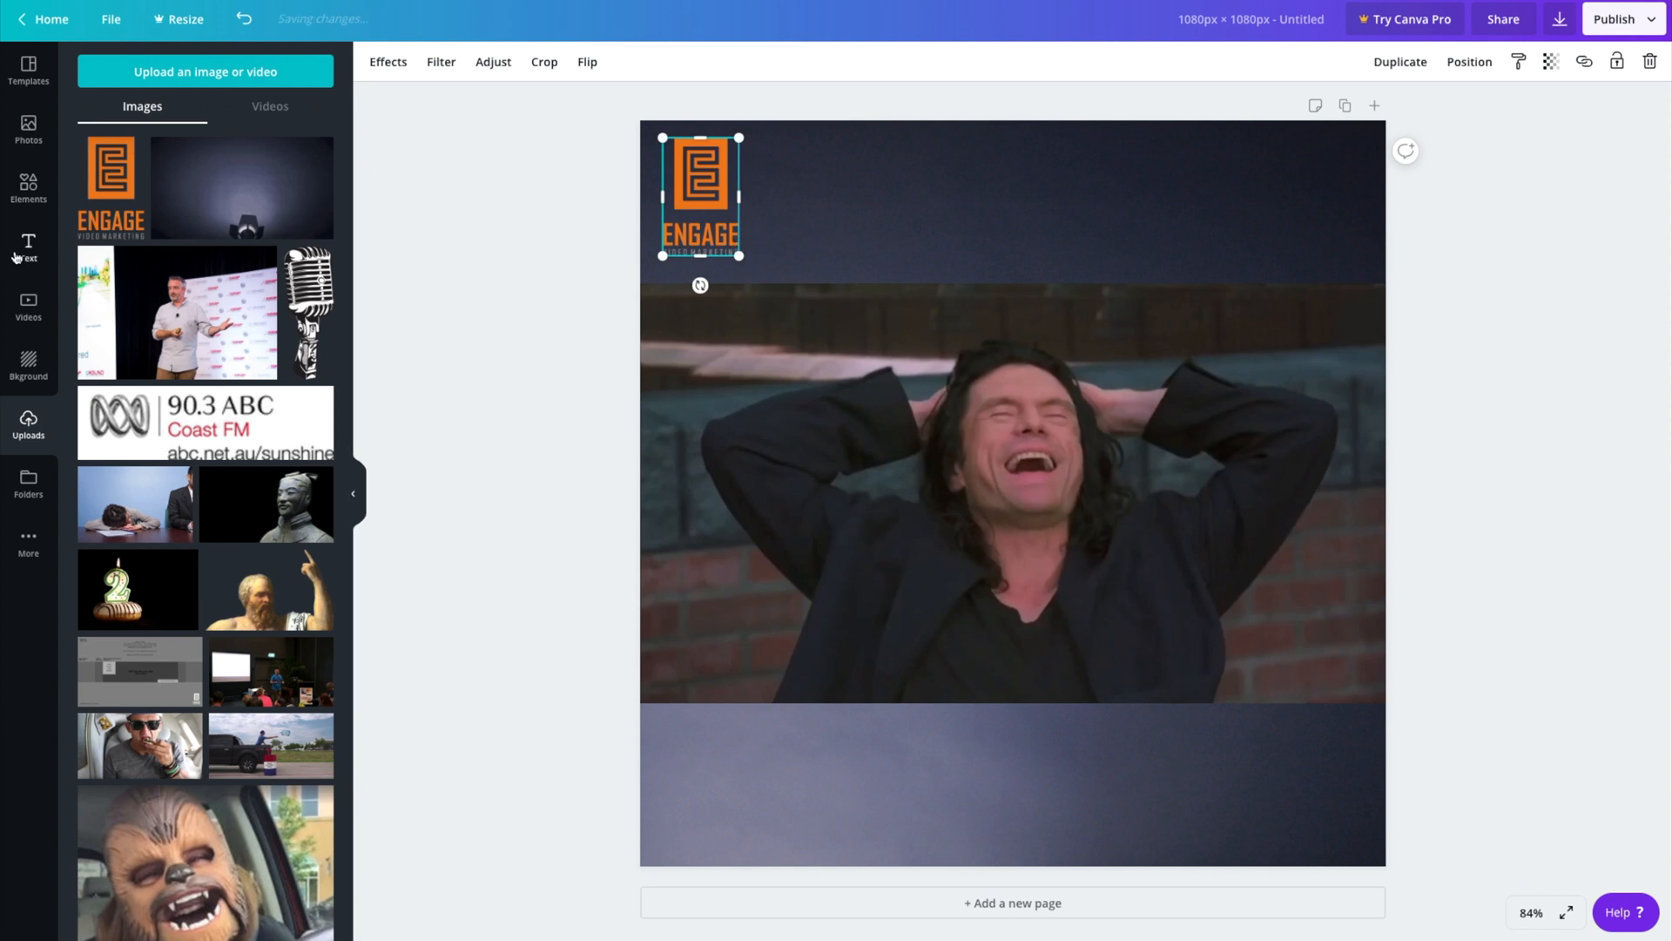
- Add a heading reading "What's Your Brand Archetype?"
{"action": "left_click", "coordinate": [27, 246]}
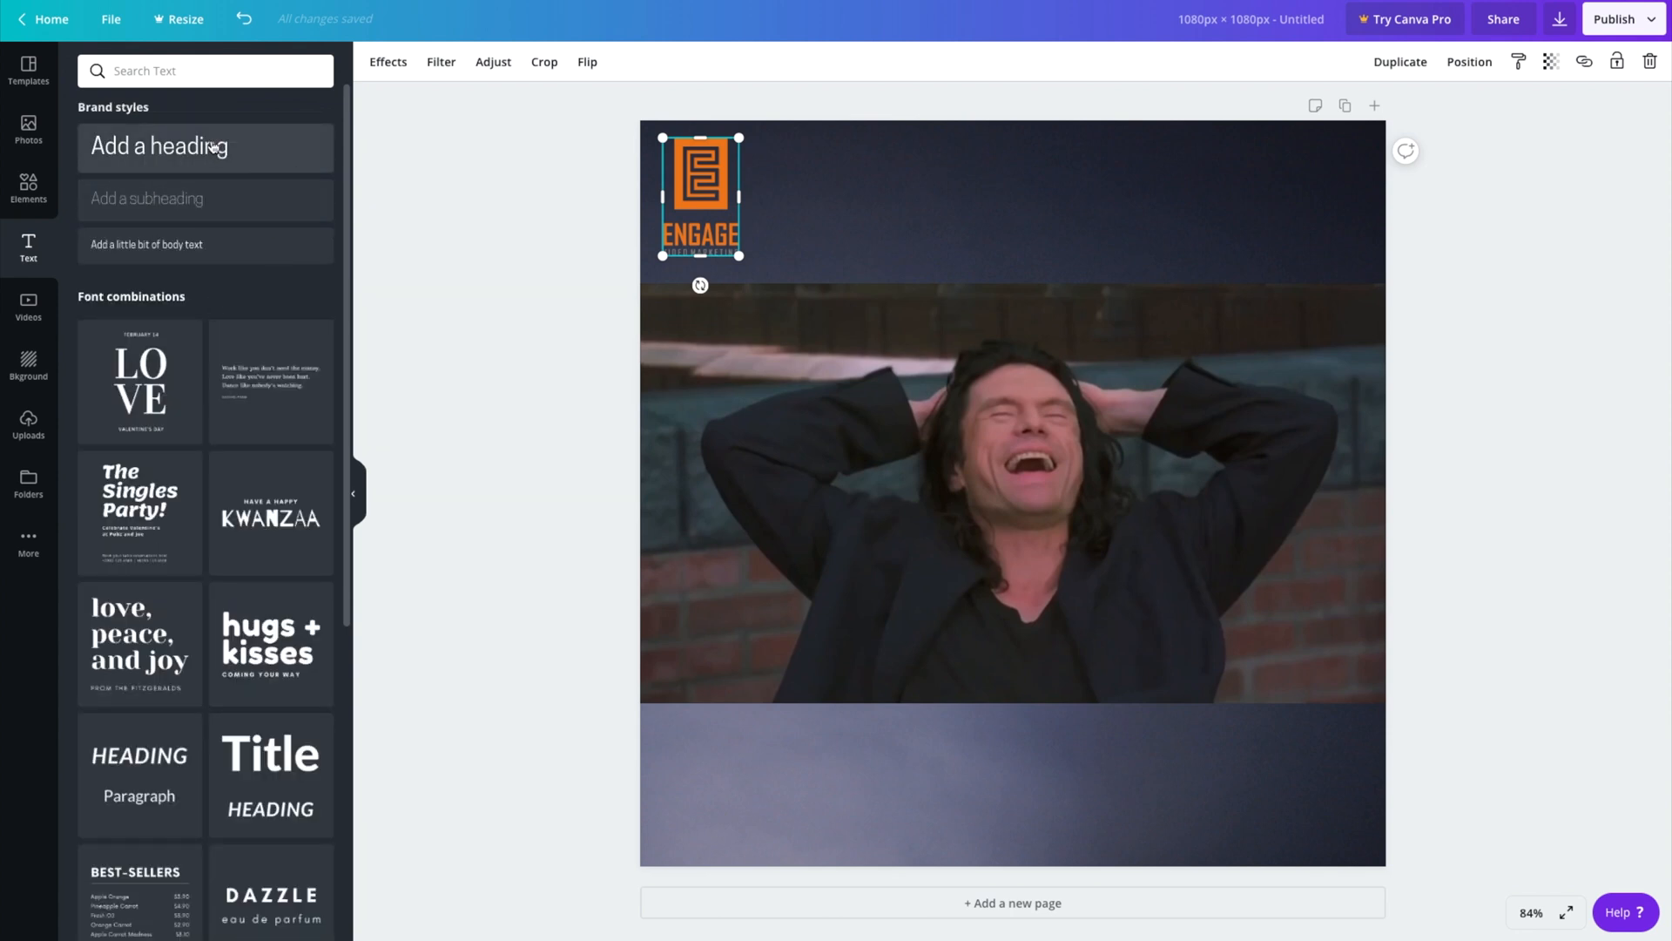
{"action": "left_click", "coordinate": [159, 146]}
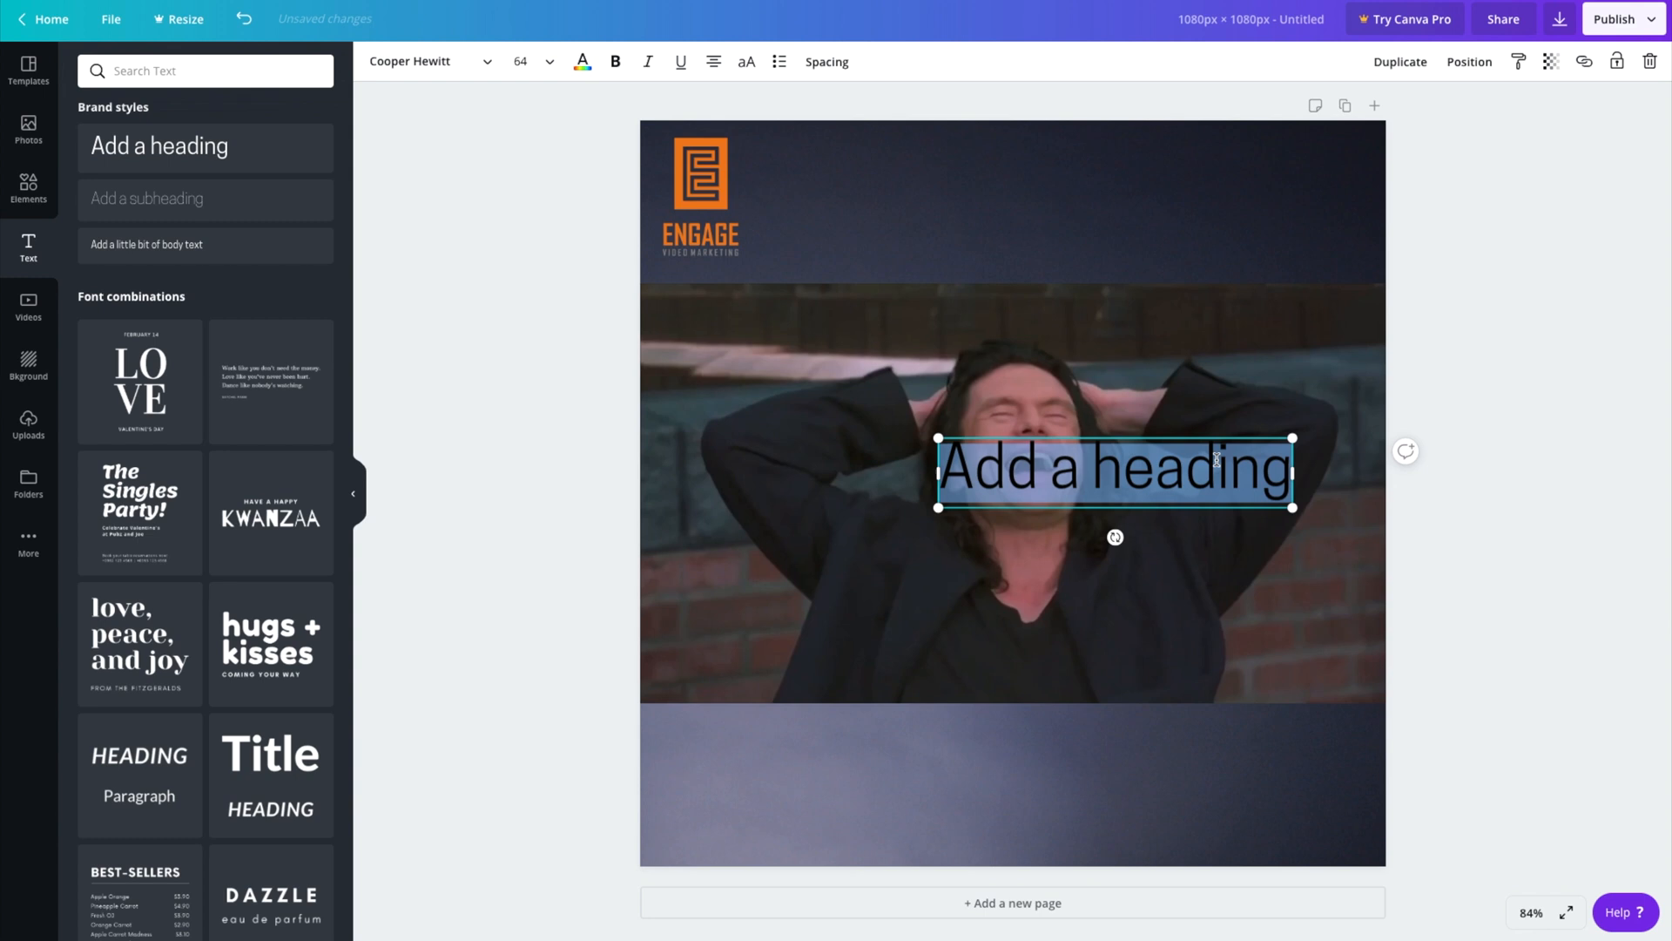
{"action": "type", "text": "What"}
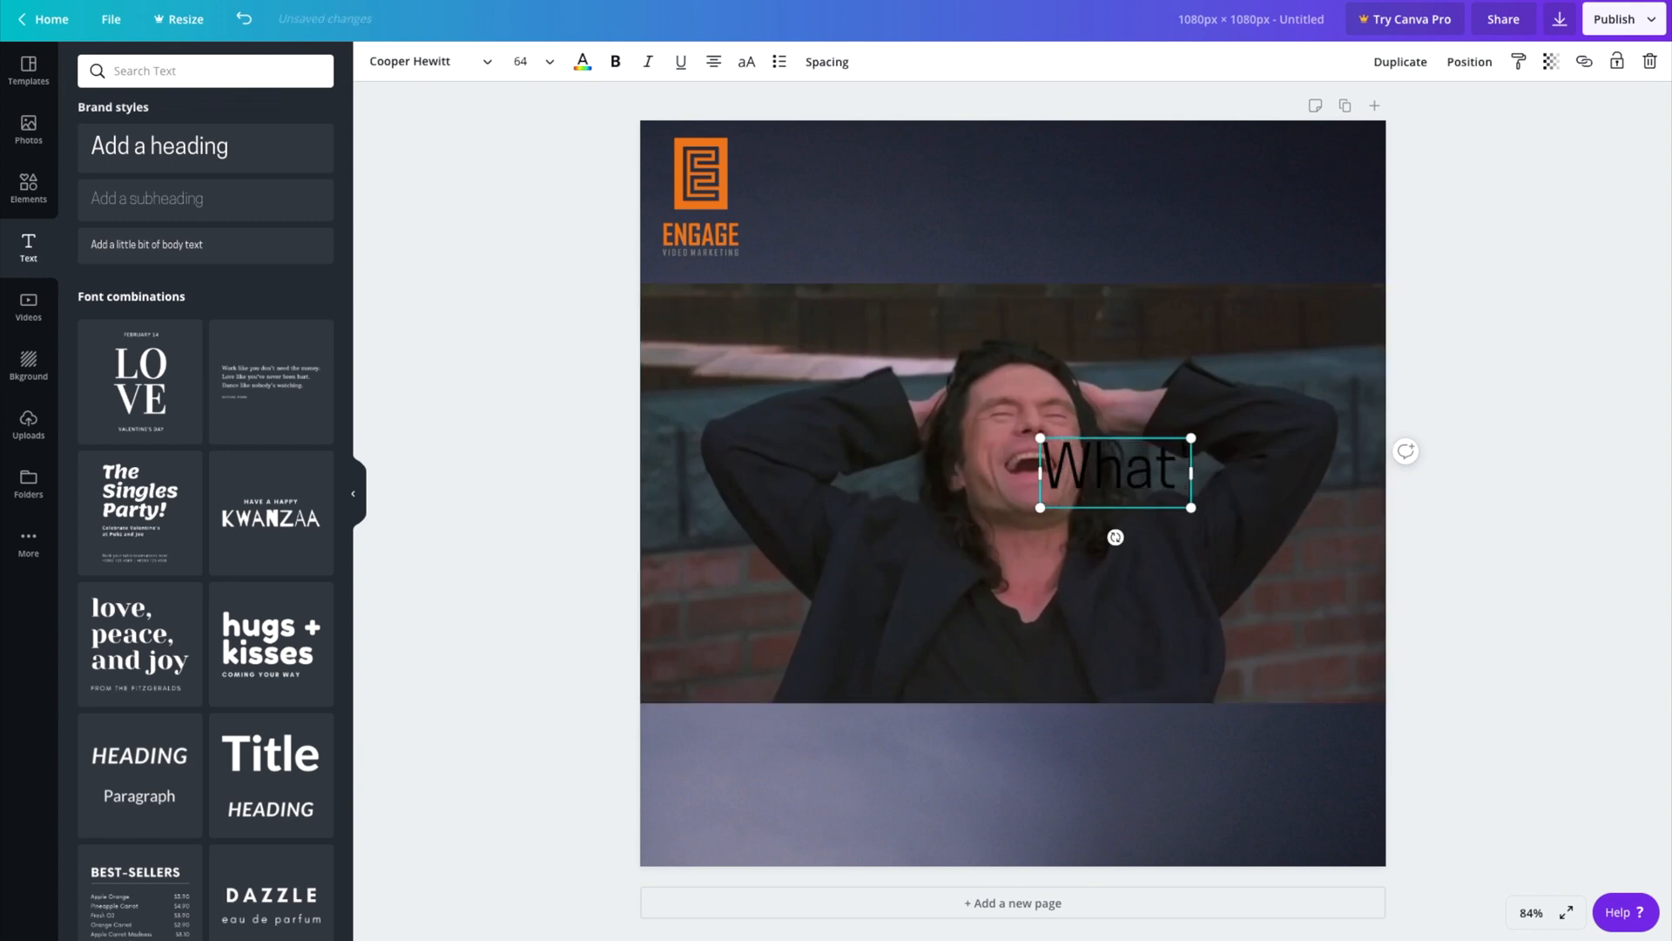
{"action": "type", "text": "'s Your Bran"}
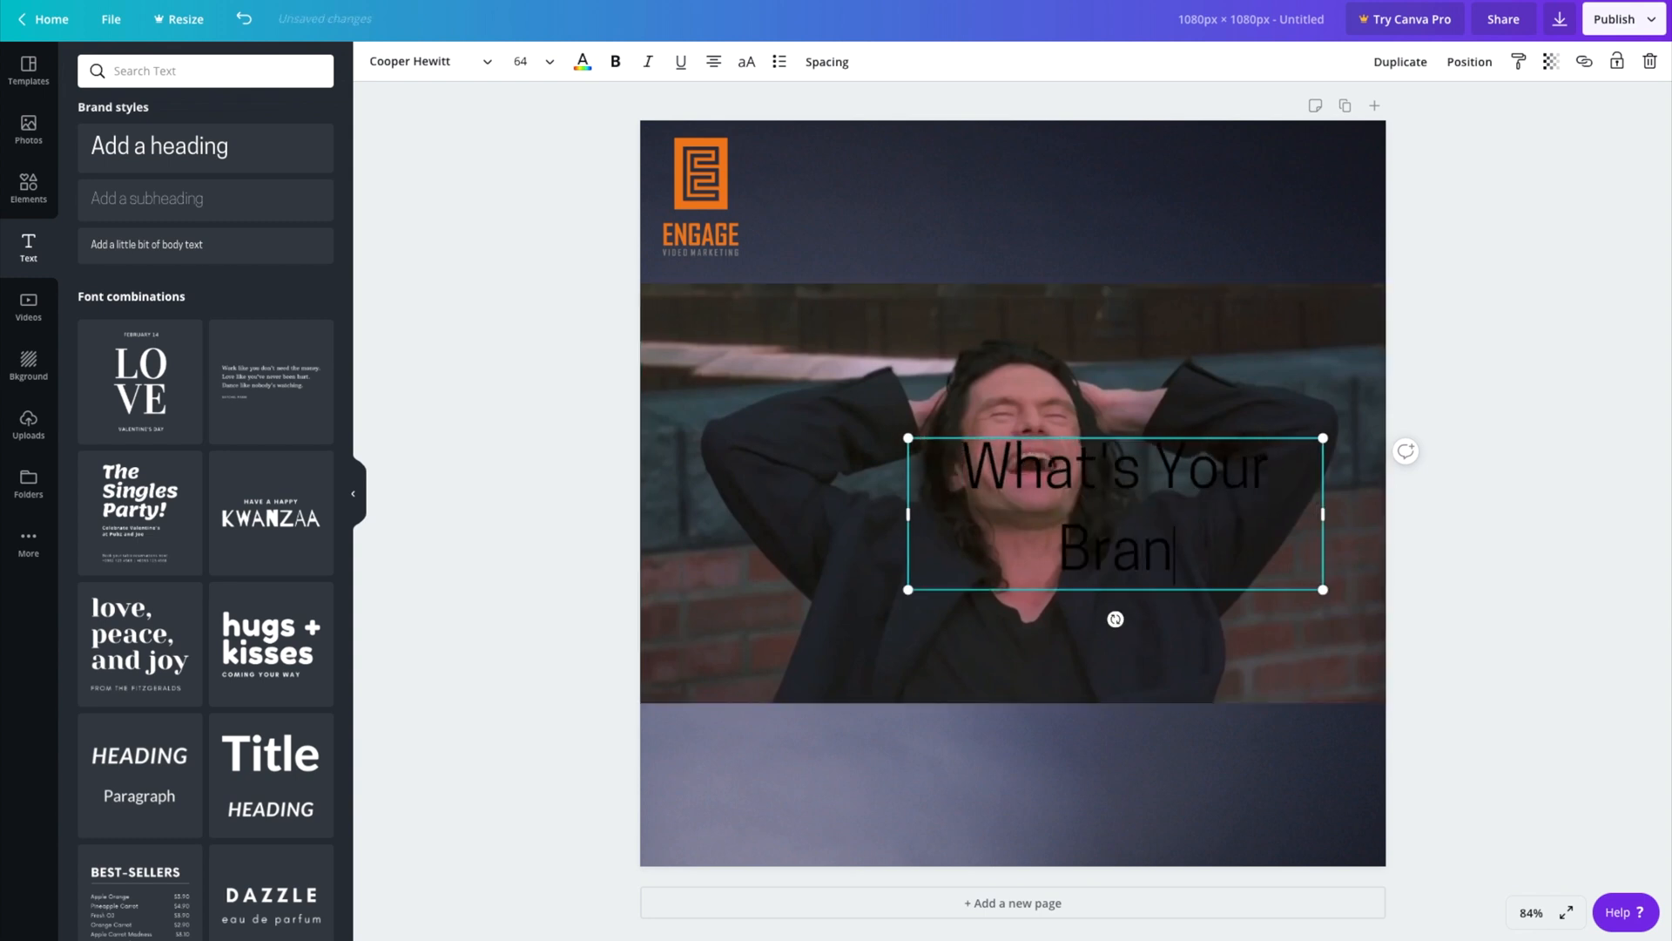
{"action": "type", "text": "dArchety"}
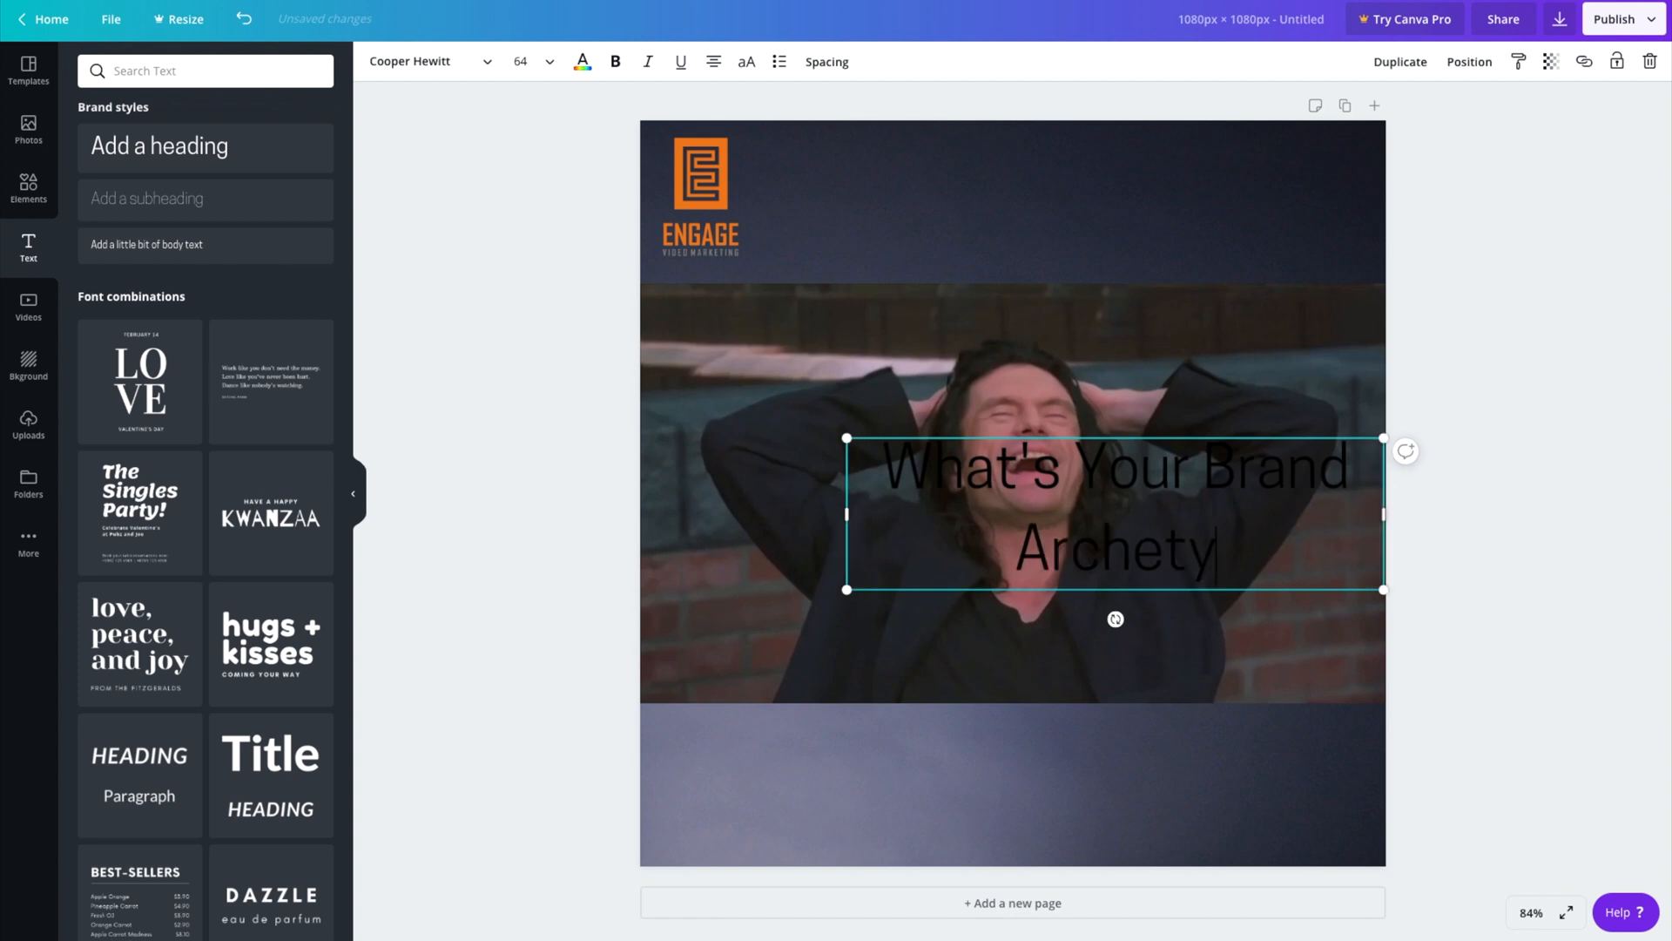
{"action": "type", "text": "pe?"}
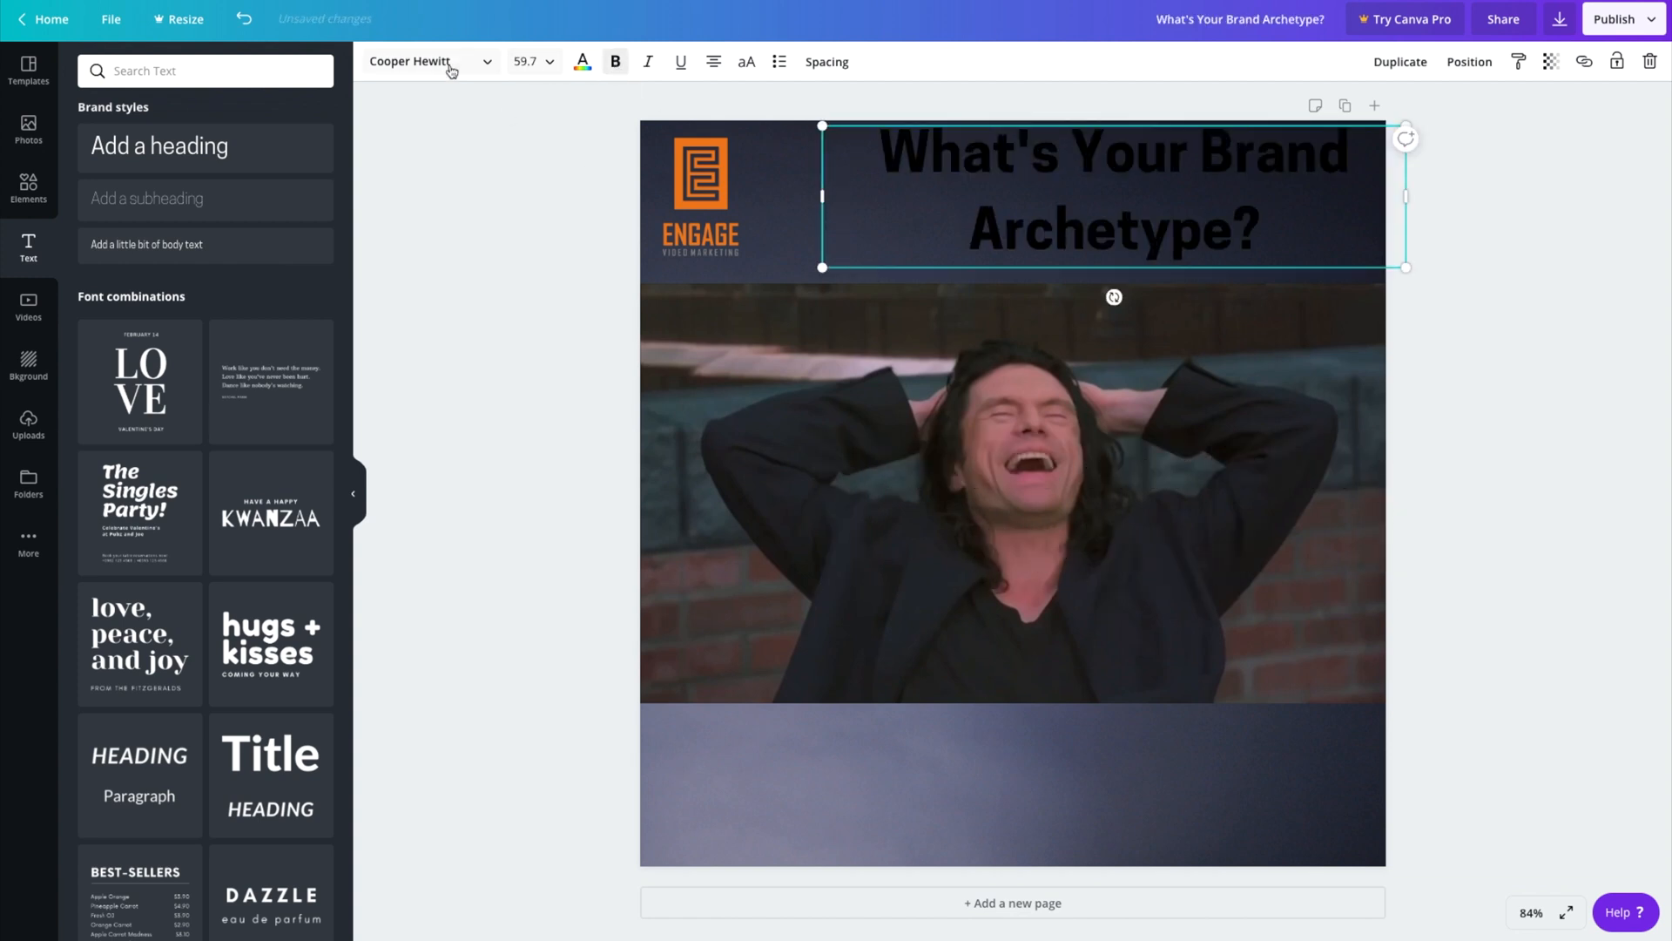
- Change the headline font and right-align it at the top right
{"action": "left_click", "coordinate": [425, 61]}
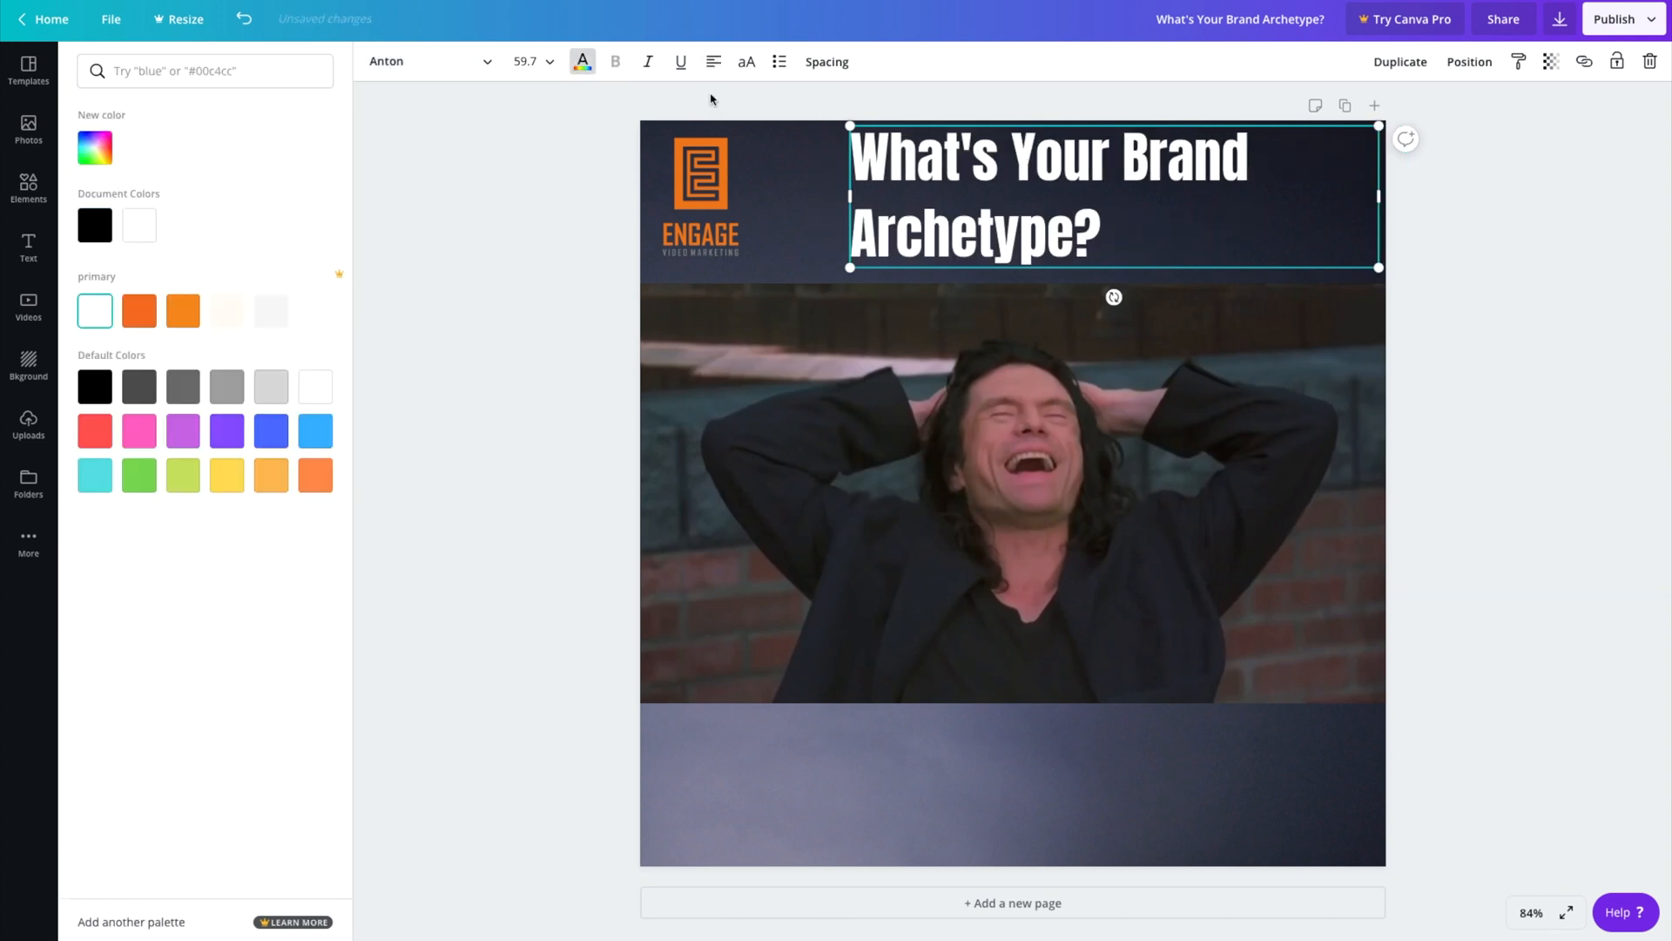
{"action": "left_click", "coordinate": [28, 248]}
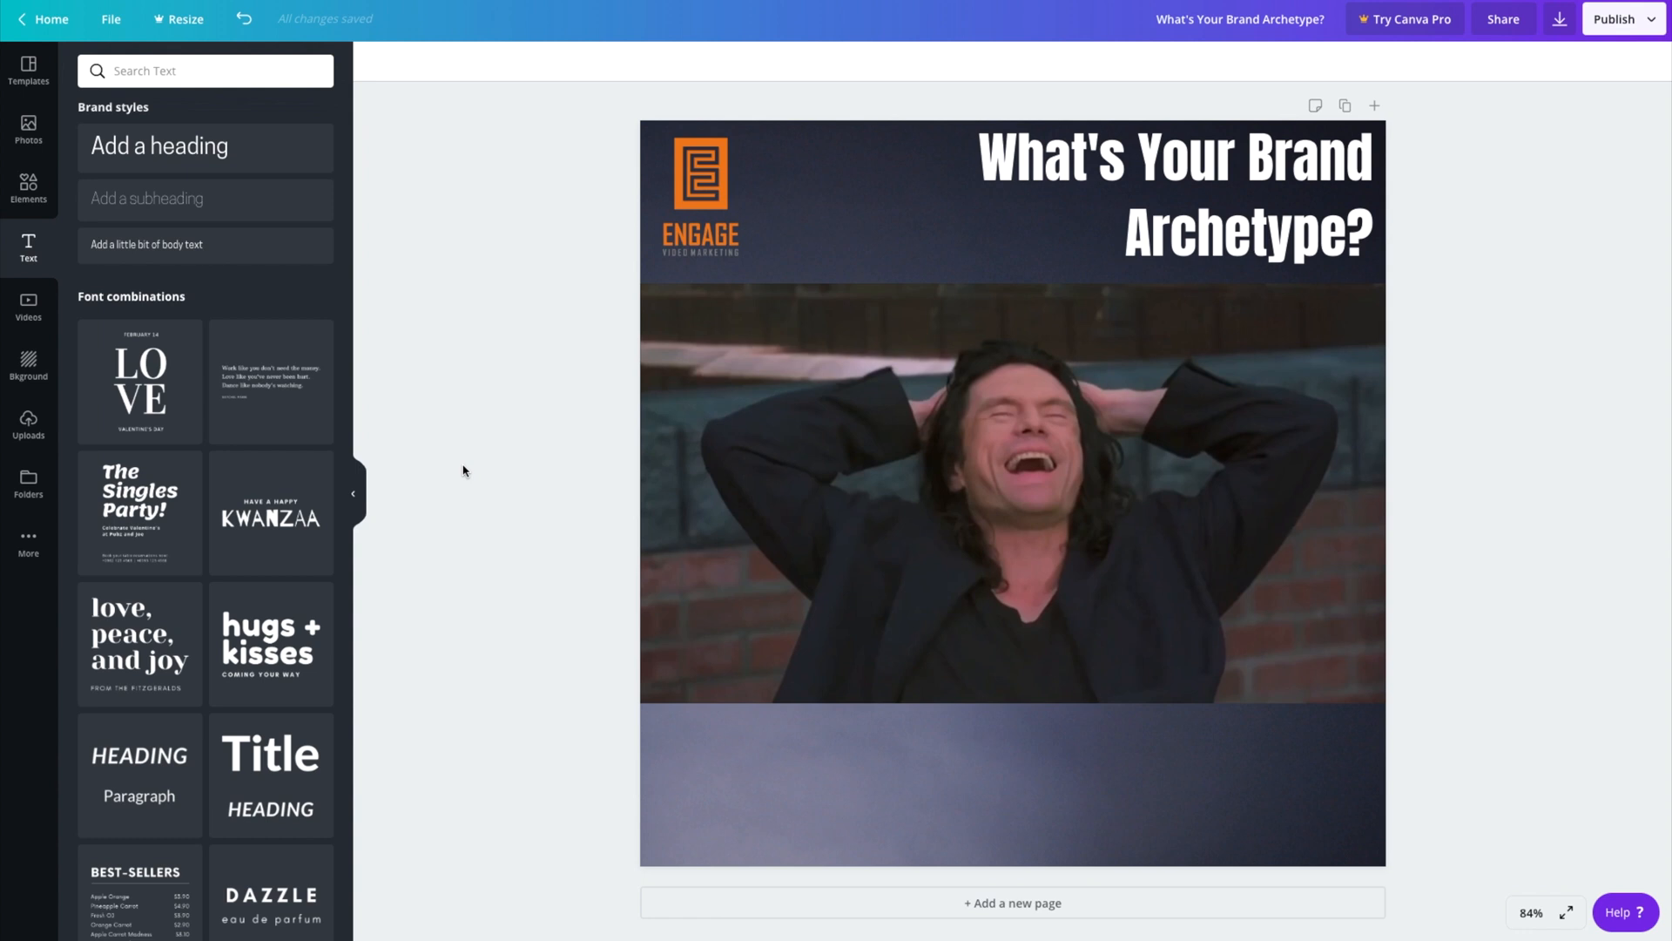
{"action": "left_click", "coordinate": [28, 189]}
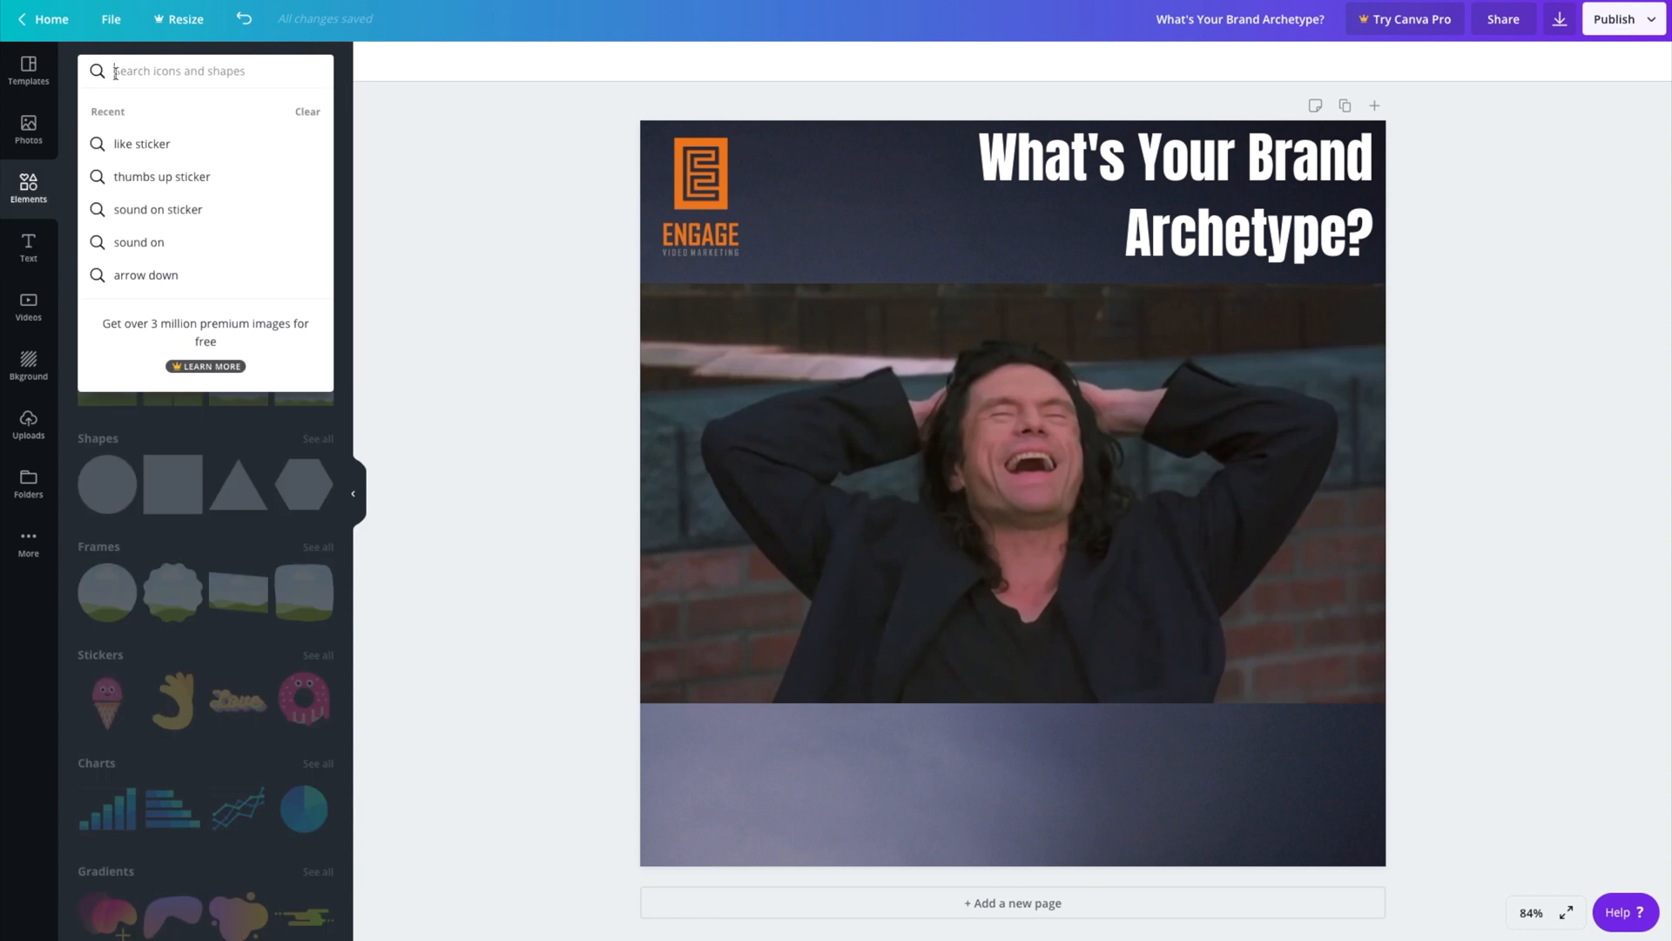
- Rerun the thumbs-up sticker search and add the blue thumbs-up to the bottom-left corner
{"action": "left_click", "coordinate": [158, 176]}
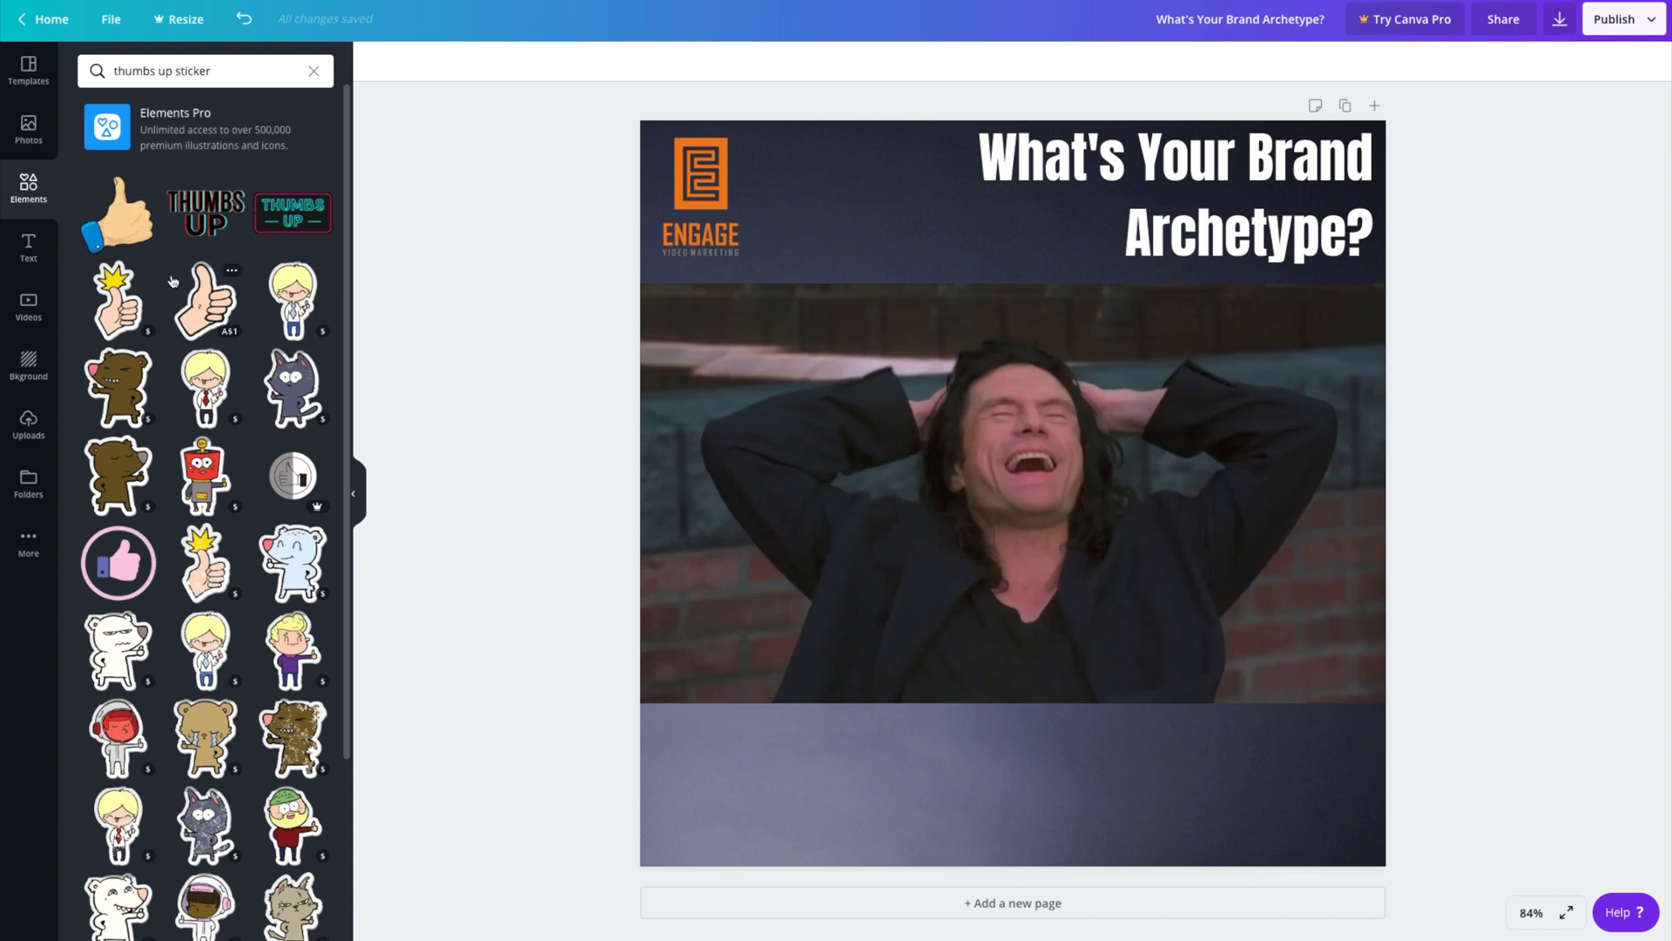
{"action": "scroll", "scroll_direction": "down", "scroll_amount": 3}
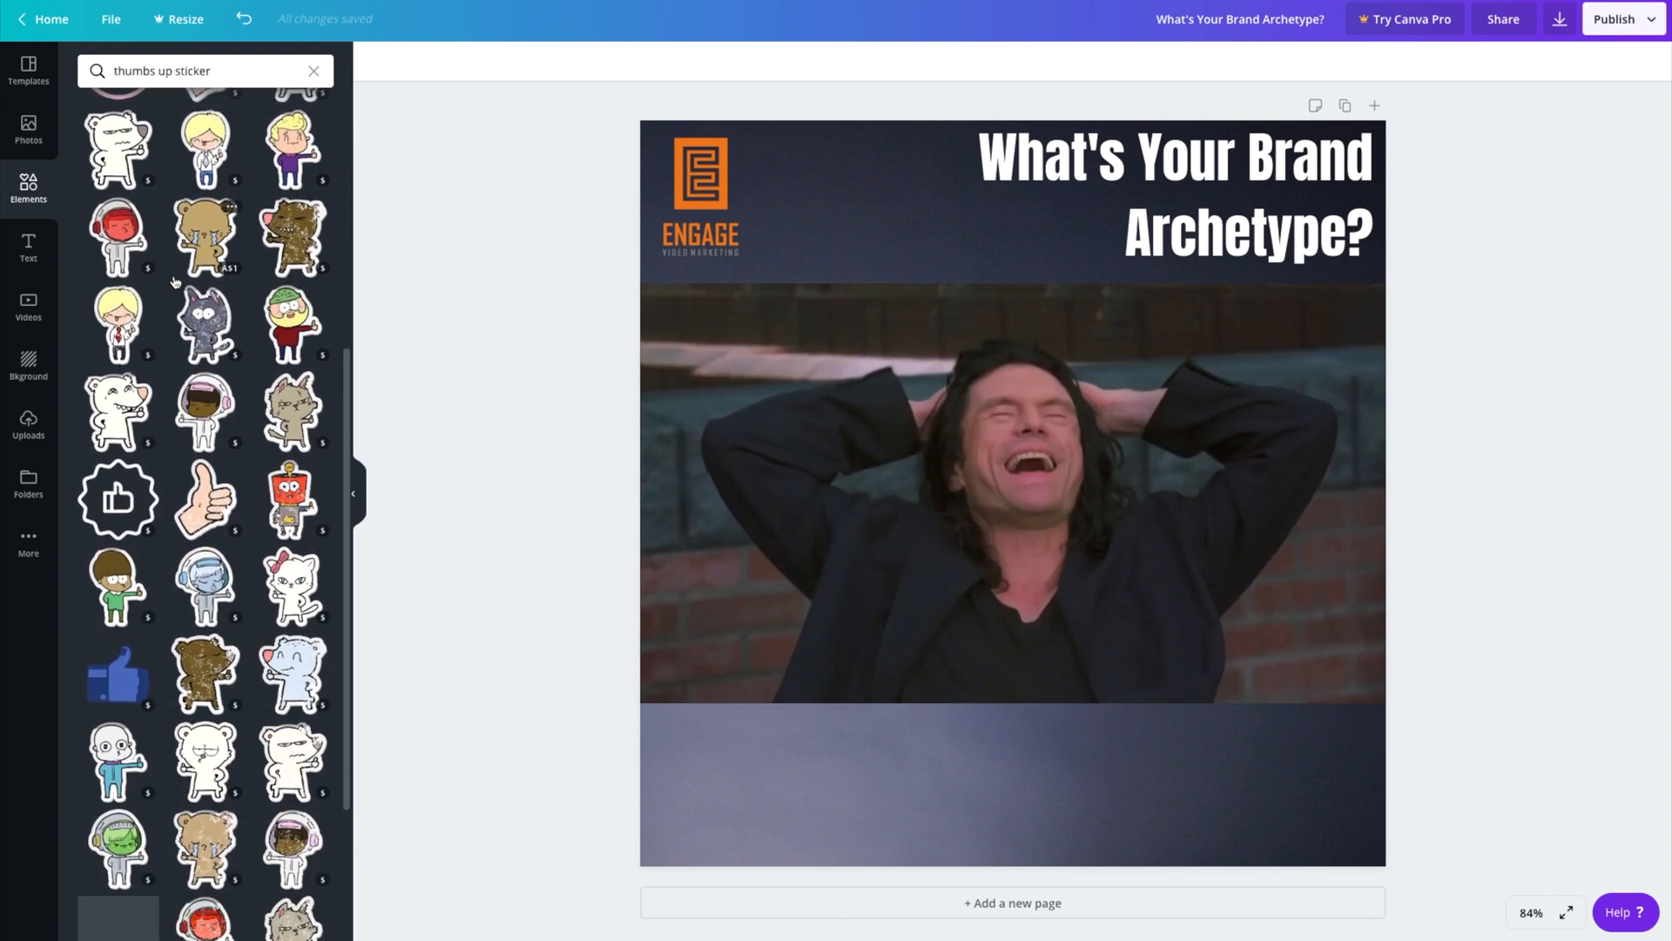
{"action": "scroll", "scroll_direction": "down", "scroll_amount": 3}
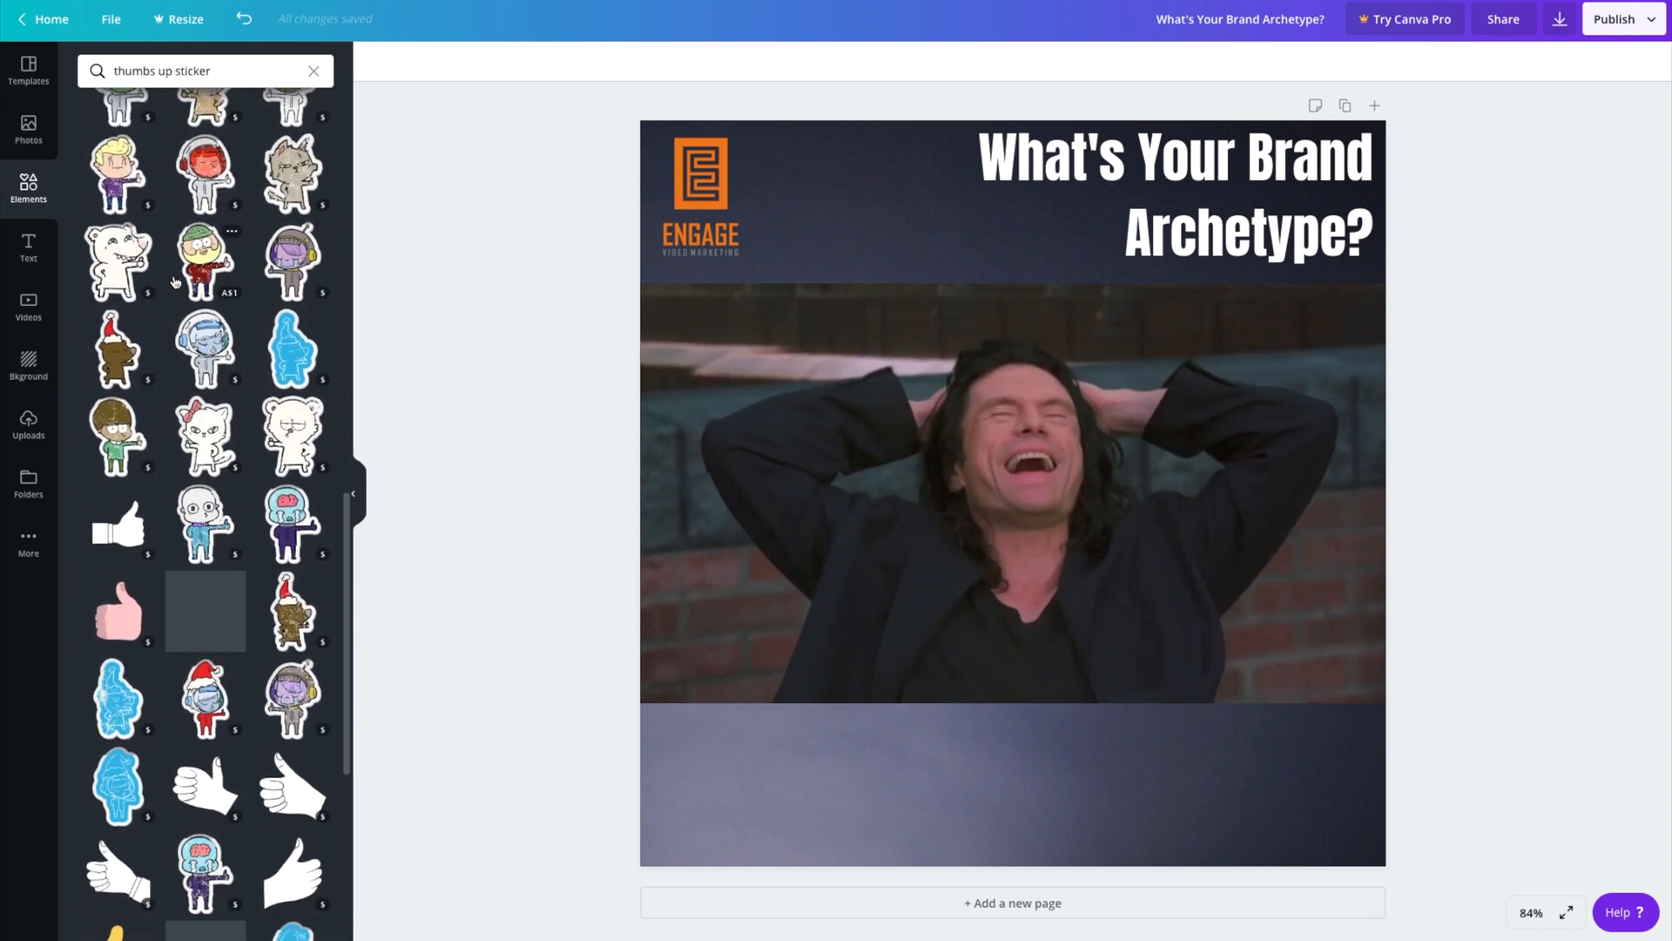
{"action": "scroll", "scroll_direction": "down", "scroll_amount": 3}
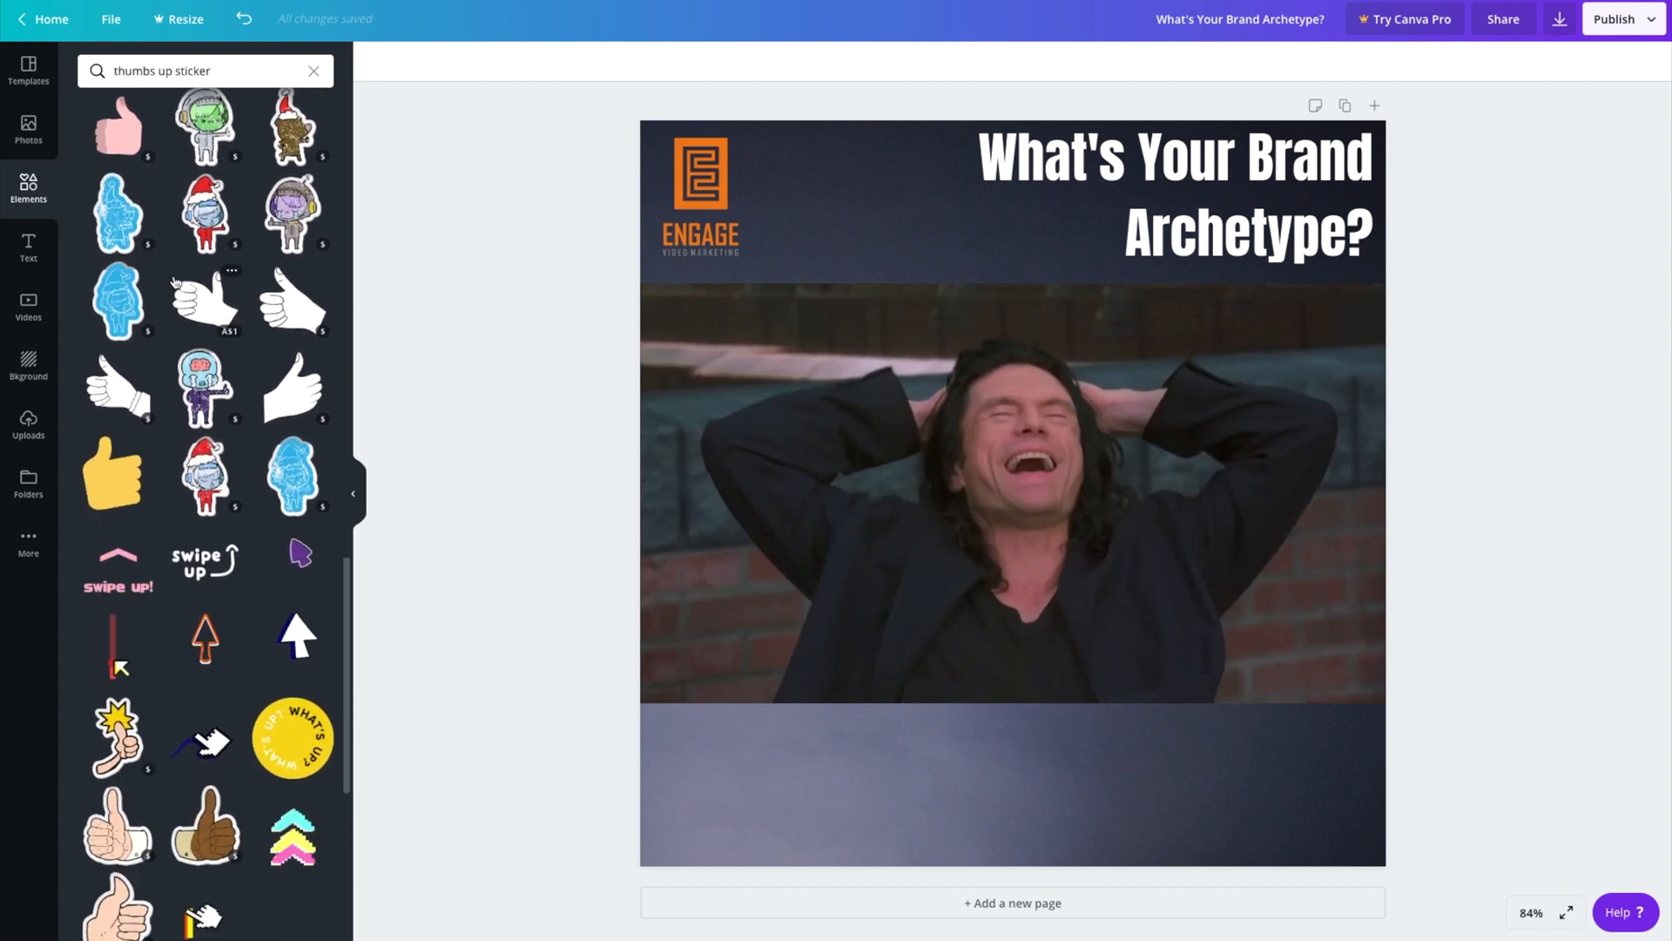
{"action": "scroll", "scroll_direction": "down", "scroll_amount": 3}
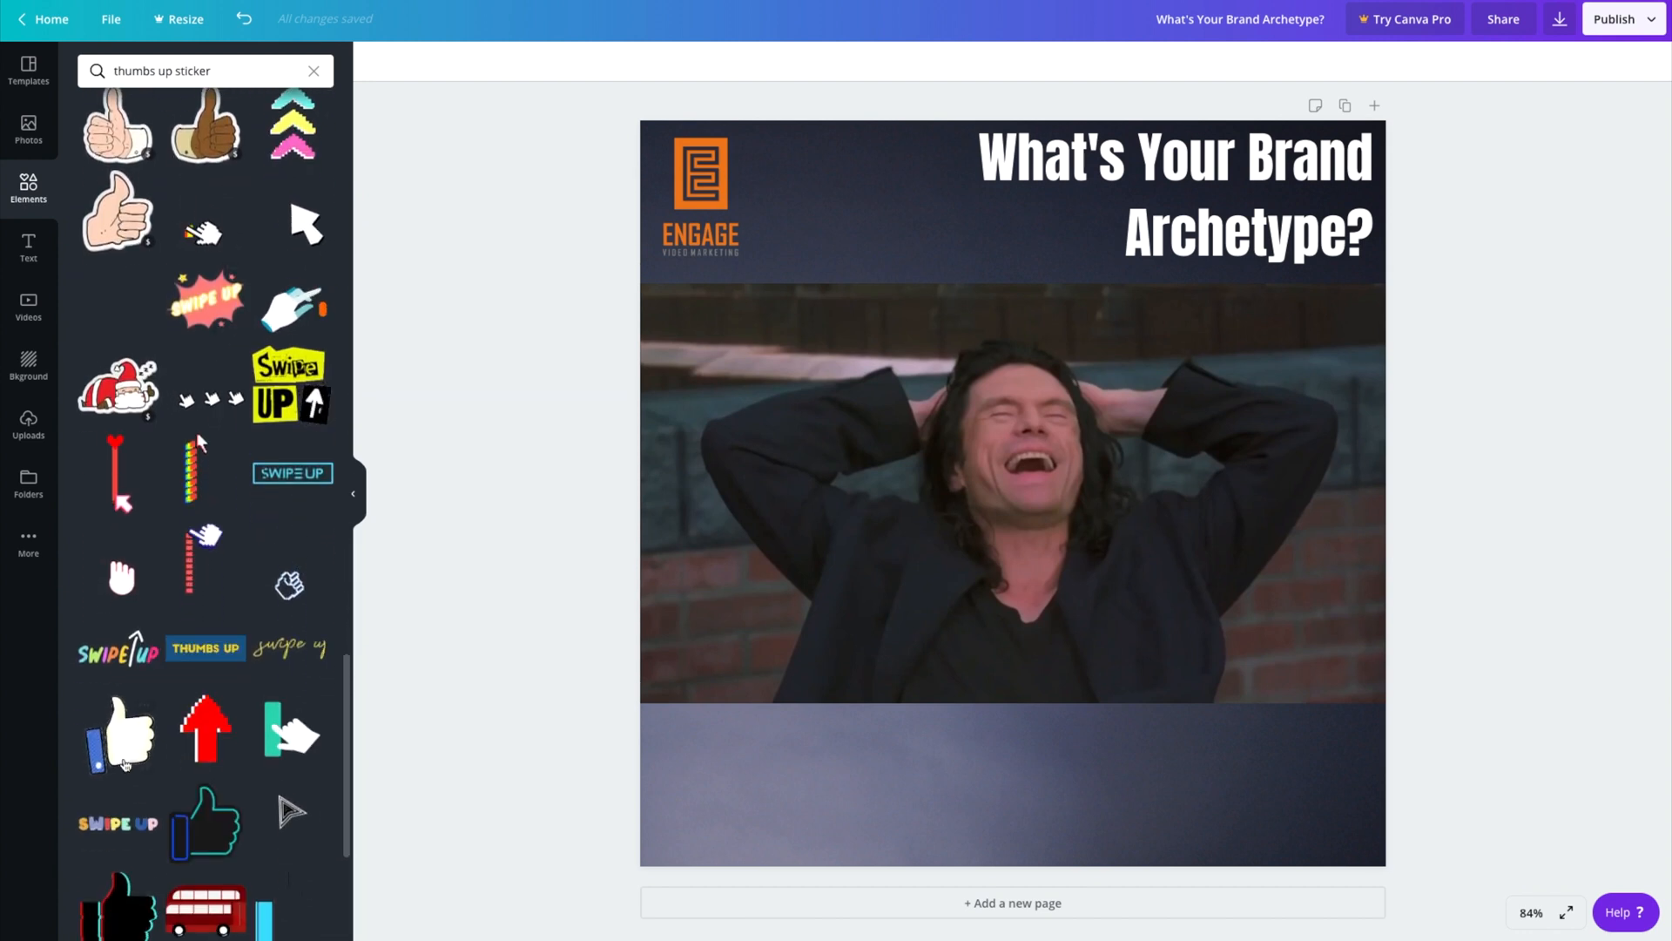
{"action": "left_click", "coordinate": [120, 733]}
{"action": "type", "text": "down a"}
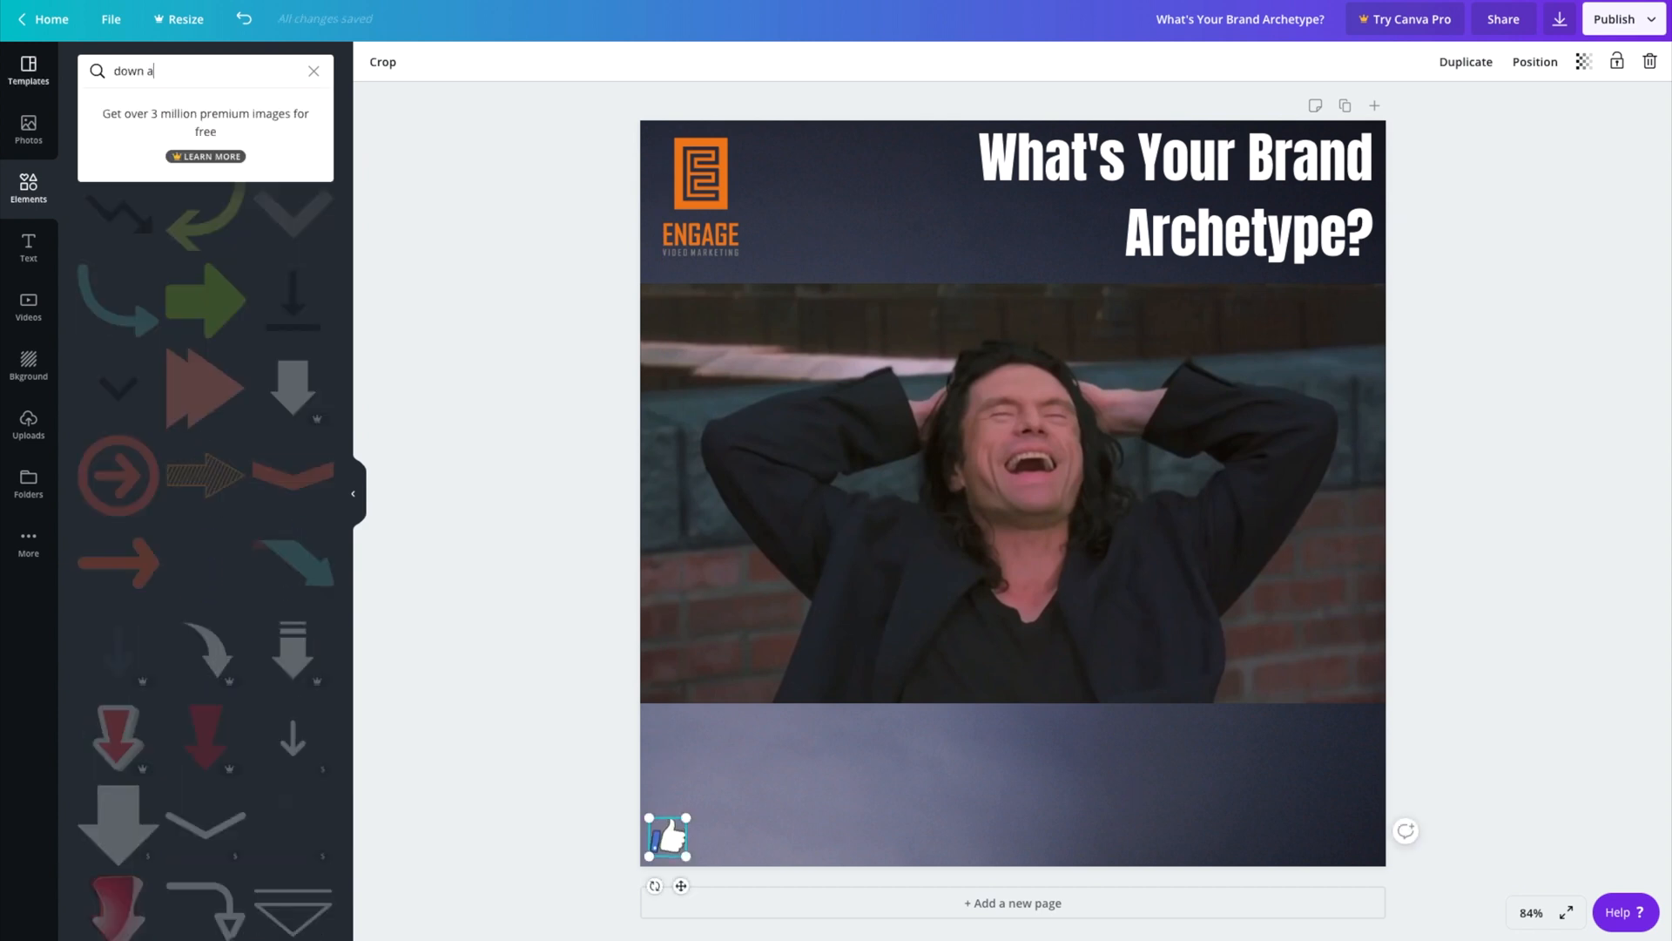
- Search elements for 'arrow' and add the curved white arrow beside the thumbs-up
{"action": "type", "text": "rrow"}
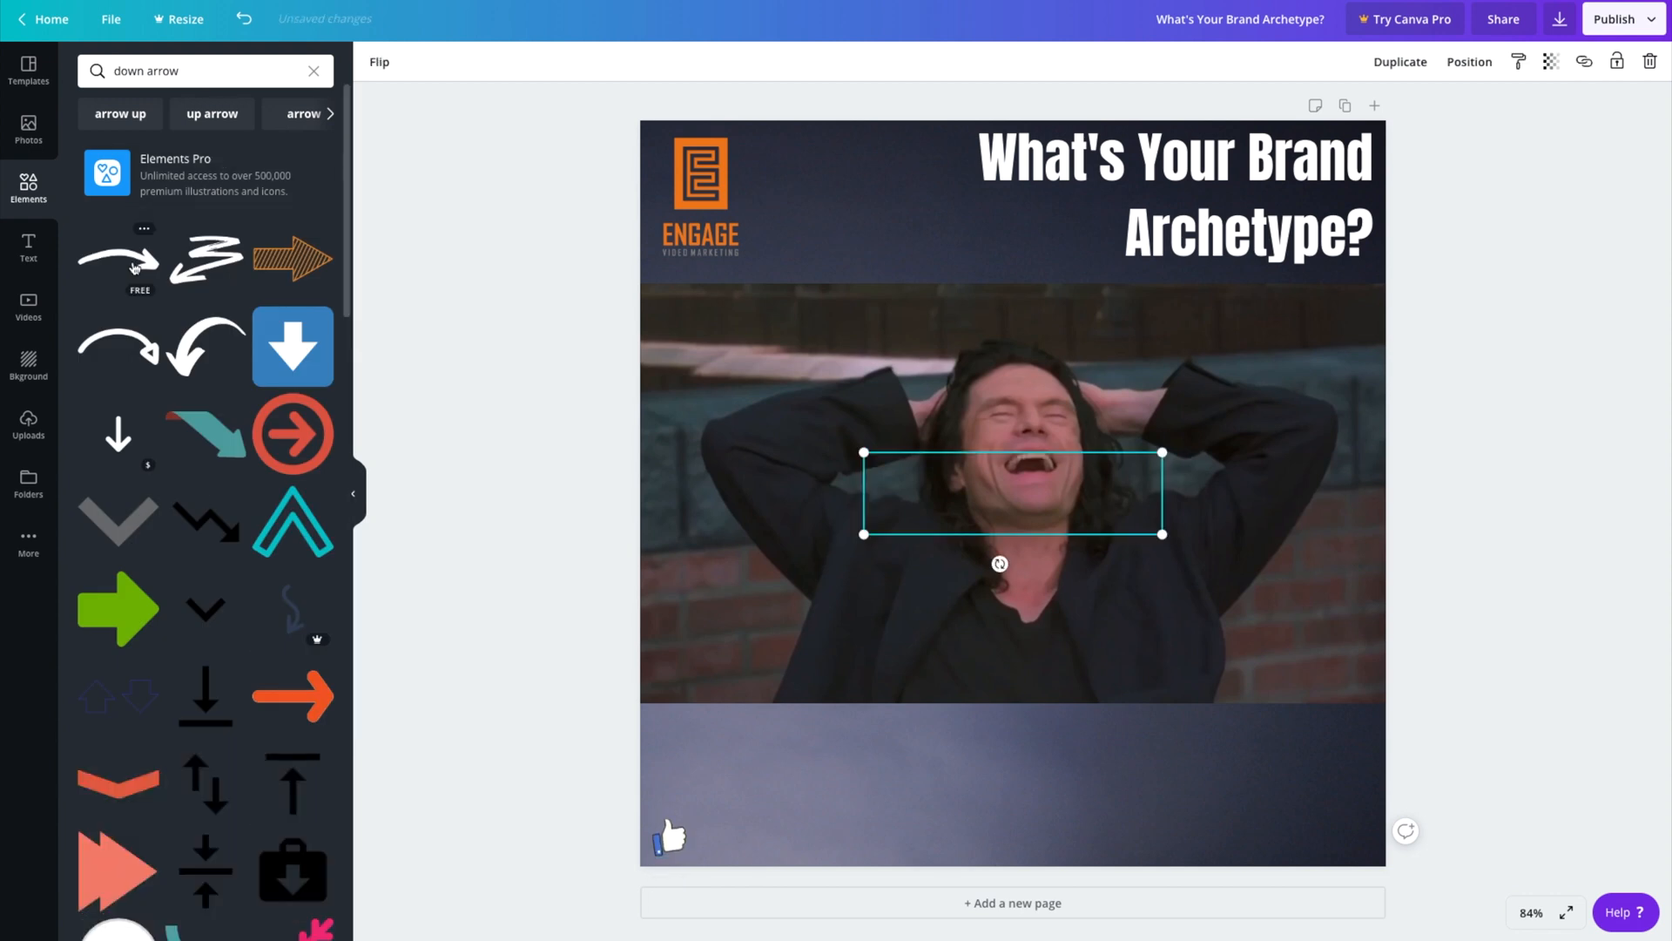
{"action": "left_click", "coordinate": [119, 261]}
{"action": "type", "text": "sound on"}
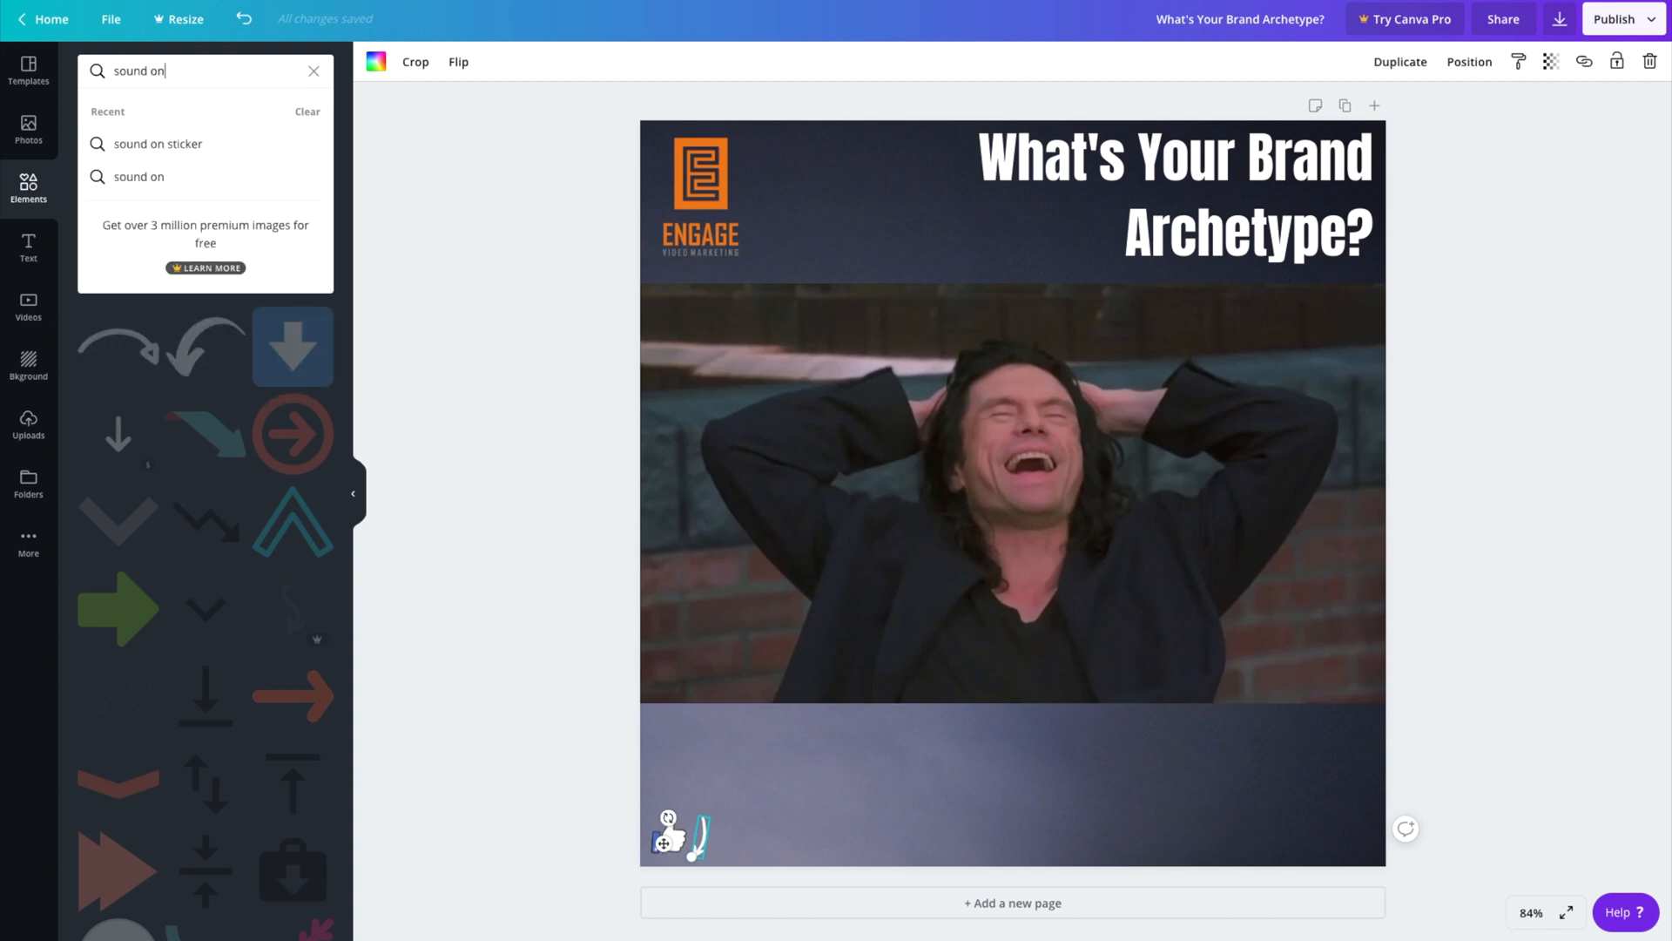
- Add the yellow SOUND ON sticker under the ENGAGE logo, then deselect it
{"action": "left_click", "coordinate": [159, 143]}
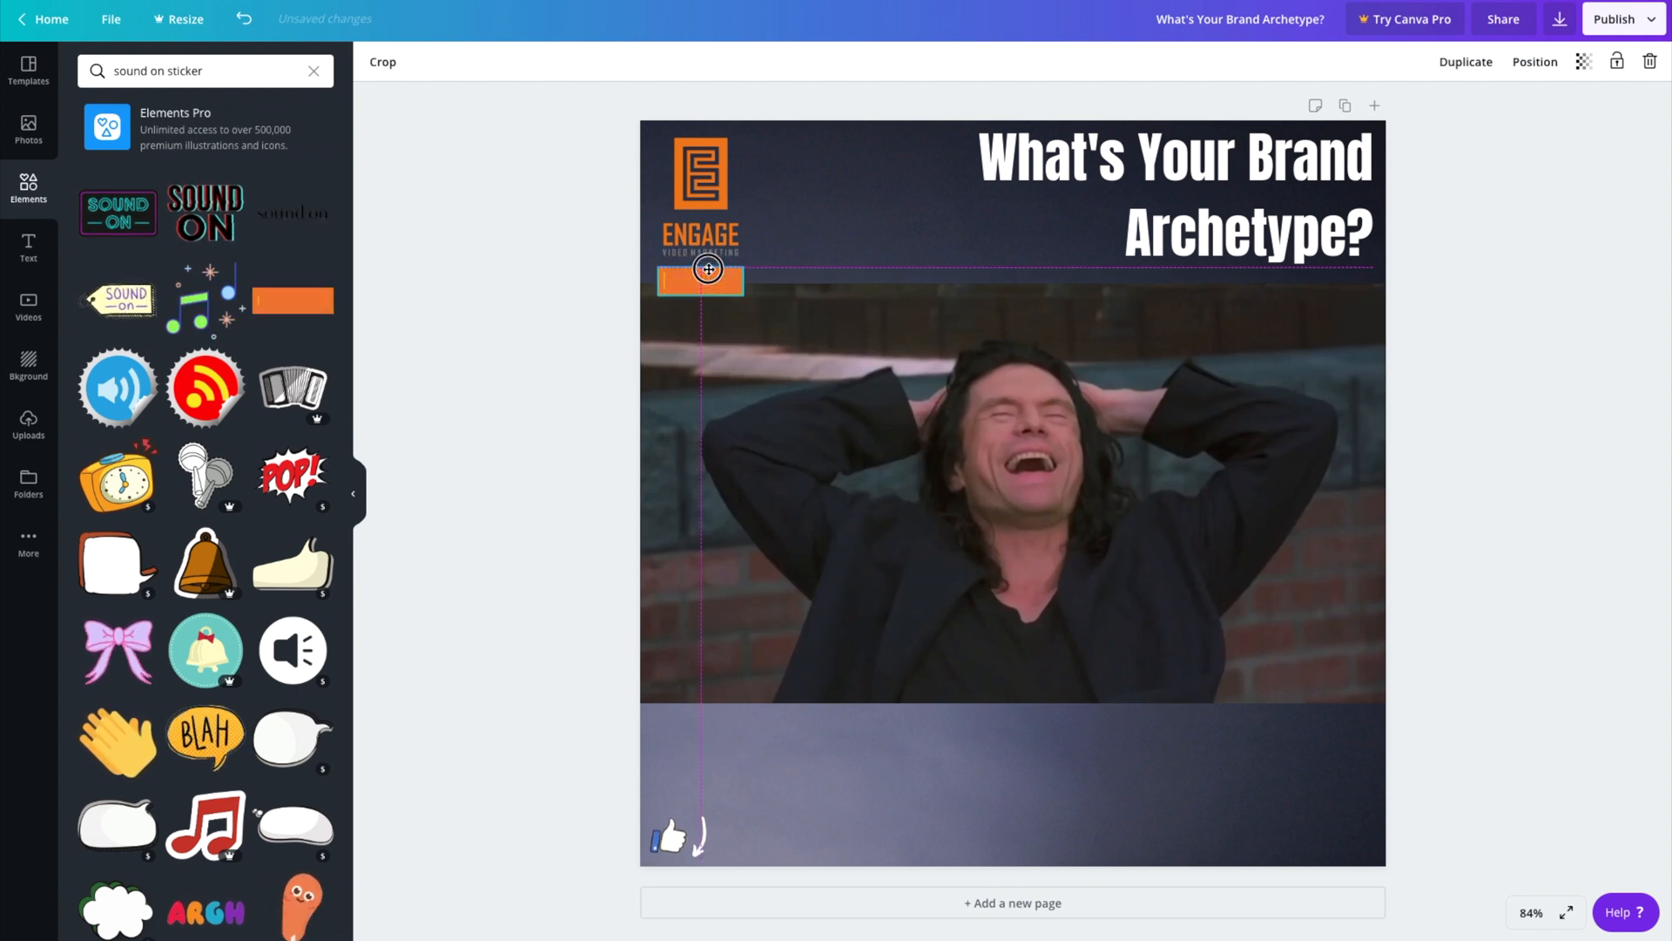
{"action": "left_click", "coordinate": [700, 281]}
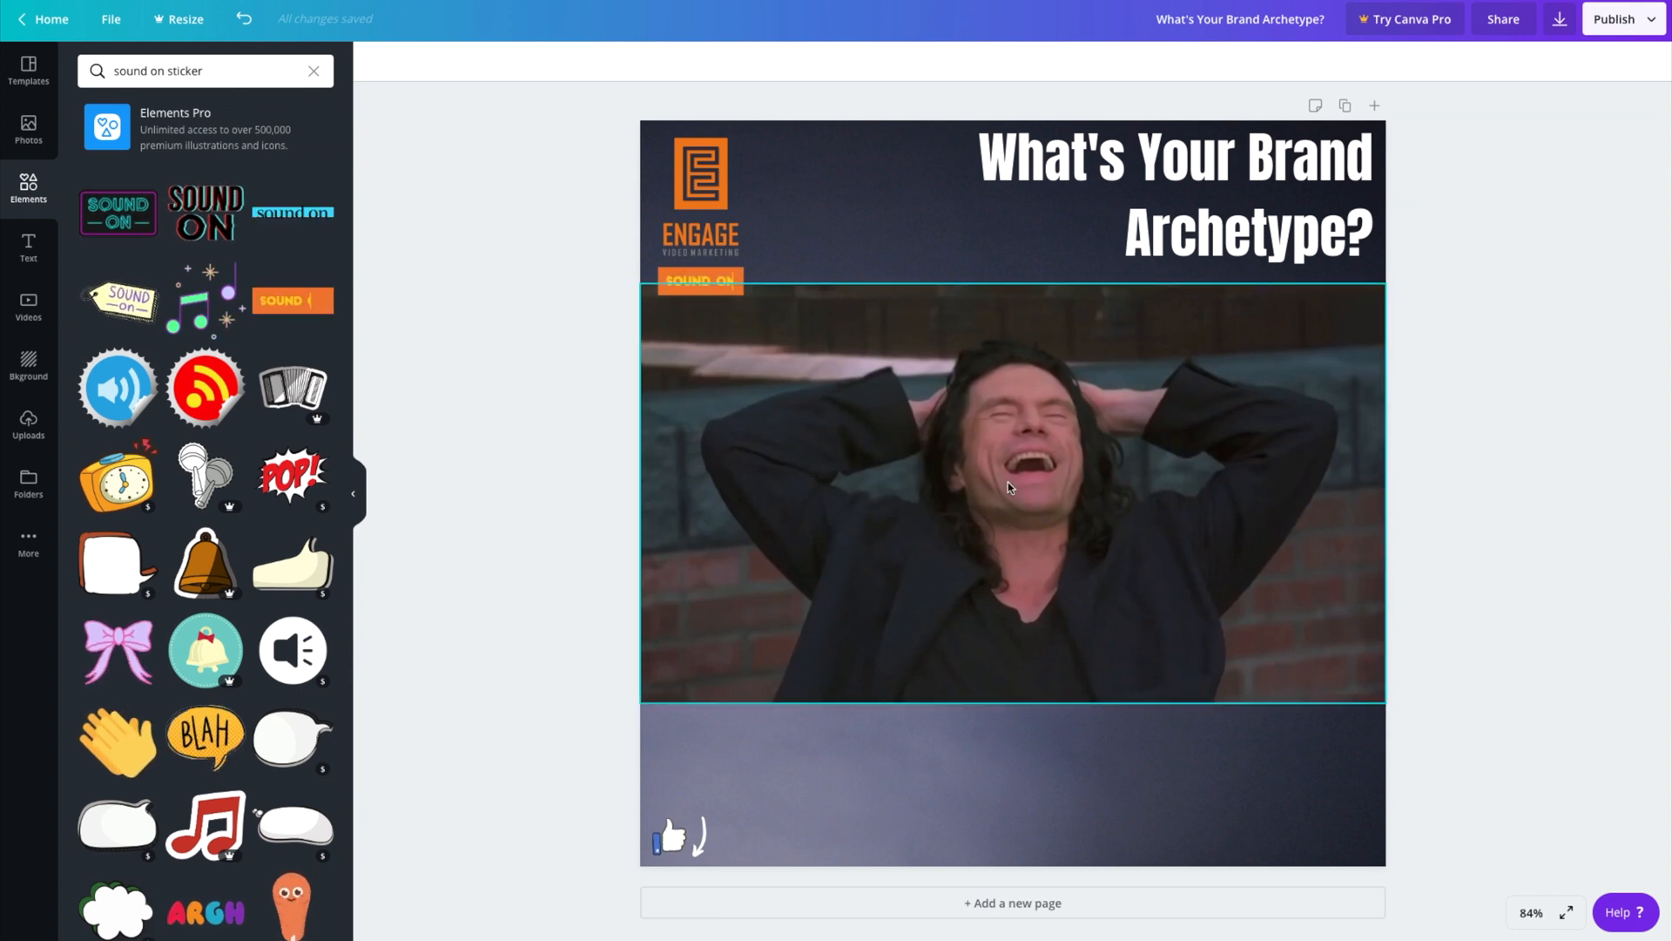
{"action": "left_click", "coordinate": [699, 280]}
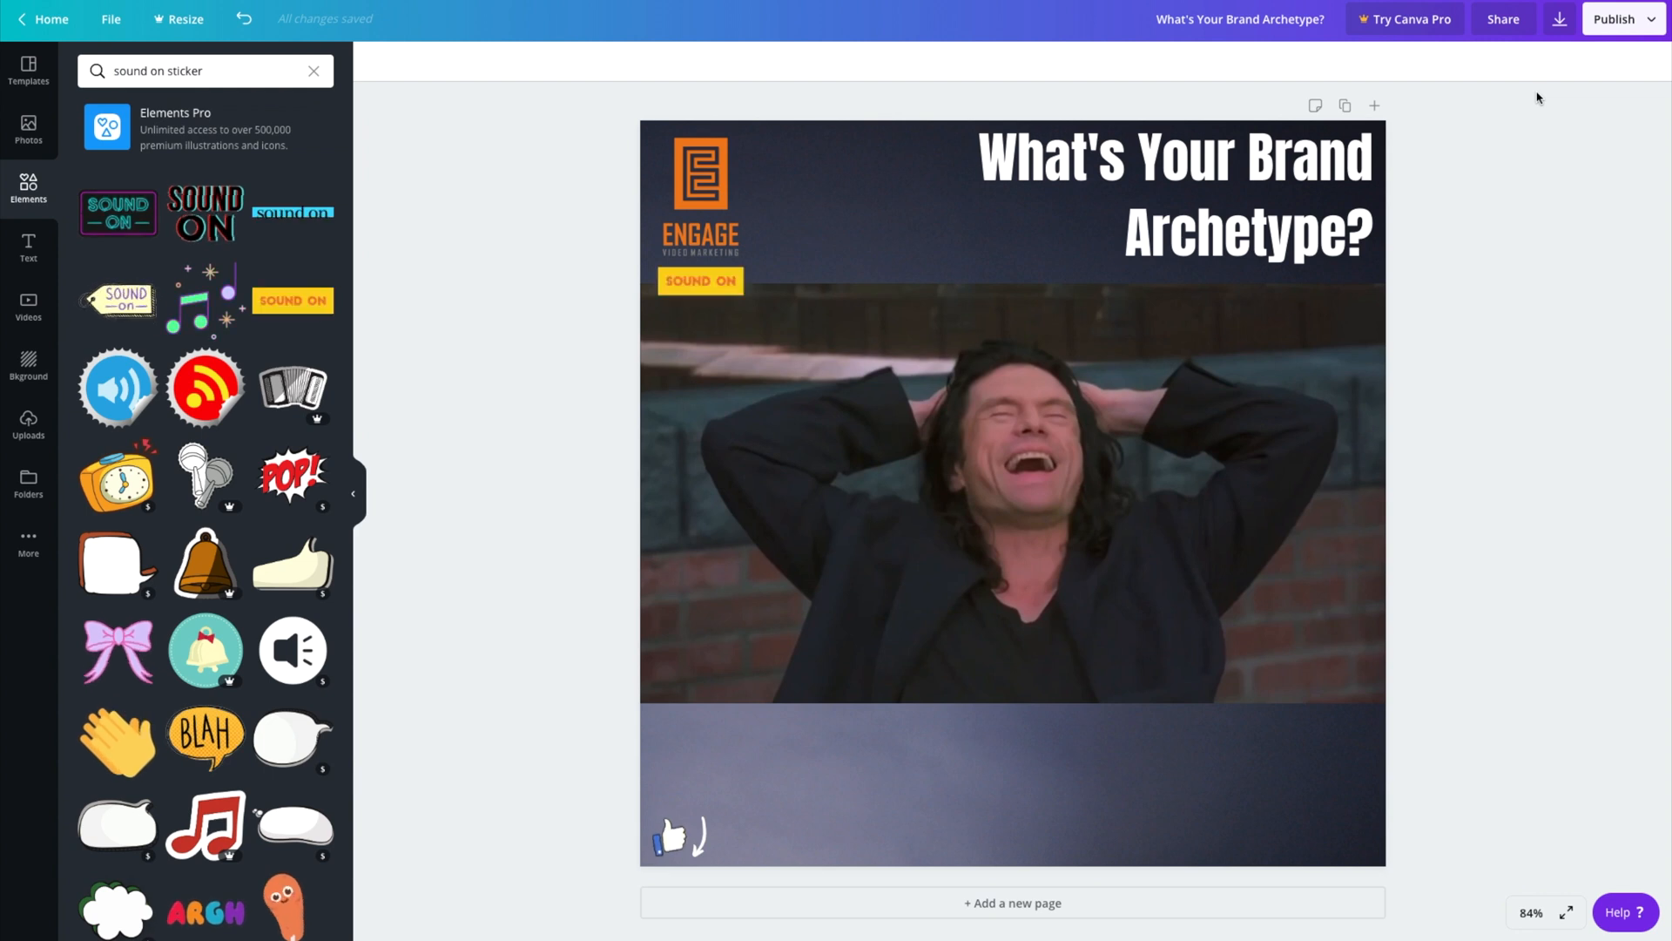
- Download the Brand Archetype design with File type set to Video
{"action": "left_click", "coordinate": [1559, 19]}
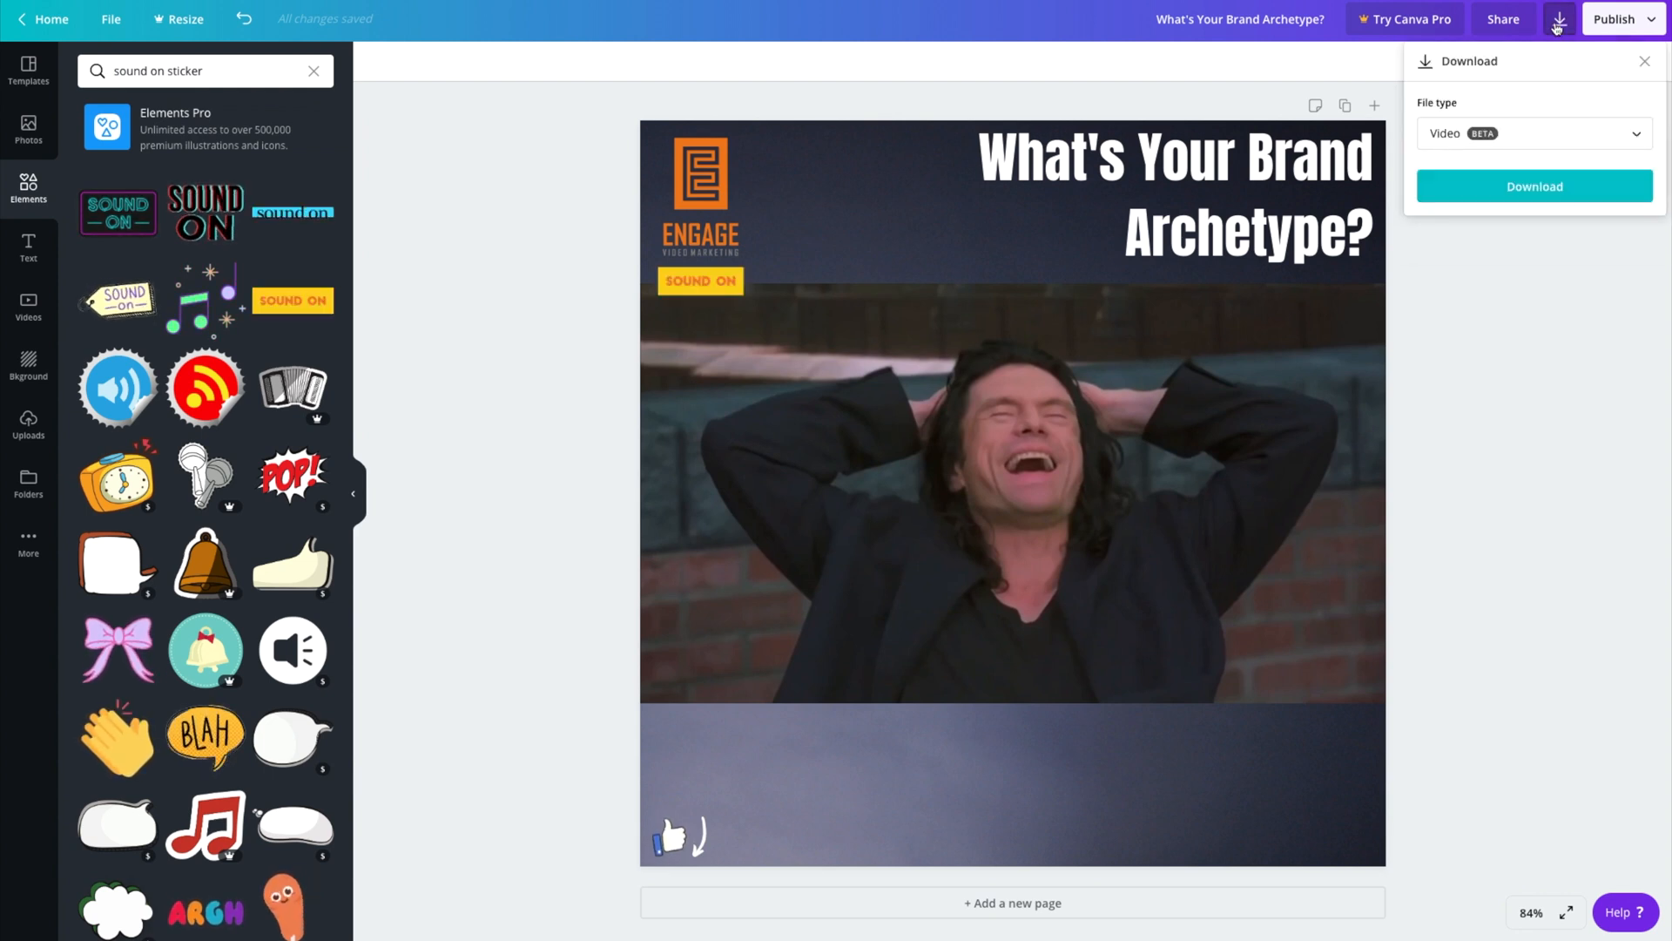
{"action": "left_click", "coordinate": [1534, 187]}
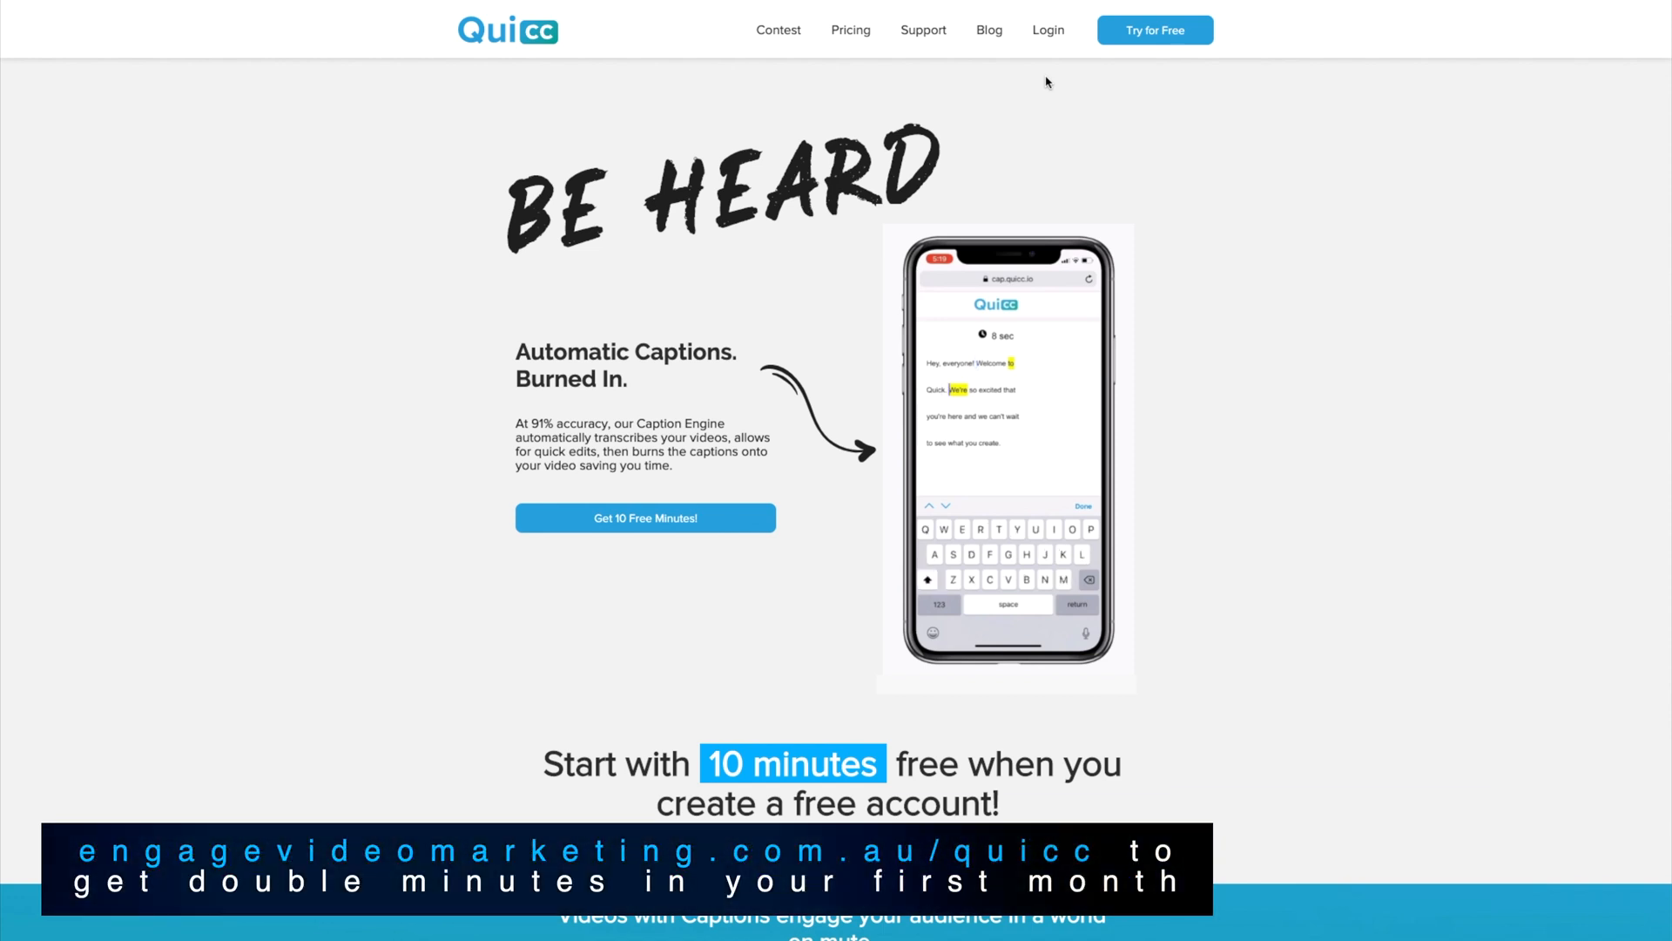
{"action": "mouse_move", "coordinate": [1047, 30]}
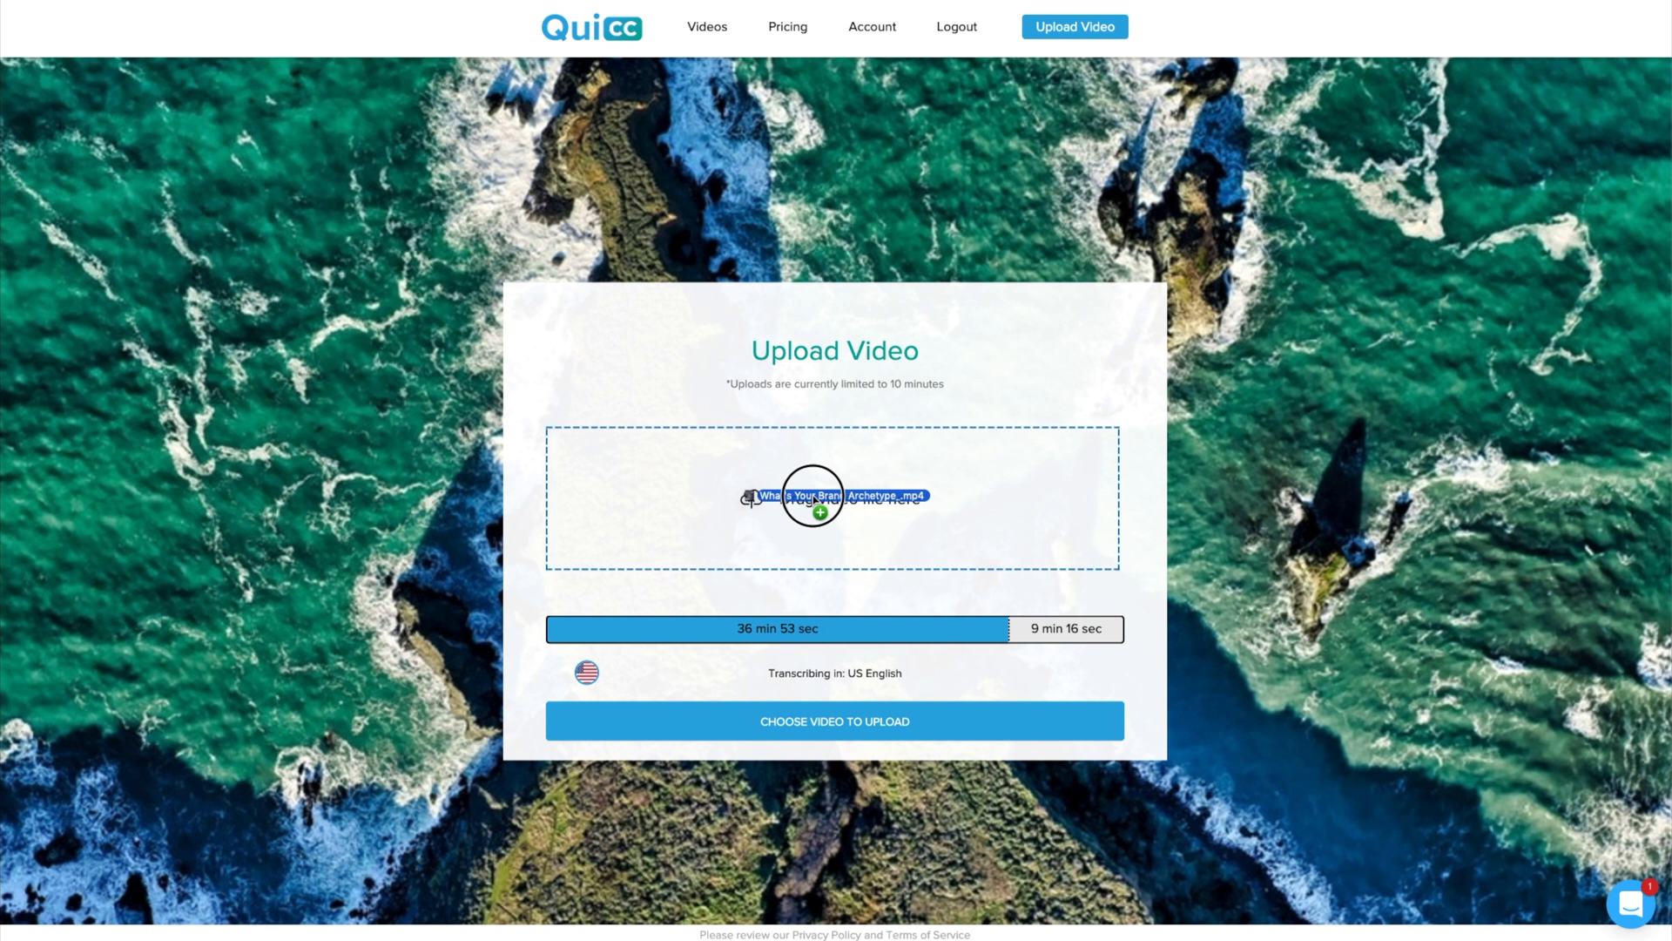
- Upload the exported Brand Archetype mp4 into Quicc's video drop zone
{"action": "left_click", "coordinate": [835, 721]}
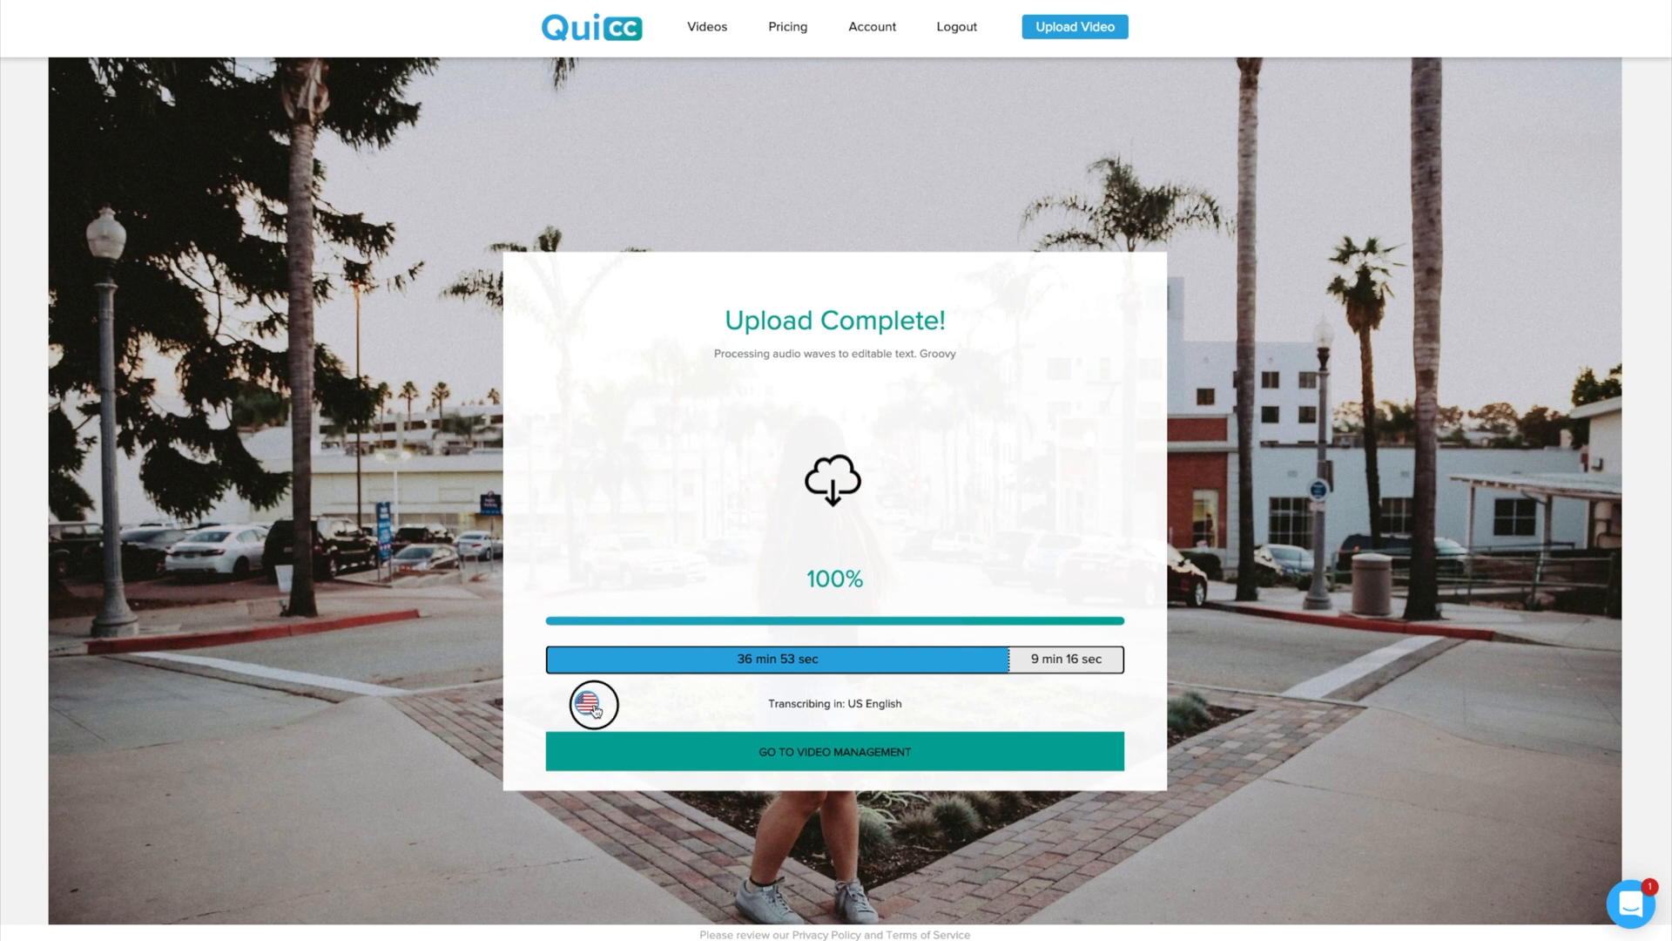
- Switch transcription to Australian English and show the uploaded-videos management list
{"action": "left_click", "coordinate": [592, 704]}
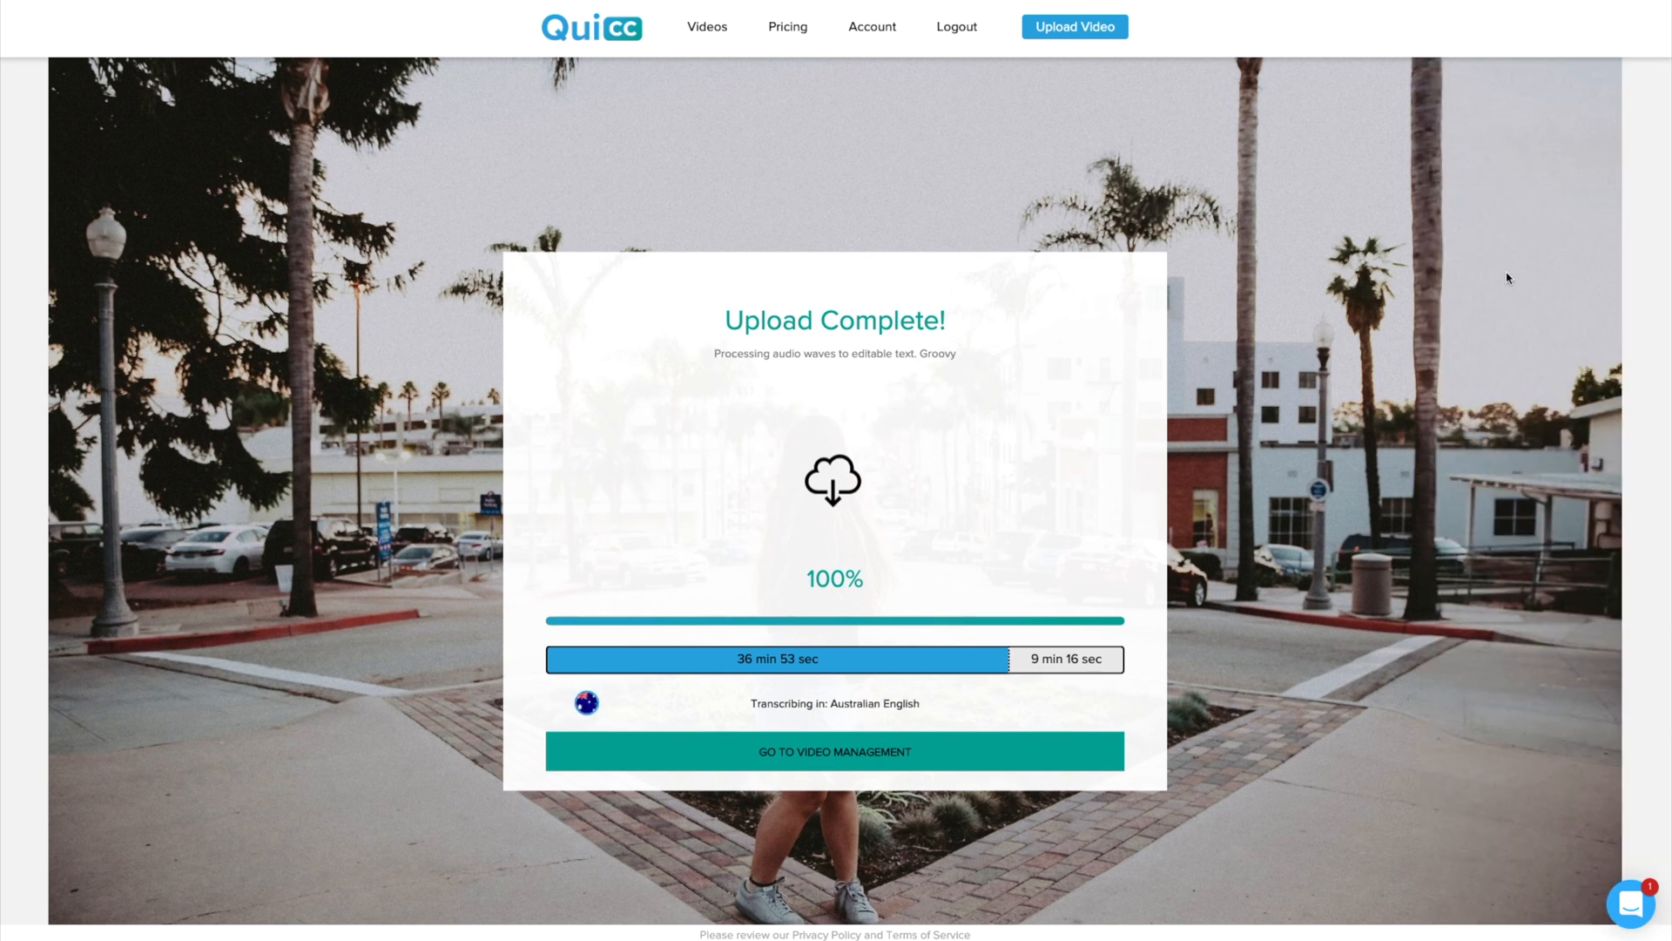
{"action": "mouse_move", "coordinate": [883, 518]}
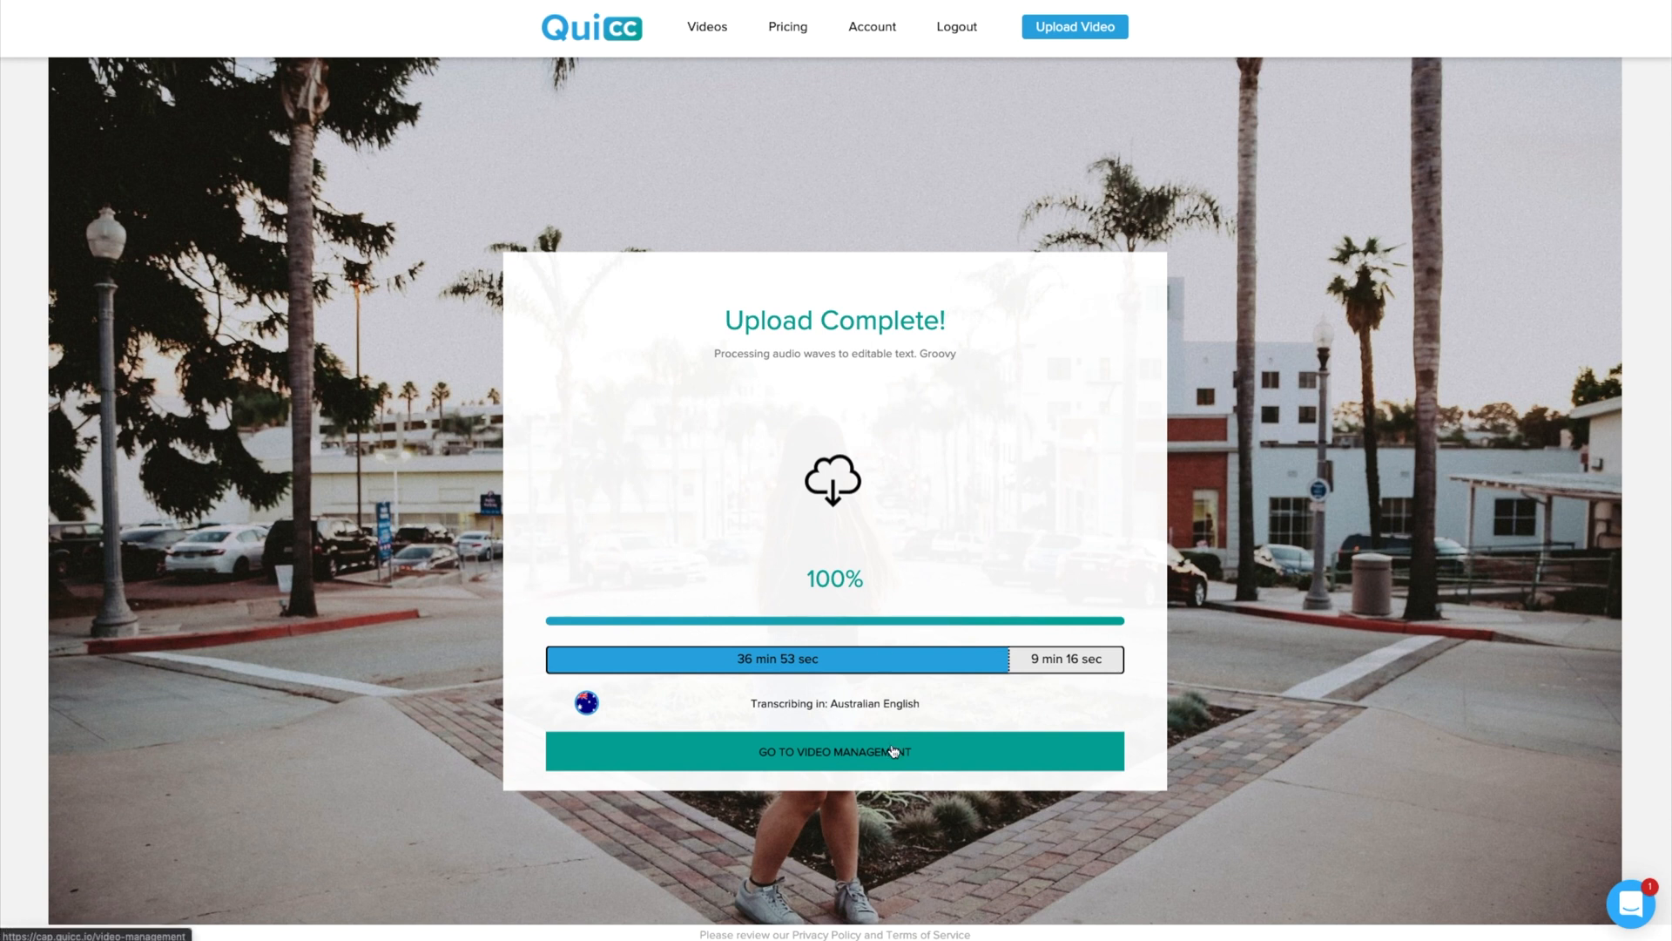
{"action": "left_click", "coordinate": [834, 751]}
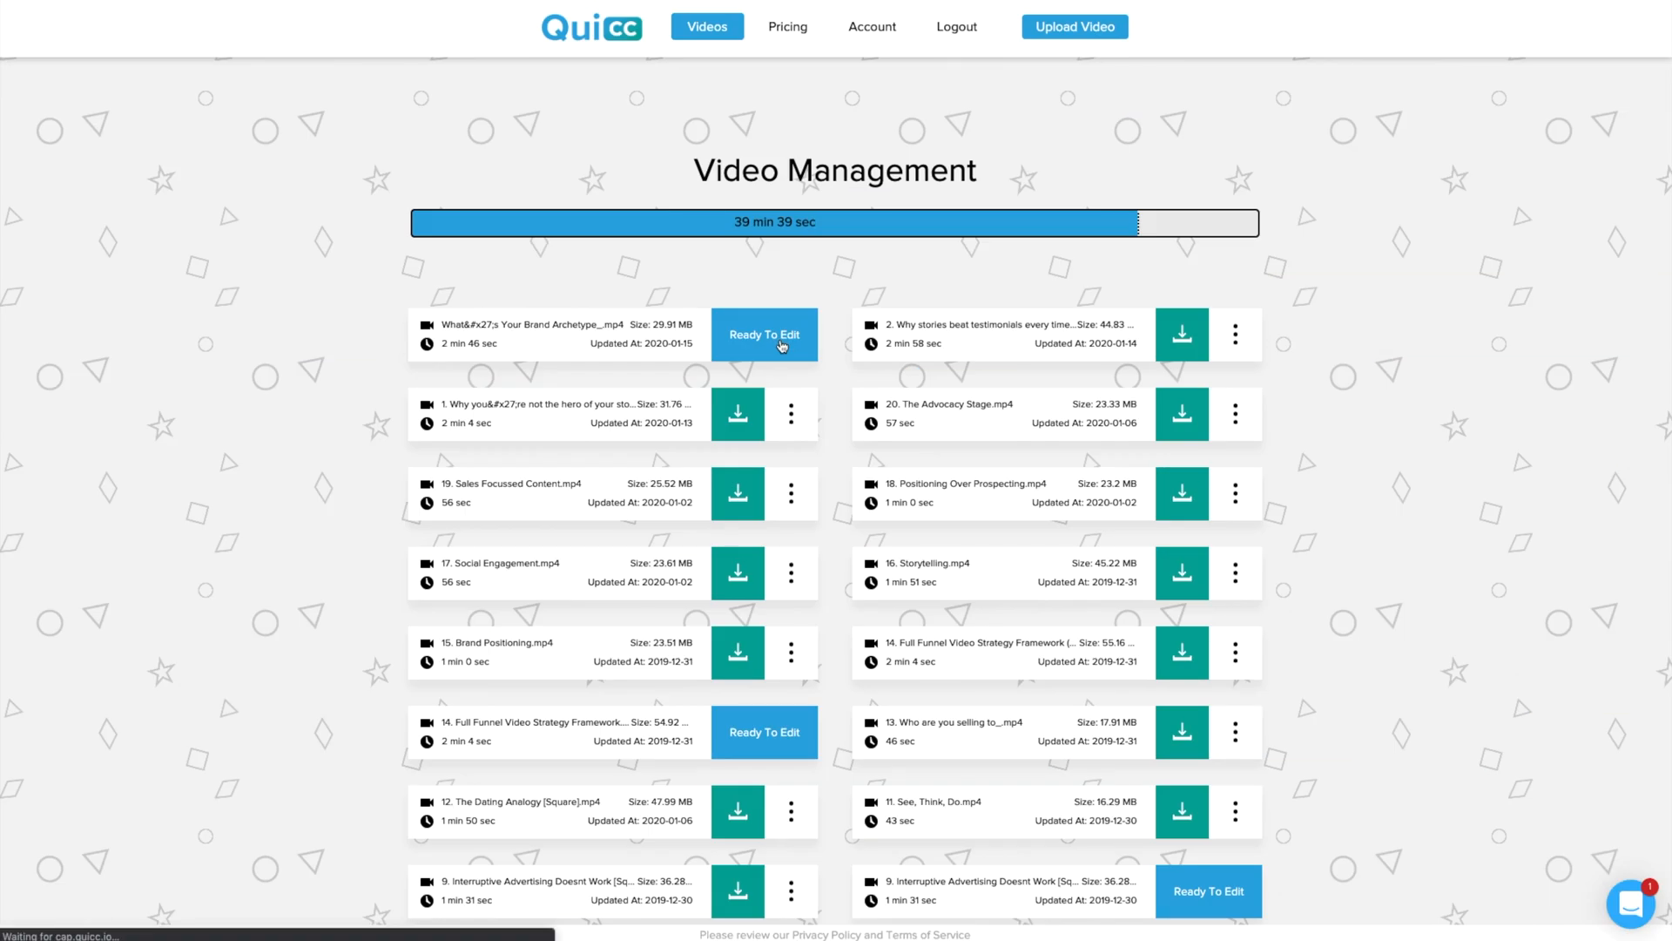
- Open the Brand Archetype video's captions and review the transcript during playback
{"action": "left_click", "coordinate": [764, 333]}
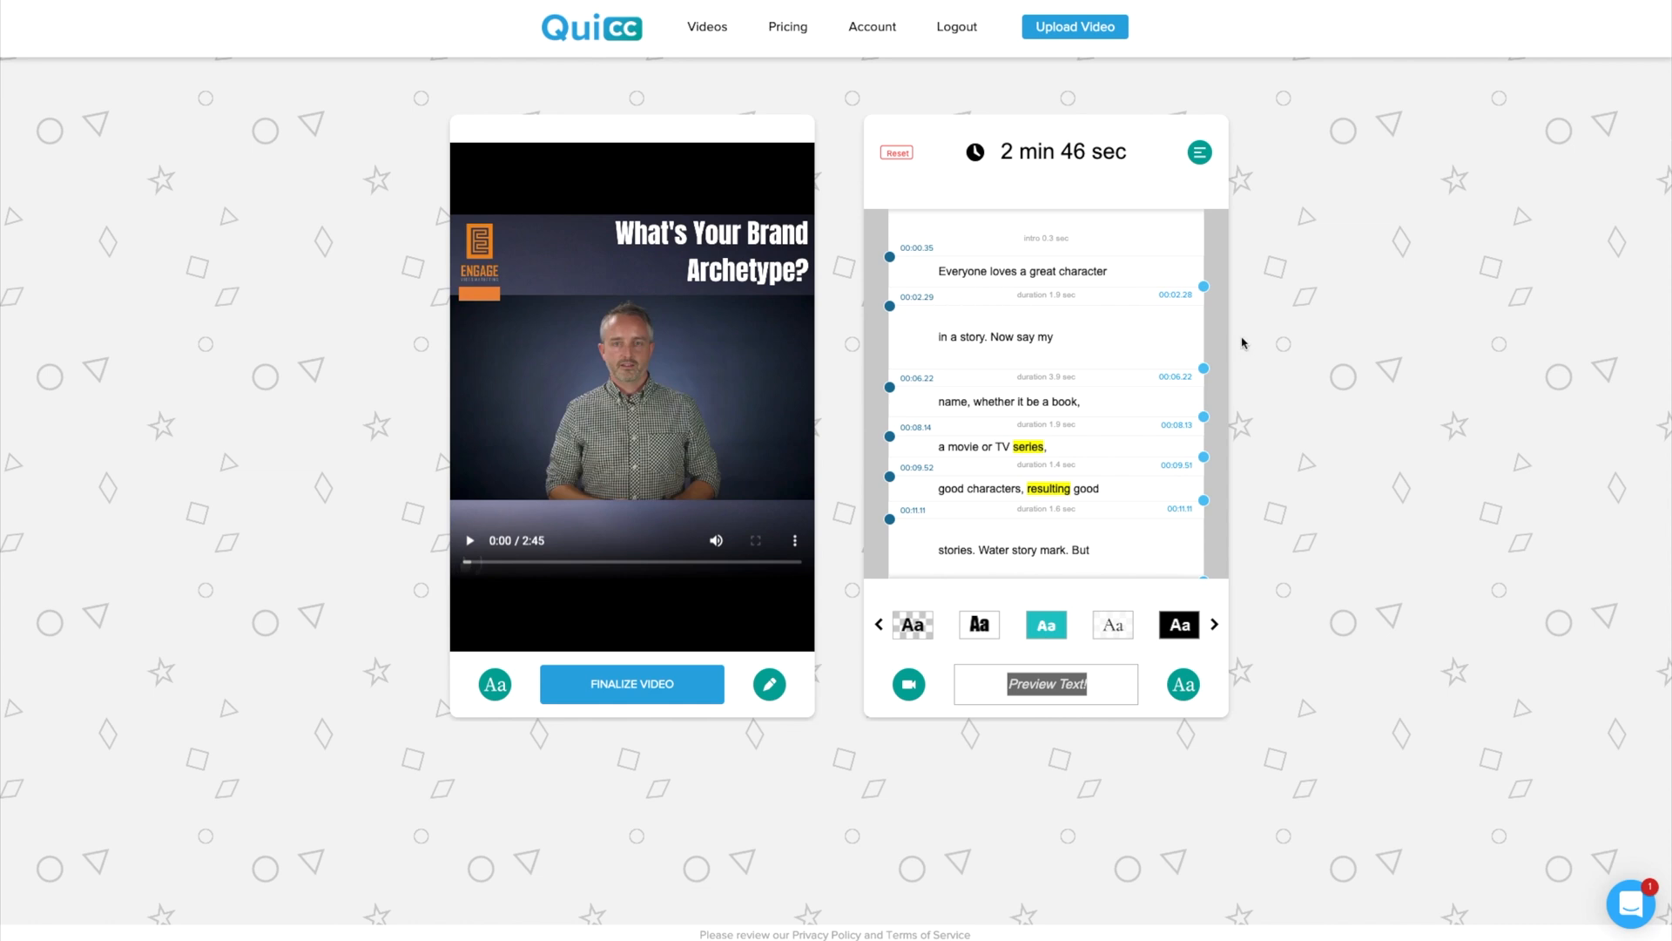
{"action": "mouse_move", "coordinate": [469, 541]}
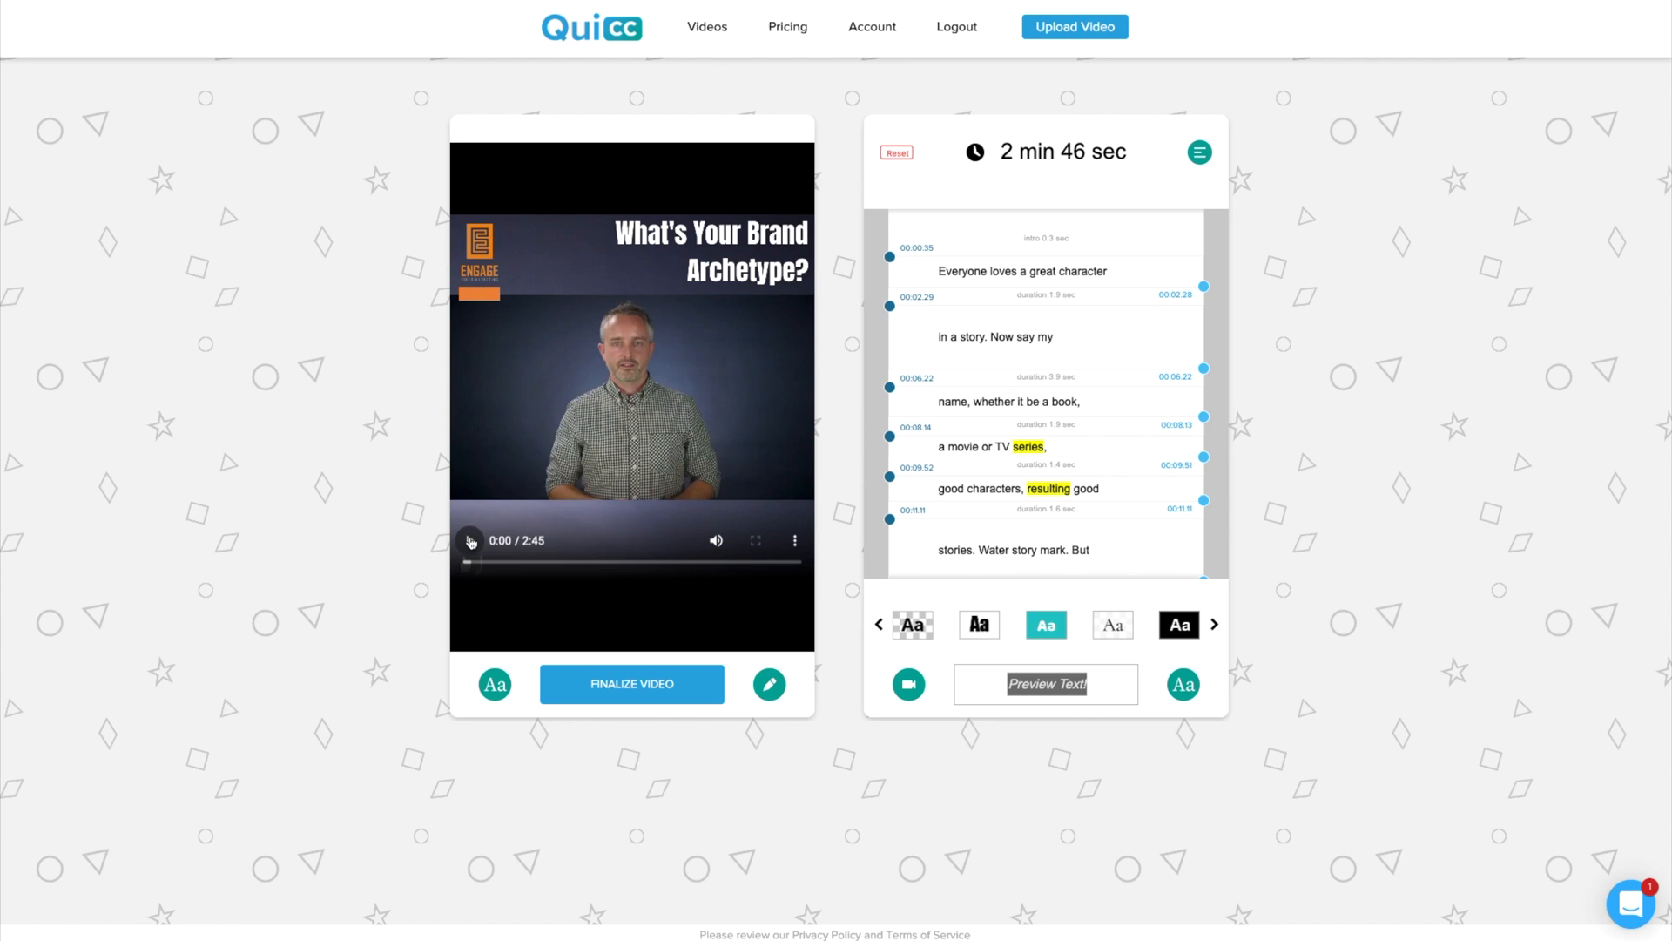
{"action": "left_click", "coordinate": [470, 541]}
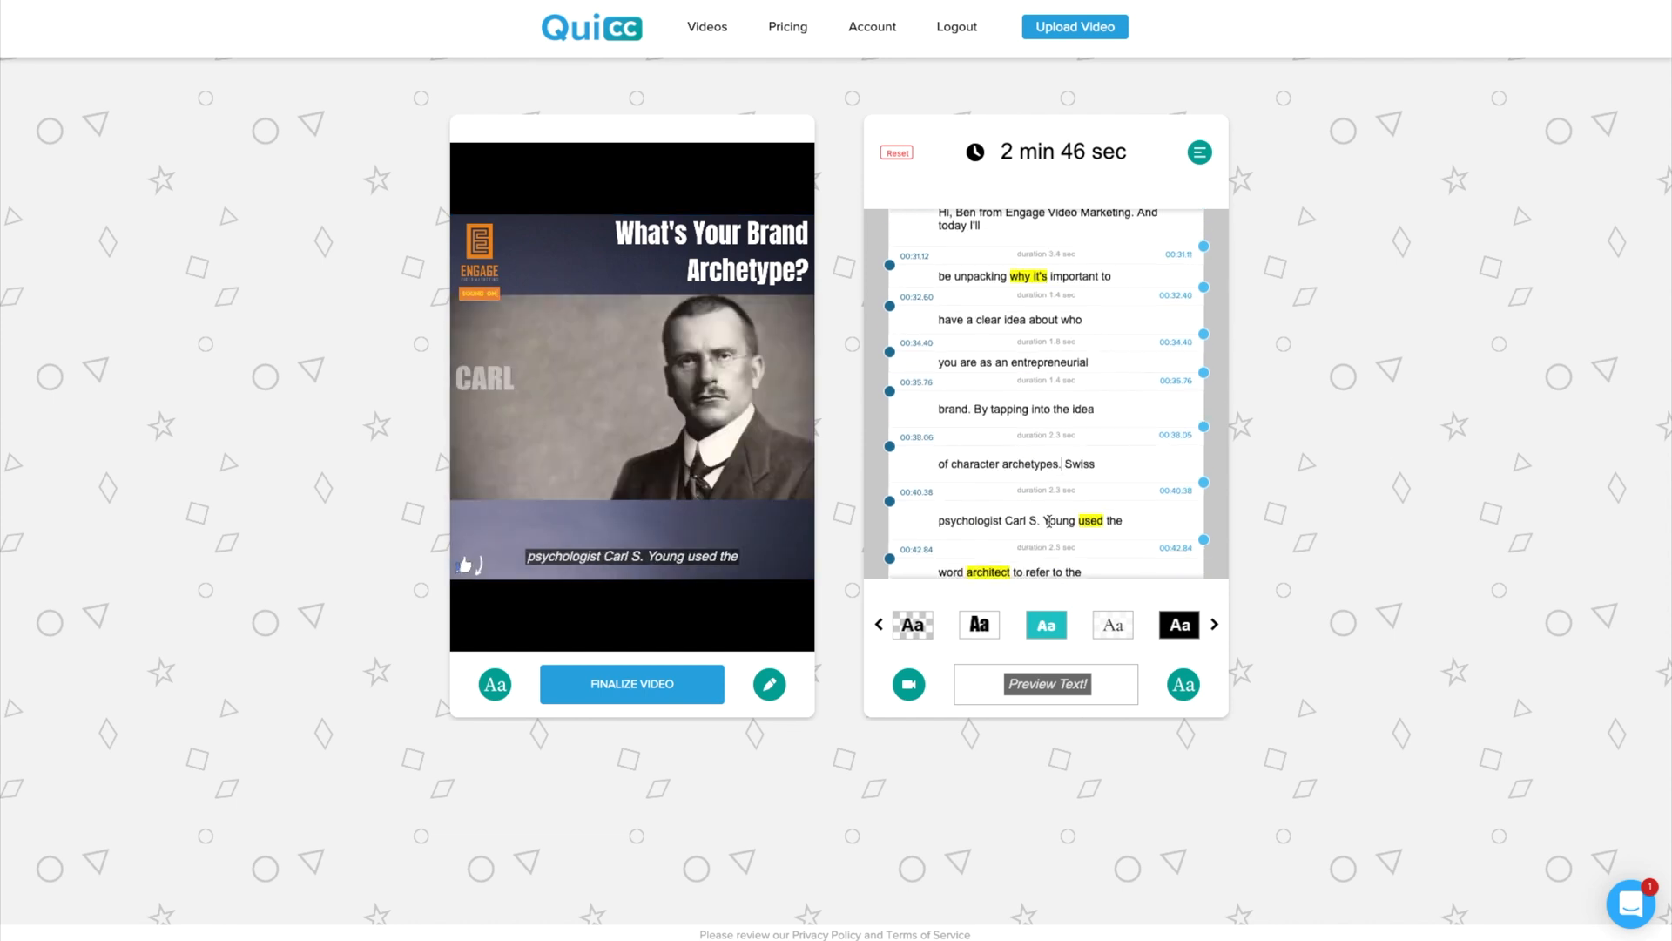
{"action": "scroll", "scroll_direction": "down", "scroll_amount": 3}
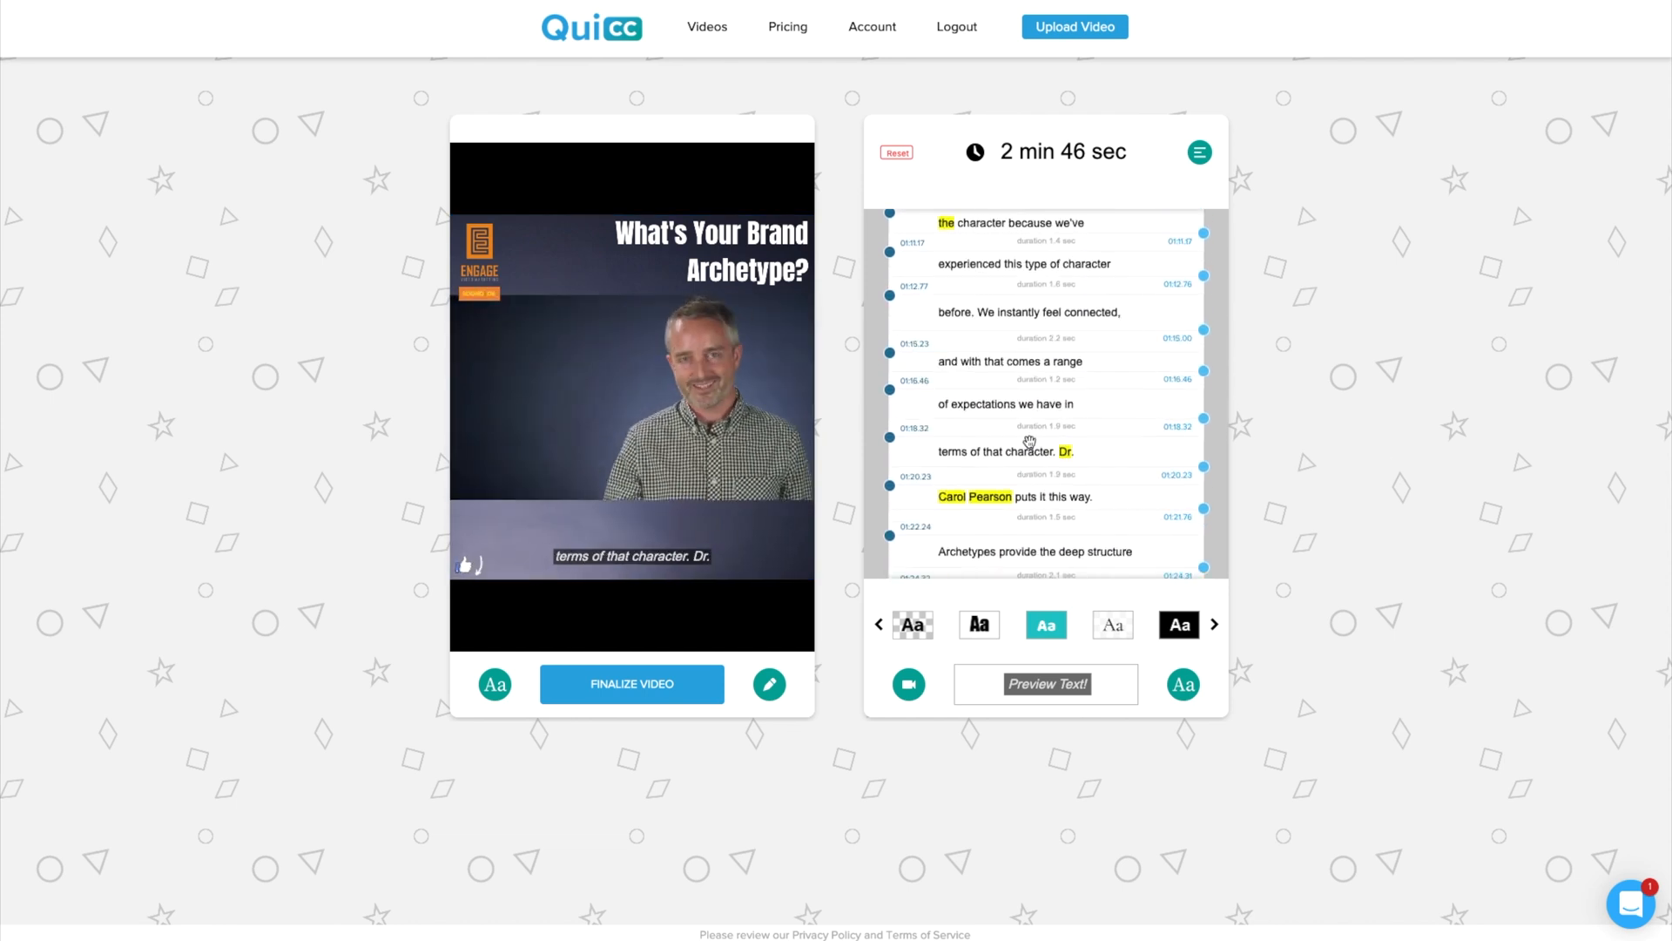
{"action": "scroll", "scroll_direction": "down", "scroll_amount": 3}
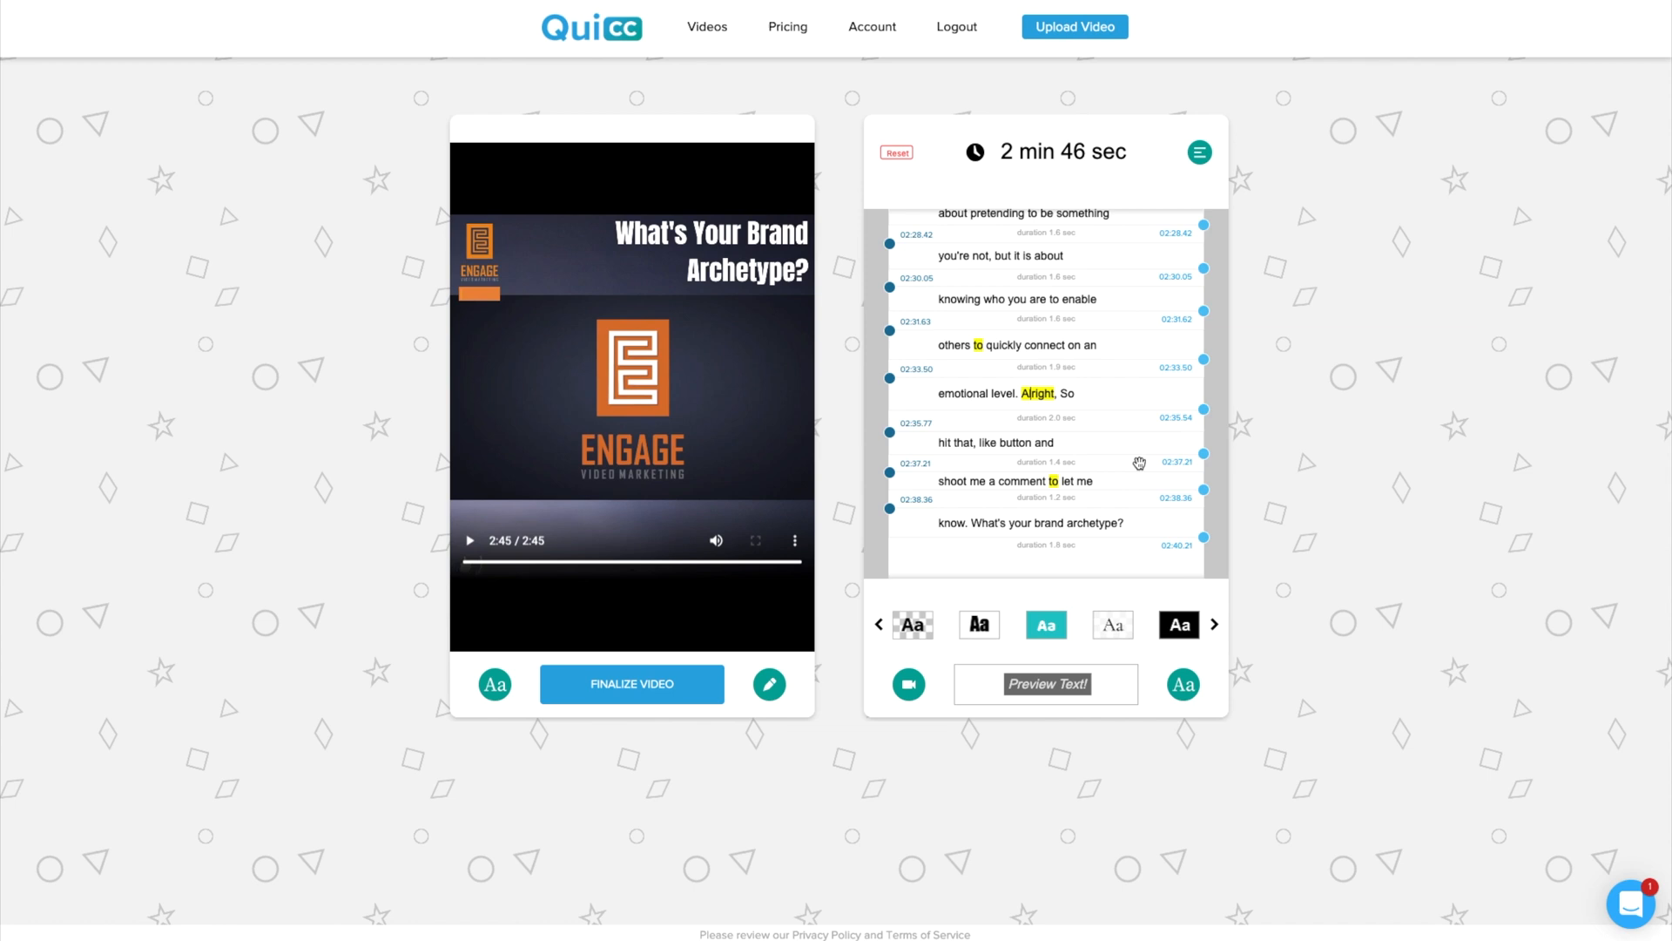
{"action": "mouse_move", "coordinate": [979, 531]}
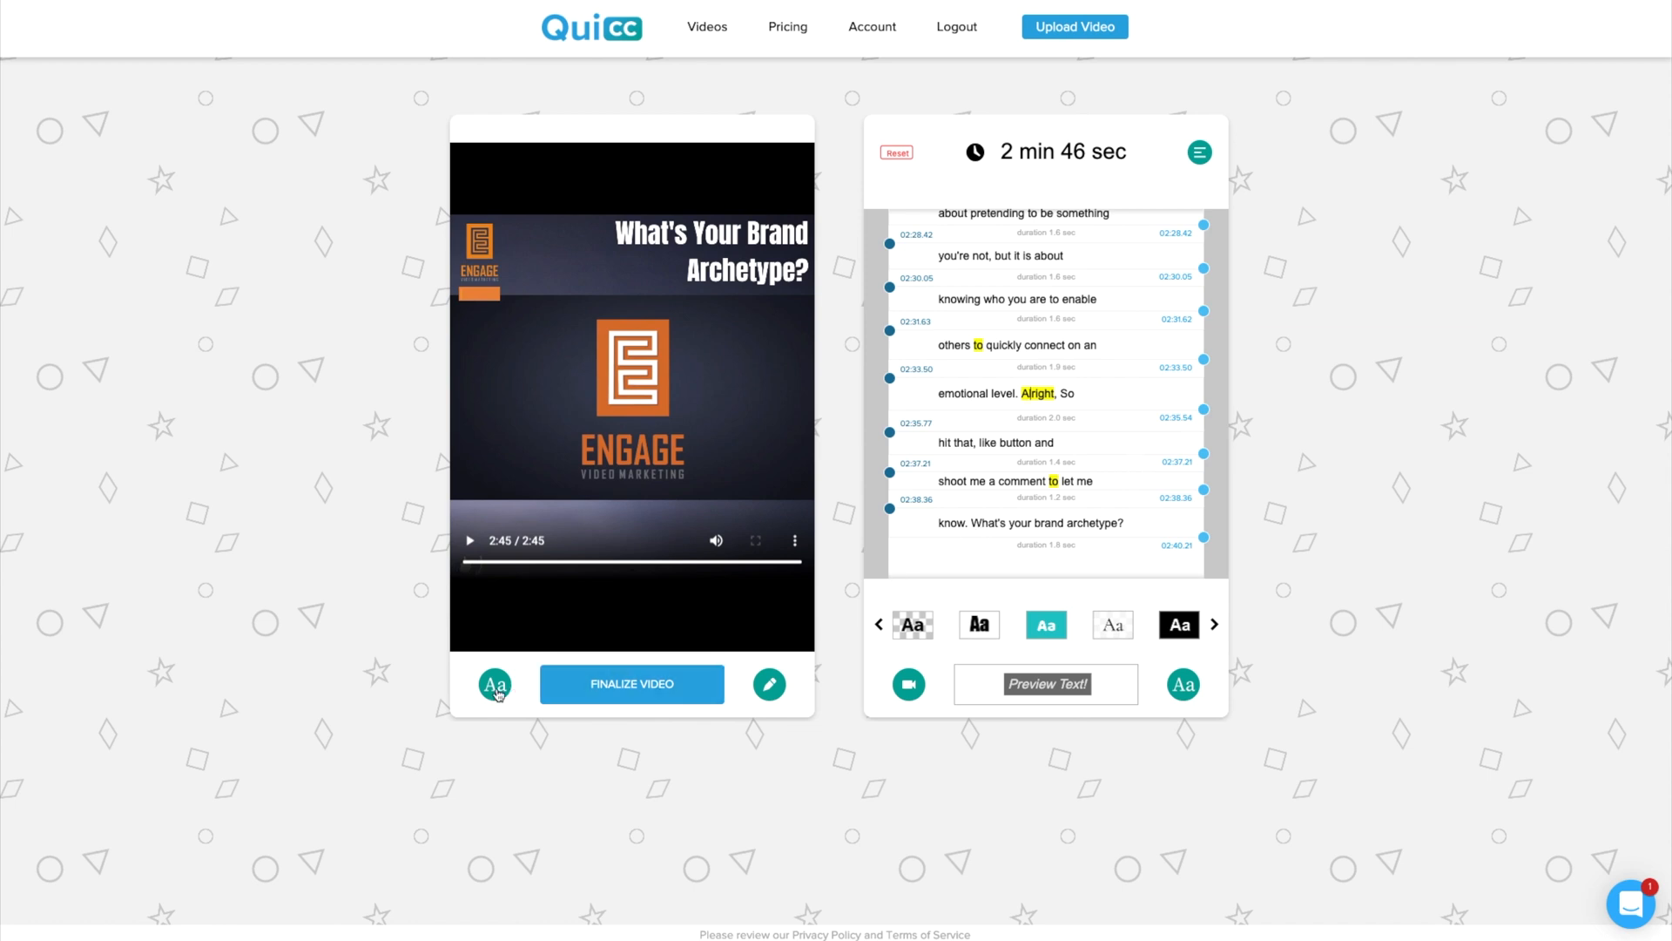
- Preview caption presets, then choose the plain unboxed style with bold white text
{"action": "left_click", "coordinate": [493, 683]}
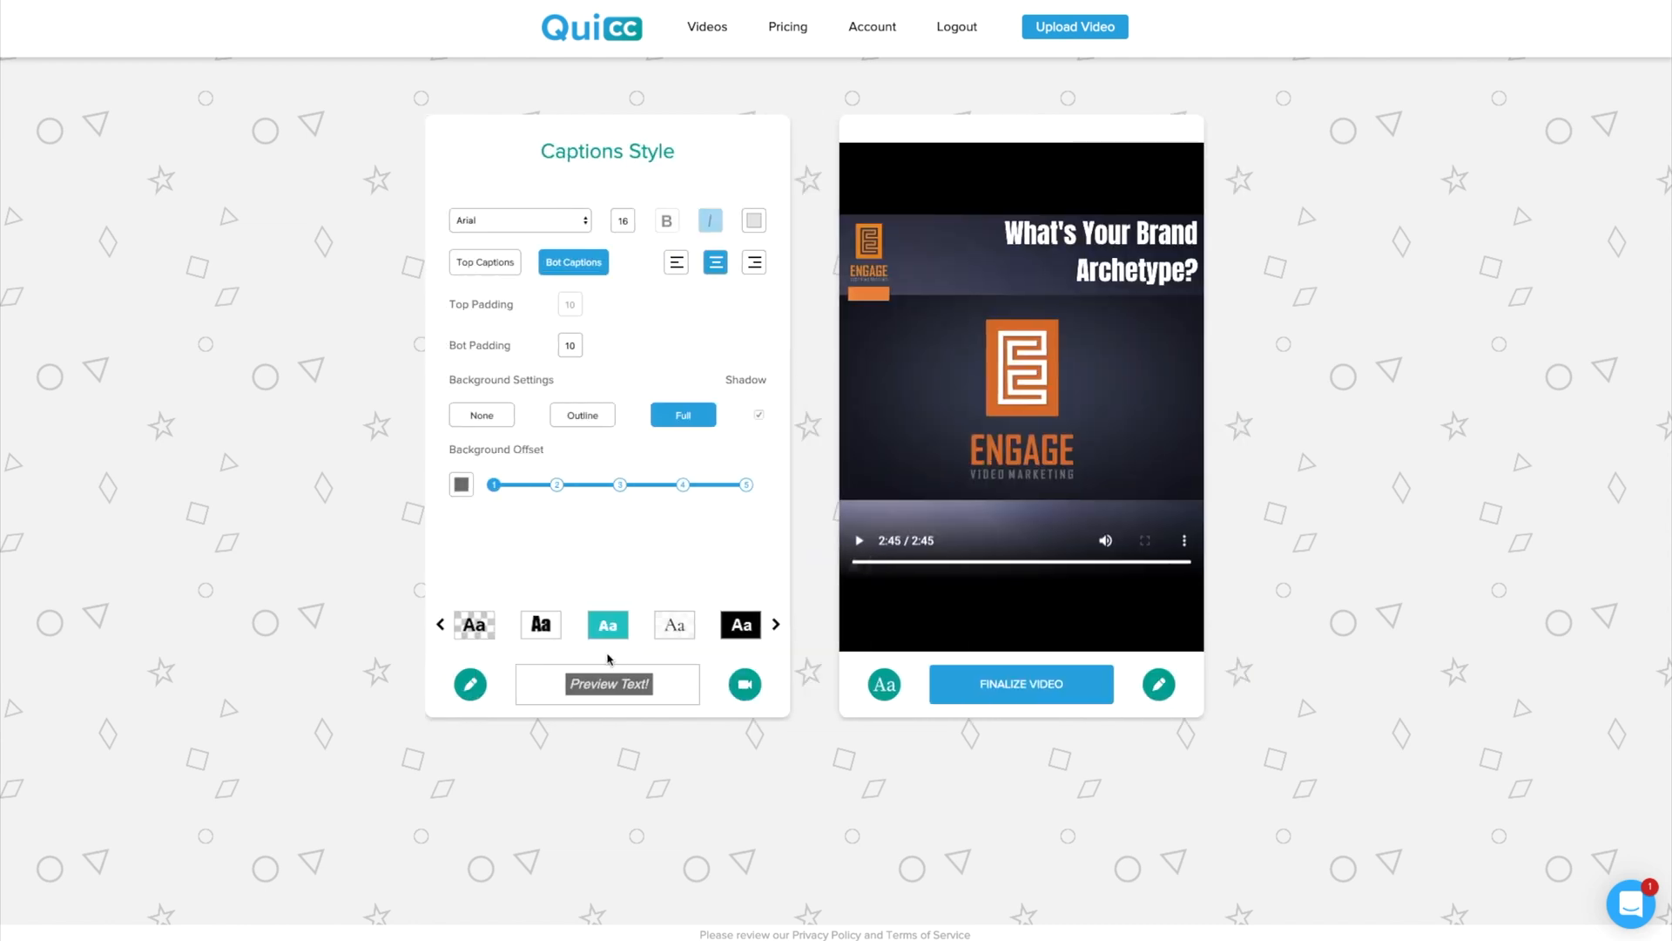
{"action": "mouse_move", "coordinate": [734, 583]}
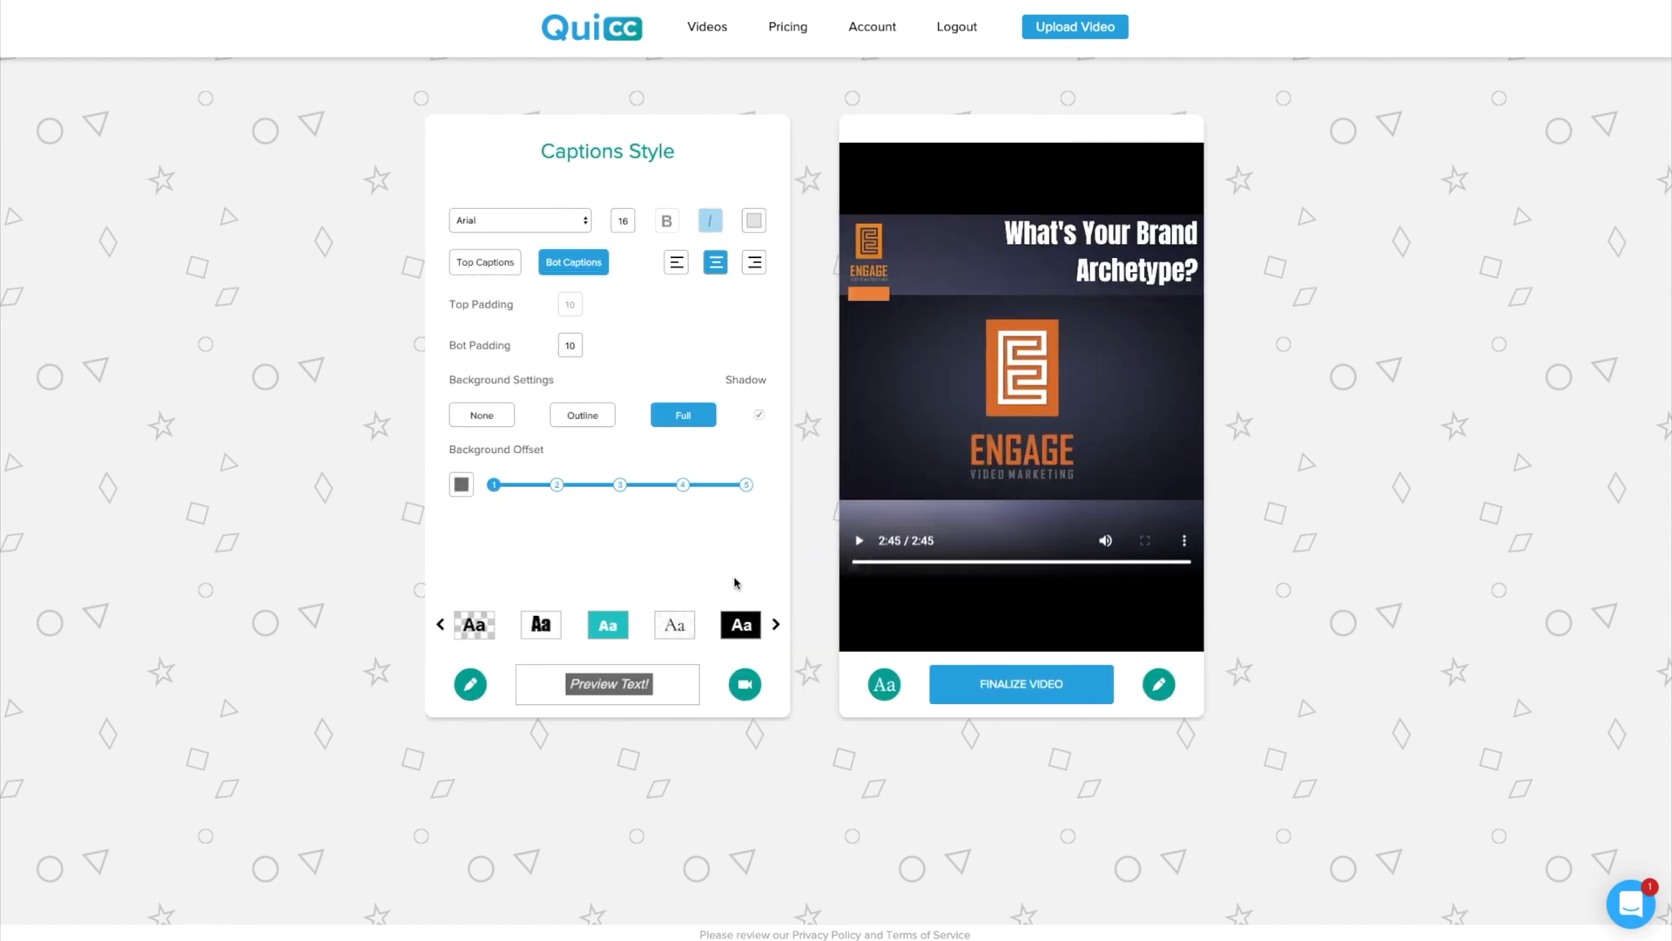
{"action": "mouse_move", "coordinate": [973, 555]}
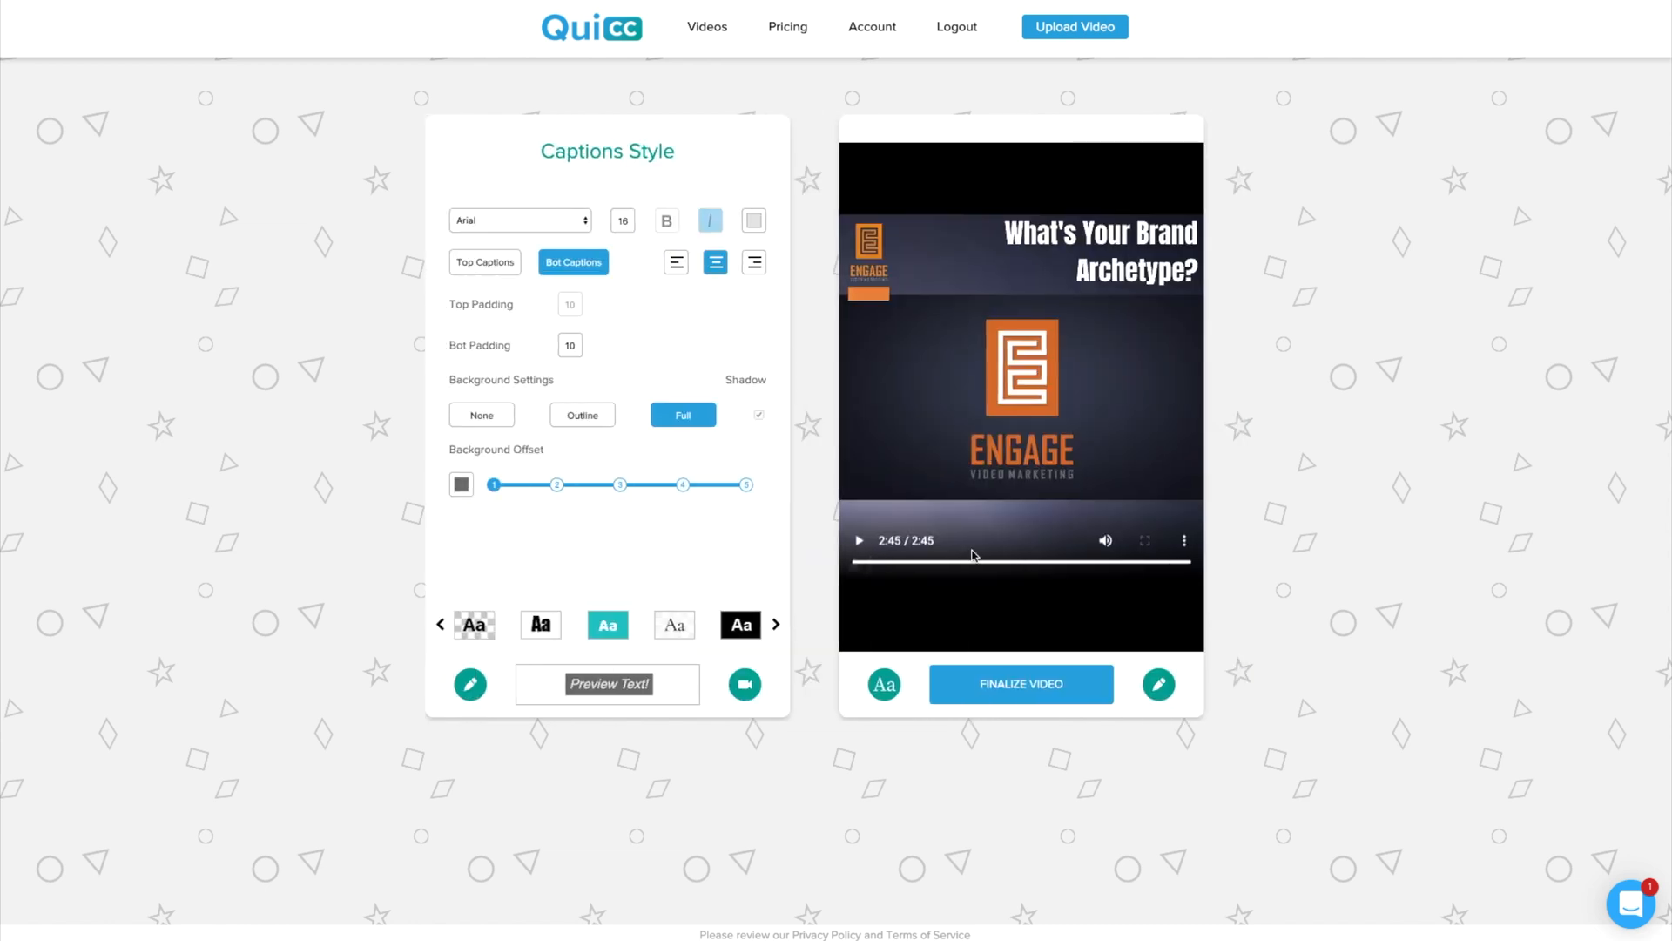
{"action": "left_click", "coordinate": [859, 540]}
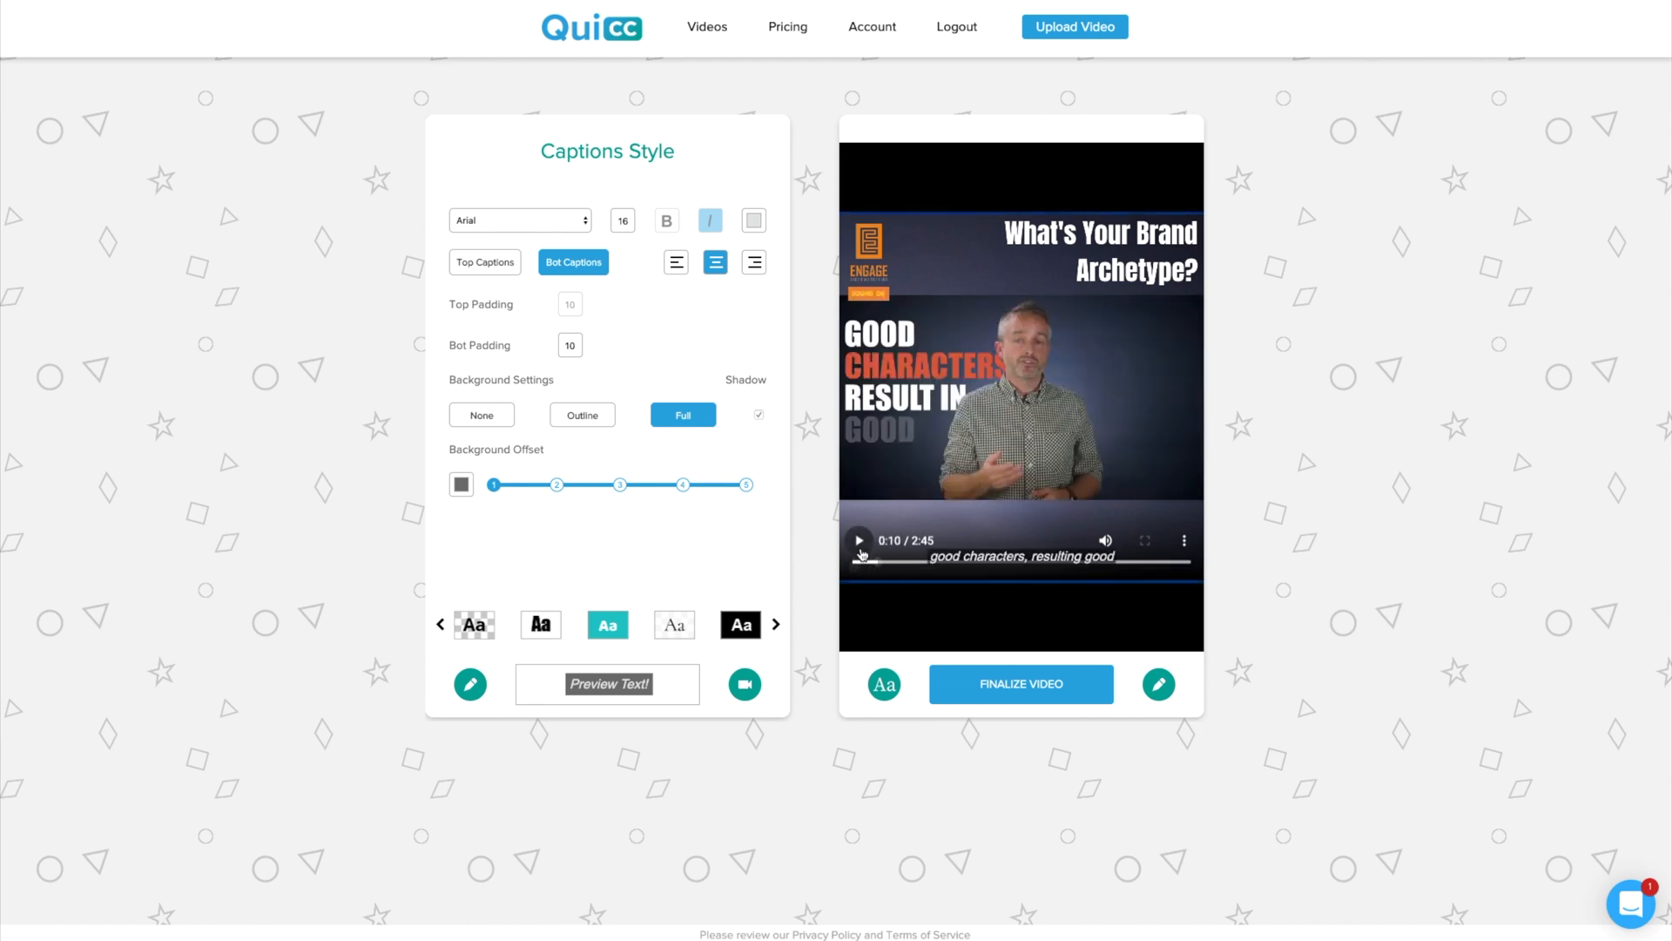
{"action": "left_click", "coordinate": [860, 540]}
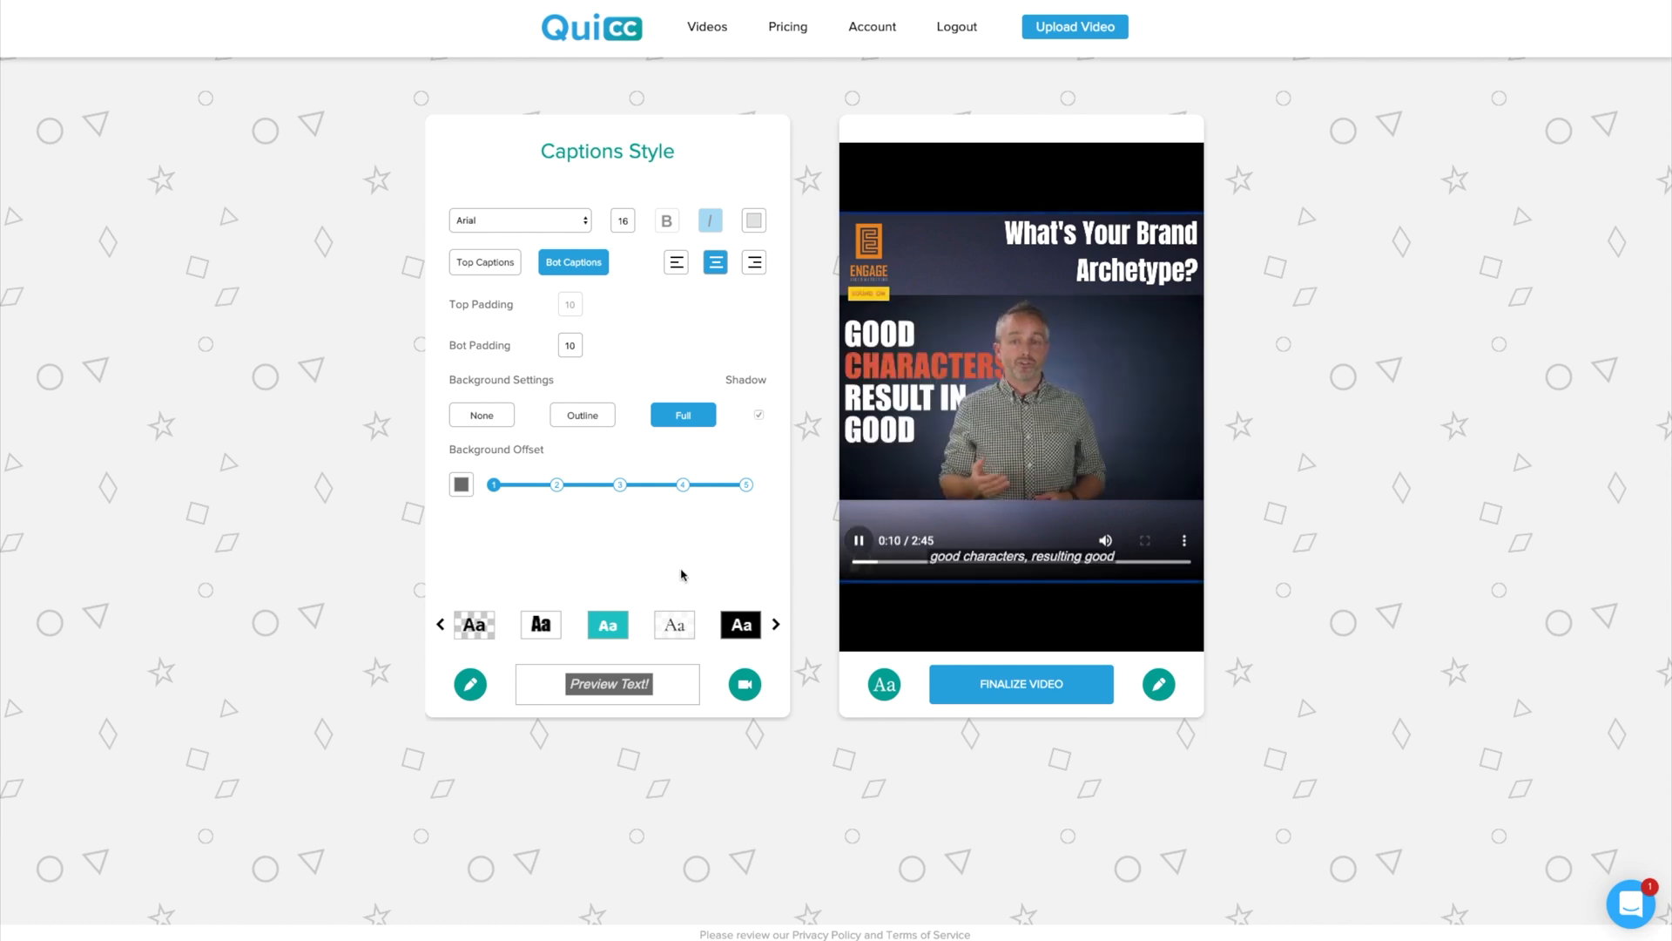
{"action": "left_click", "coordinate": [541, 623]}
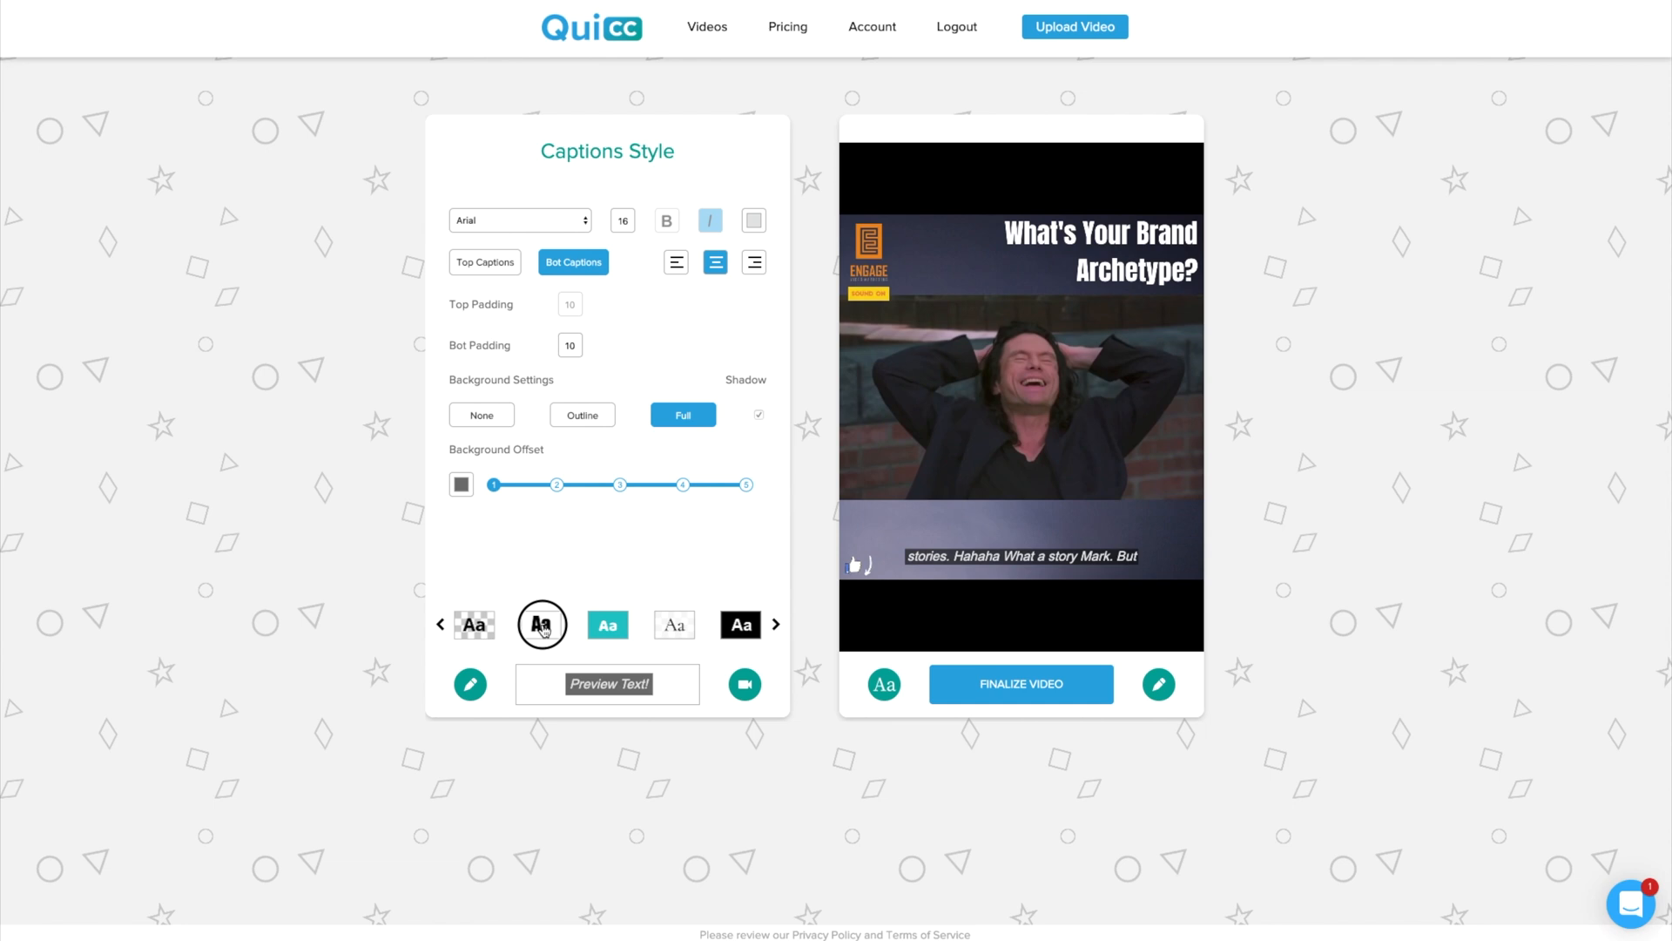
{"action": "left_click", "coordinate": [607, 624]}
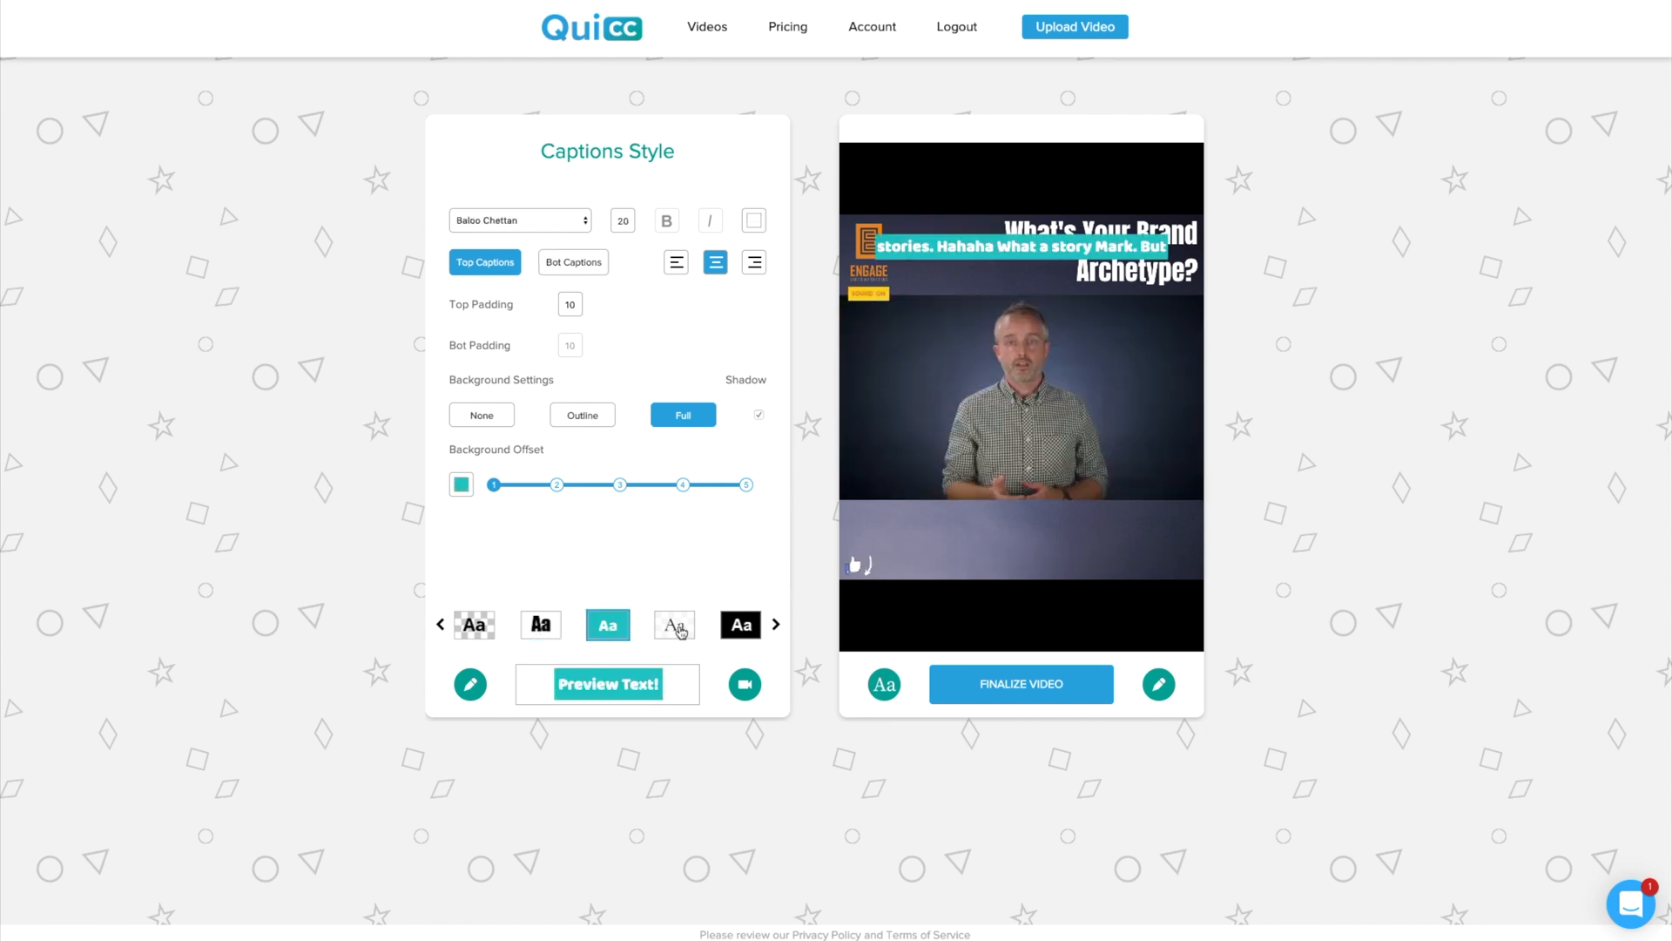
{"action": "left_click", "coordinate": [474, 624]}
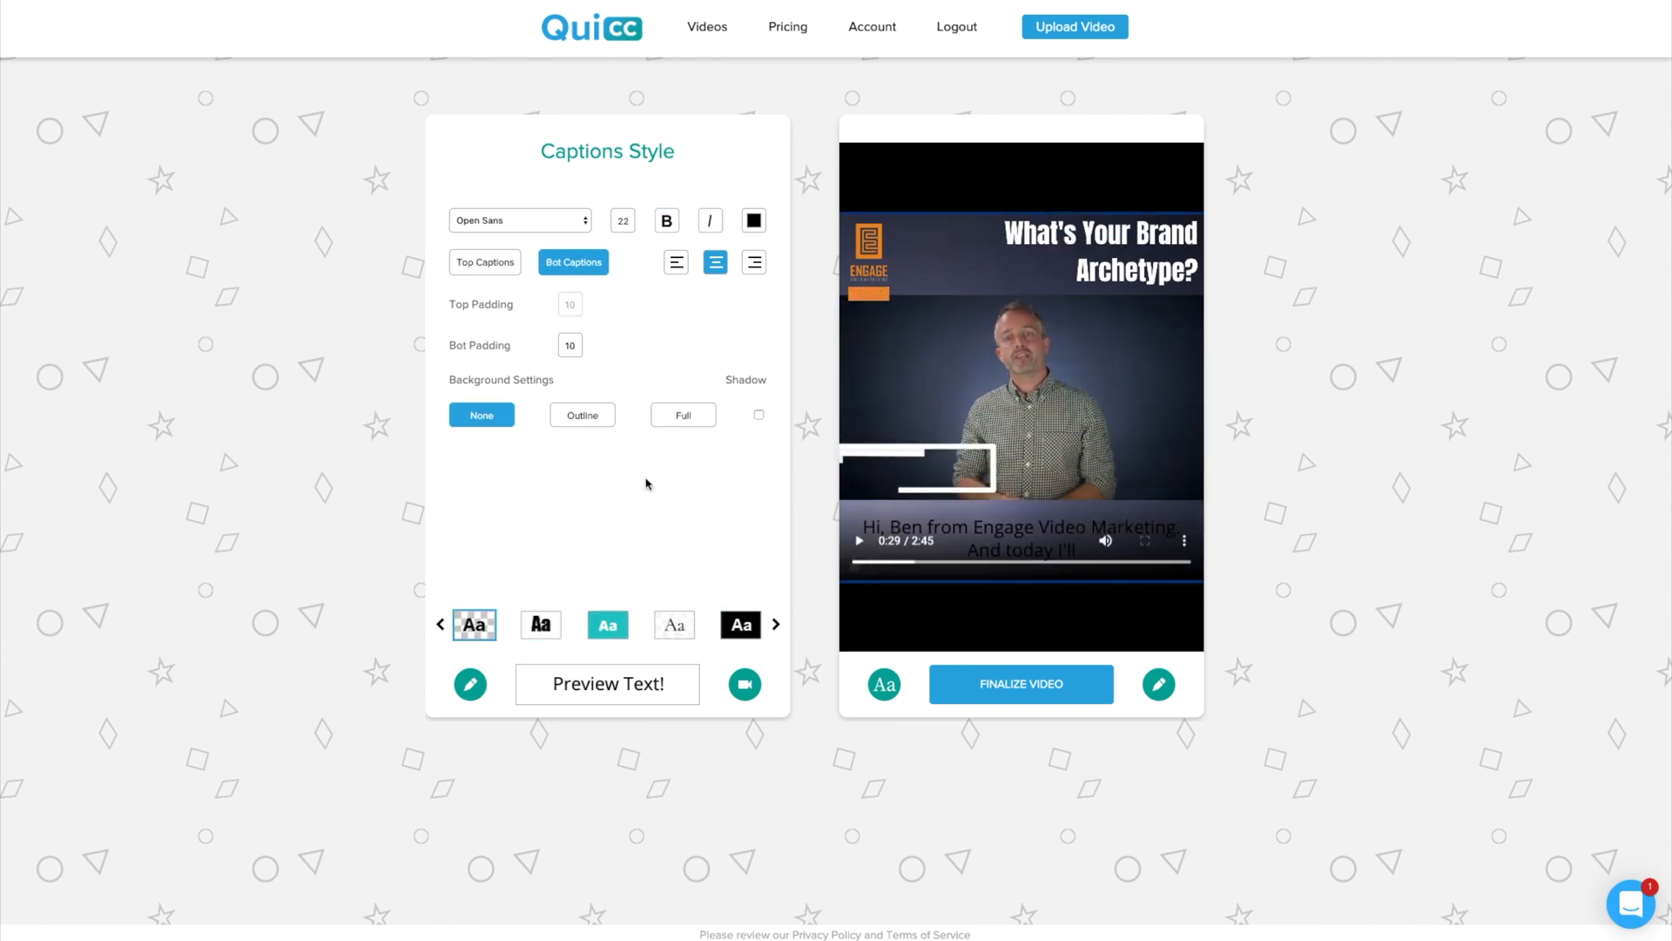
{"action": "mouse_move", "coordinate": [778, 196]}
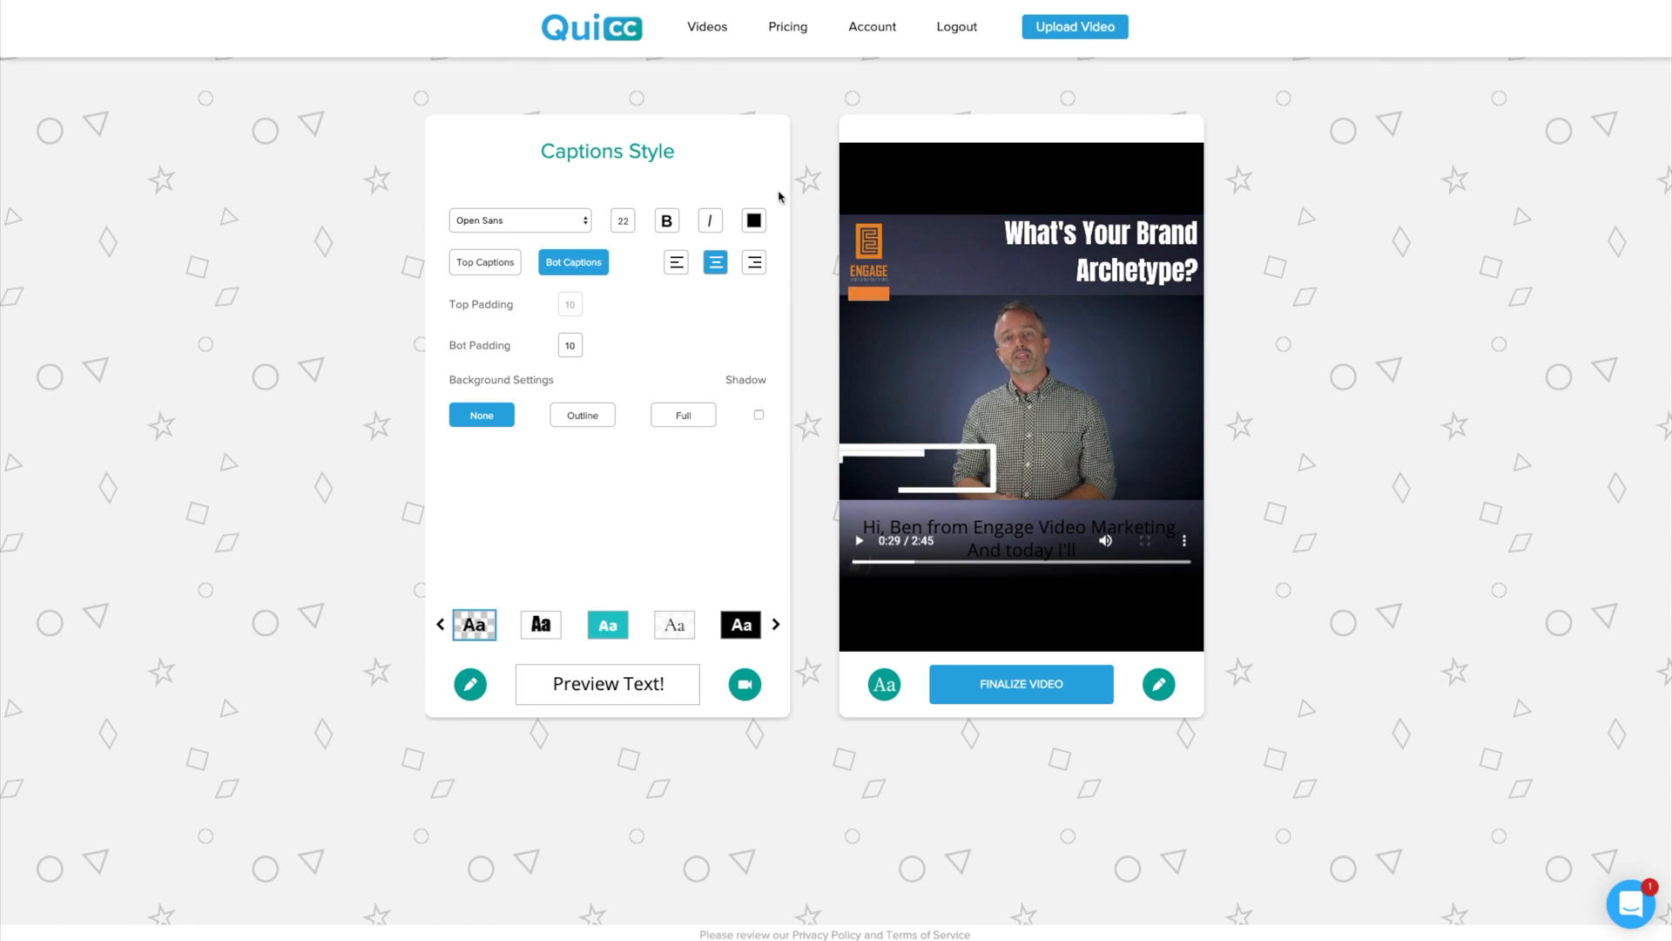
{"action": "left_click", "coordinate": [753, 219]}
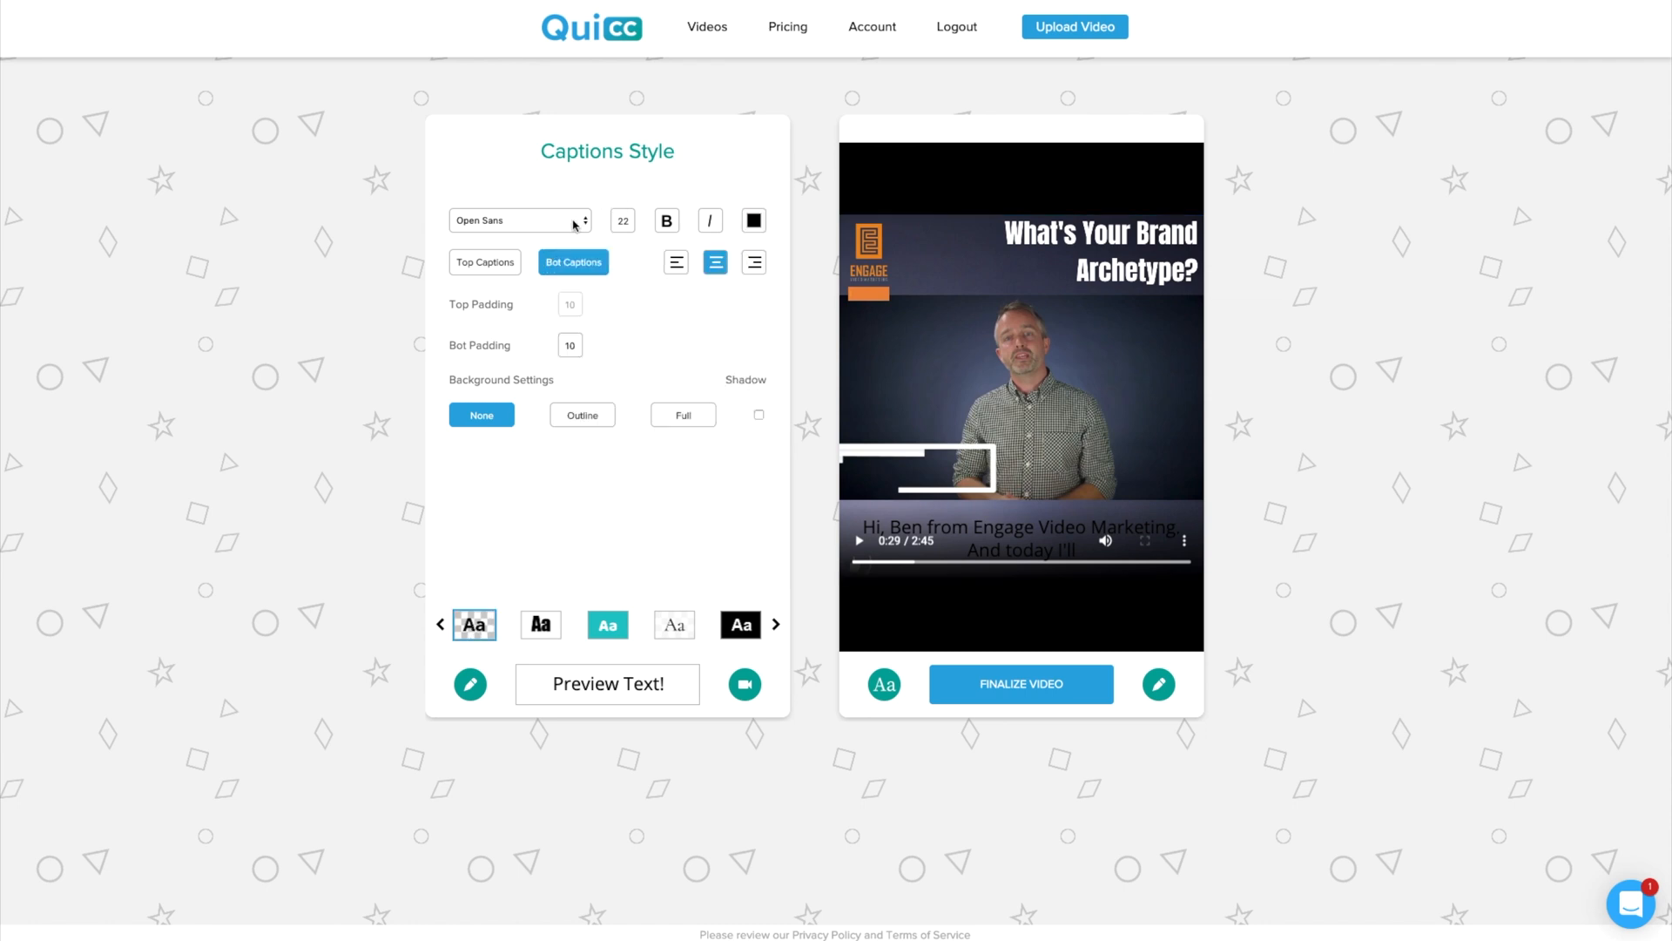
{"action": "left_click", "coordinate": [666, 220]}
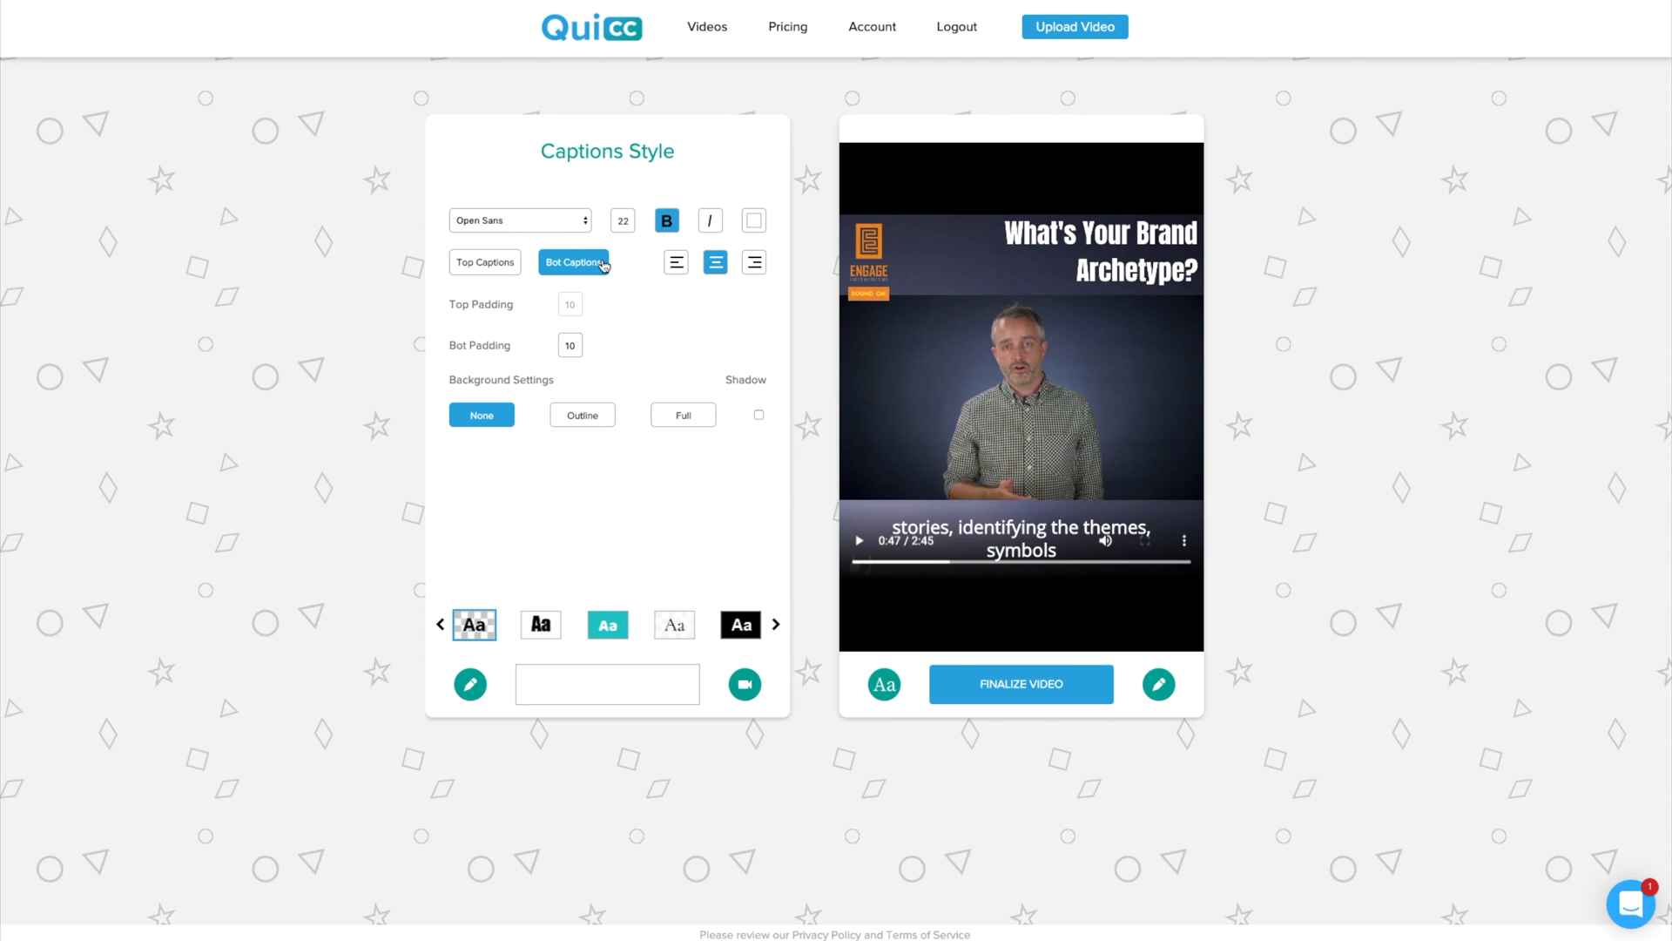
{"action": "mouse_move", "coordinate": [1060, 527]}
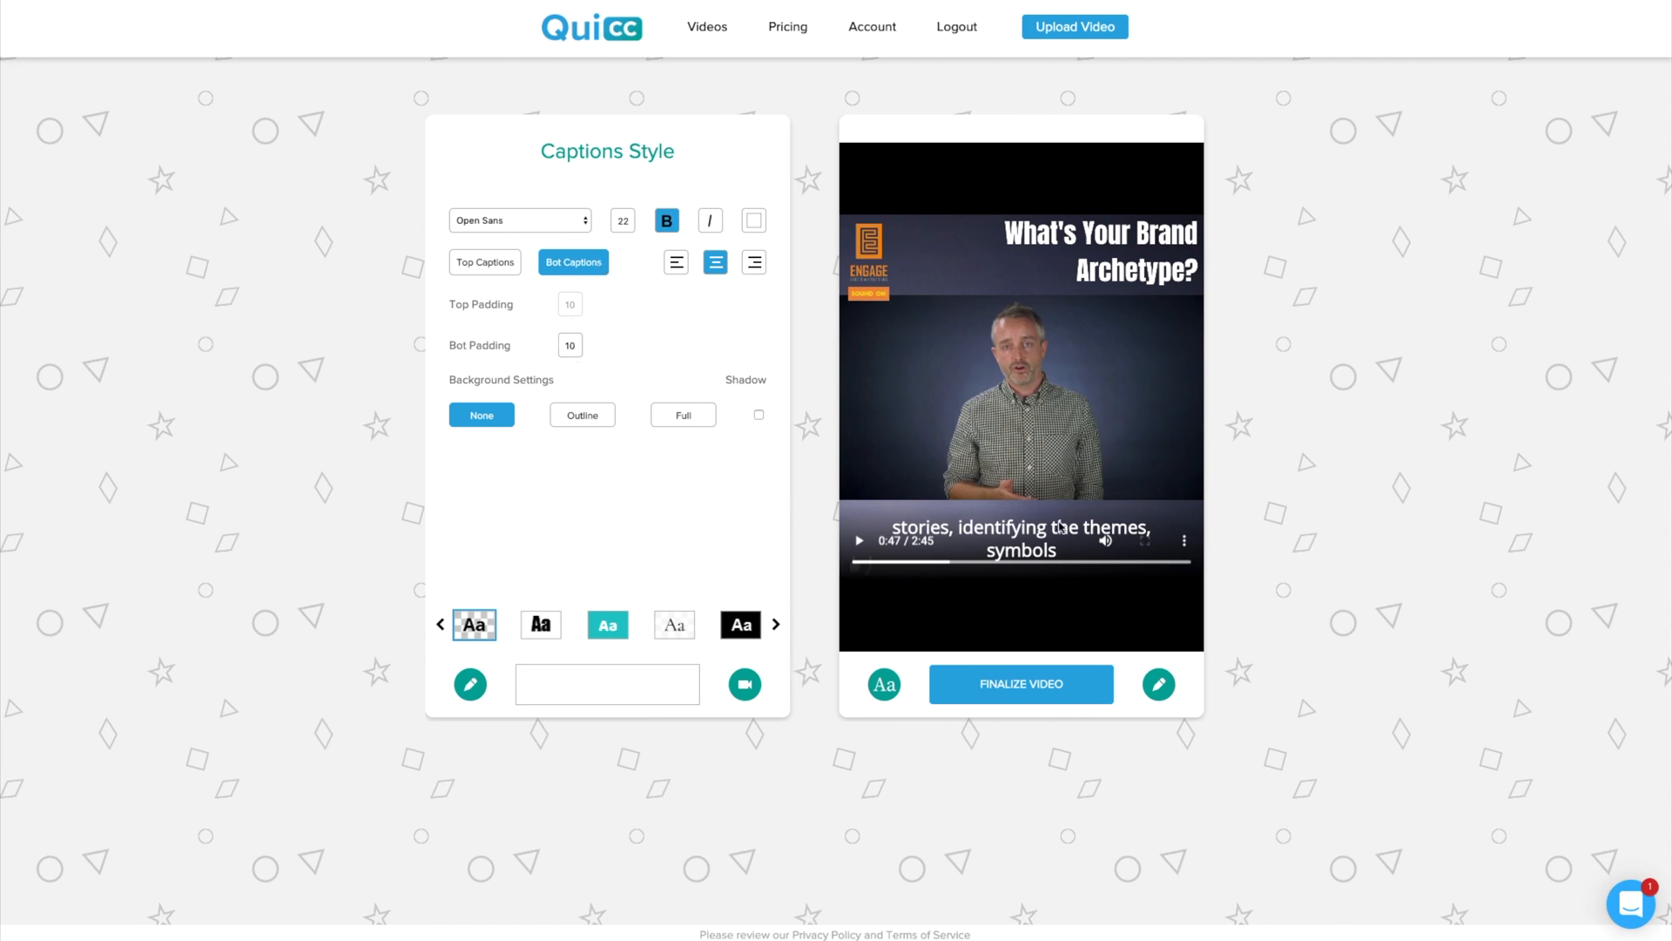
{"action": "mouse_move", "coordinate": [482, 577]}
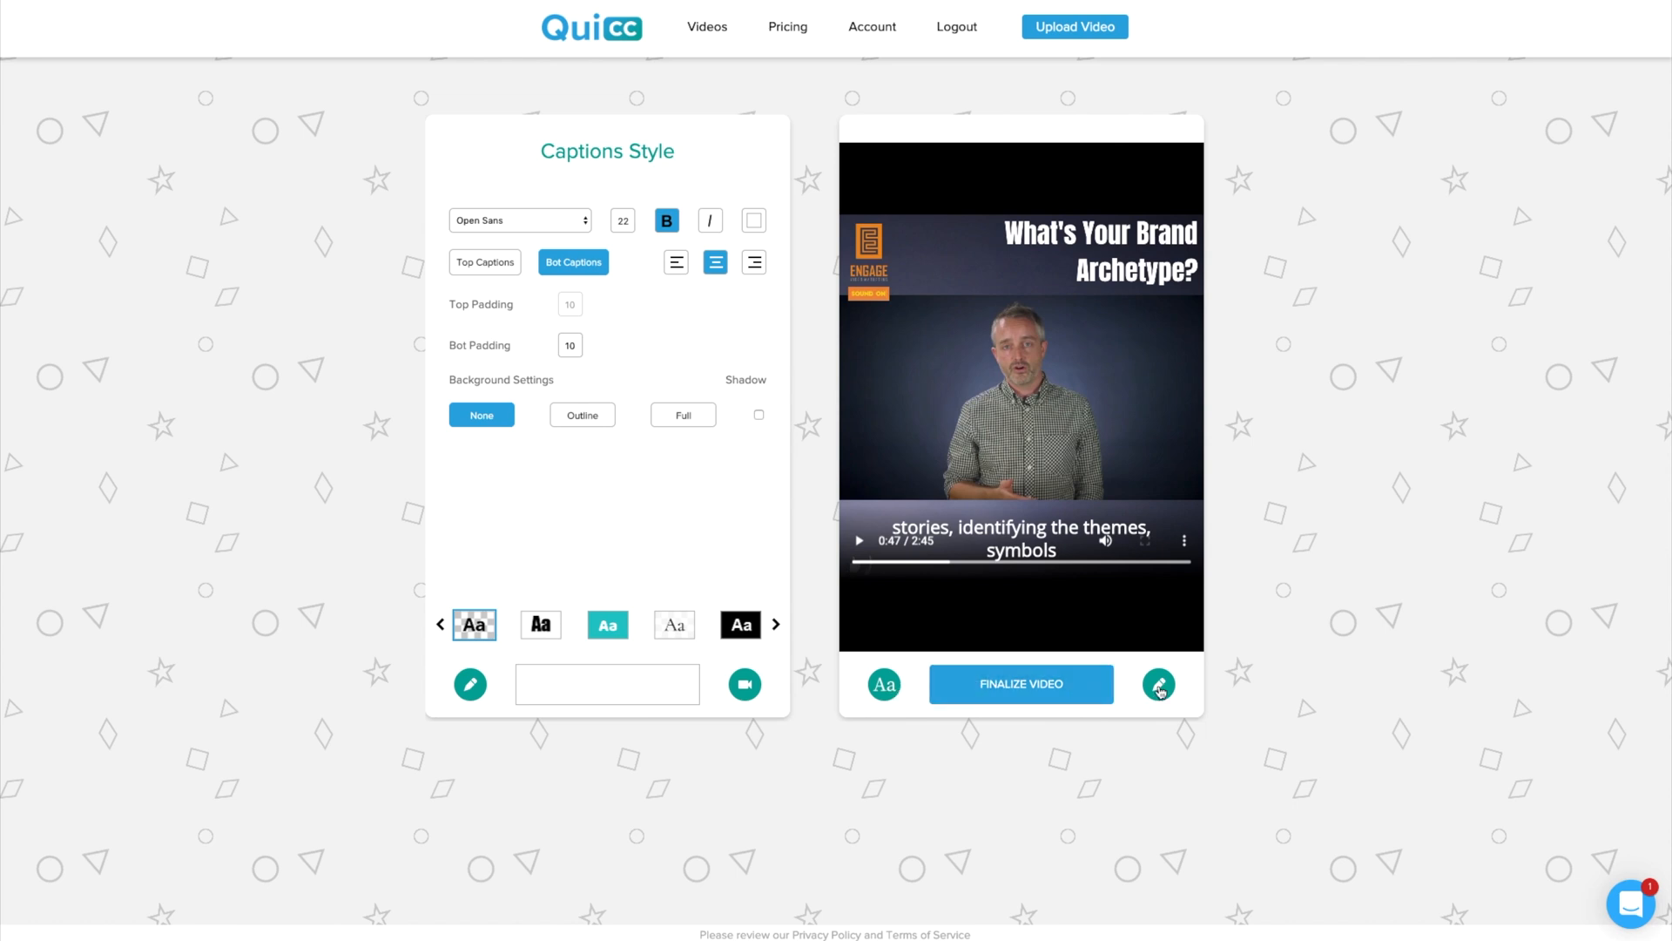
- Leave the caption style panel and finalize the captioned Brand Archetype video
{"action": "left_click", "coordinate": [1159, 683]}
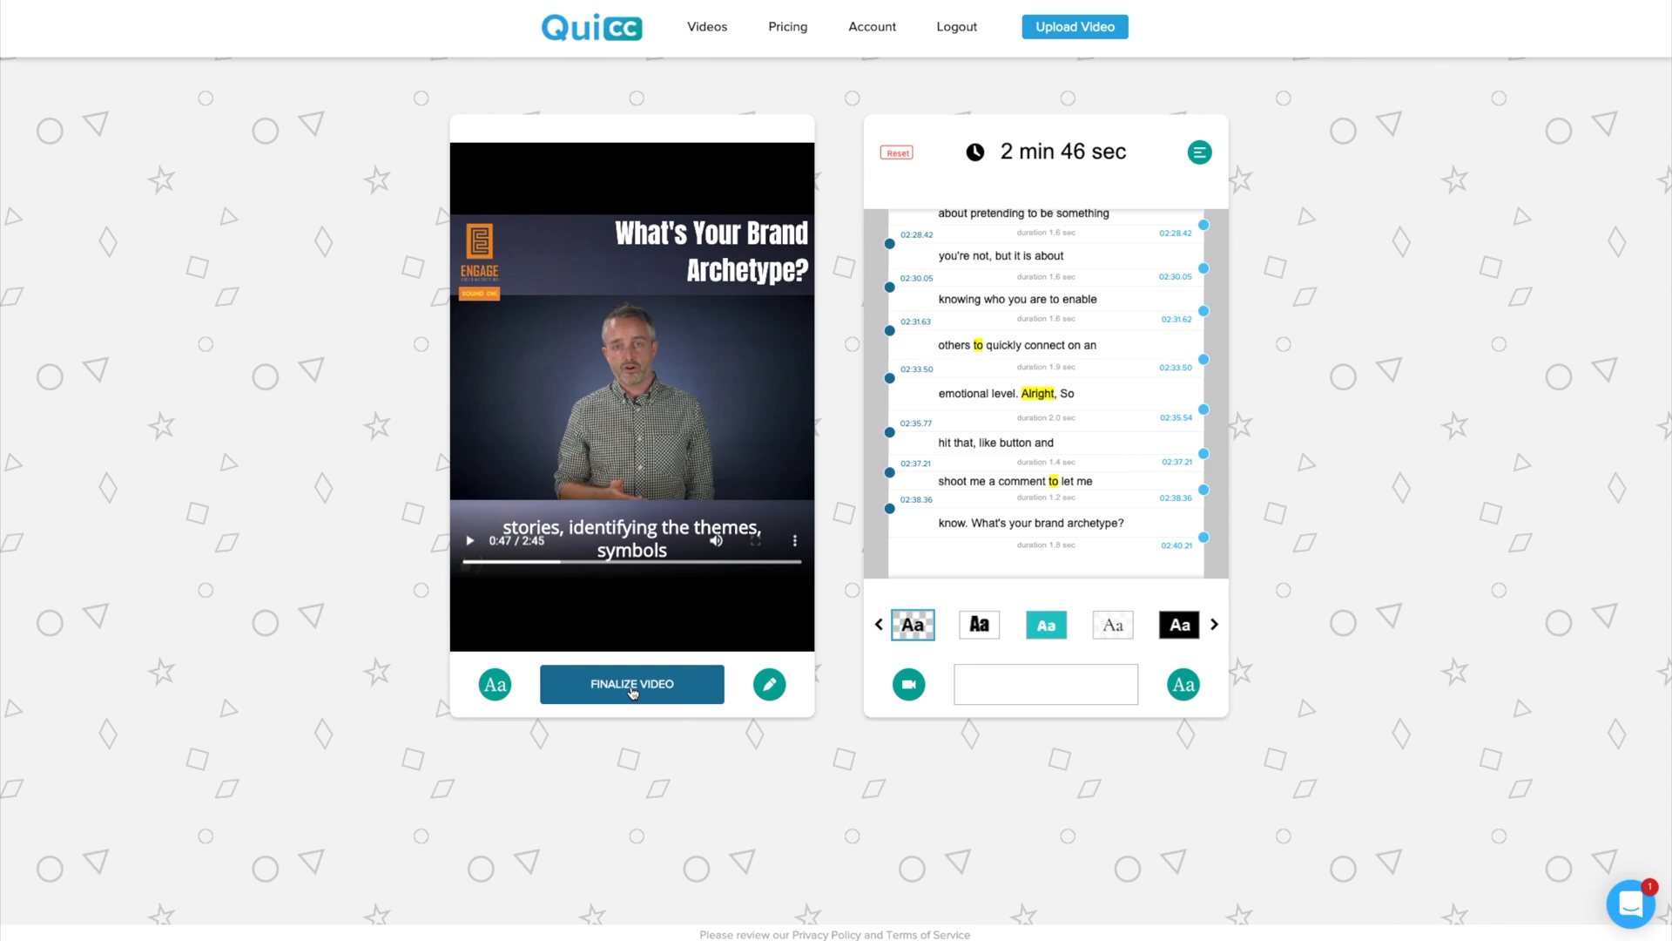
{"action": "left_click", "coordinate": [631, 683]}
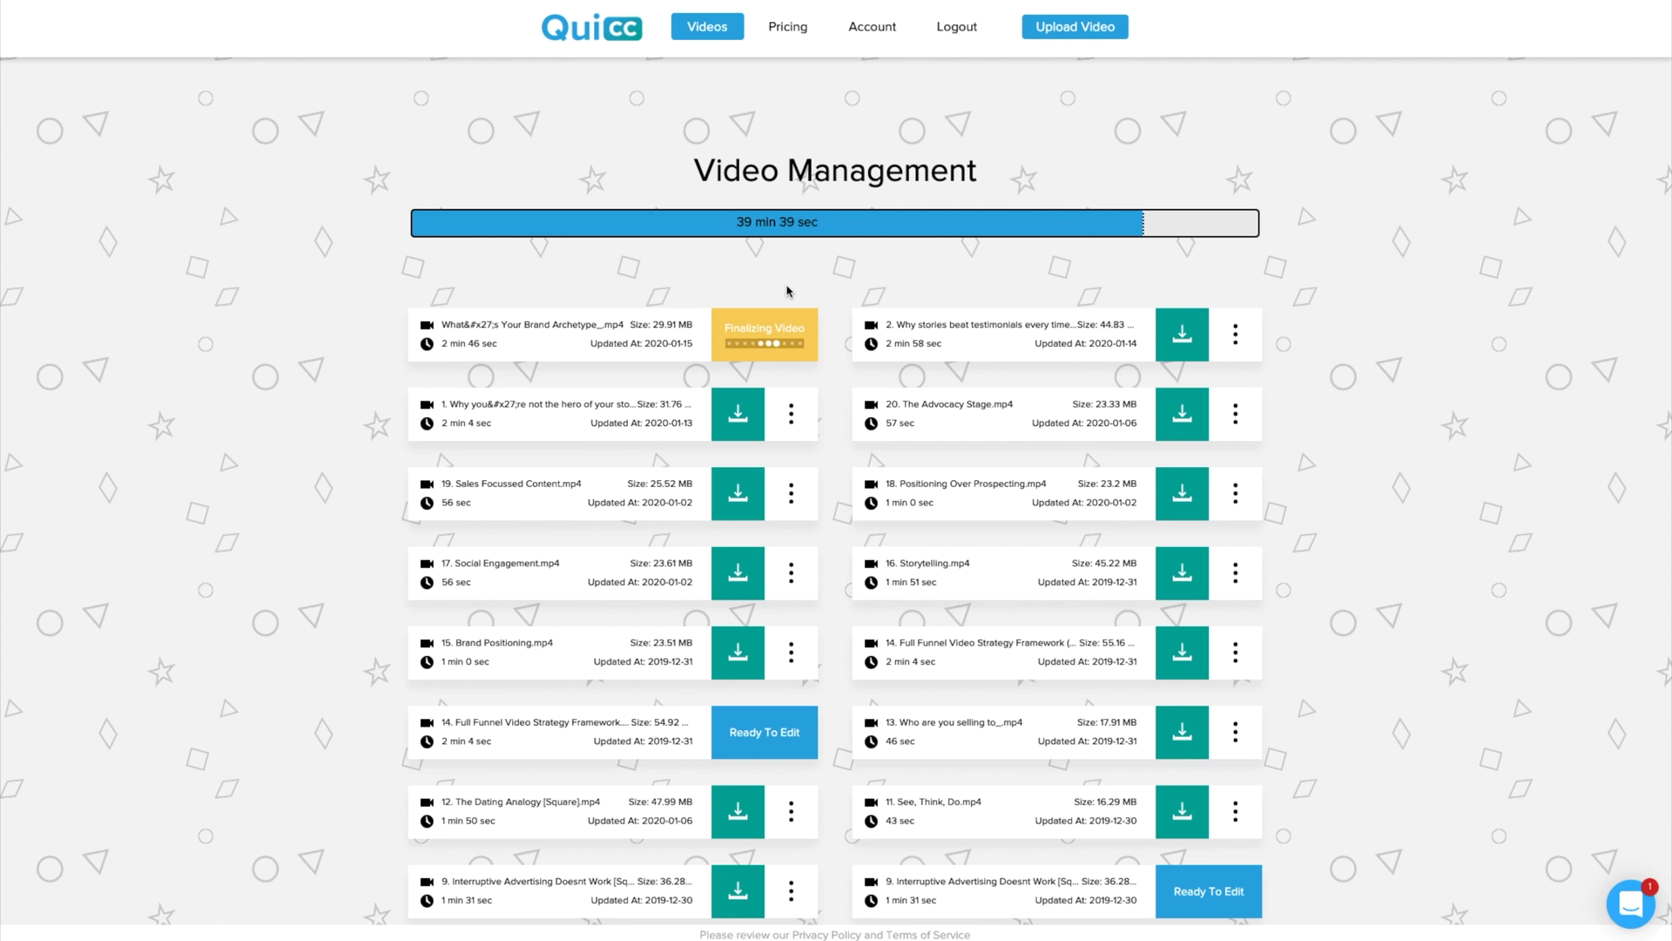
{"action": "mouse_move", "coordinate": [1365, 700]}
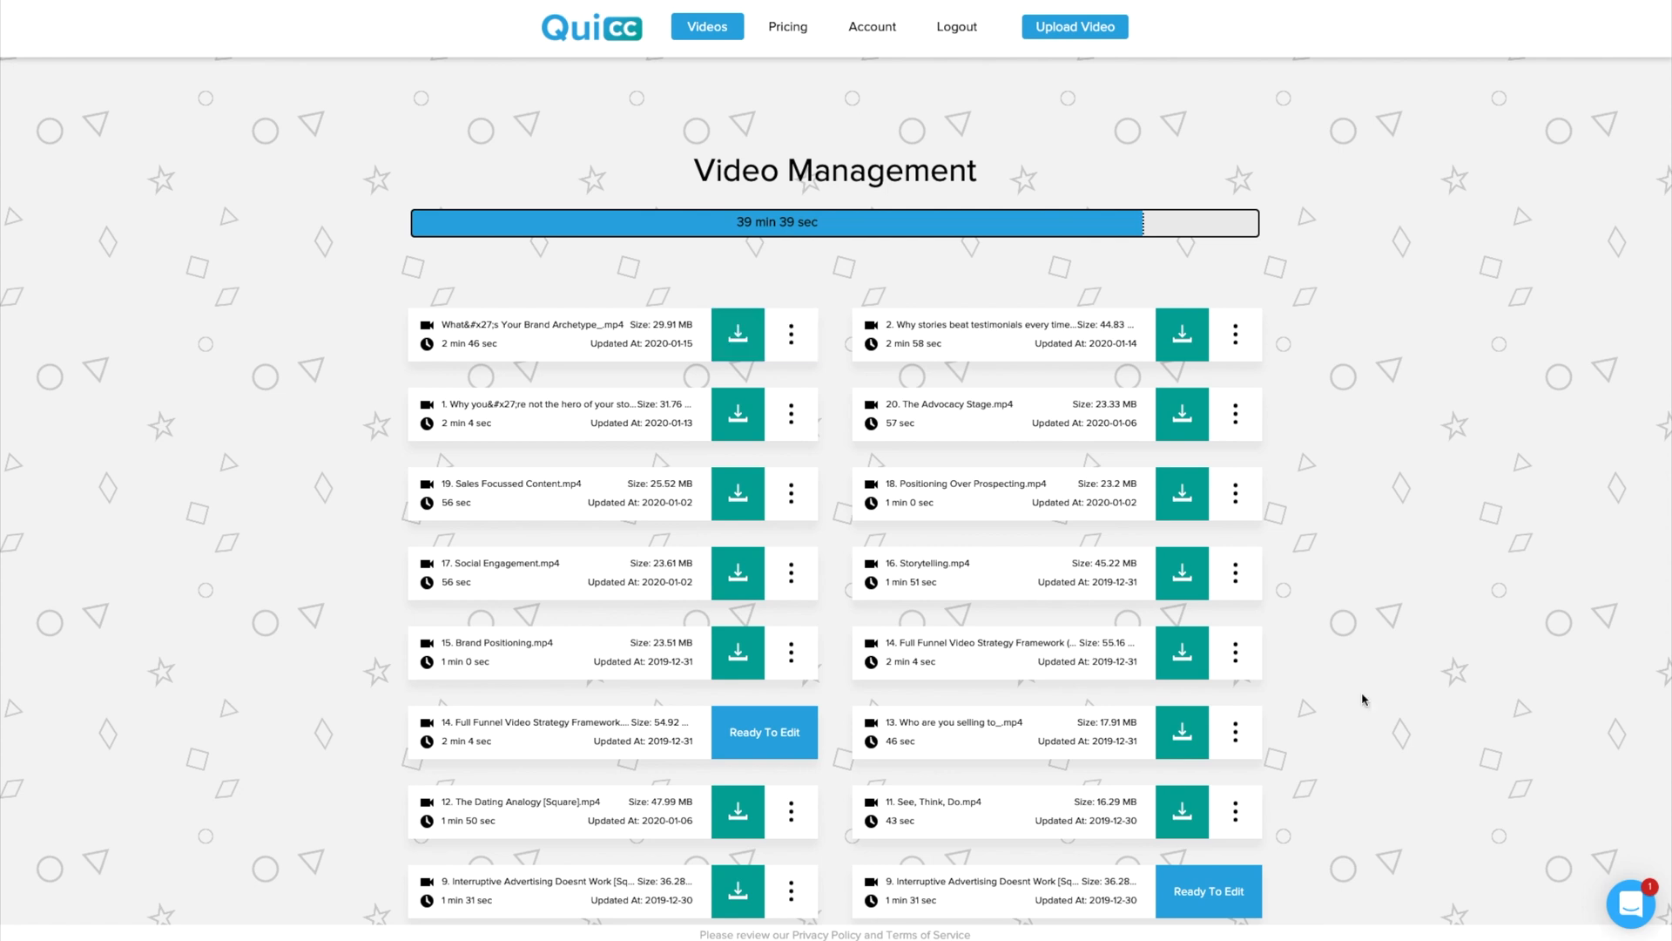
{"action": "mouse_move", "coordinate": [763, 399]}
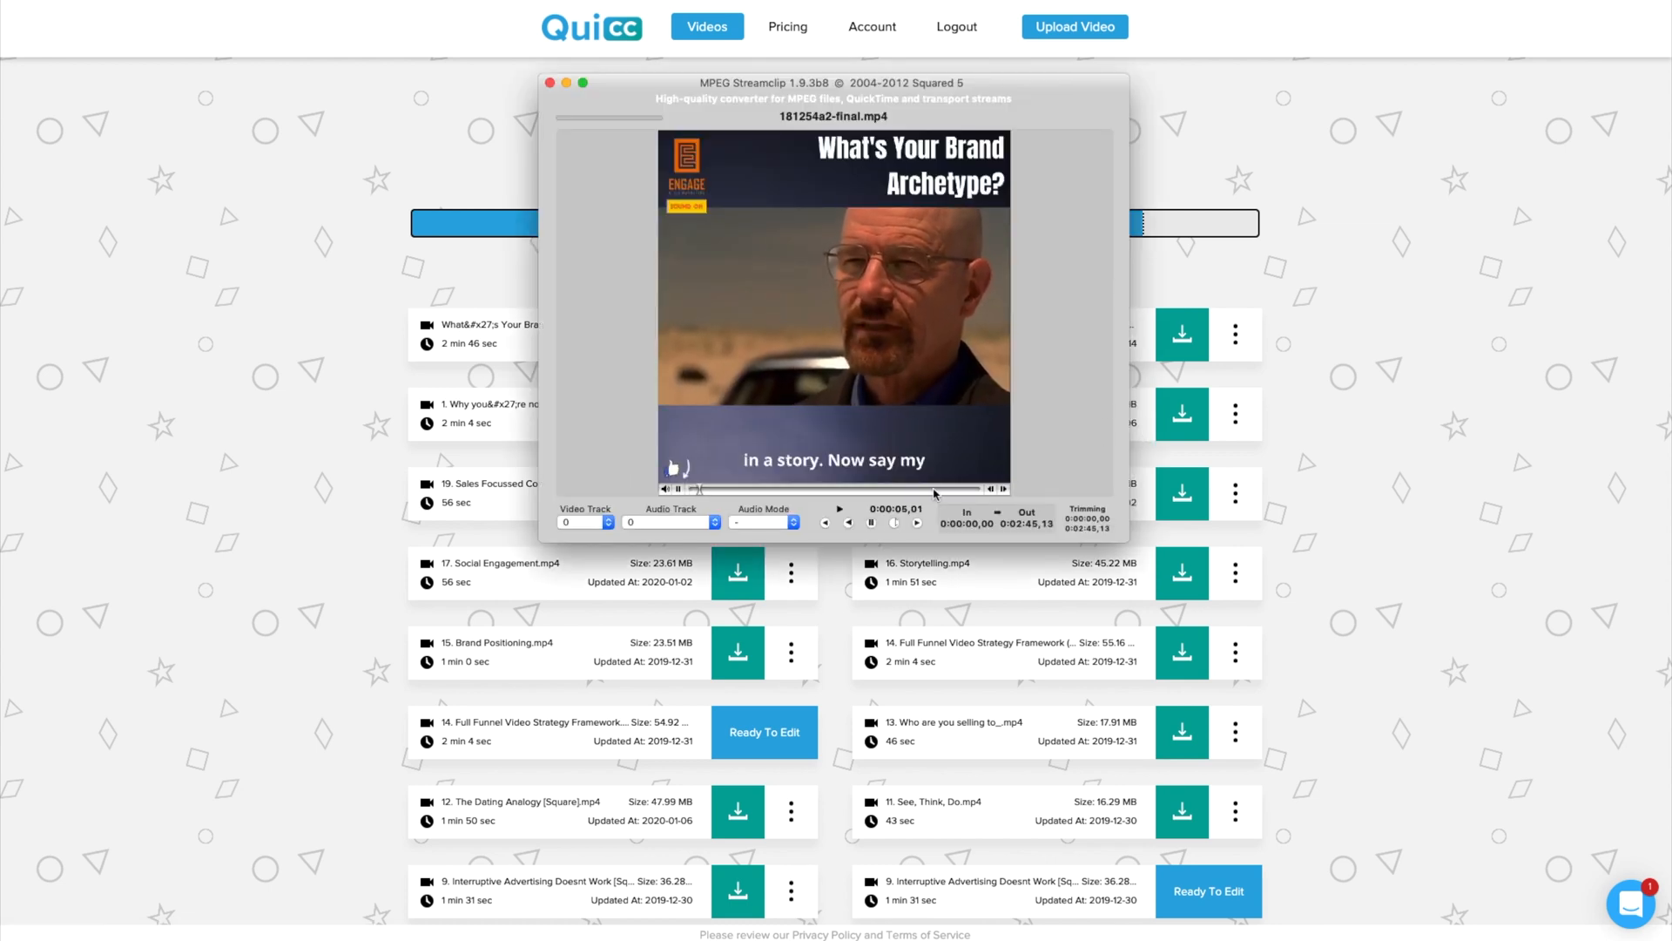
- Close the finished-video preview and download the Brand Archetype video's SRT file
{"action": "left_click", "coordinate": [552, 82]}
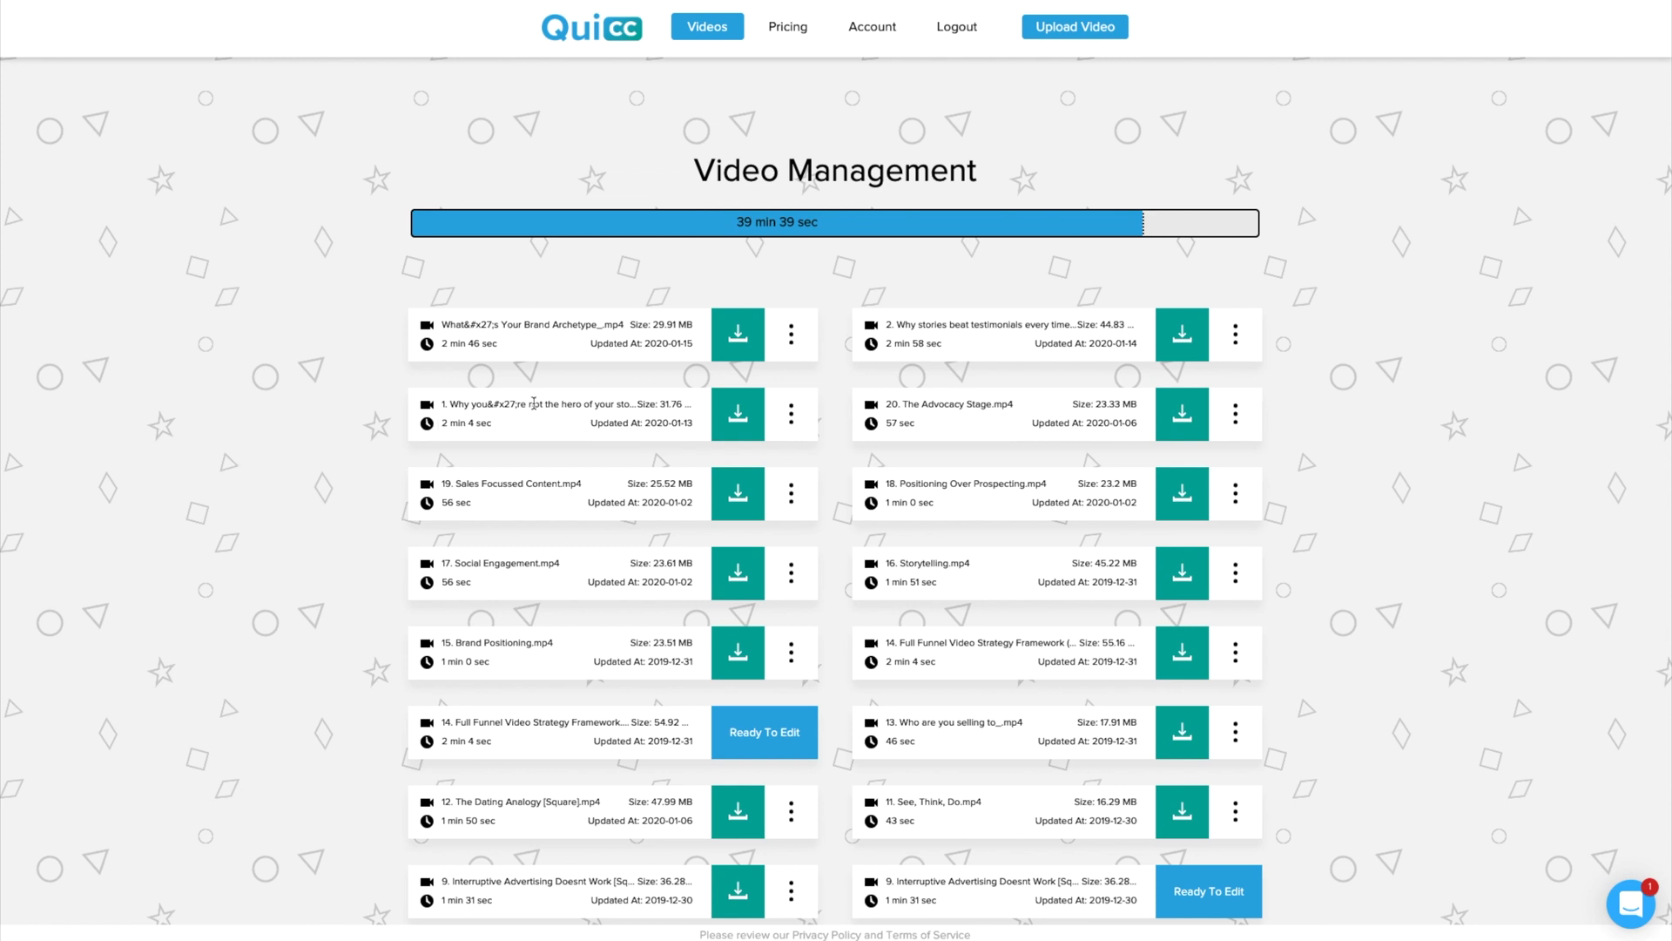
{"action": "mouse_move", "coordinate": [792, 334]}
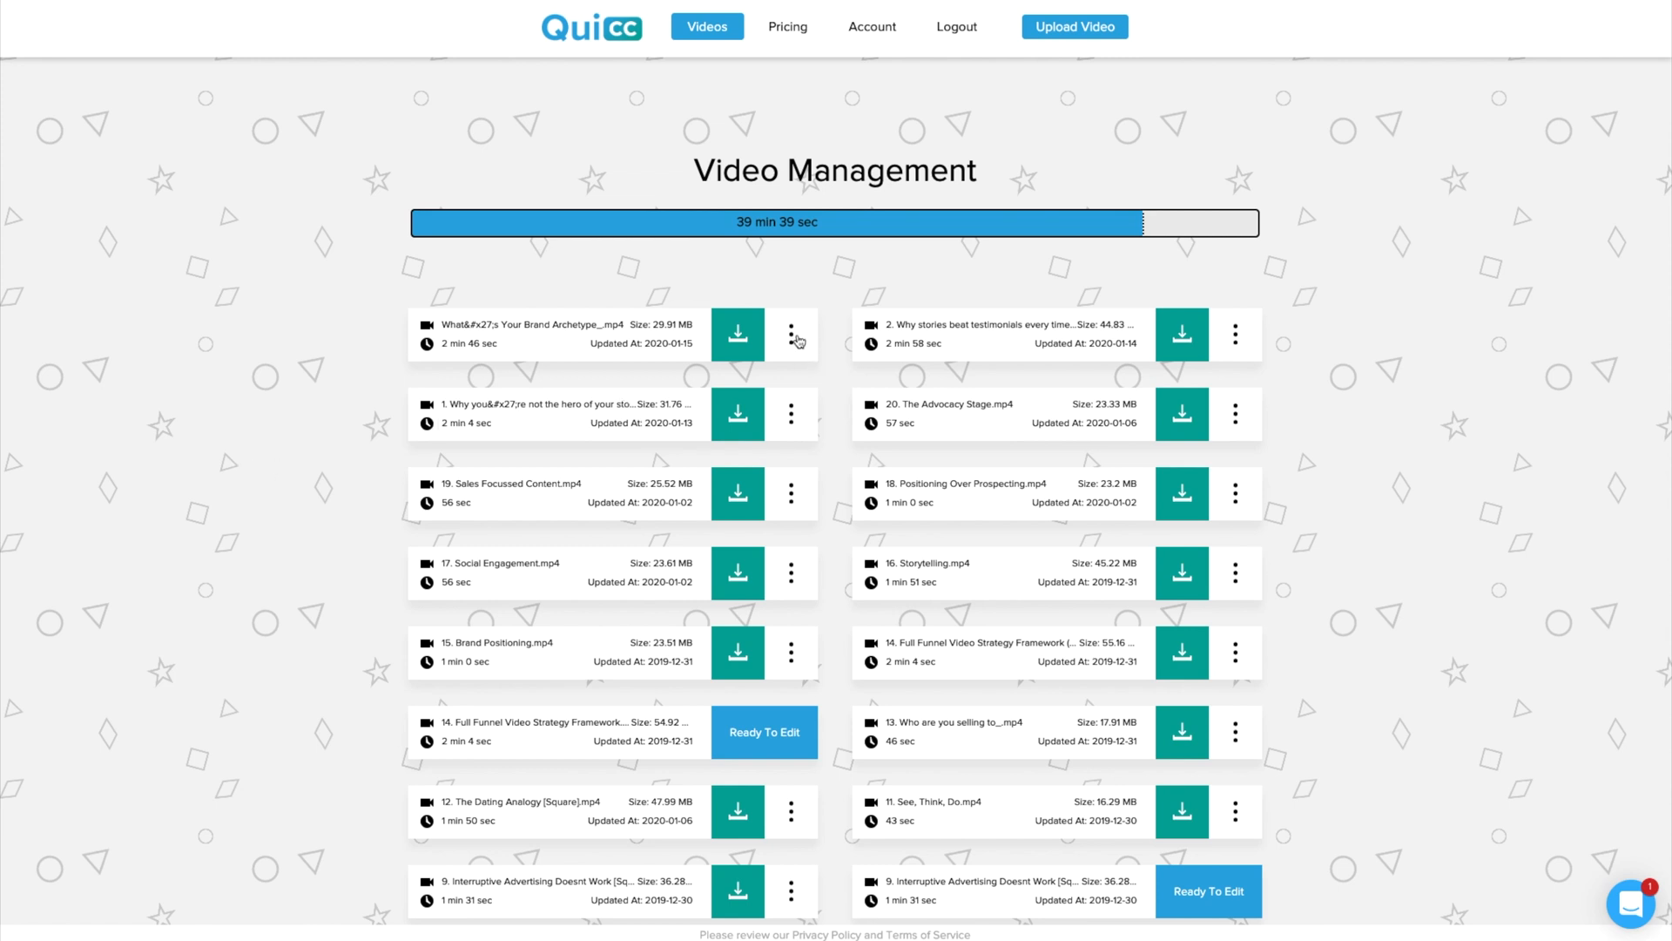
{"action": "left_click", "coordinate": [794, 333]}
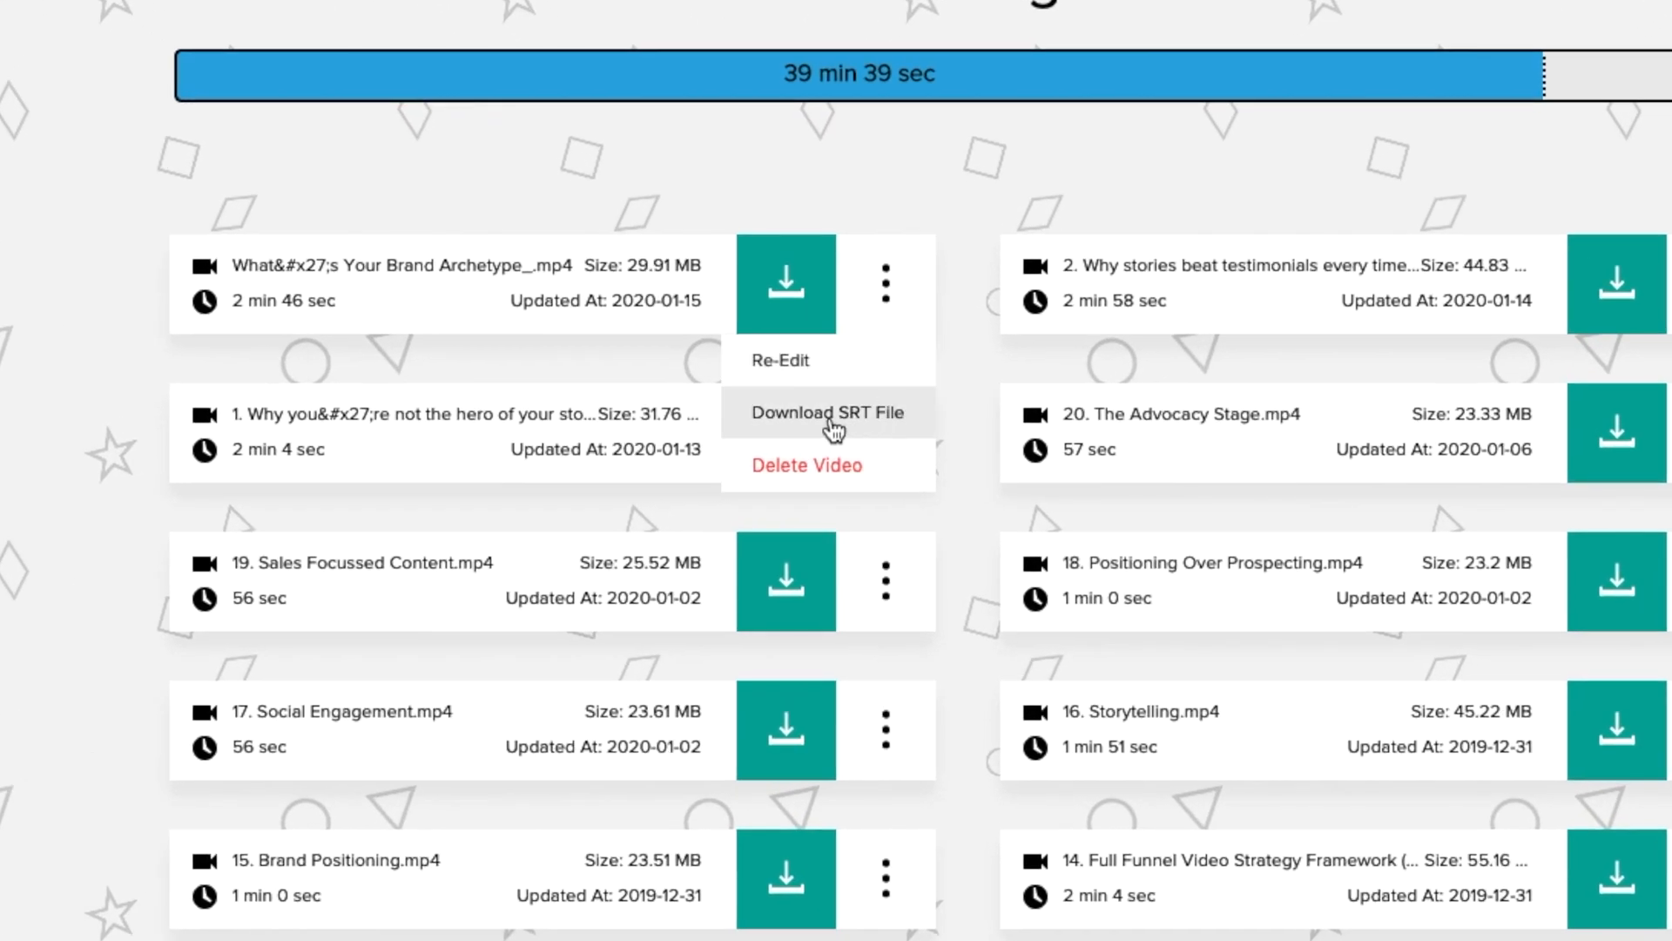
{"action": "mouse_move", "coordinate": [842, 427]}
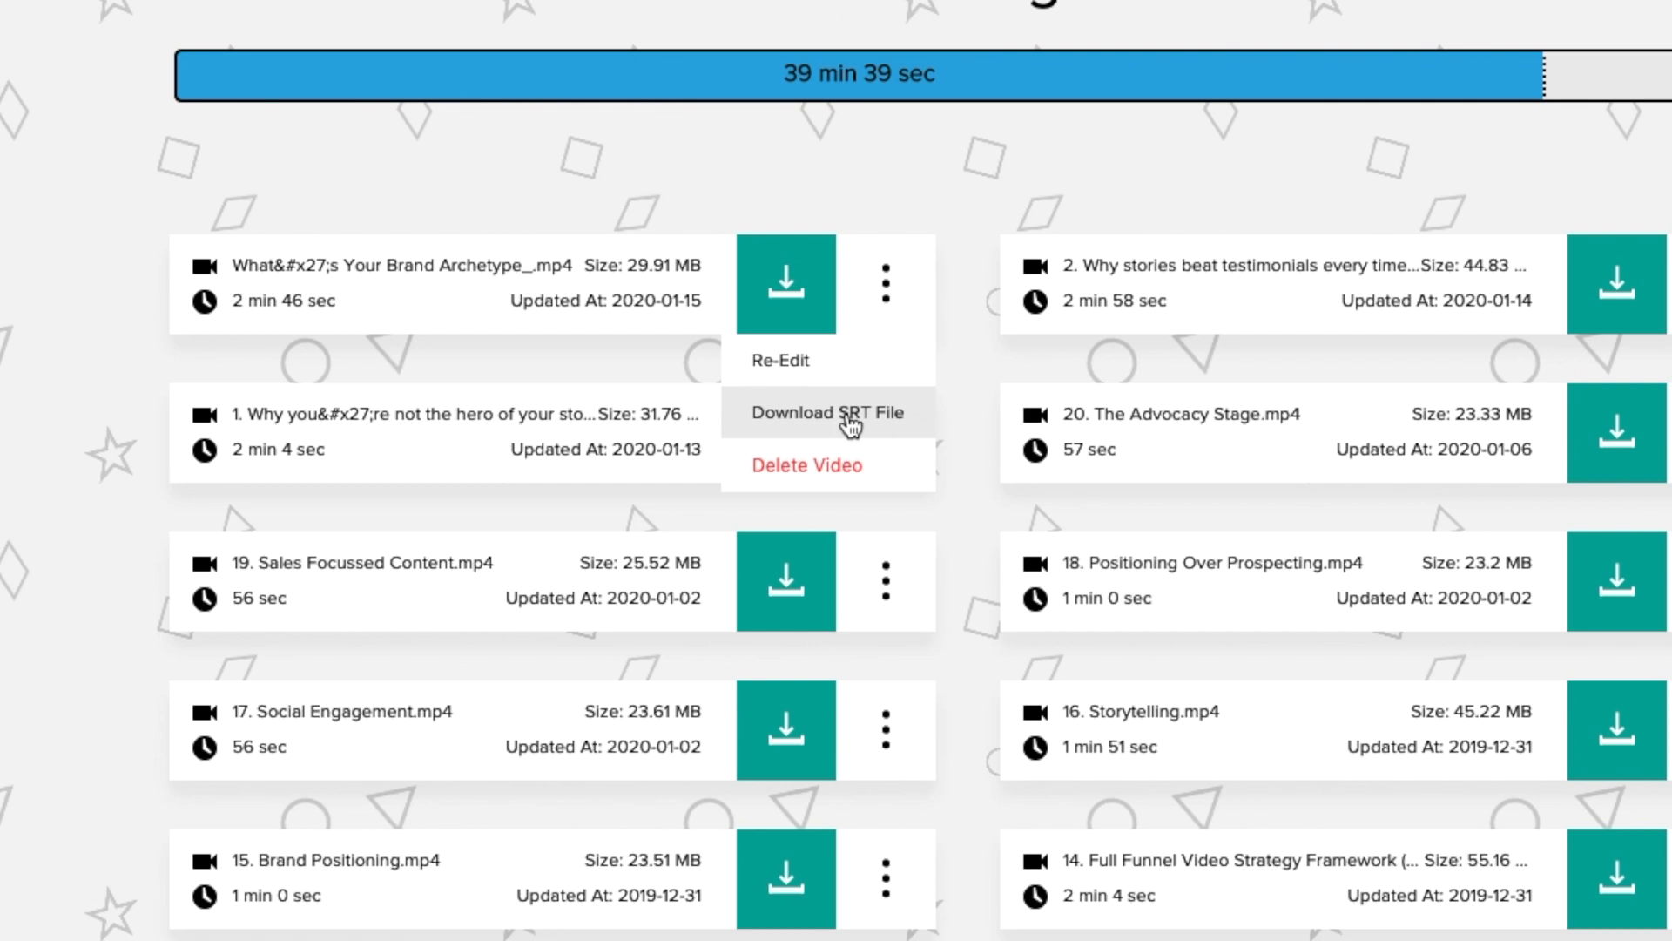
{"action": "left_click", "coordinate": [779, 360]}
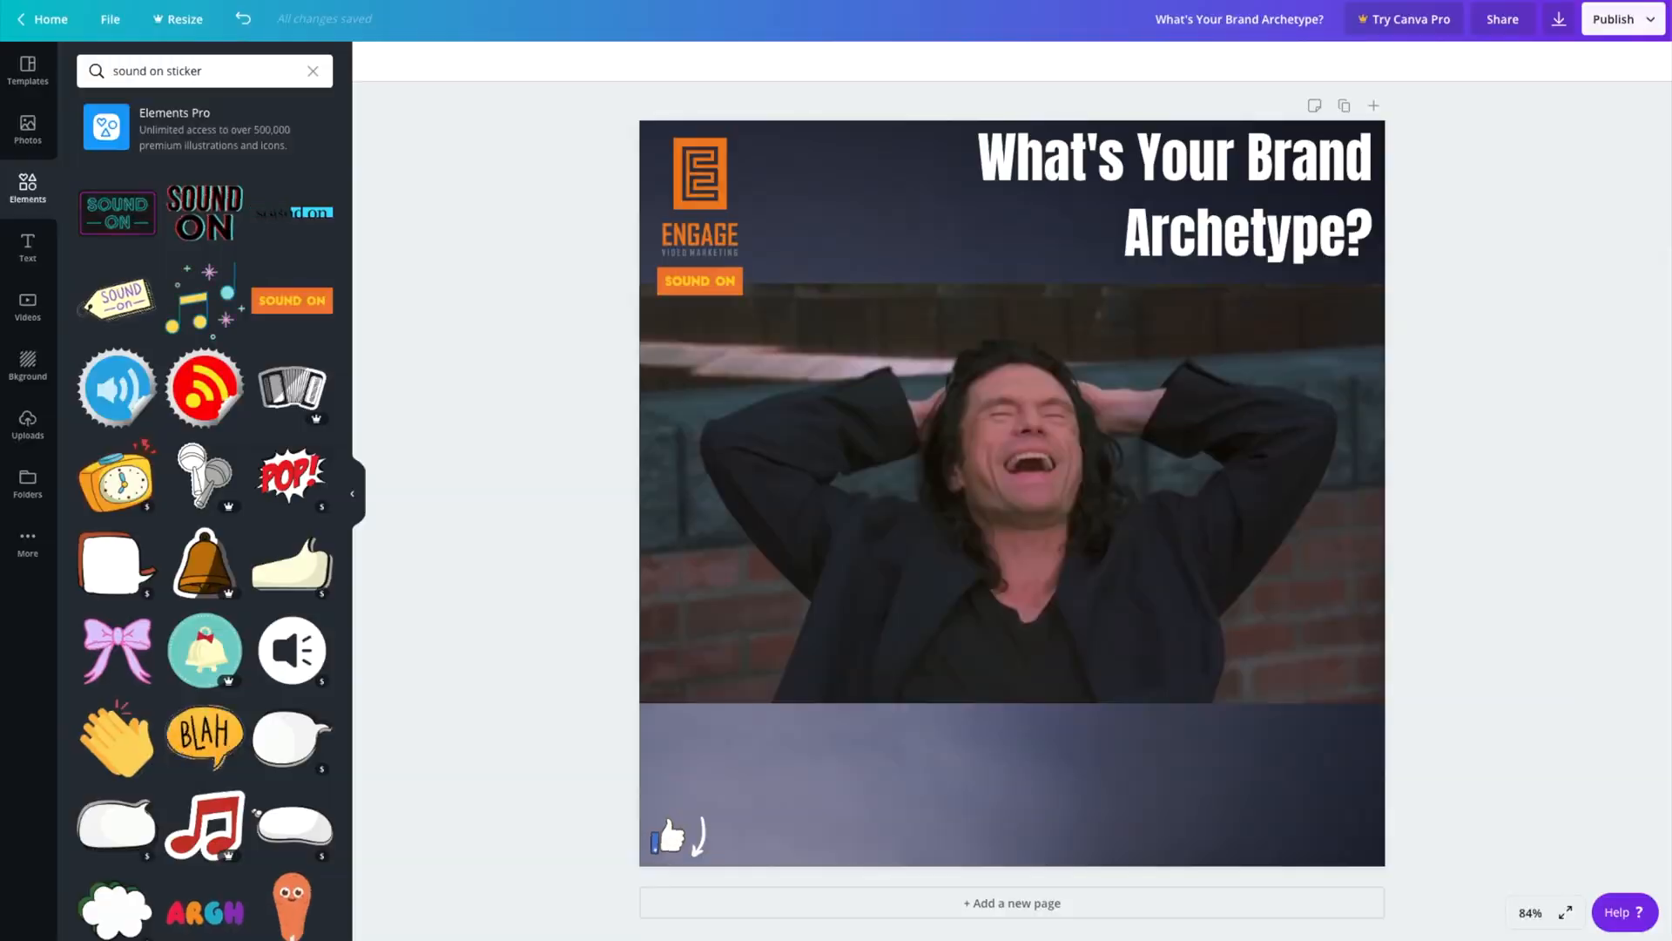
- Create a custom 1080 × 1920 px blank design from the Canva home page
{"action": "left_click", "coordinate": [47, 18]}
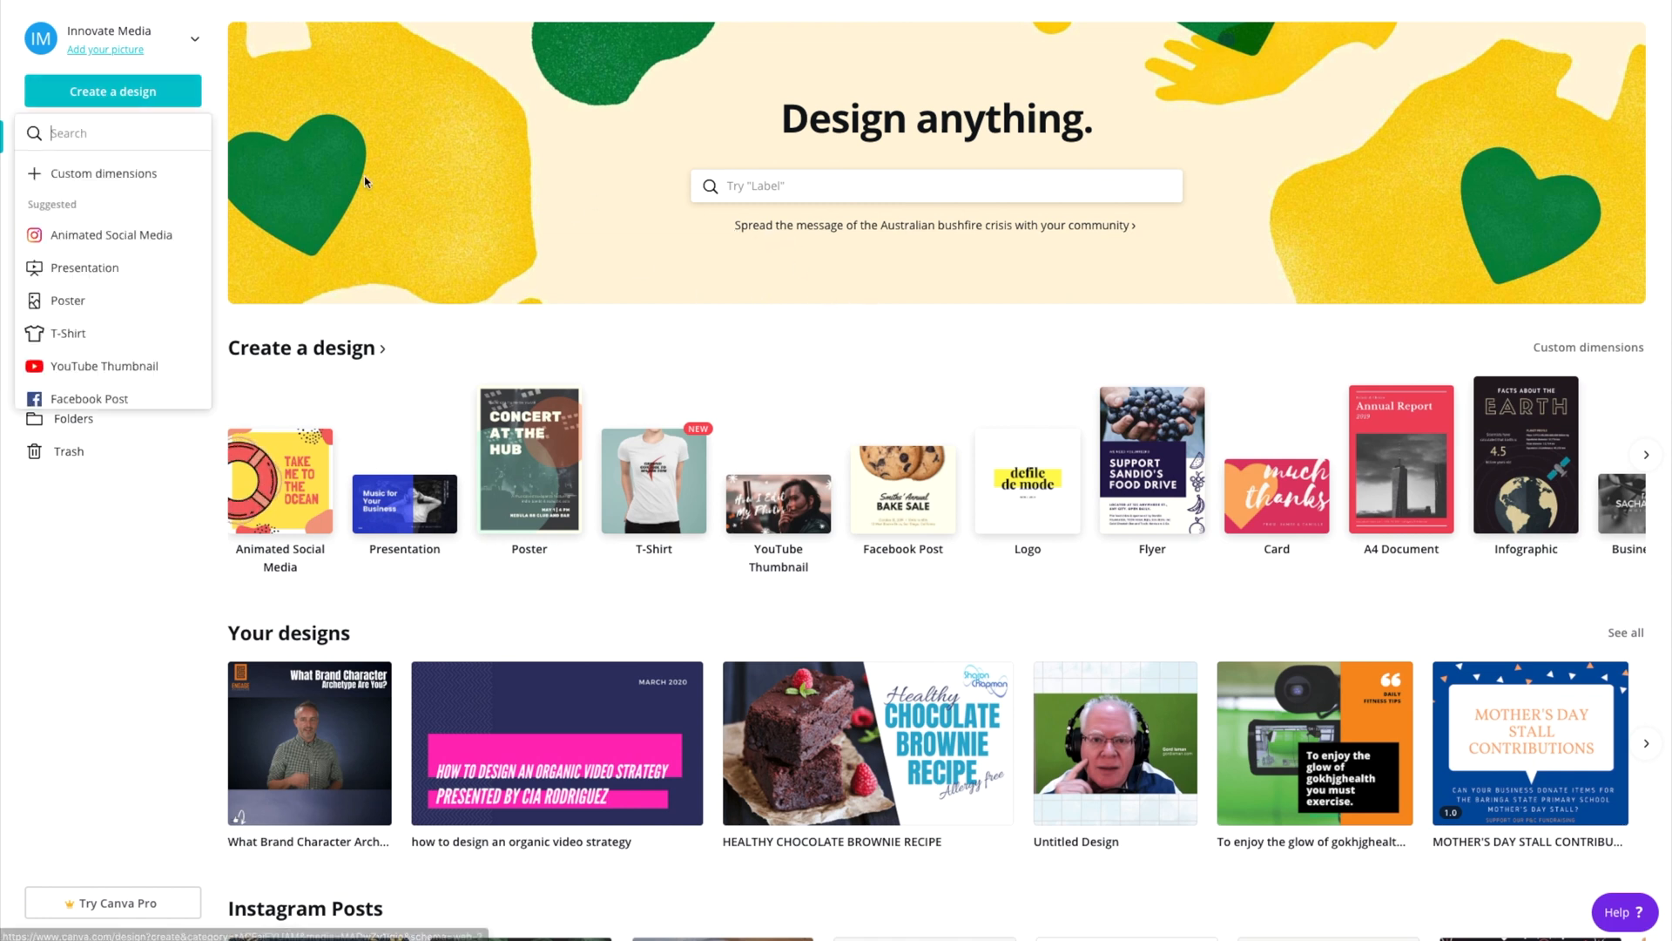
{"action": "left_click", "coordinate": [104, 173]}
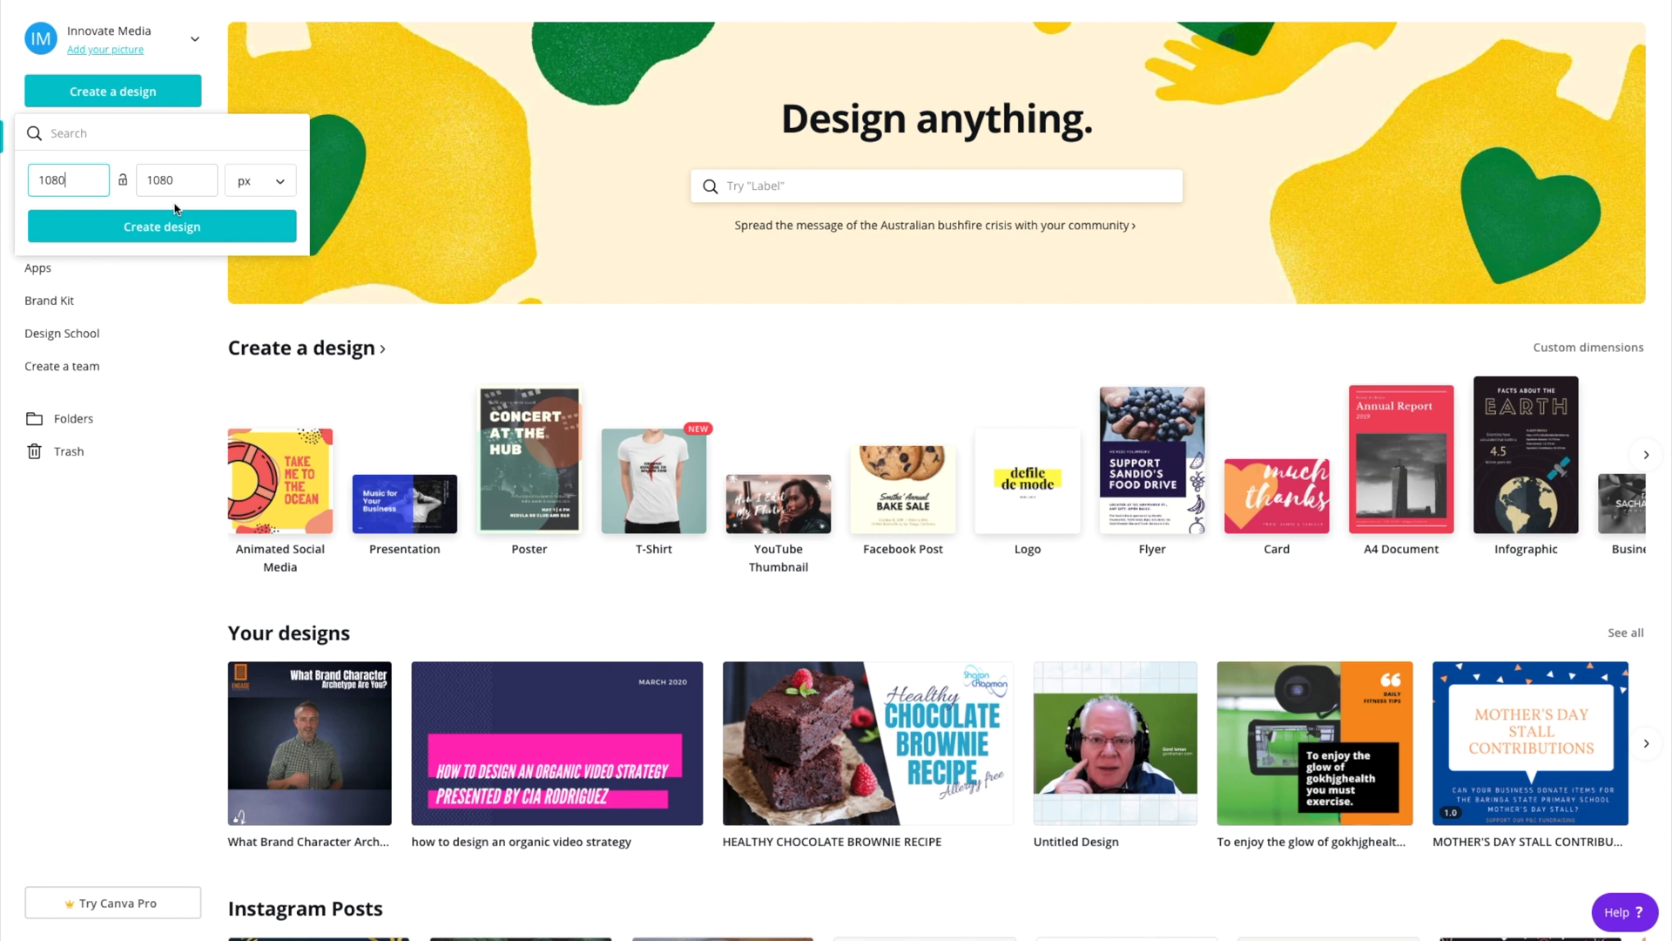
{"action": "key", "text": "Backspace"}
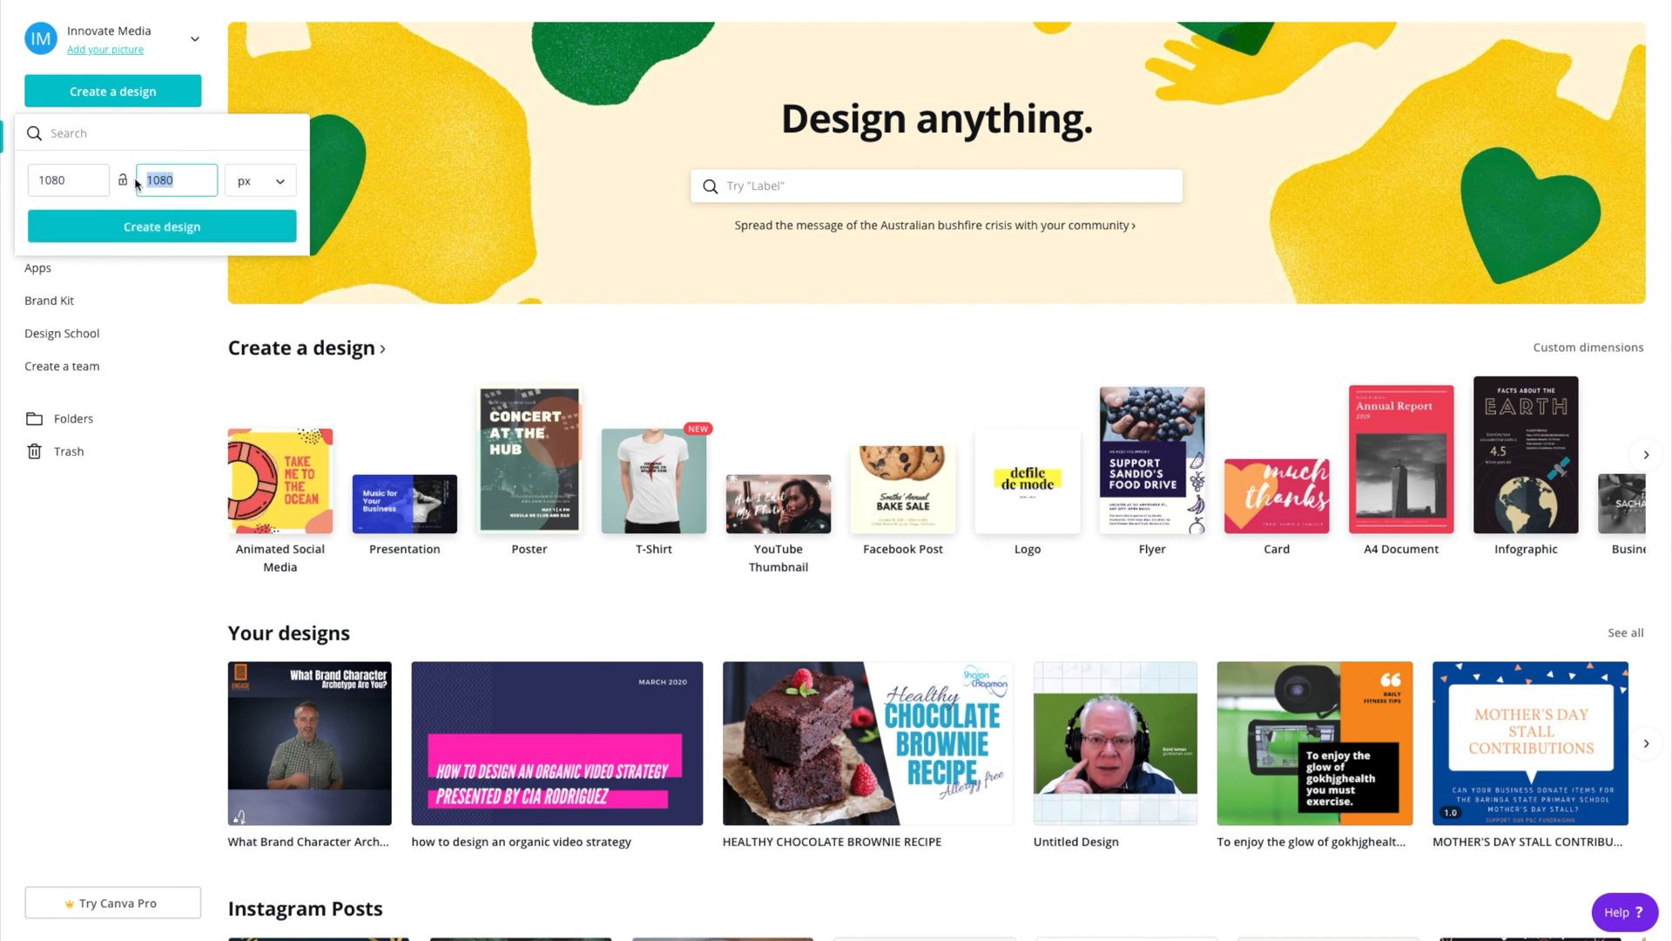
{"action": "left_click", "coordinate": [161, 227]}
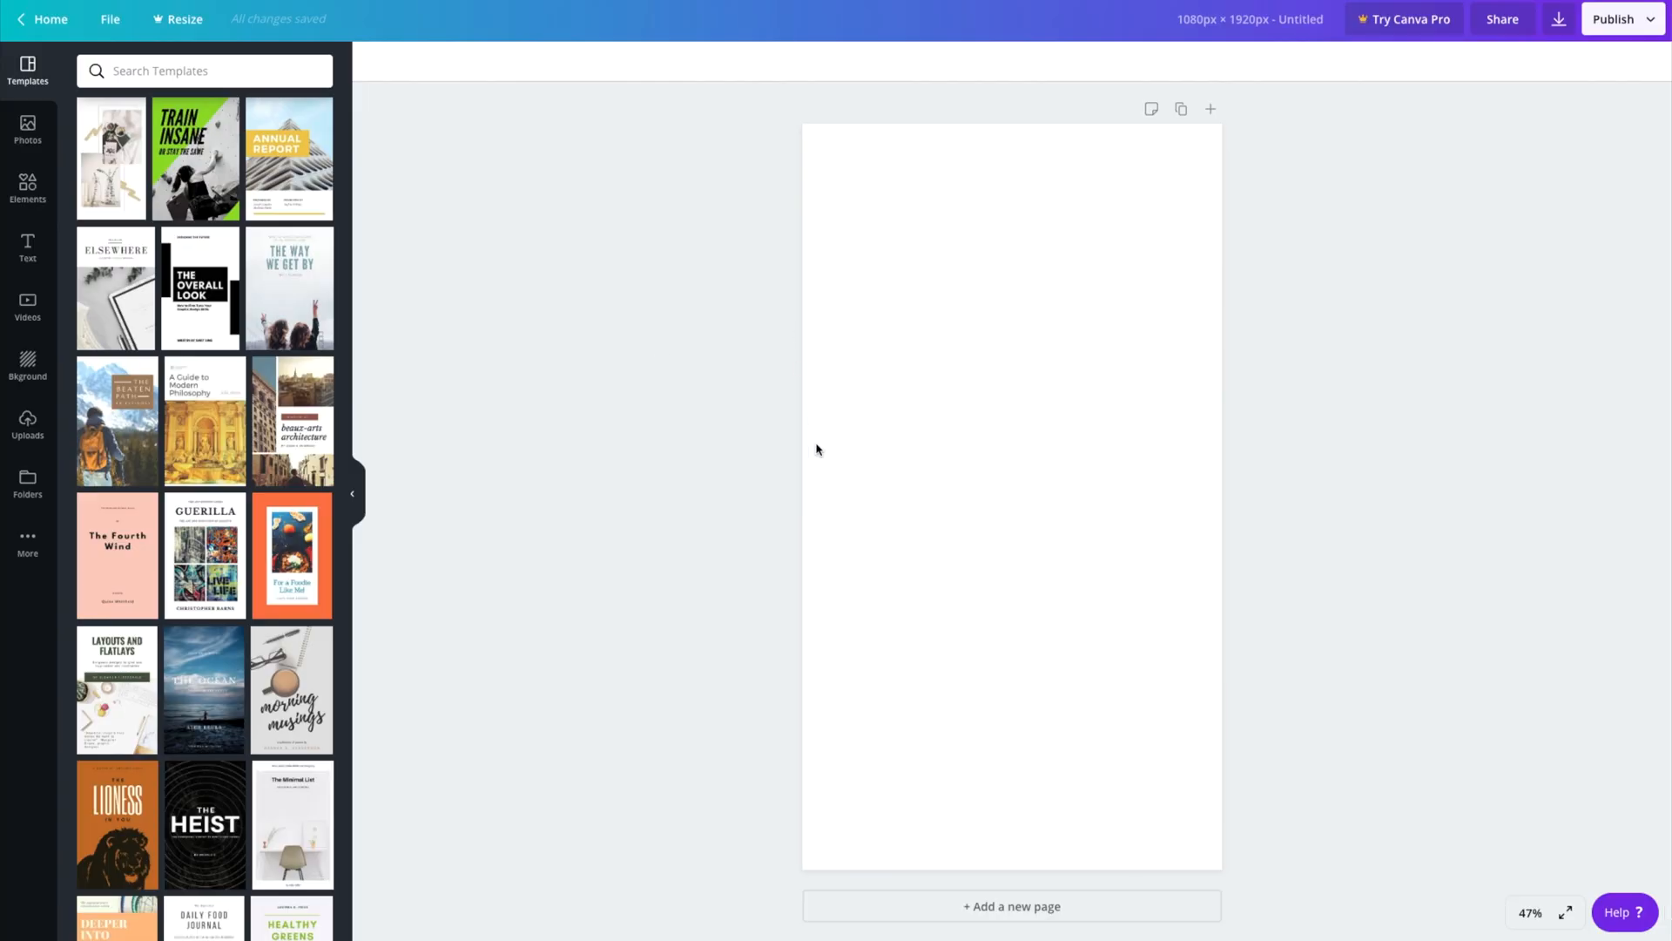
{"action": "mouse_move", "coordinate": [807, 456]}
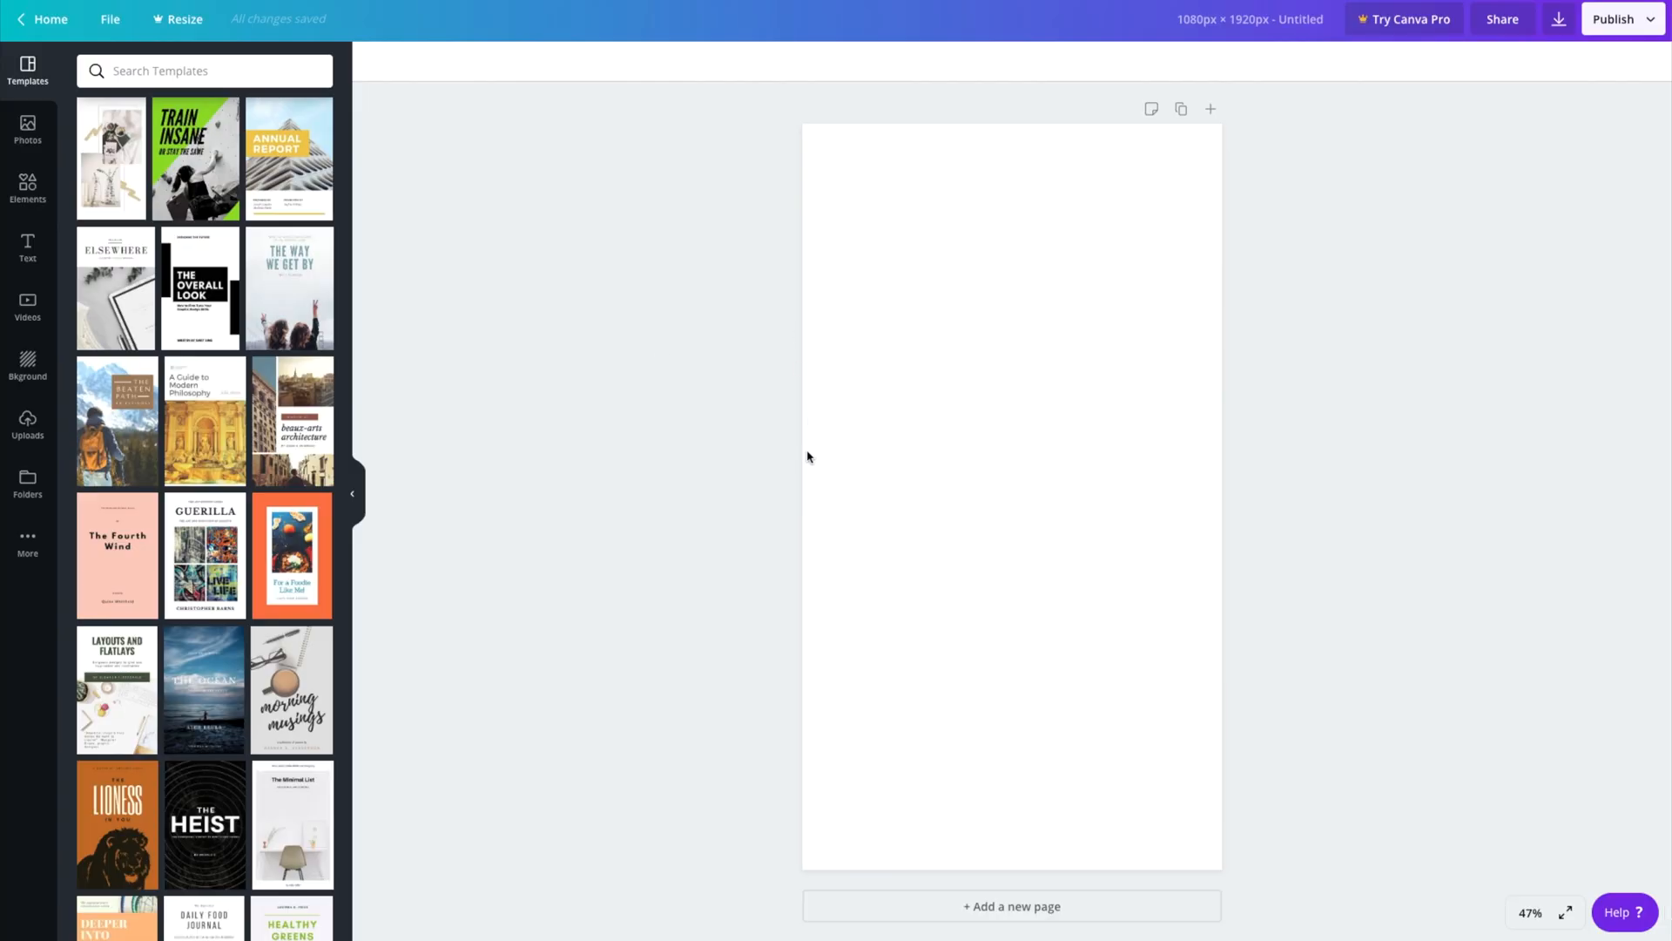
{"action": "mouse_move", "coordinate": [480, 410]}
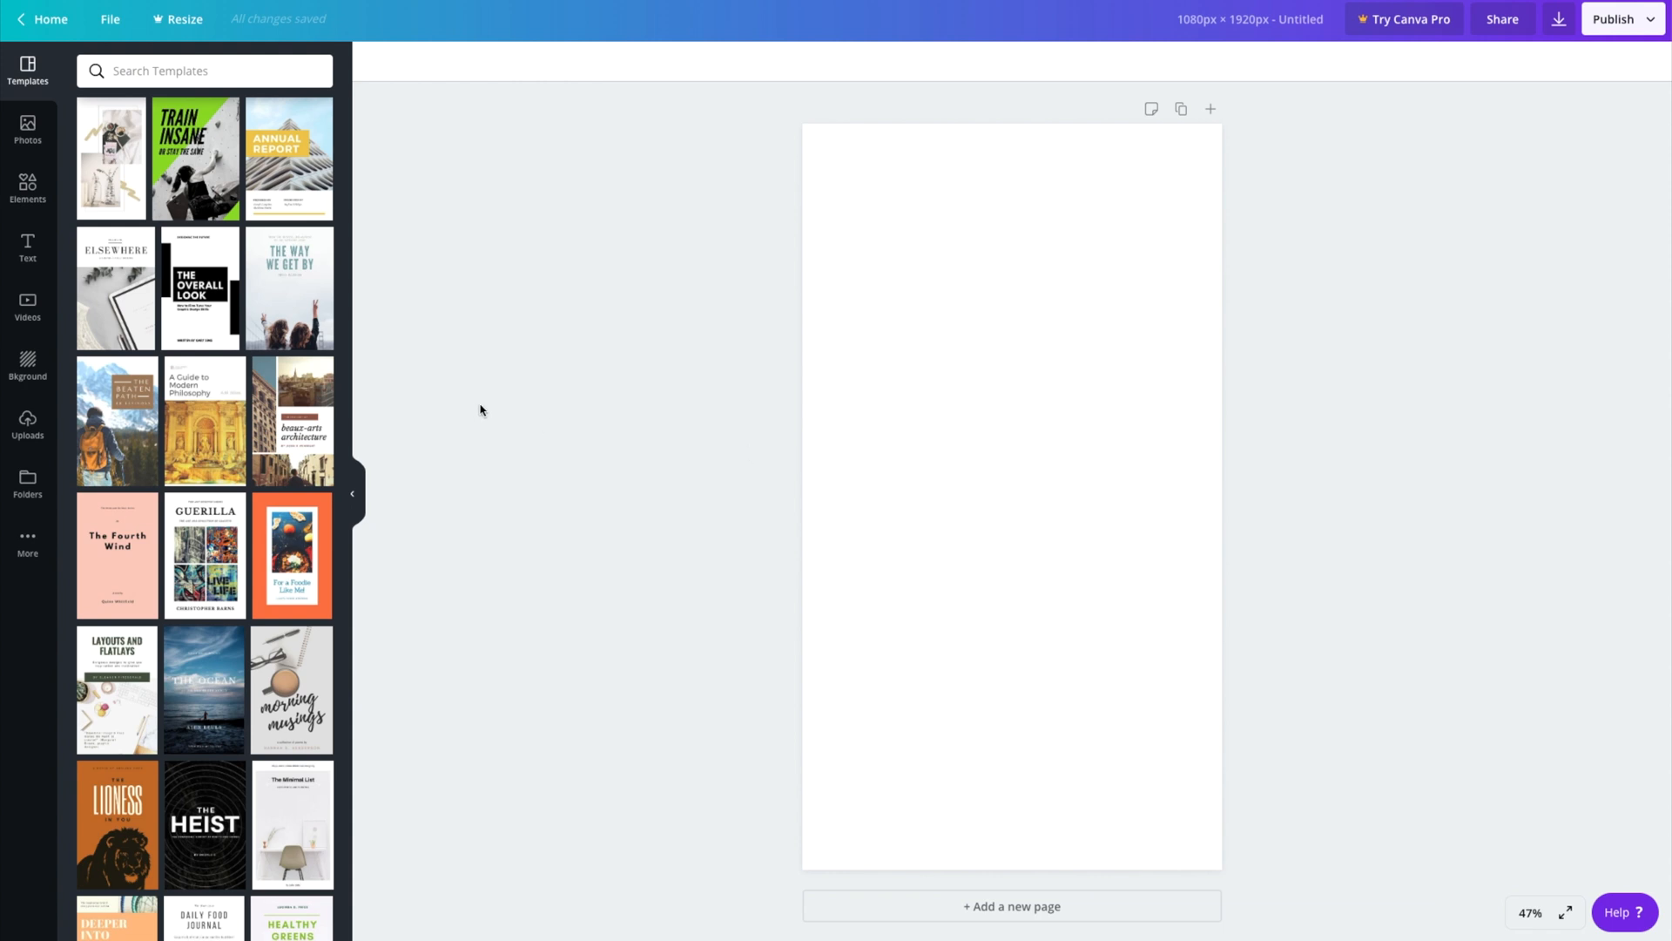
{"action": "mouse_move", "coordinate": [75, 245]}
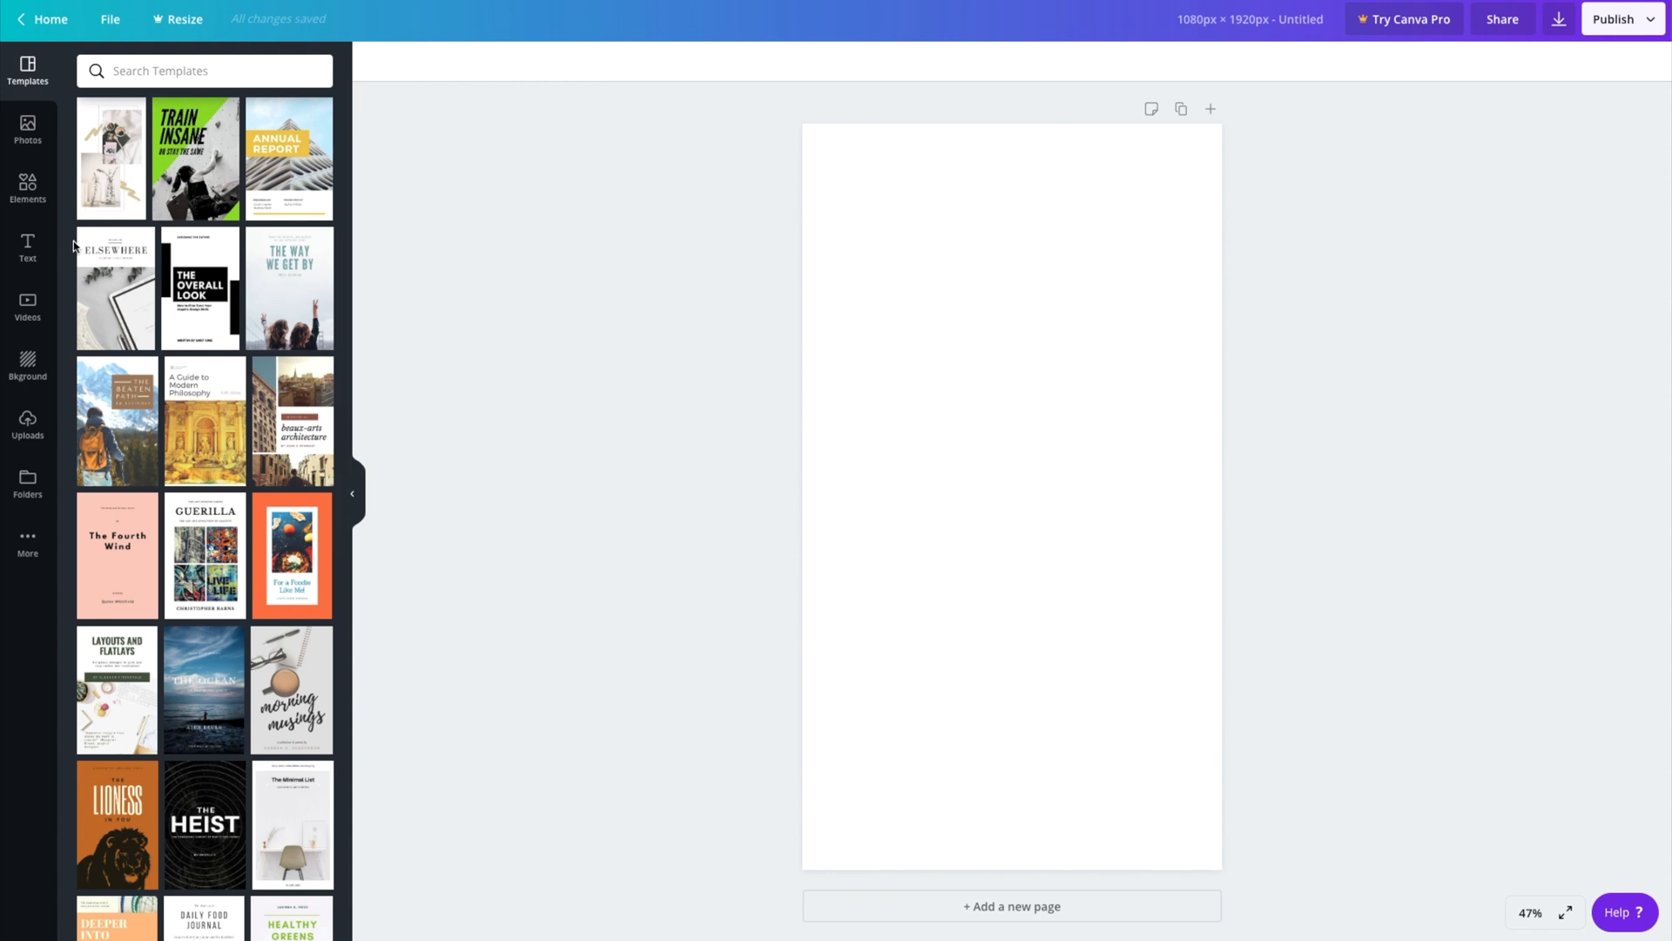
- Arrange the backdrop, presenter video, ENGAGE logo and Brand Archetype headline from Uploads
{"action": "left_click", "coordinate": [27, 423]}
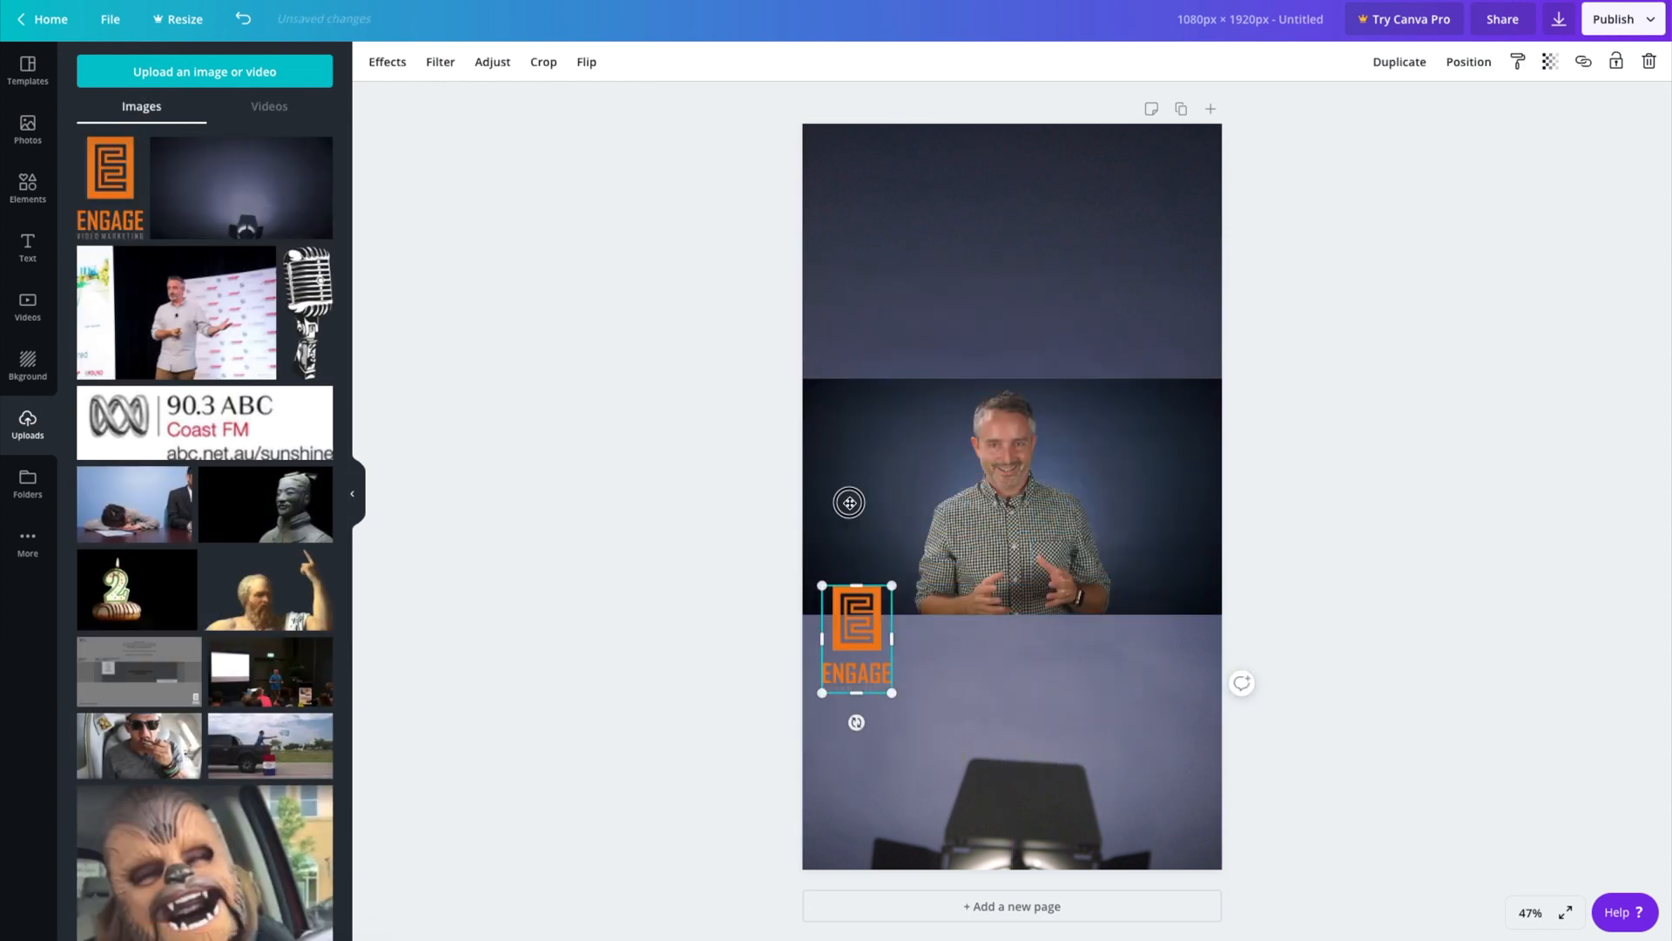
{"action": "left_click", "coordinate": [1066, 307]}
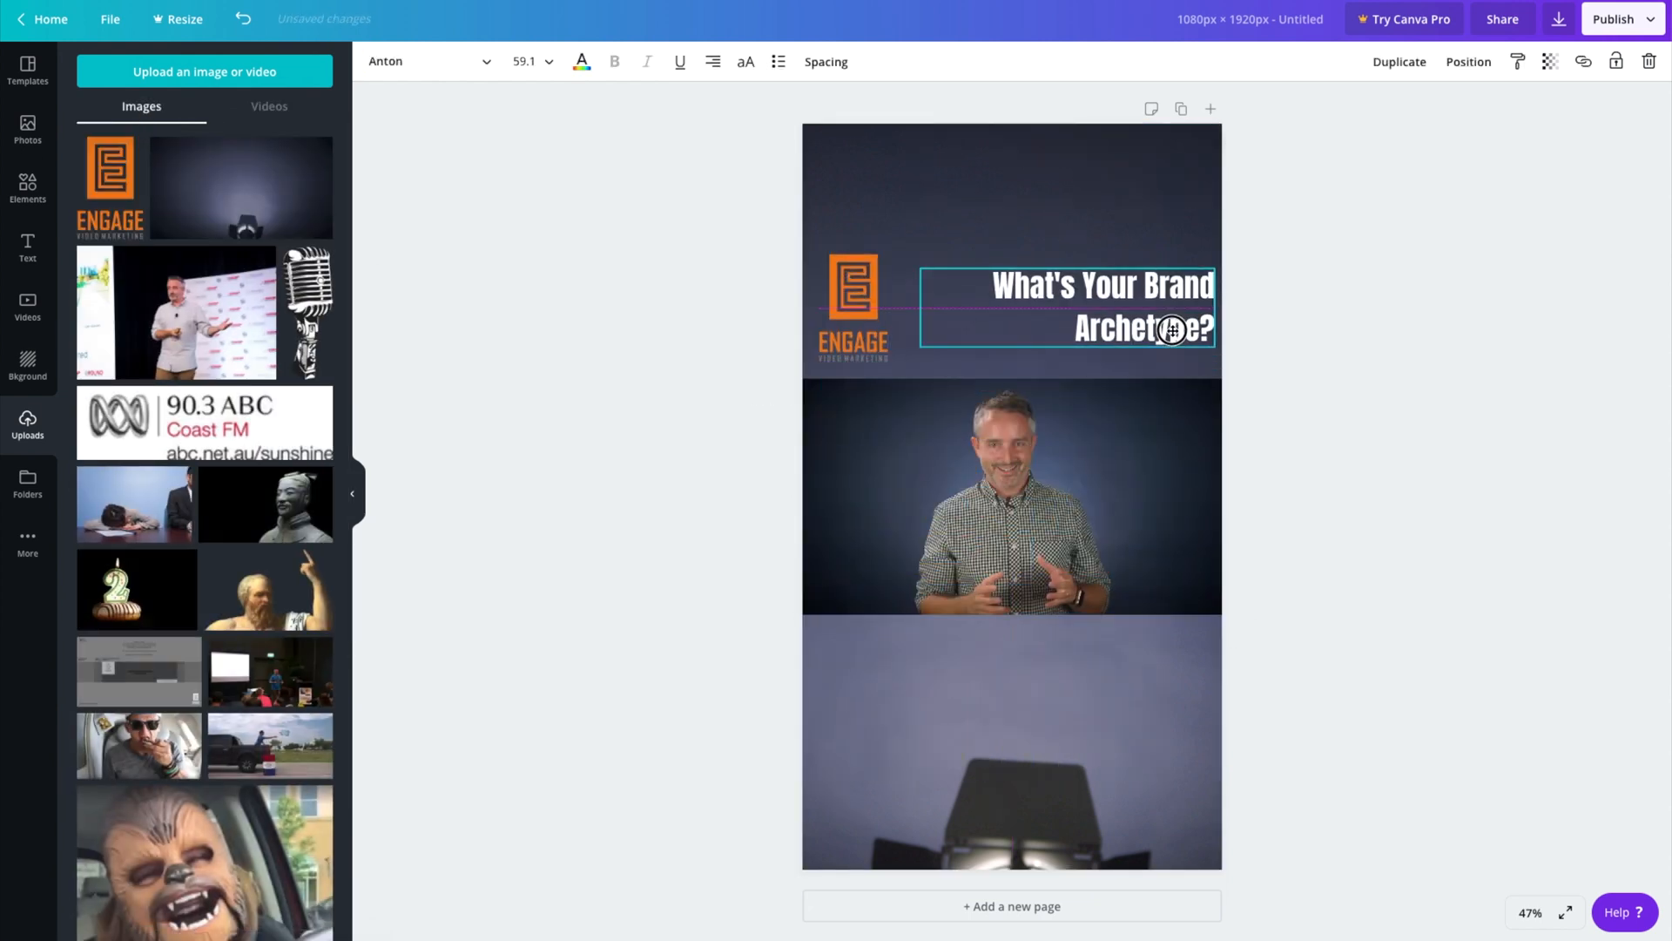
{"action": "left_click", "coordinate": [719, 353]}
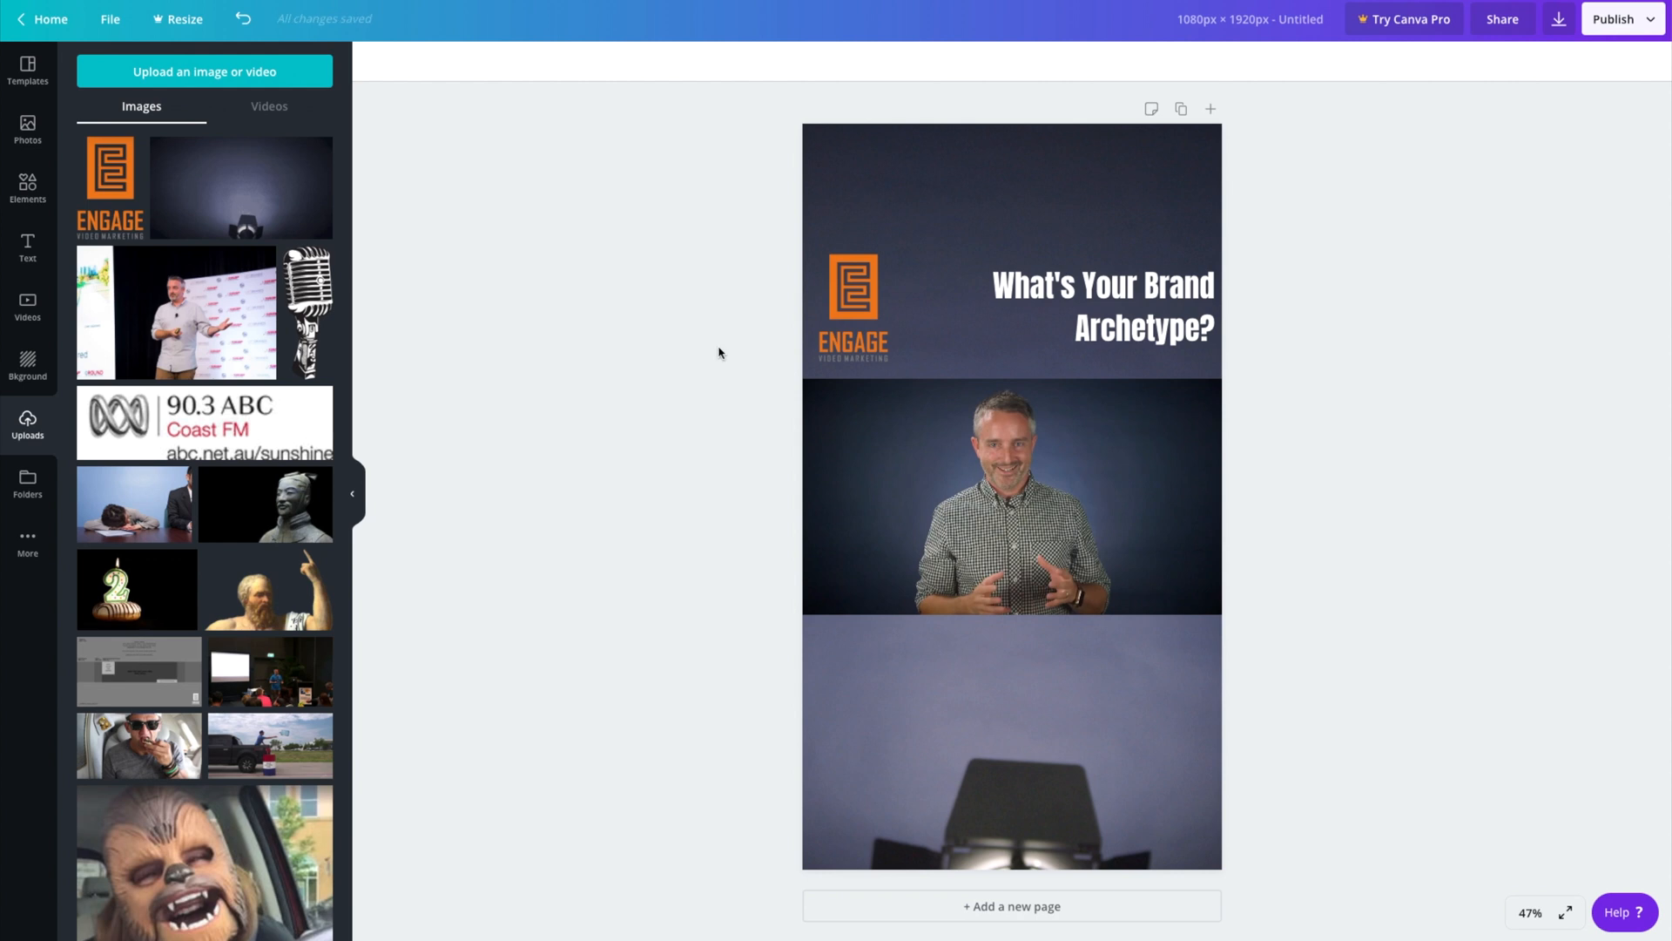
{"action": "mouse_move", "coordinate": [712, 334]}
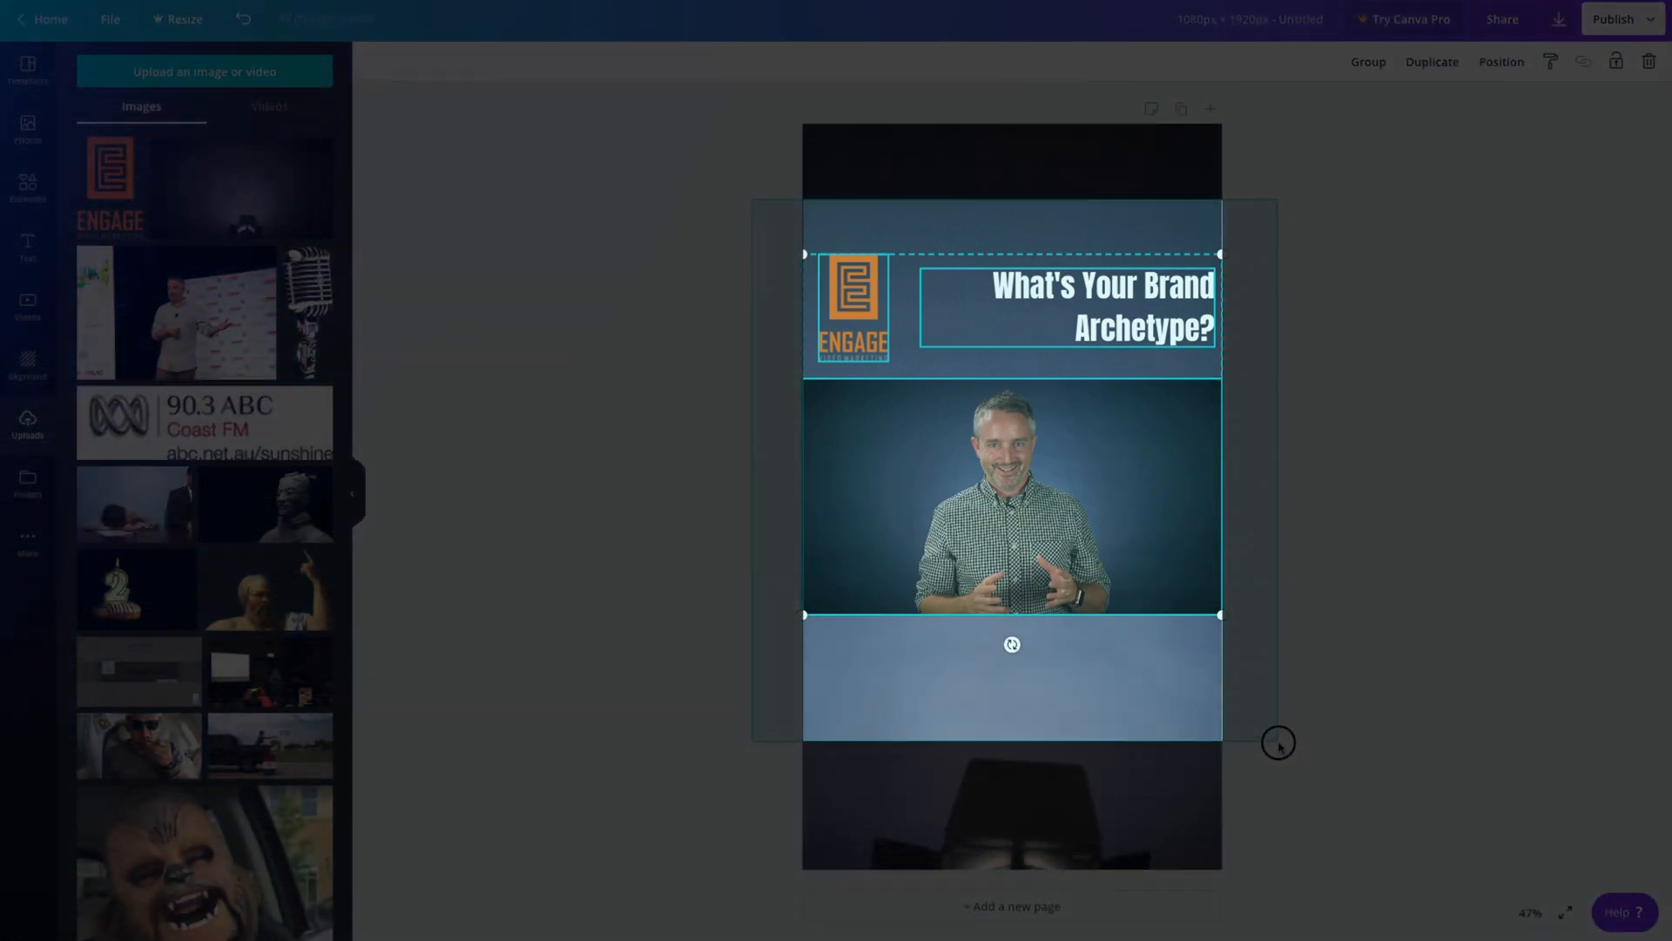
{"action": "mouse_move", "coordinate": [1278, 740]}
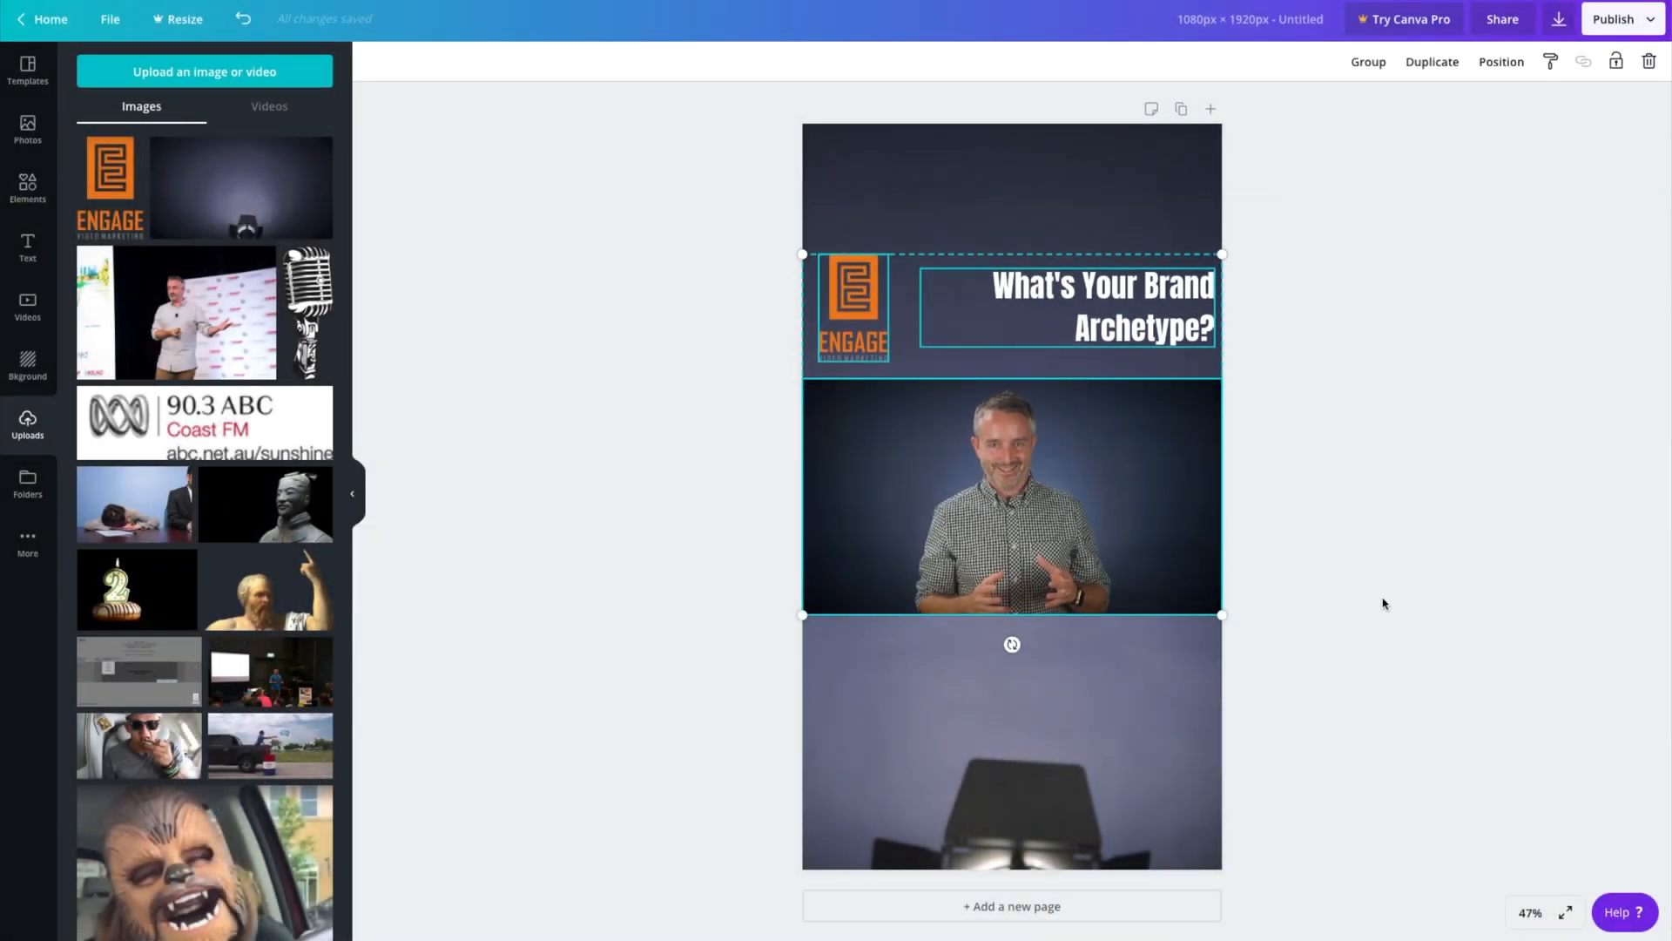
{"action": "left_click", "coordinate": [1077, 681]}
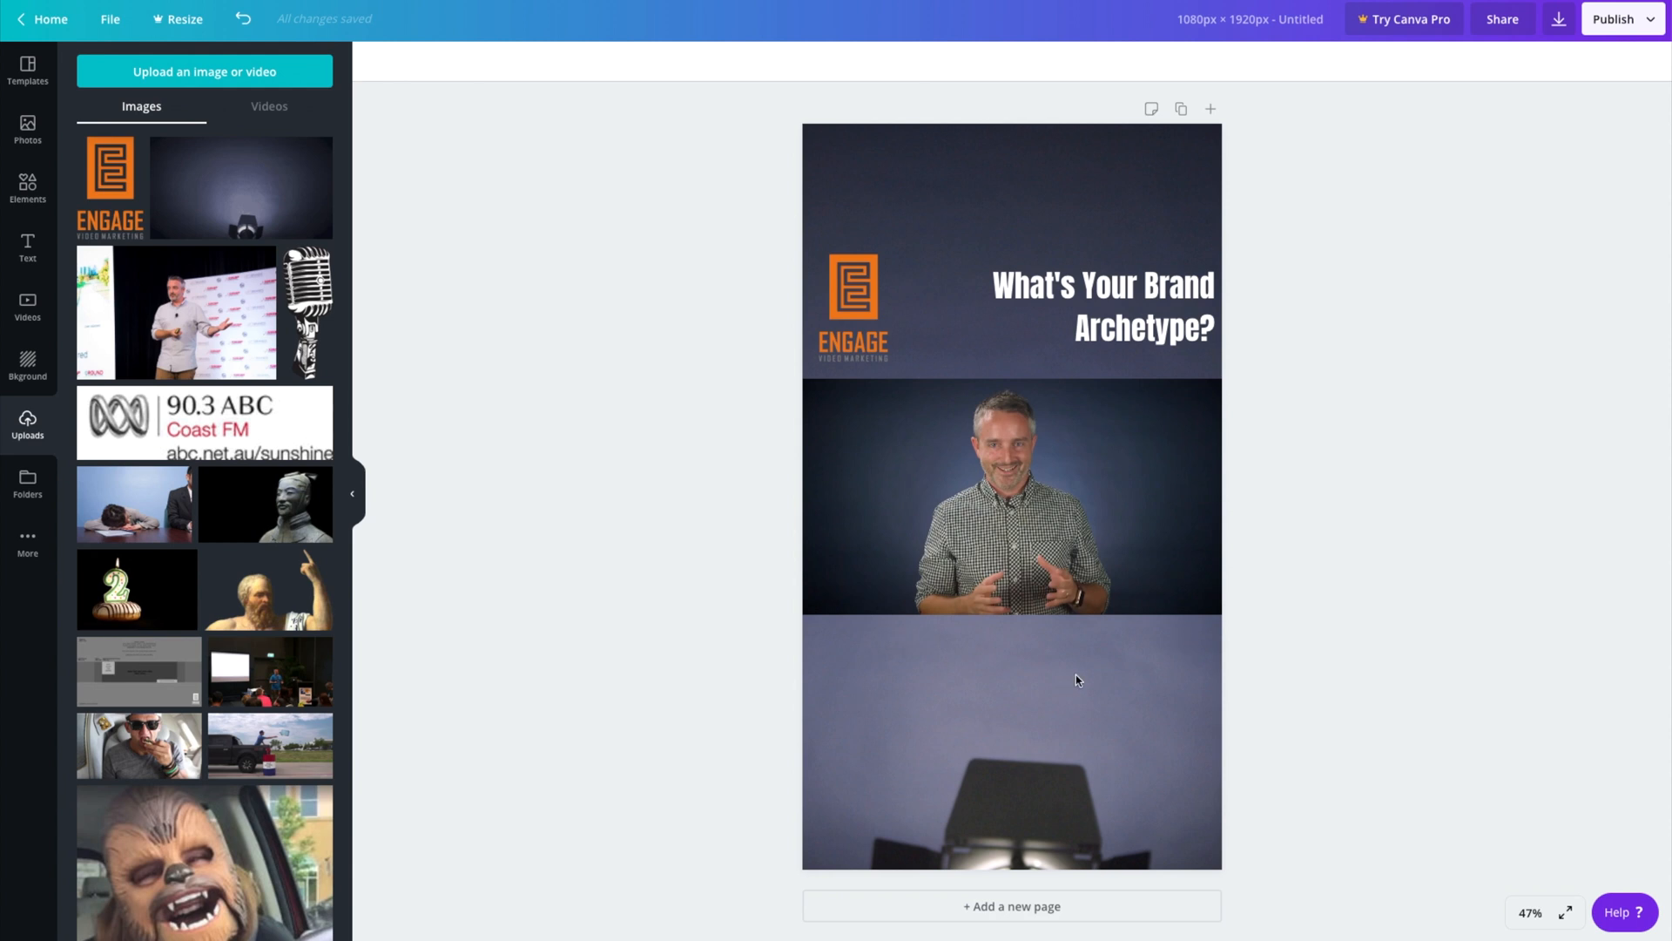
{"action": "mouse_move", "coordinate": [1417, 444]}
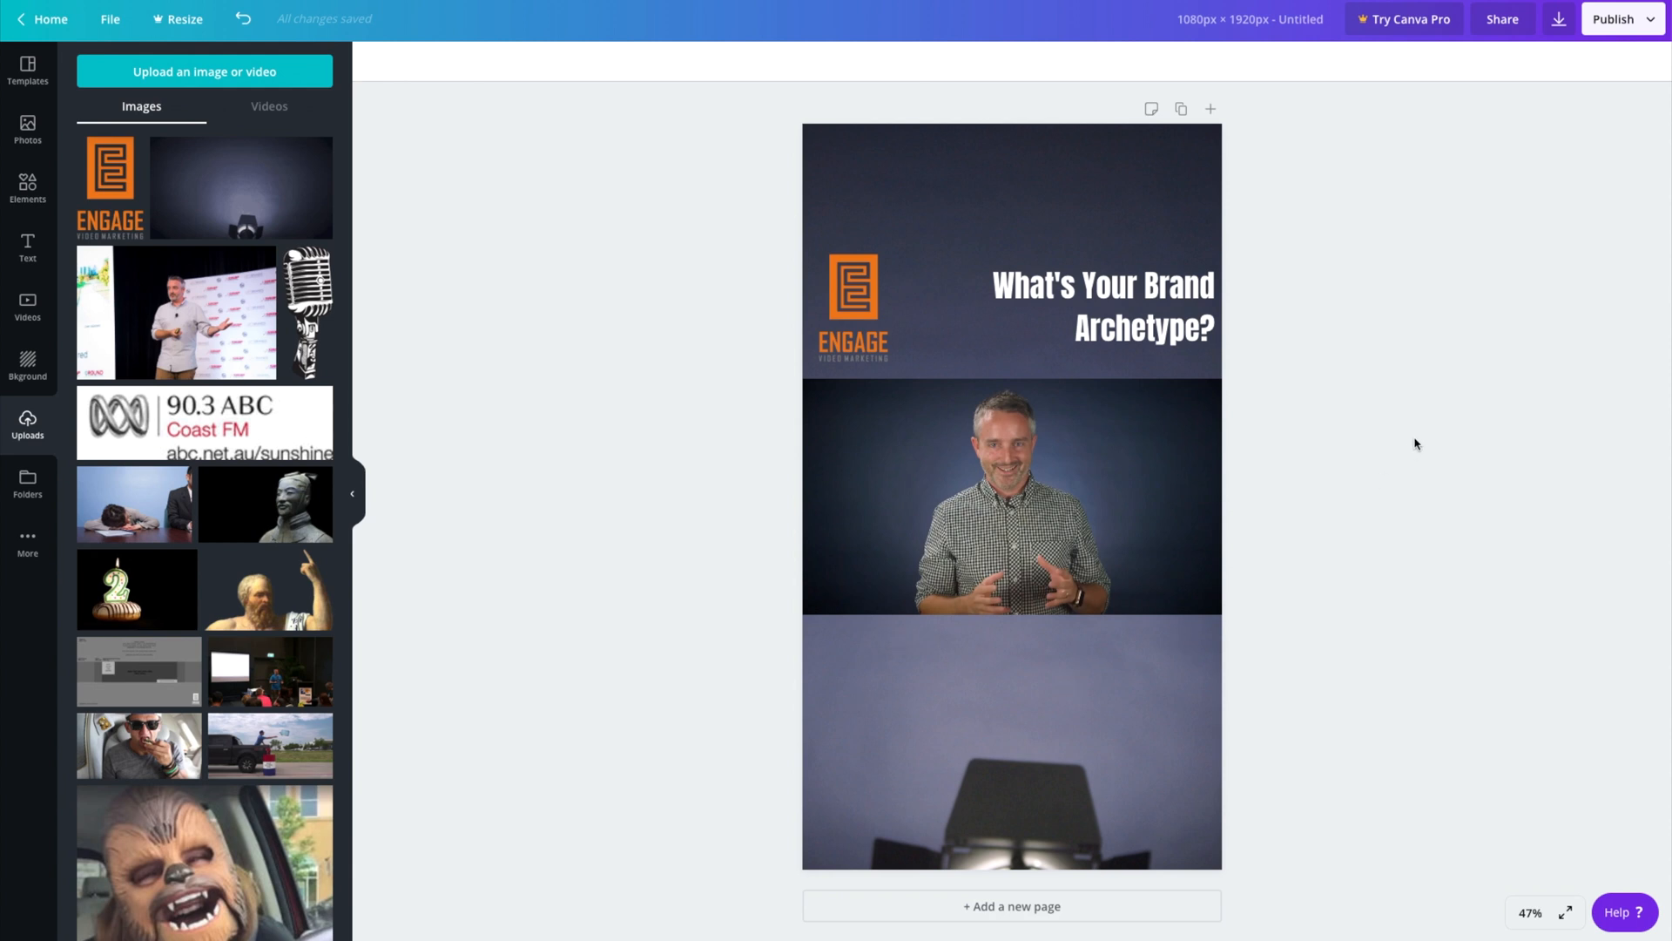
{"action": "mouse_move", "coordinate": [1422, 440]}
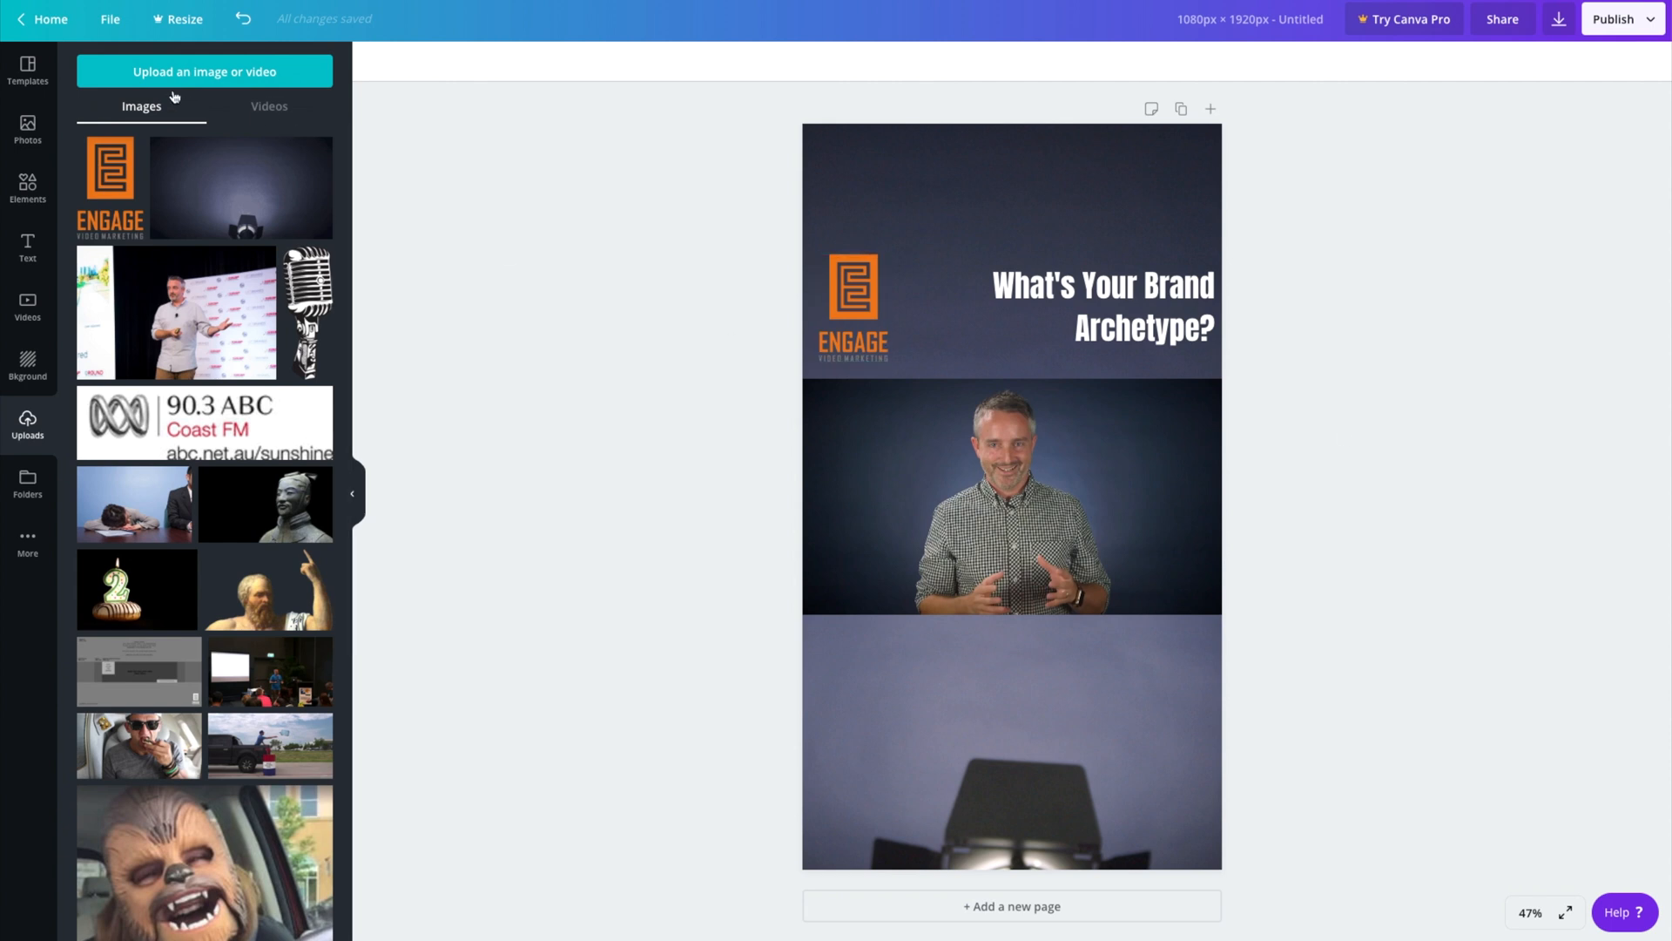
{"action": "mouse_move", "coordinate": [27, 189]}
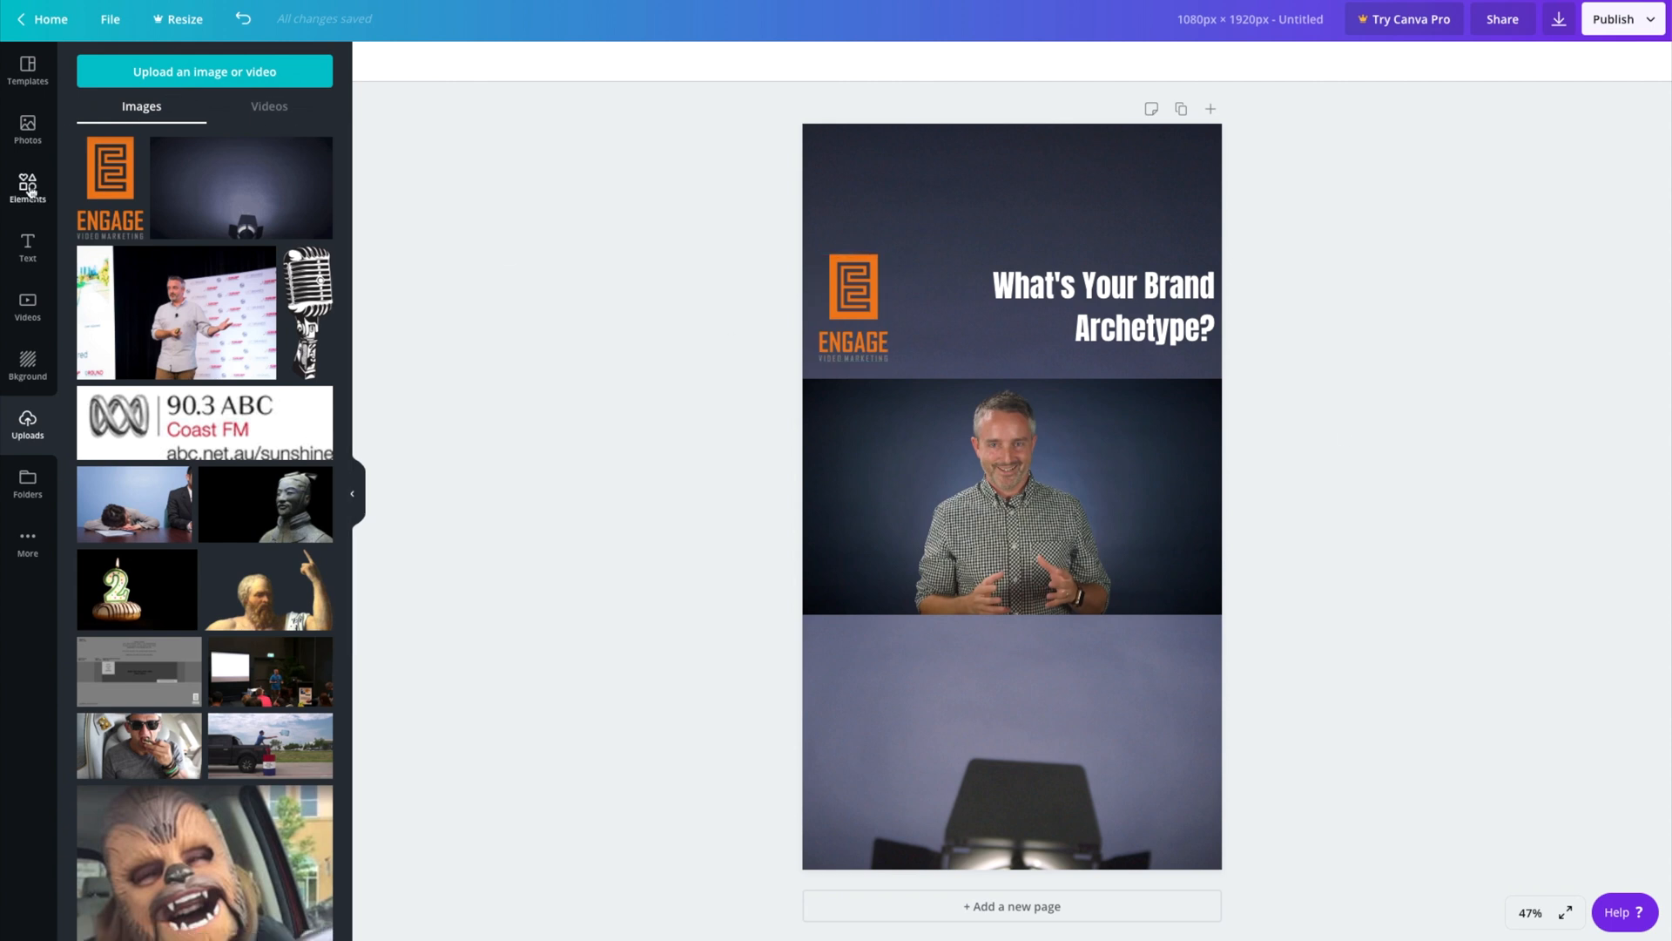
- Search Elements for a 'link in bio' sticker
{"action": "left_click", "coordinate": [27, 187]}
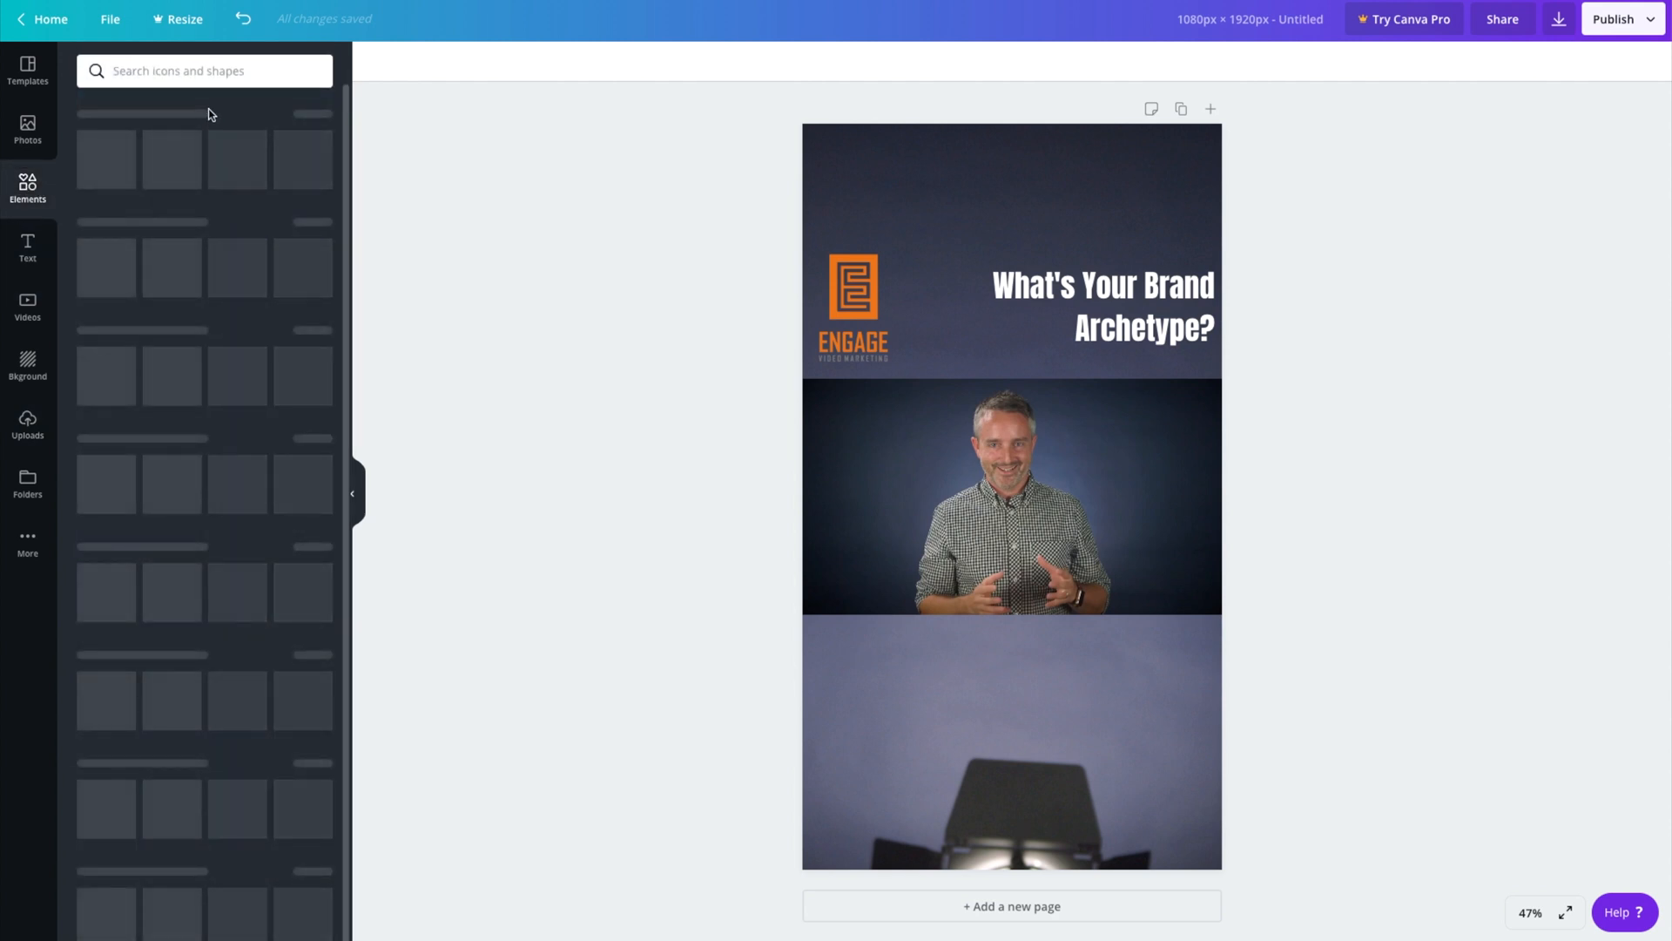
{"action": "left_click", "coordinate": [205, 70]}
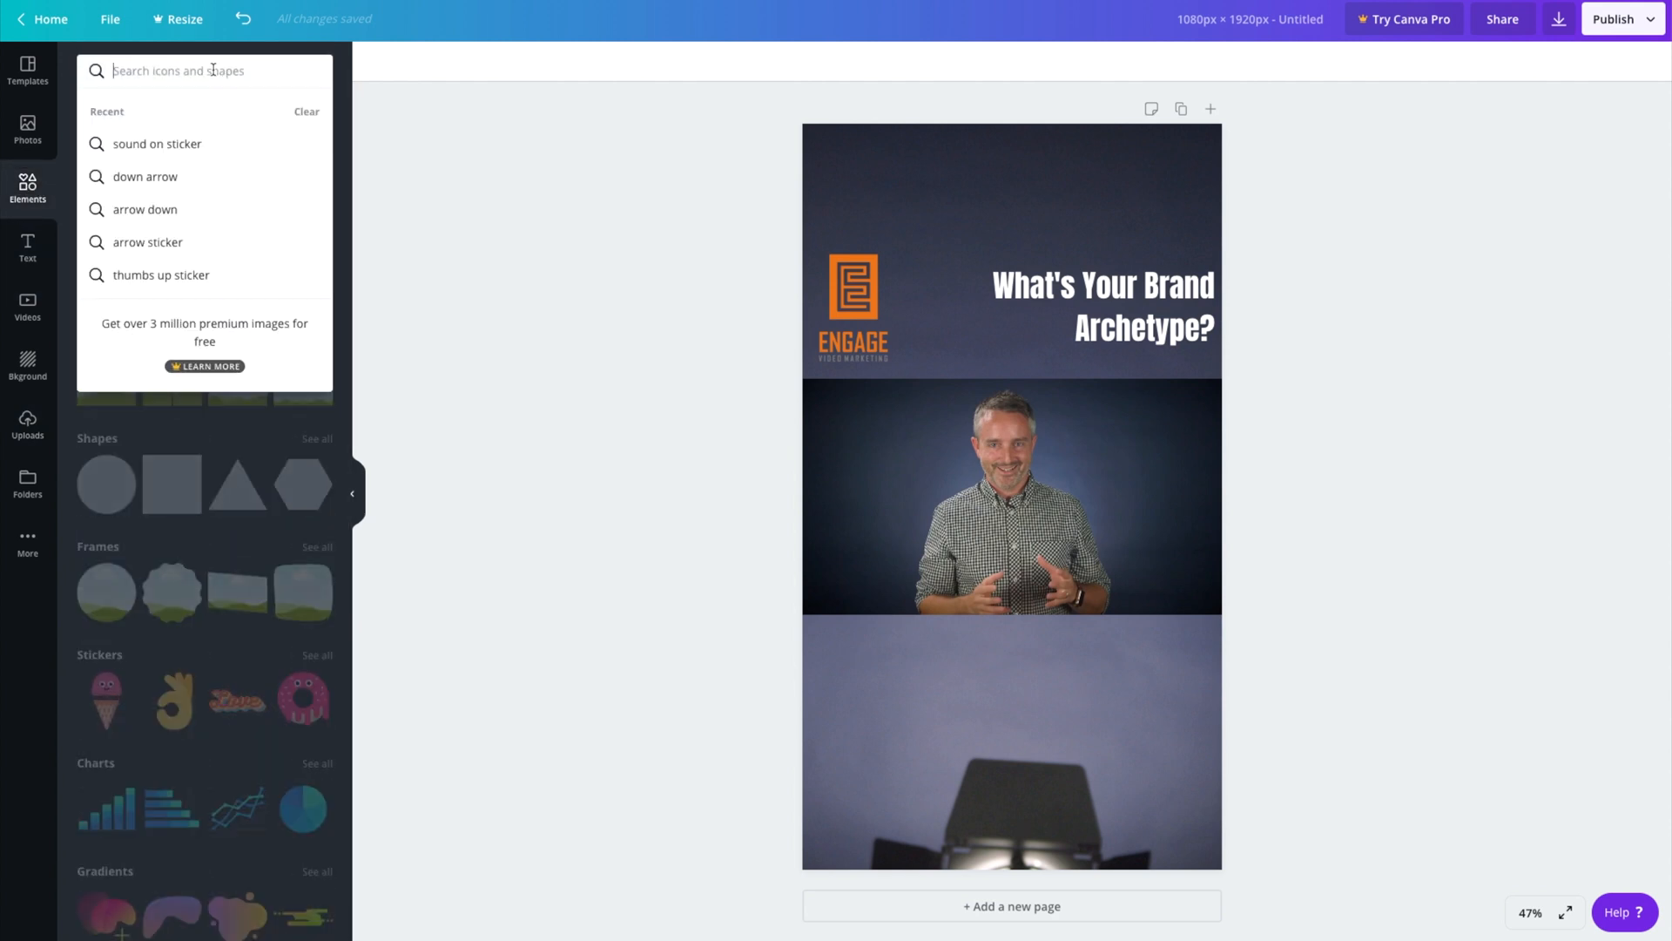
{"action": "type", "text": "s"}
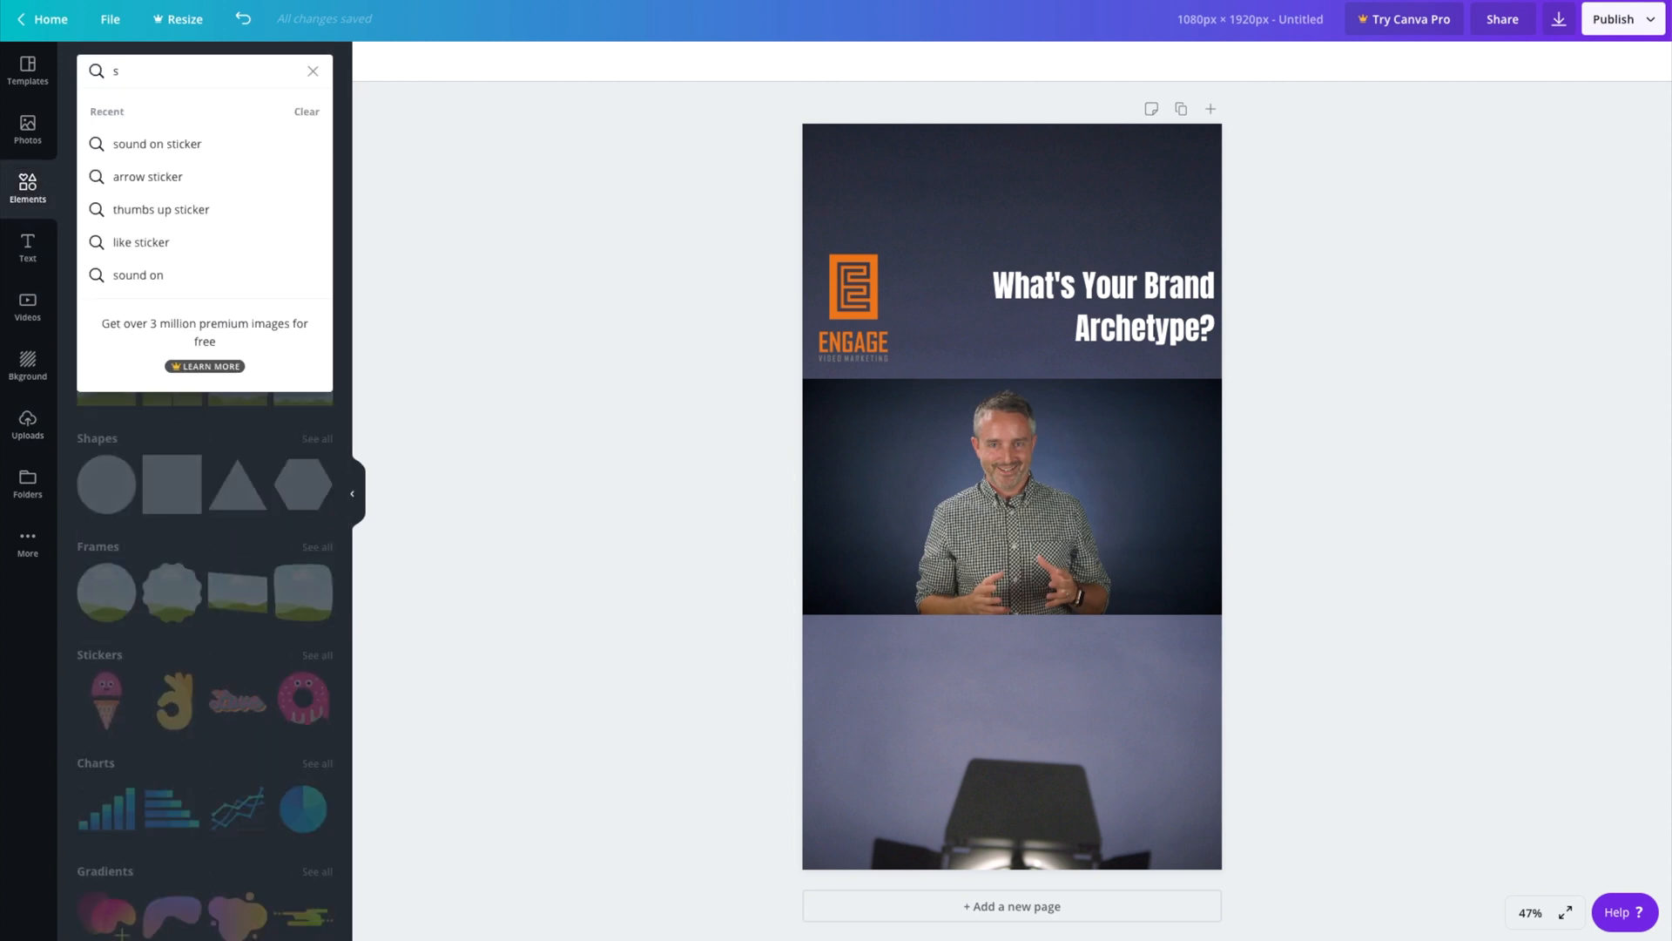
{"action": "type", "text": "link in bio"}
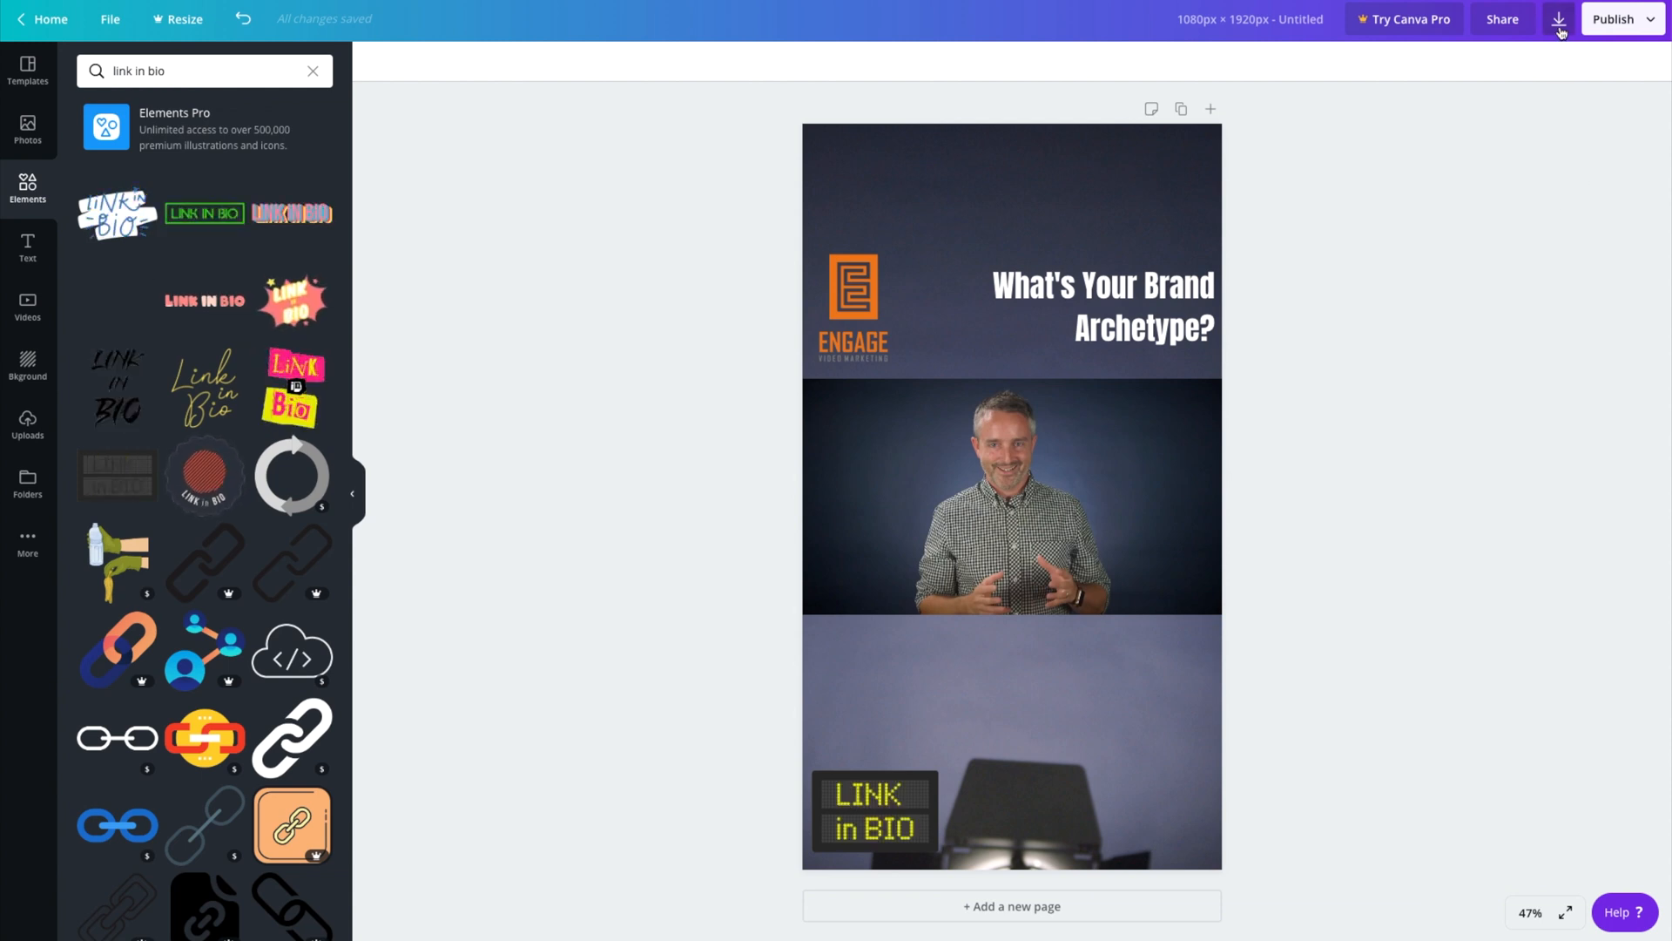
{"action": "mouse_move", "coordinate": [1558, 19]}
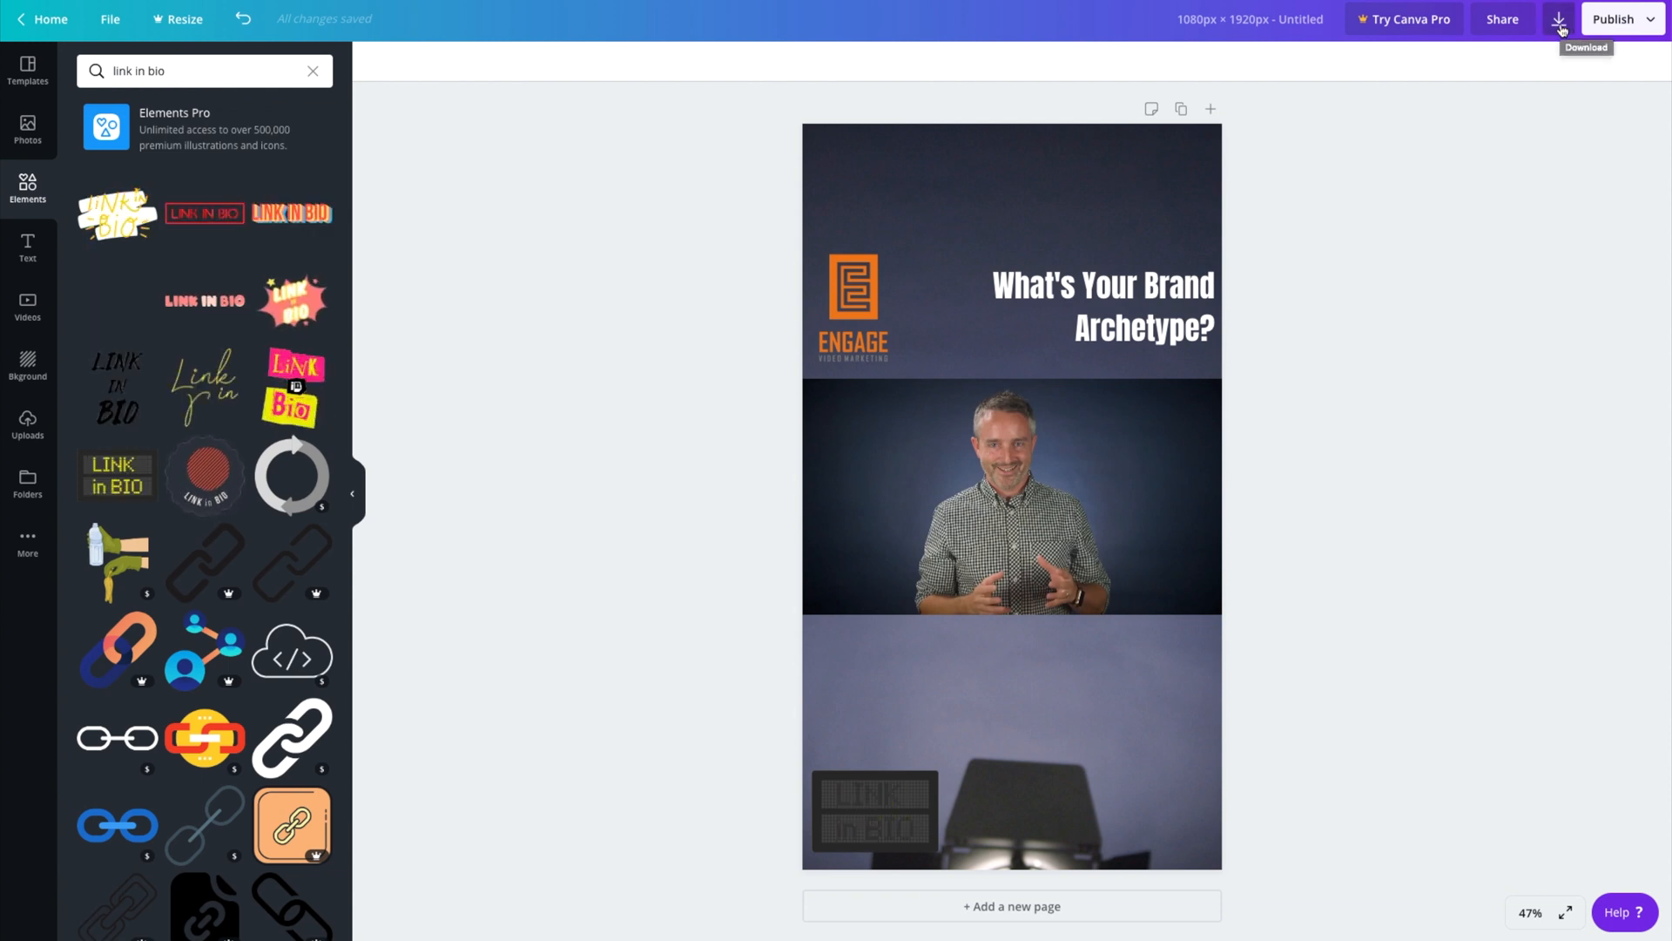